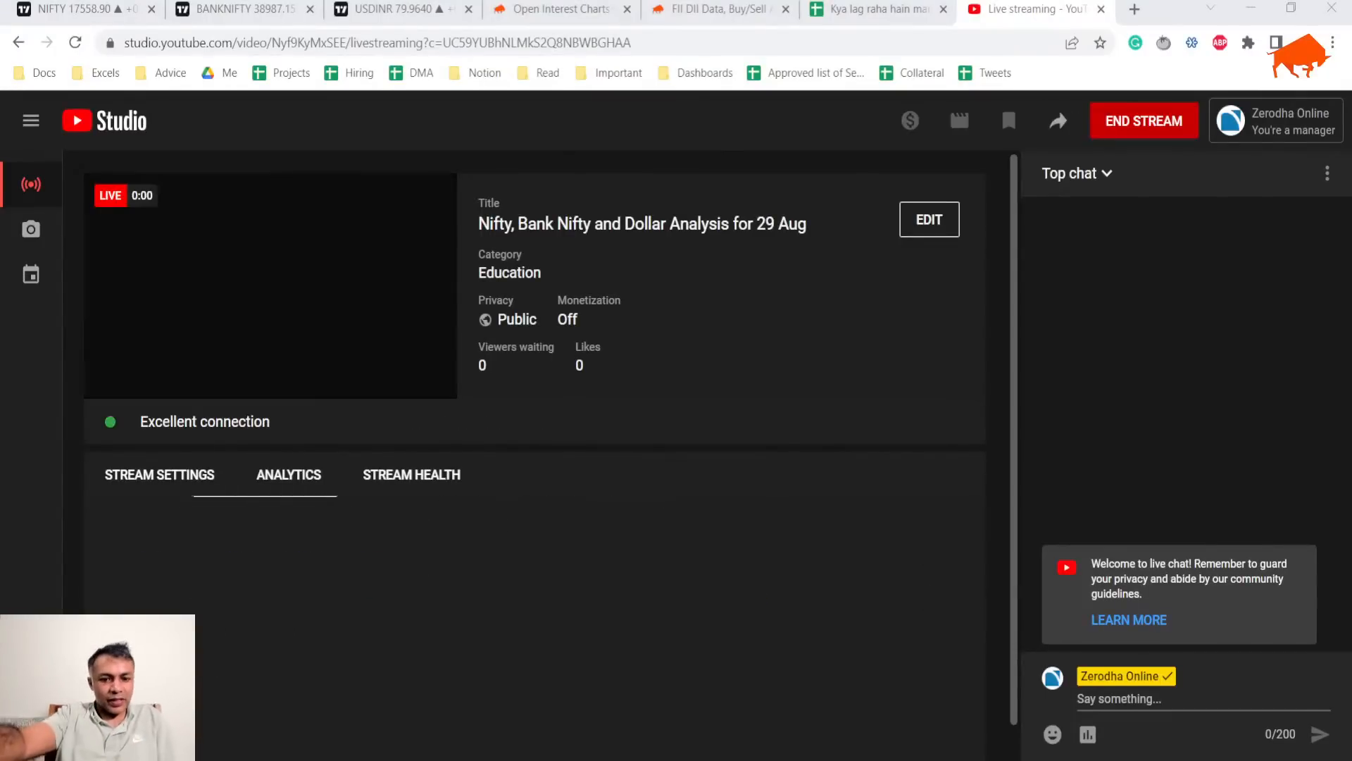
Step: Show the continuous NIFTY index futures contract on daily candles in TradingView
left_click(288, 474)
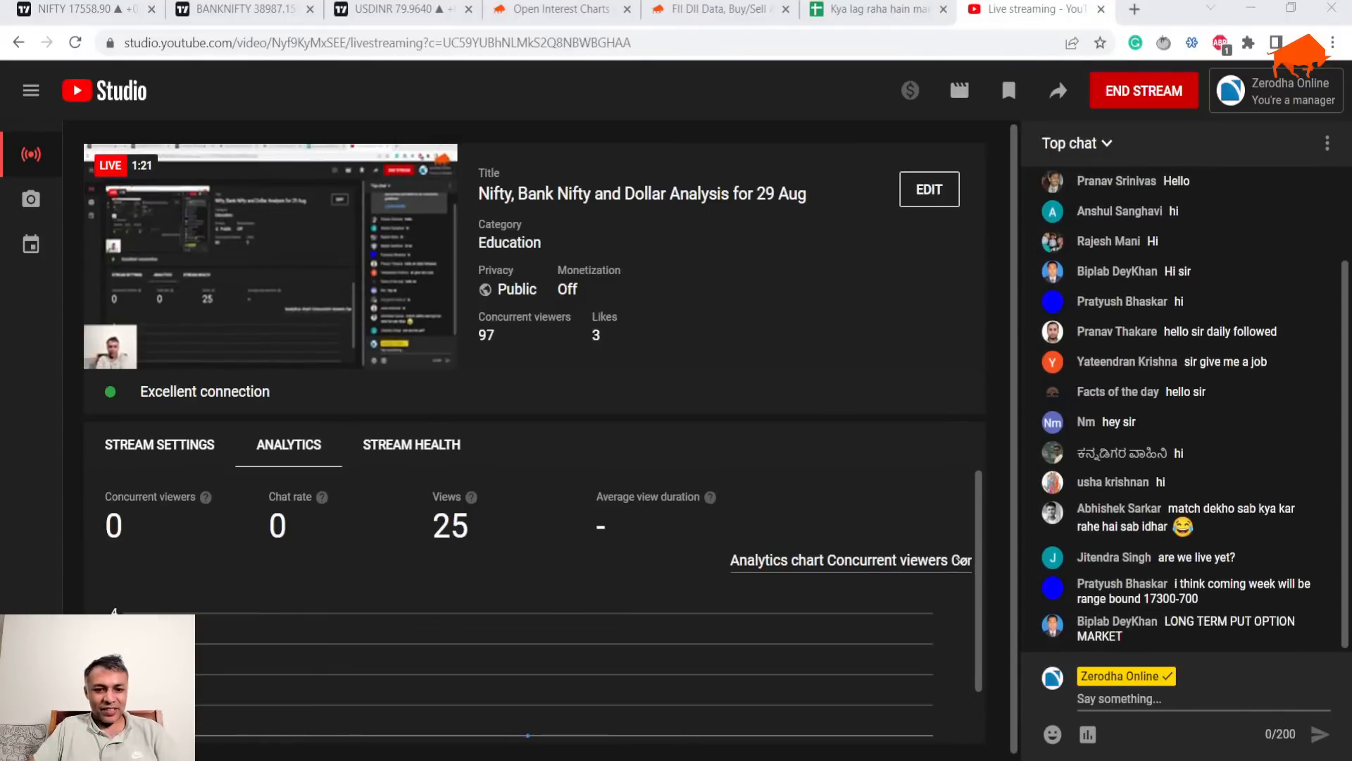
left_click(69, 9)
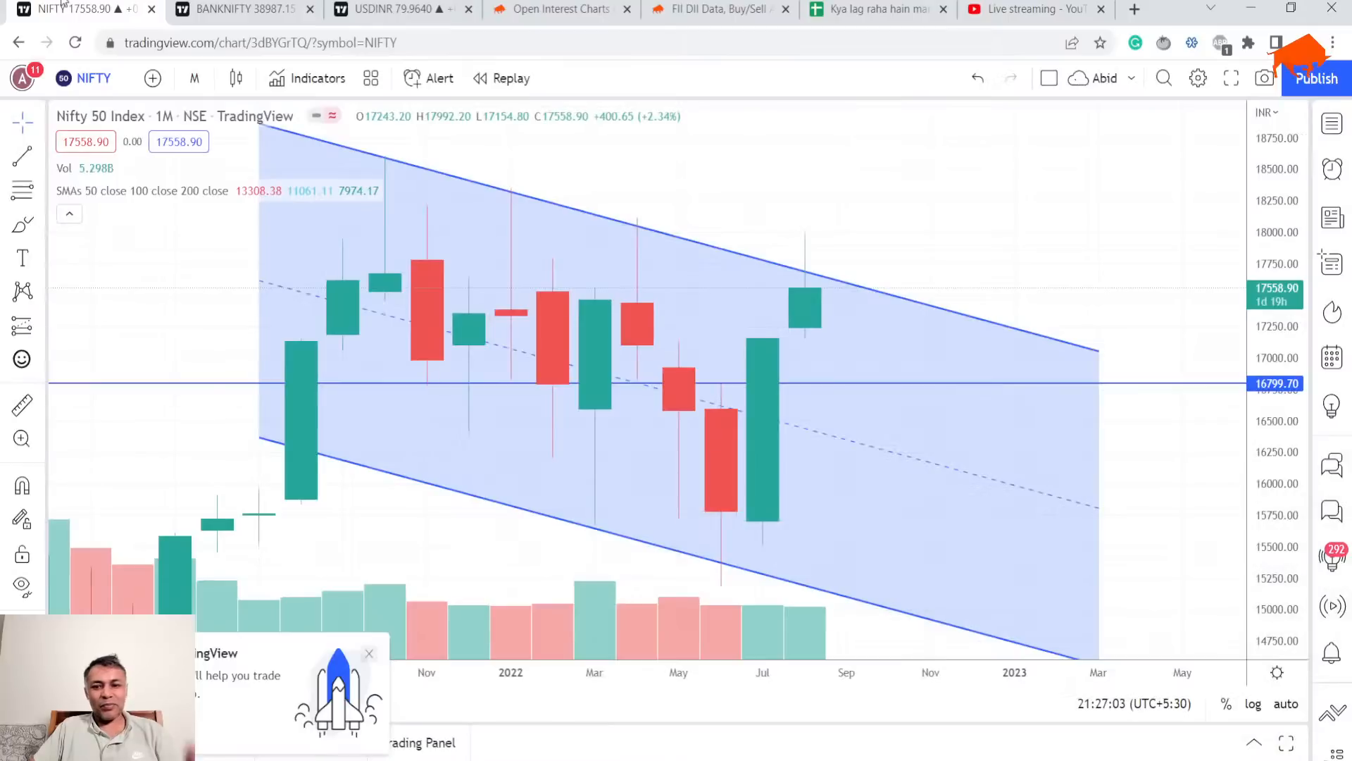
left_click(194, 78)
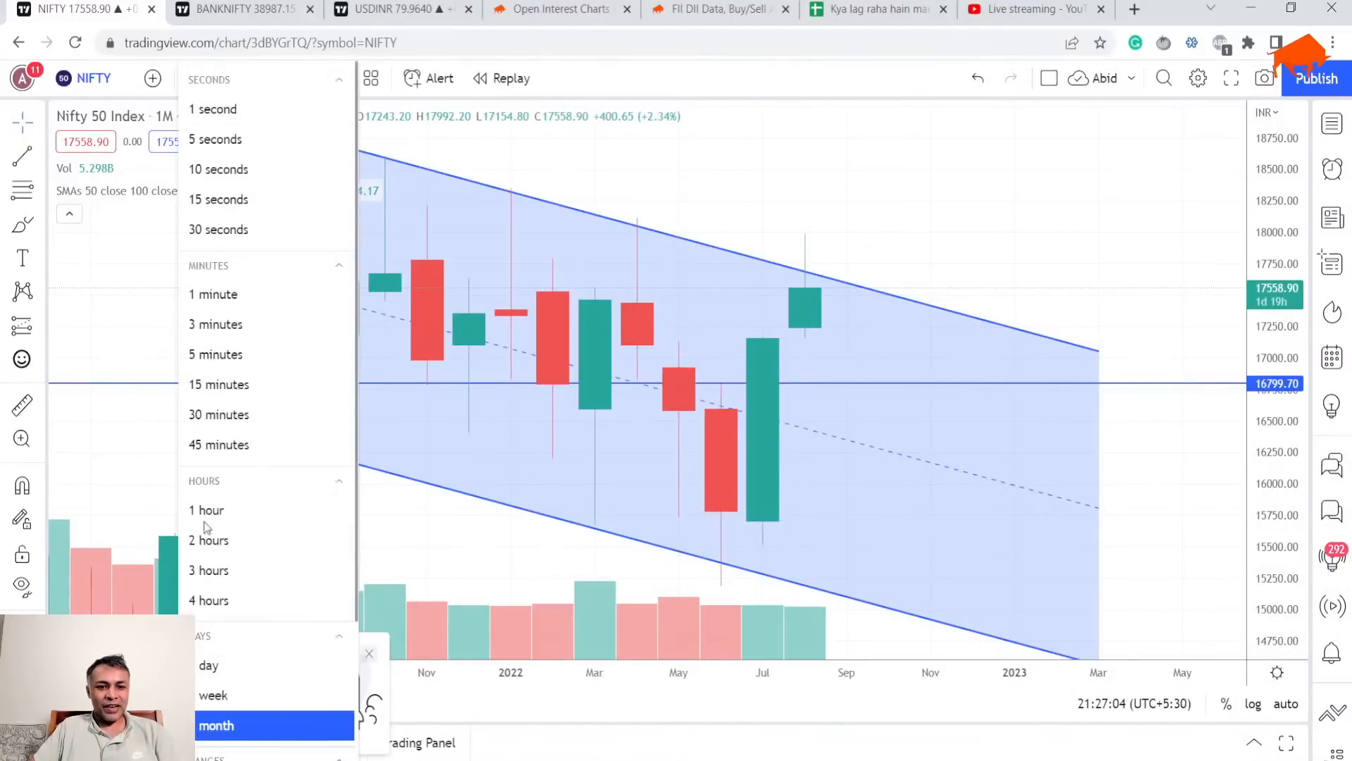
left_click(208, 665)
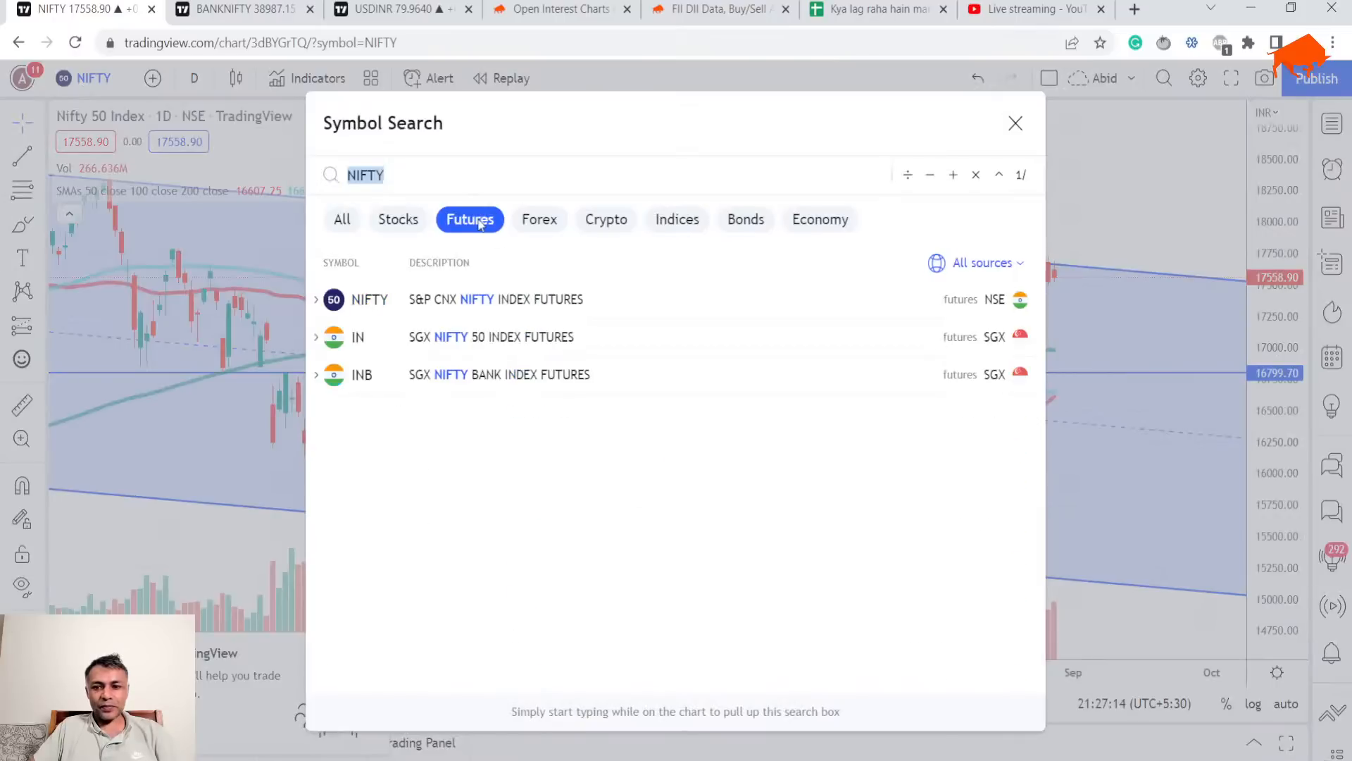
left_click(369, 299)
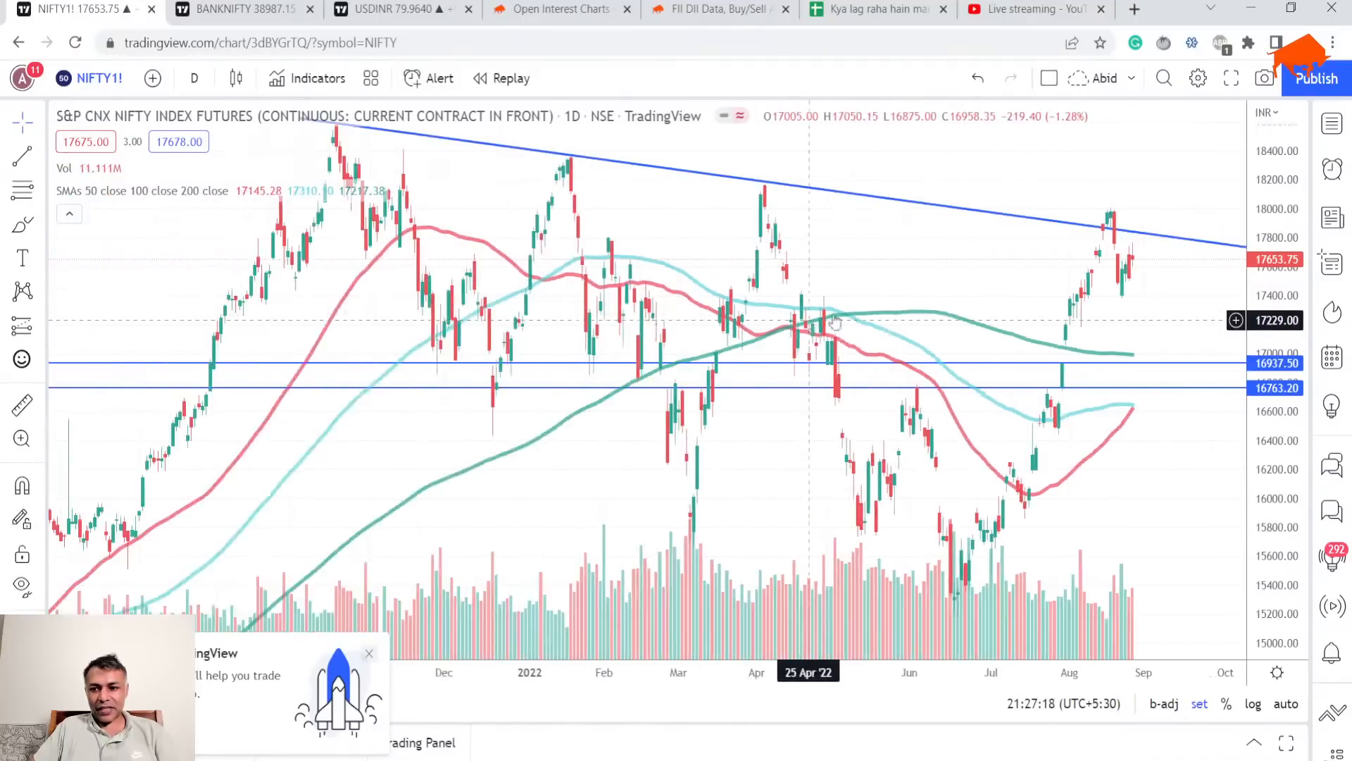
mouse_move(1087, 242)
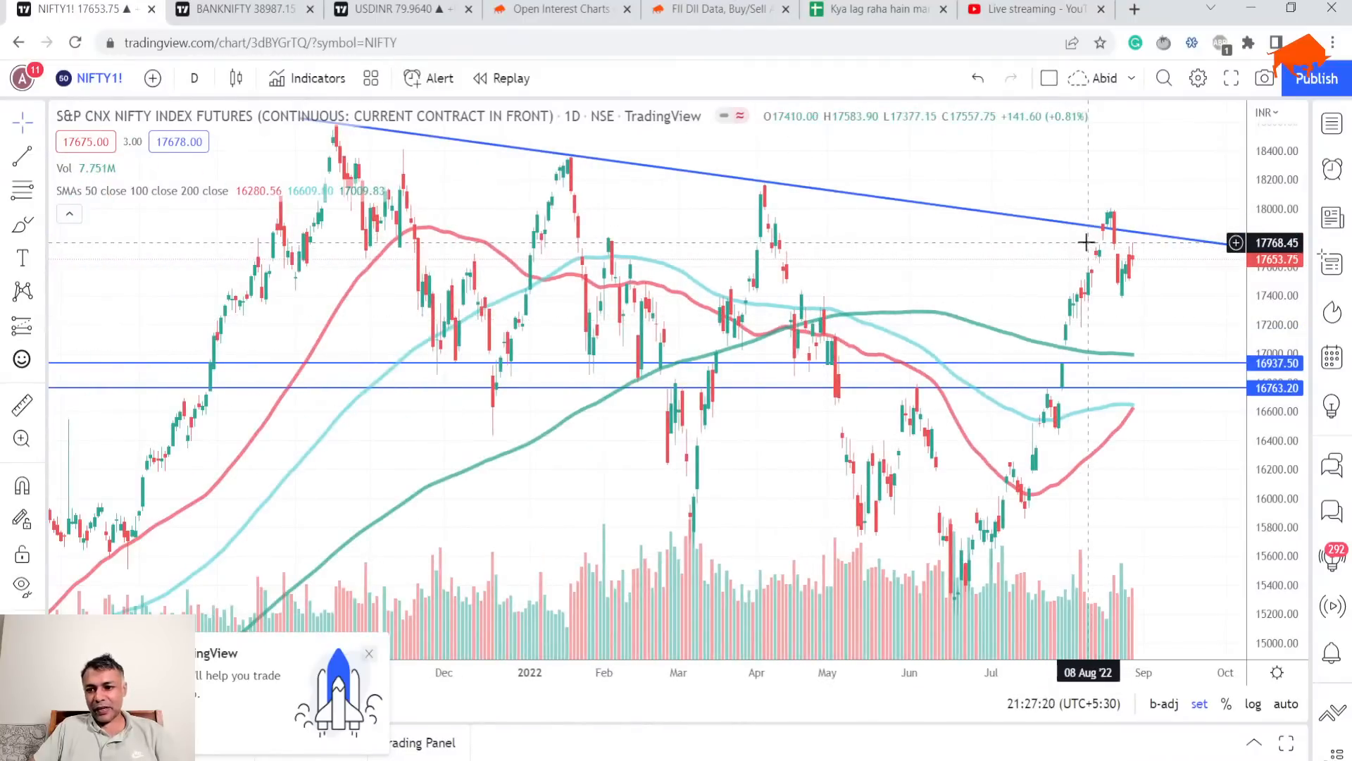
mouse_move(1107, 234)
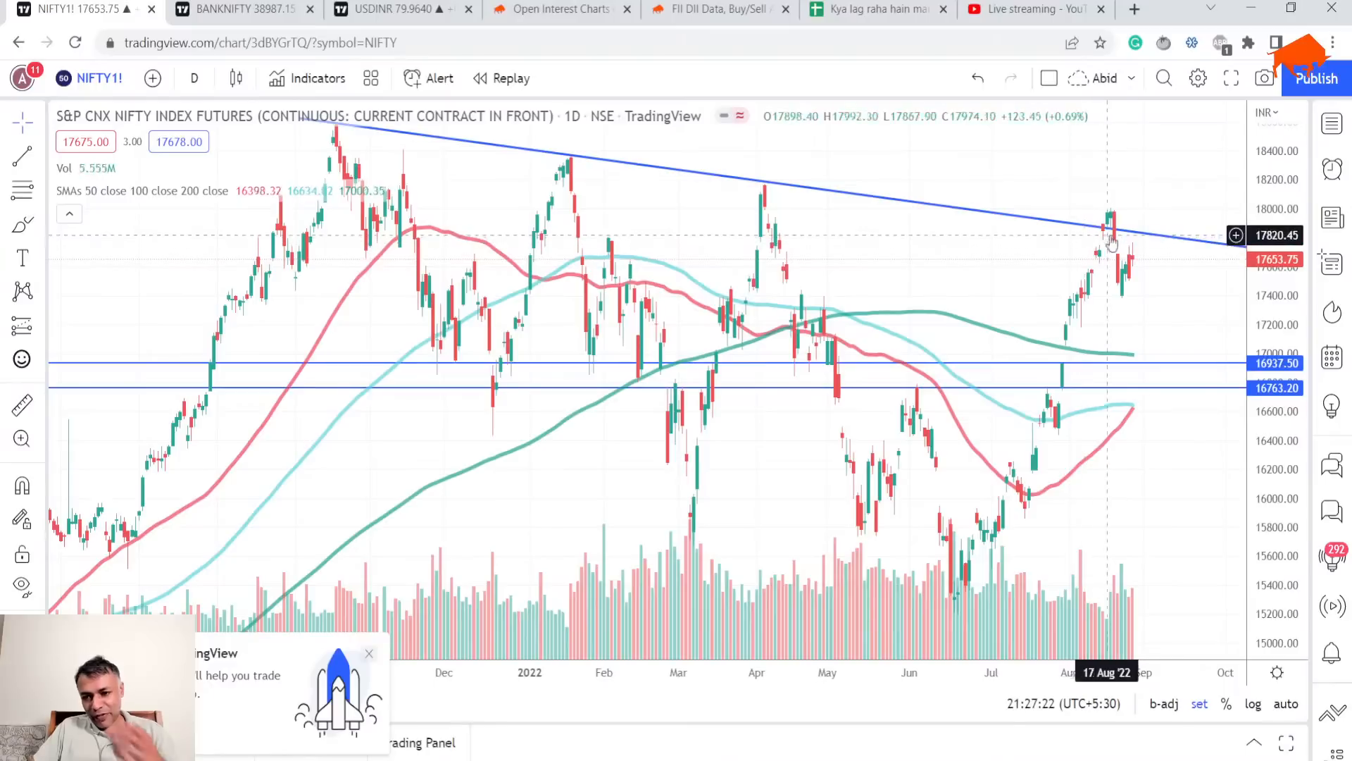
mouse_move(1102, 253)
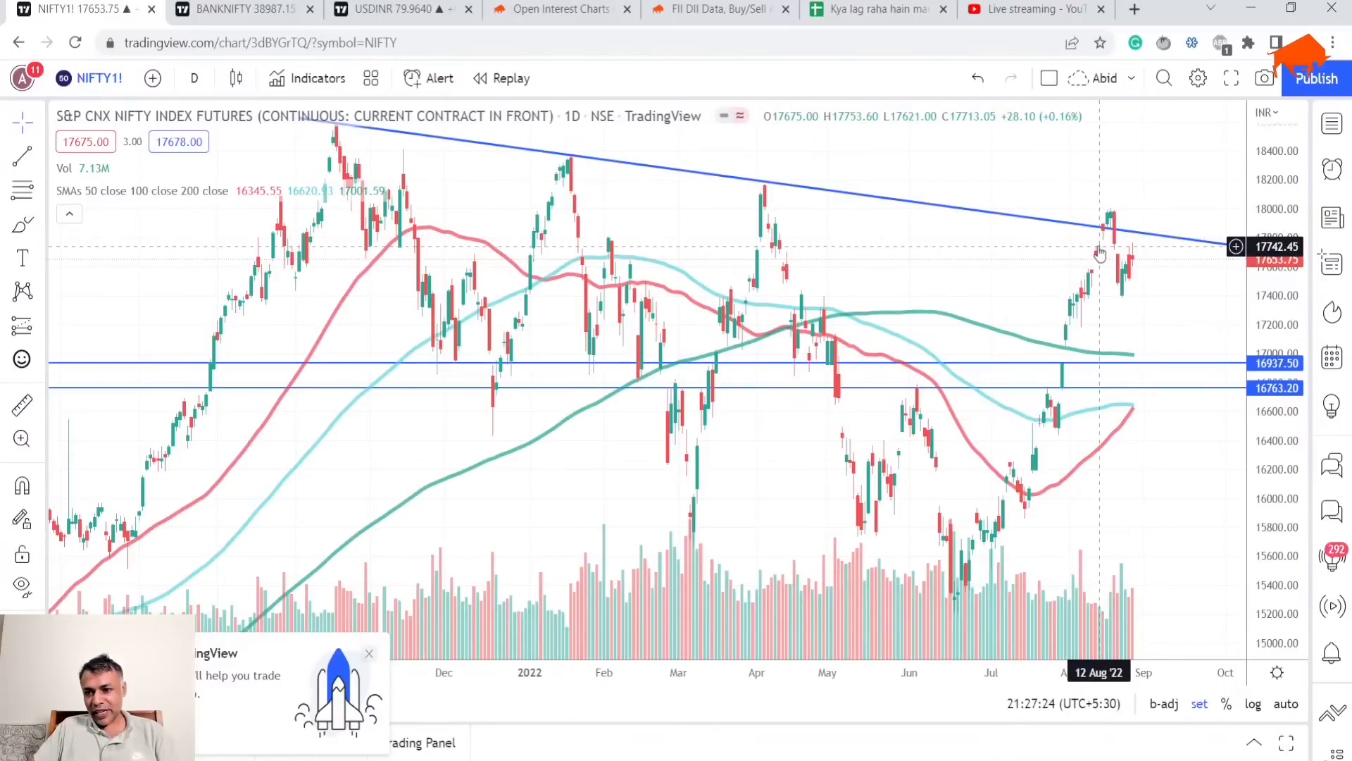
mouse_move(1084, 244)
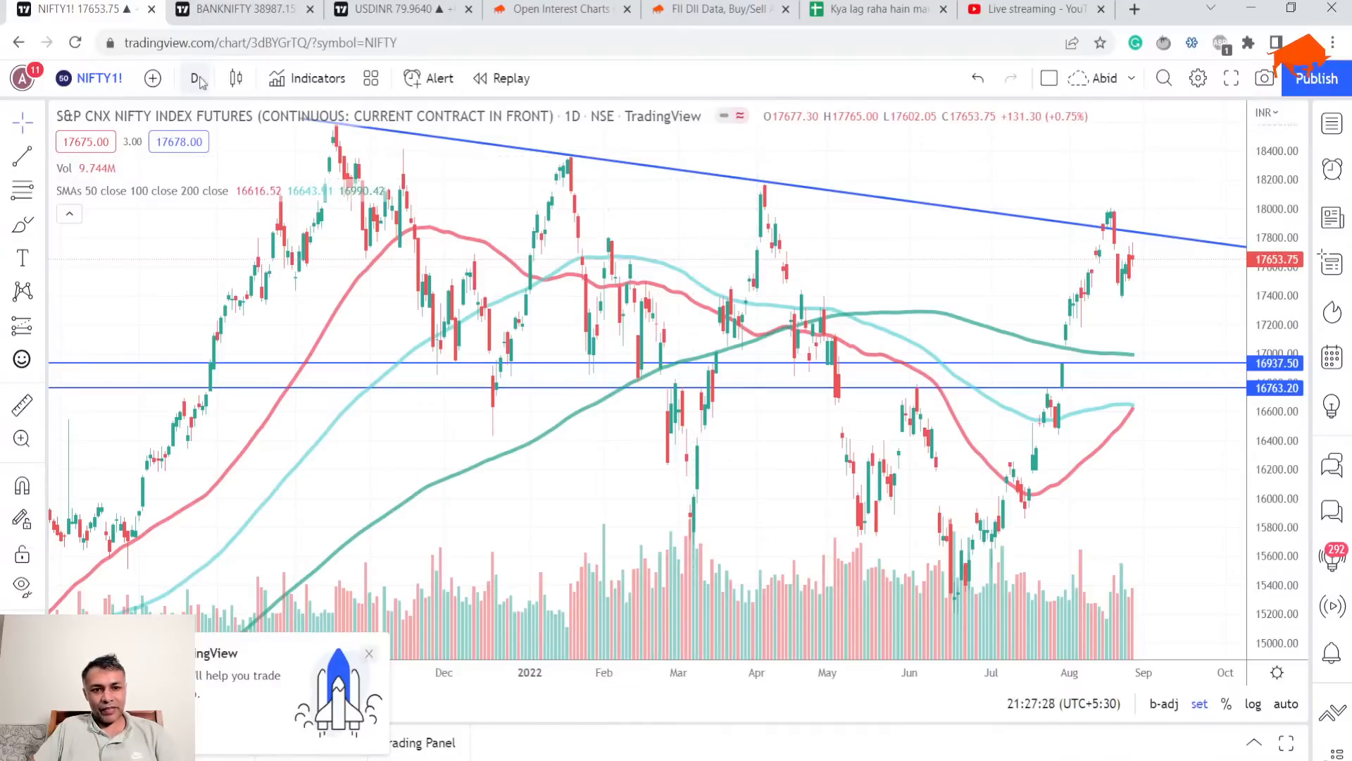
left_click(195, 77)
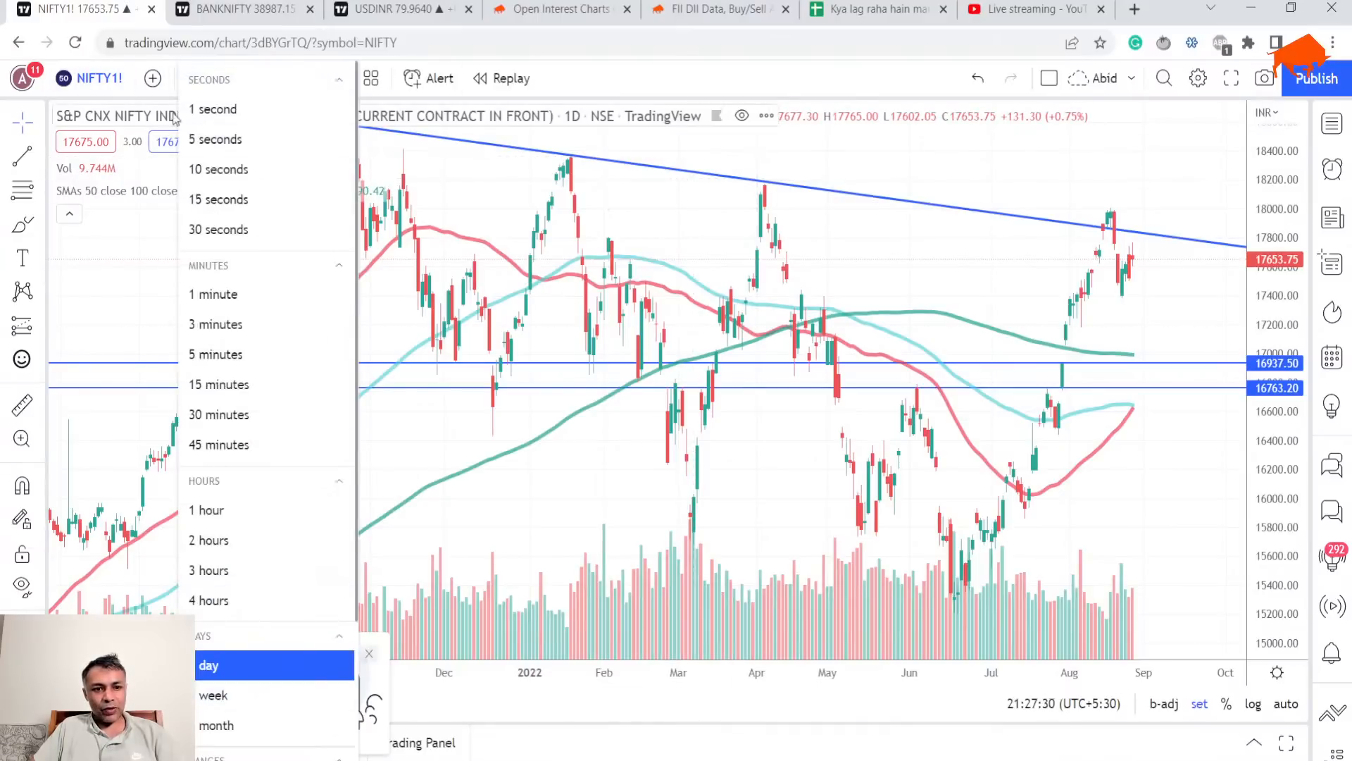
Step: Load the NIFTY 50 spot index from the Indices results in Symbol Search
left_click(116, 77)
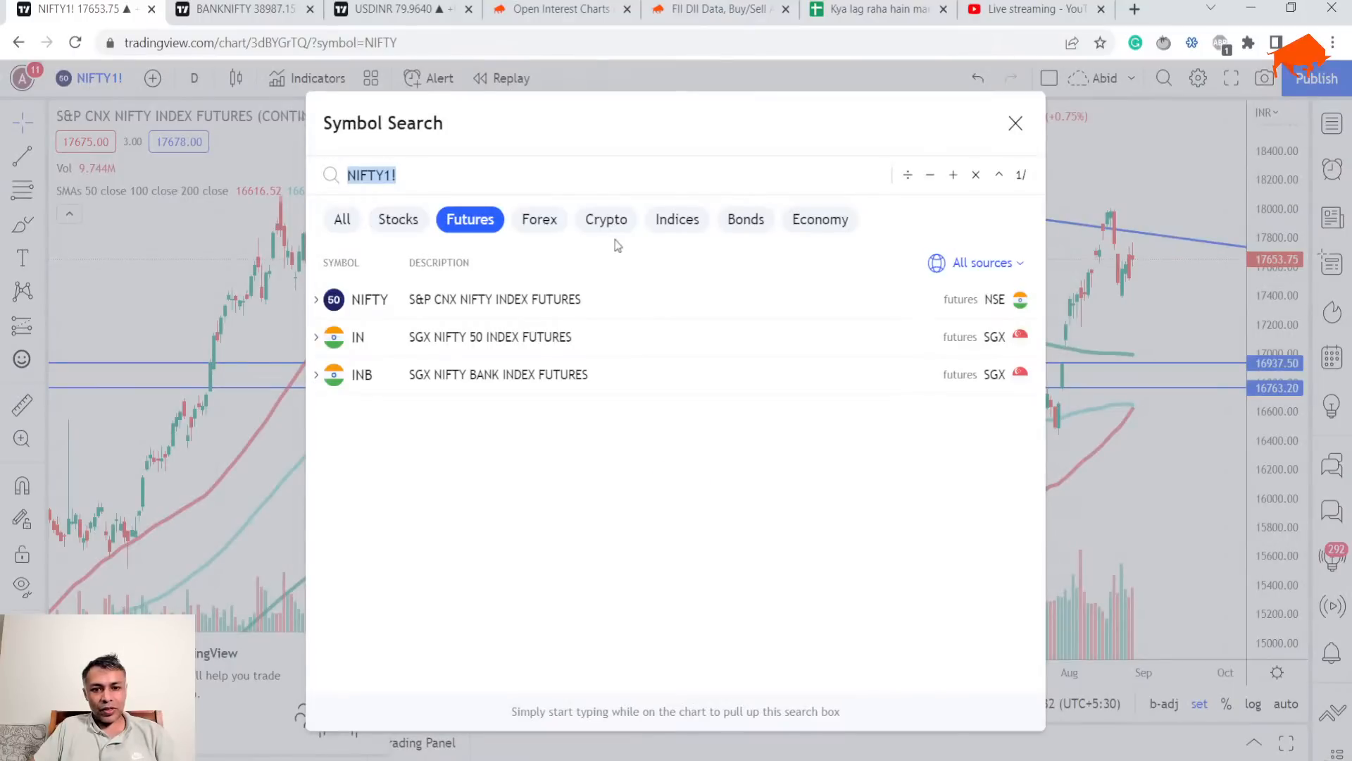
left_click(676, 219)
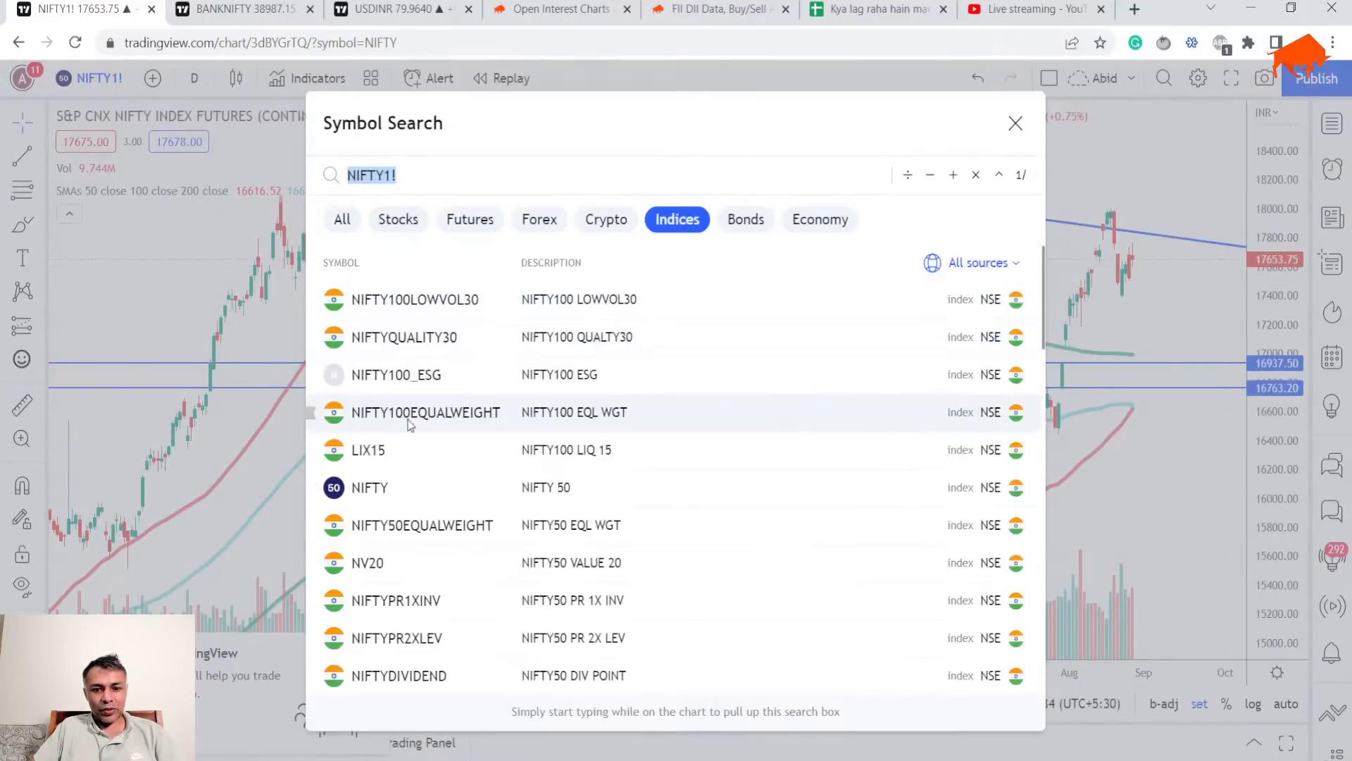
left_click(370, 486)
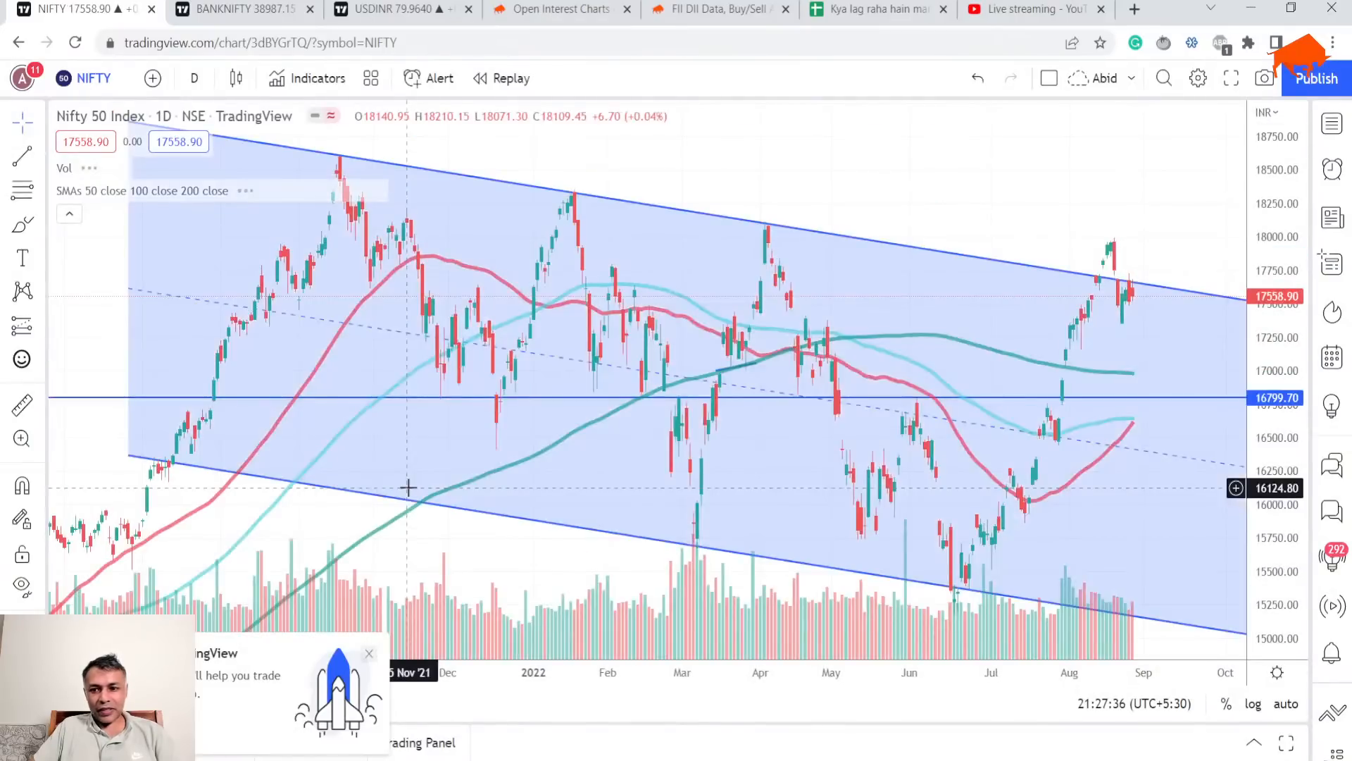
mouse_move(1043, 350)
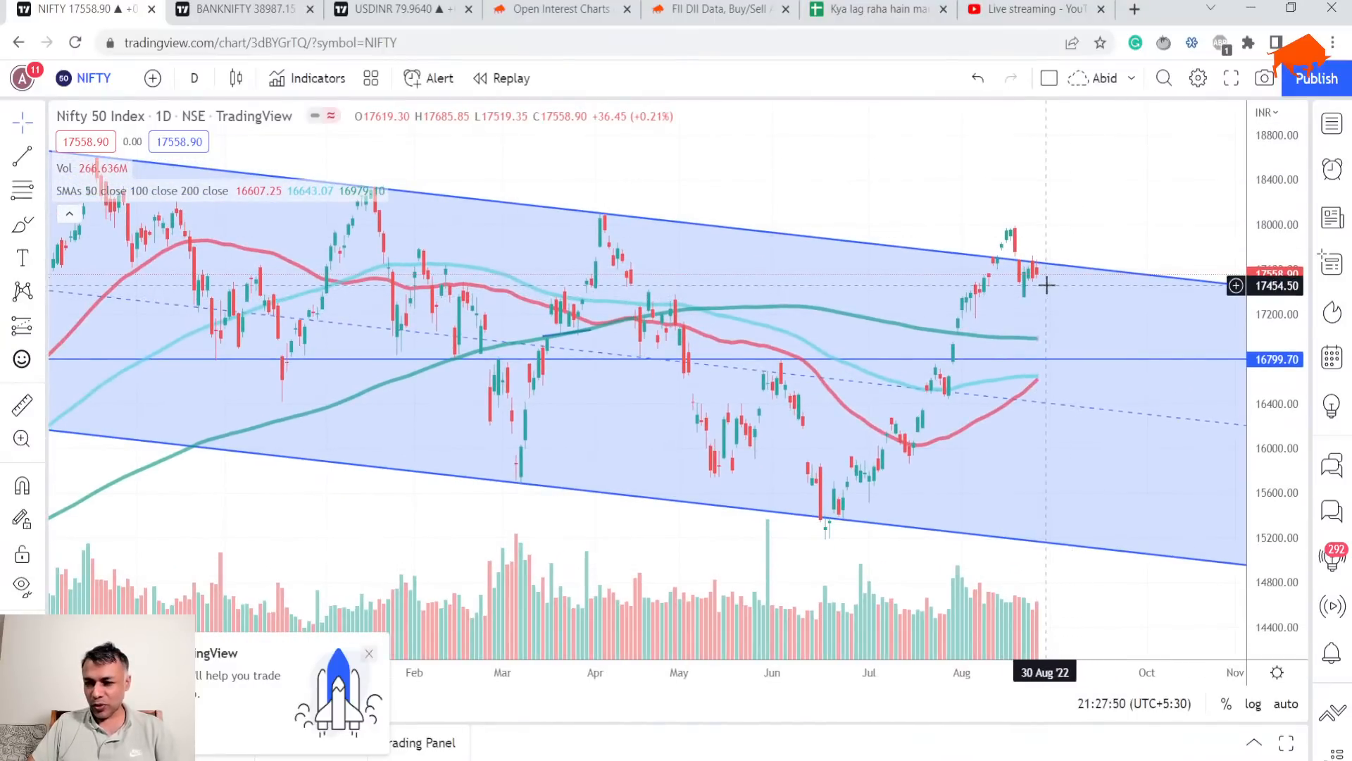
mouse_move(1044, 254)
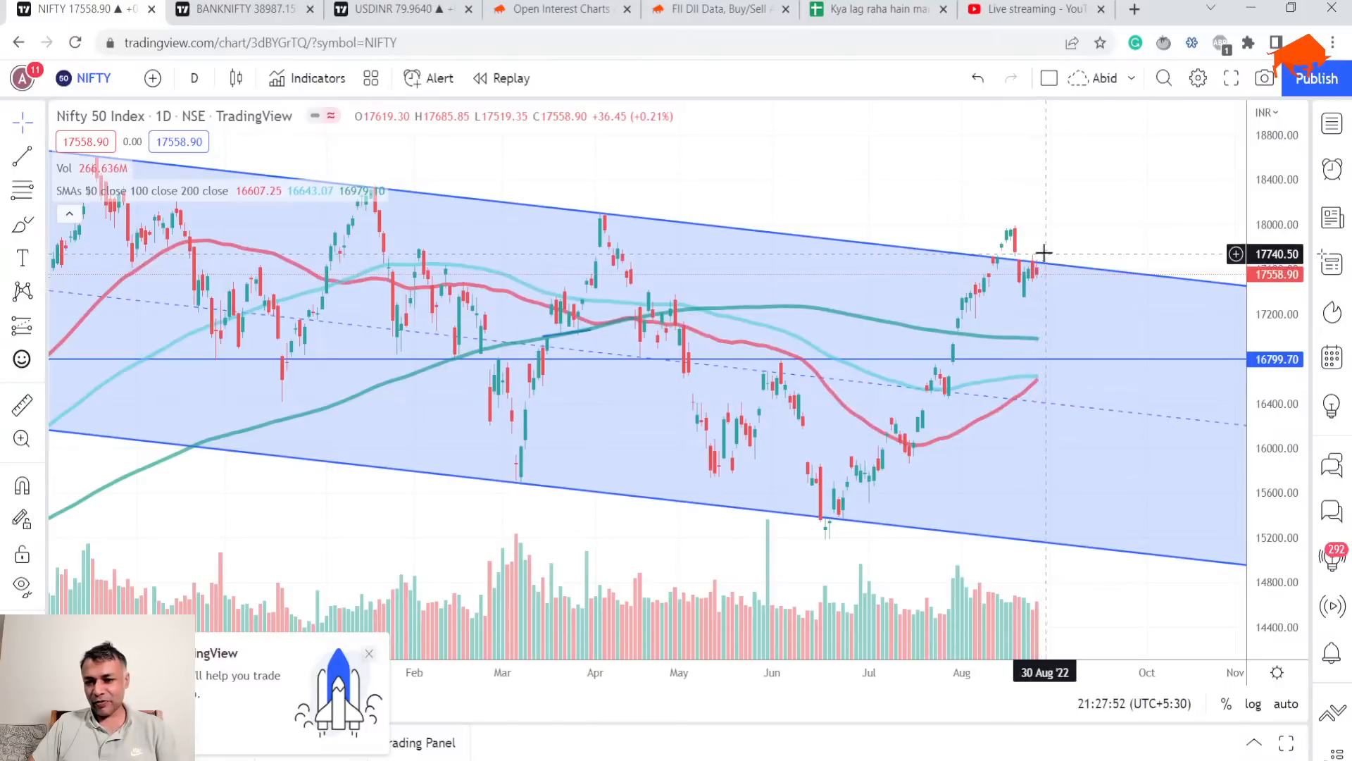
mouse_move(1041, 300)
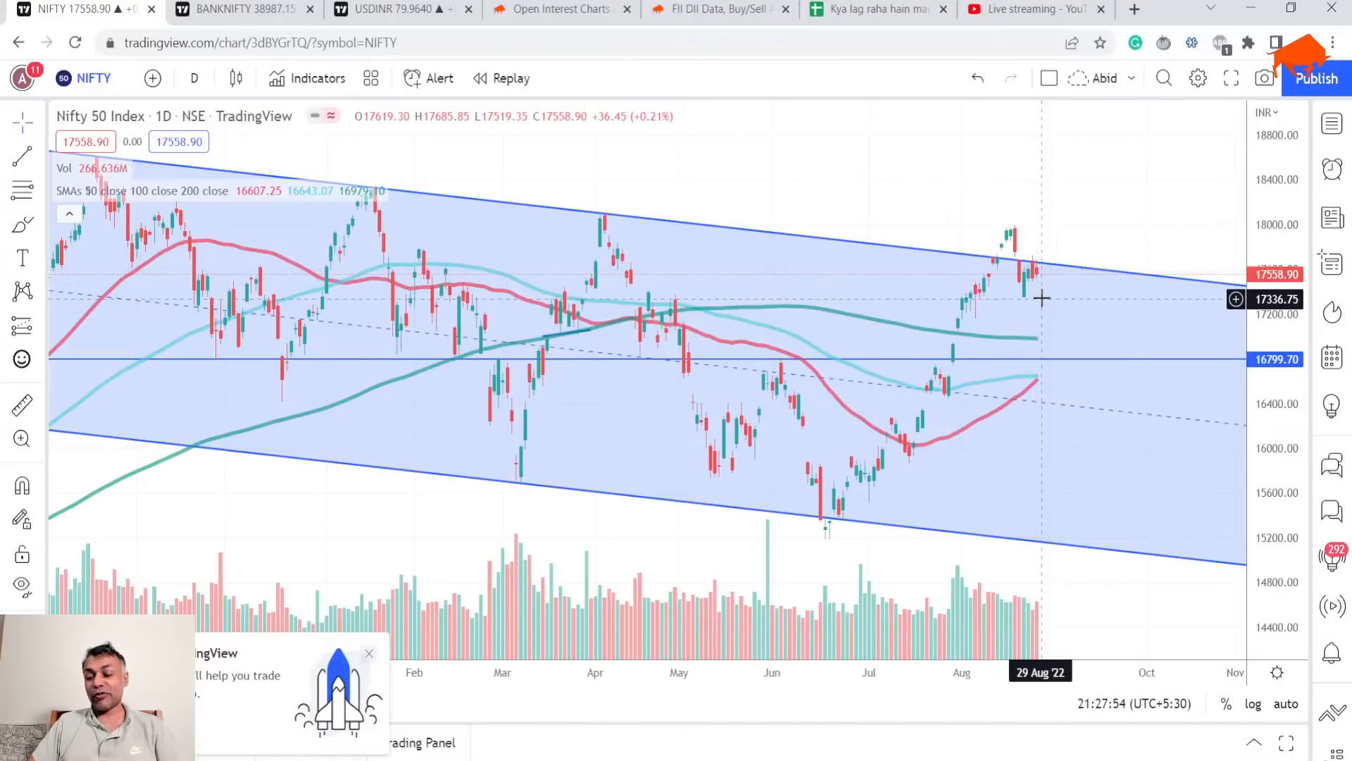
mouse_move(517, 211)
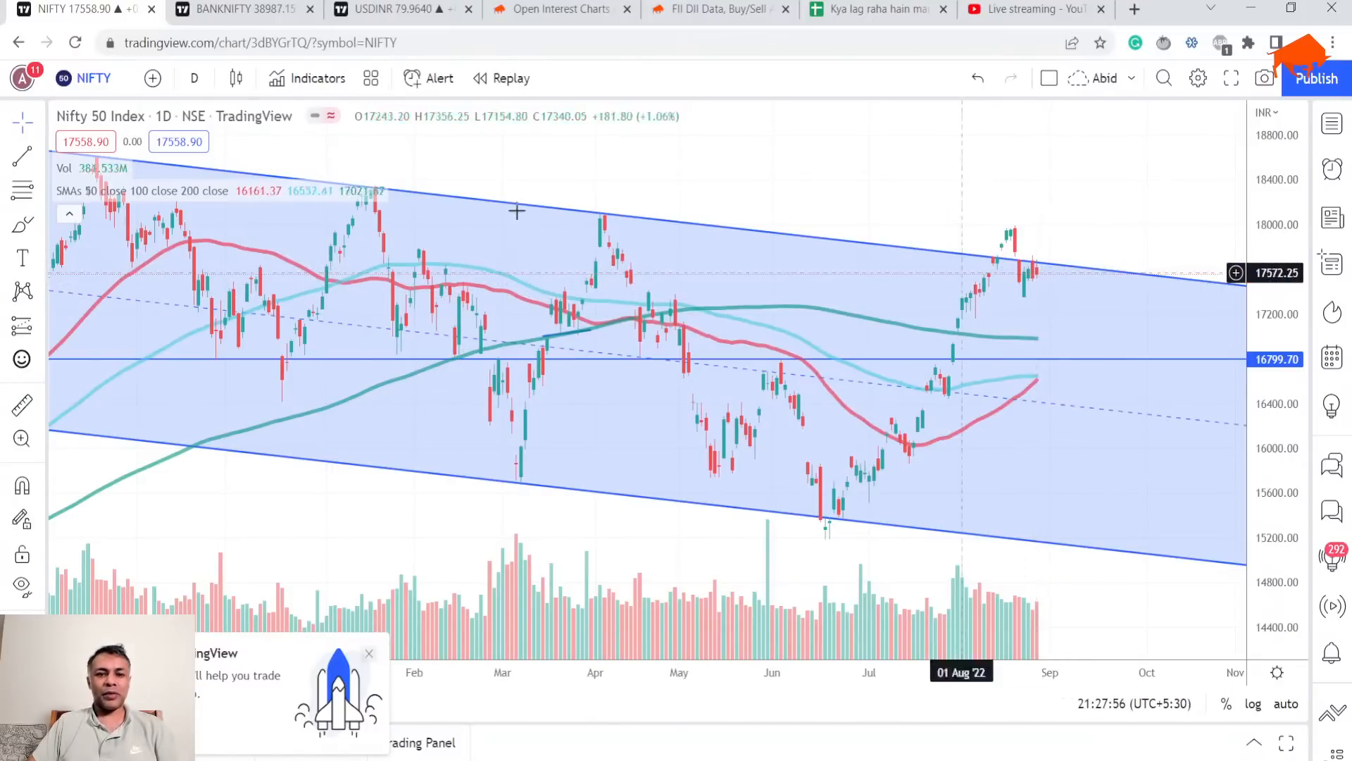
Step: Change the NIFTY 50 chart interval to 1 week
left_click(193, 78)
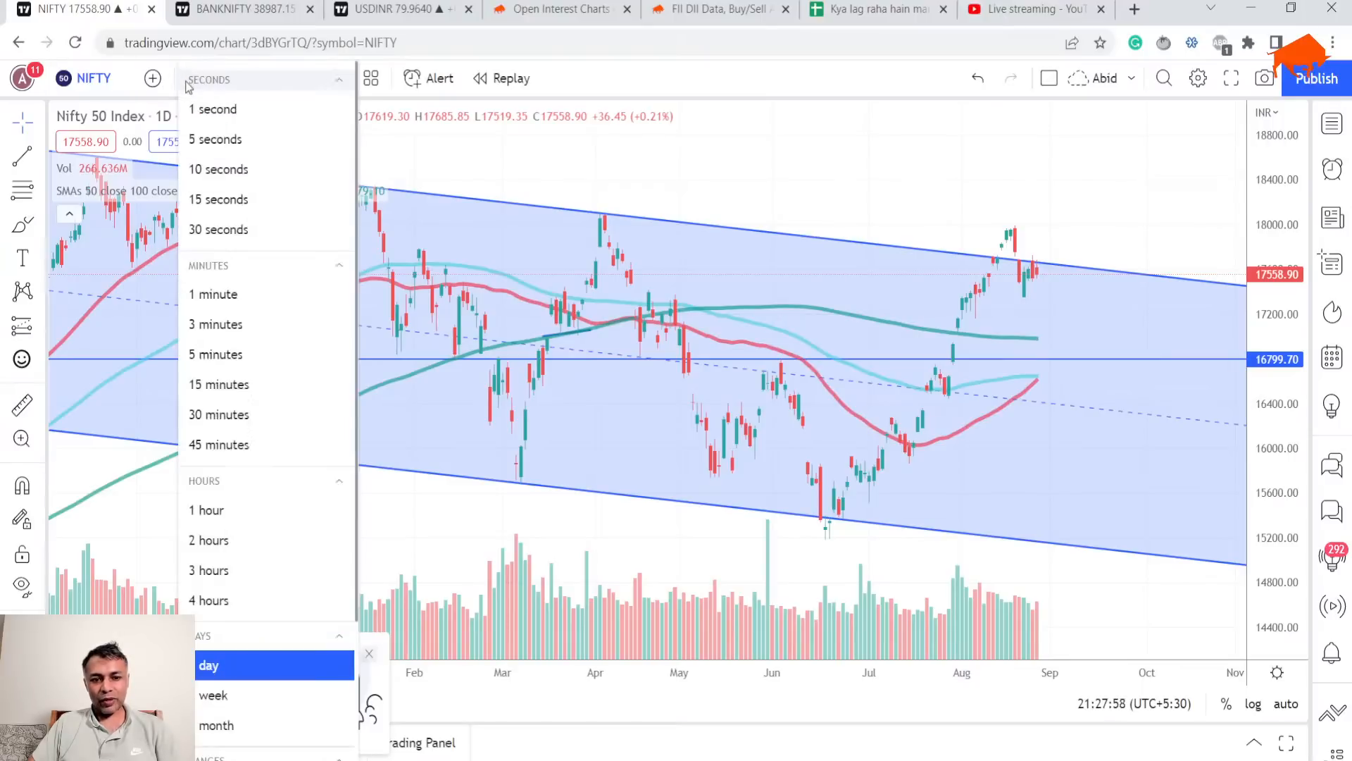
left_click(212, 695)
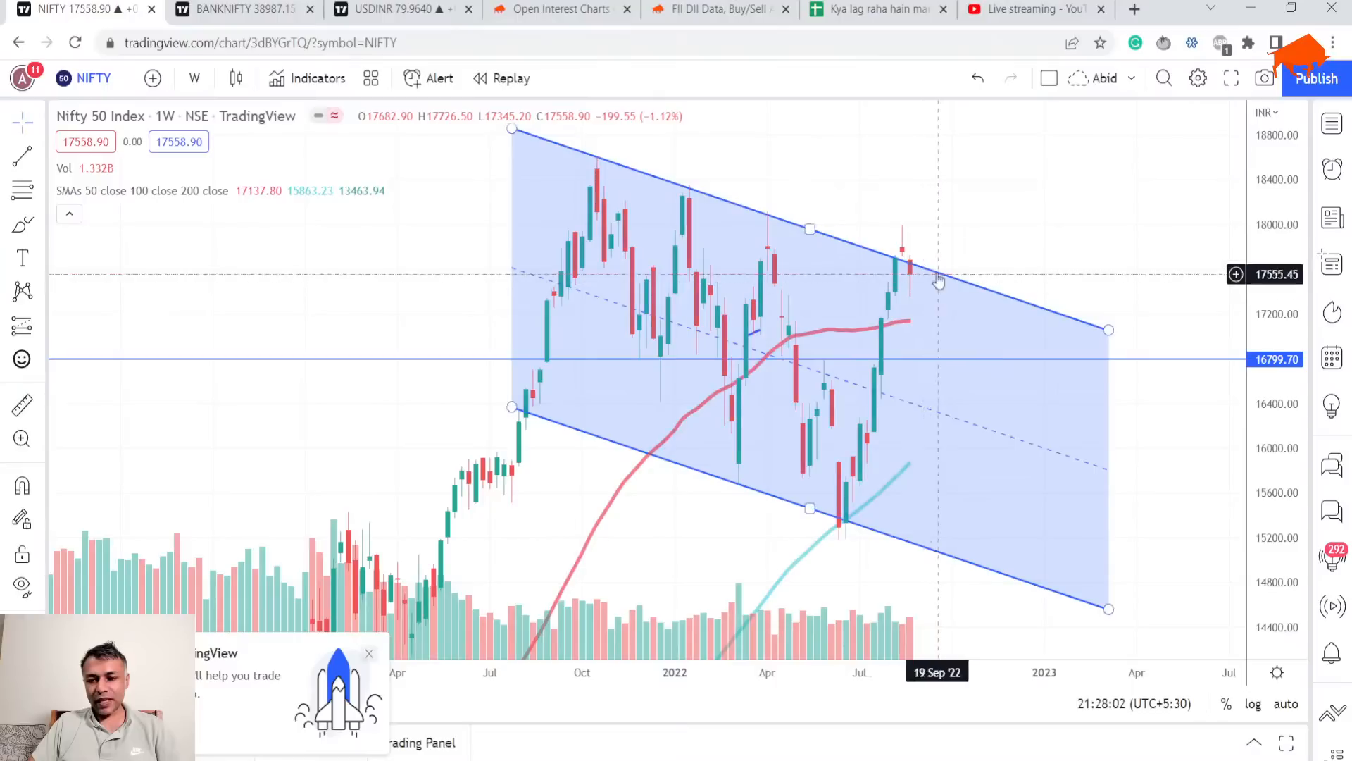
mouse_move(879, 285)
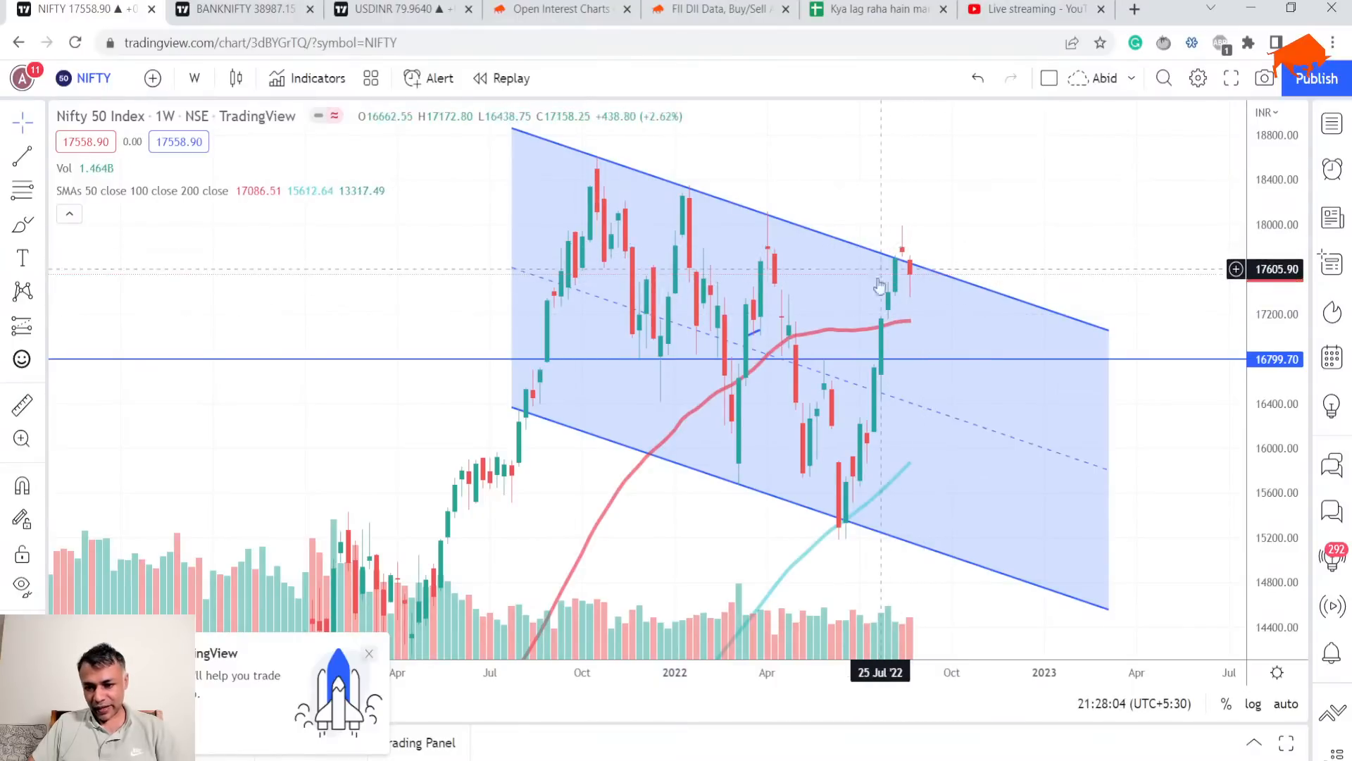
mouse_move(893, 304)
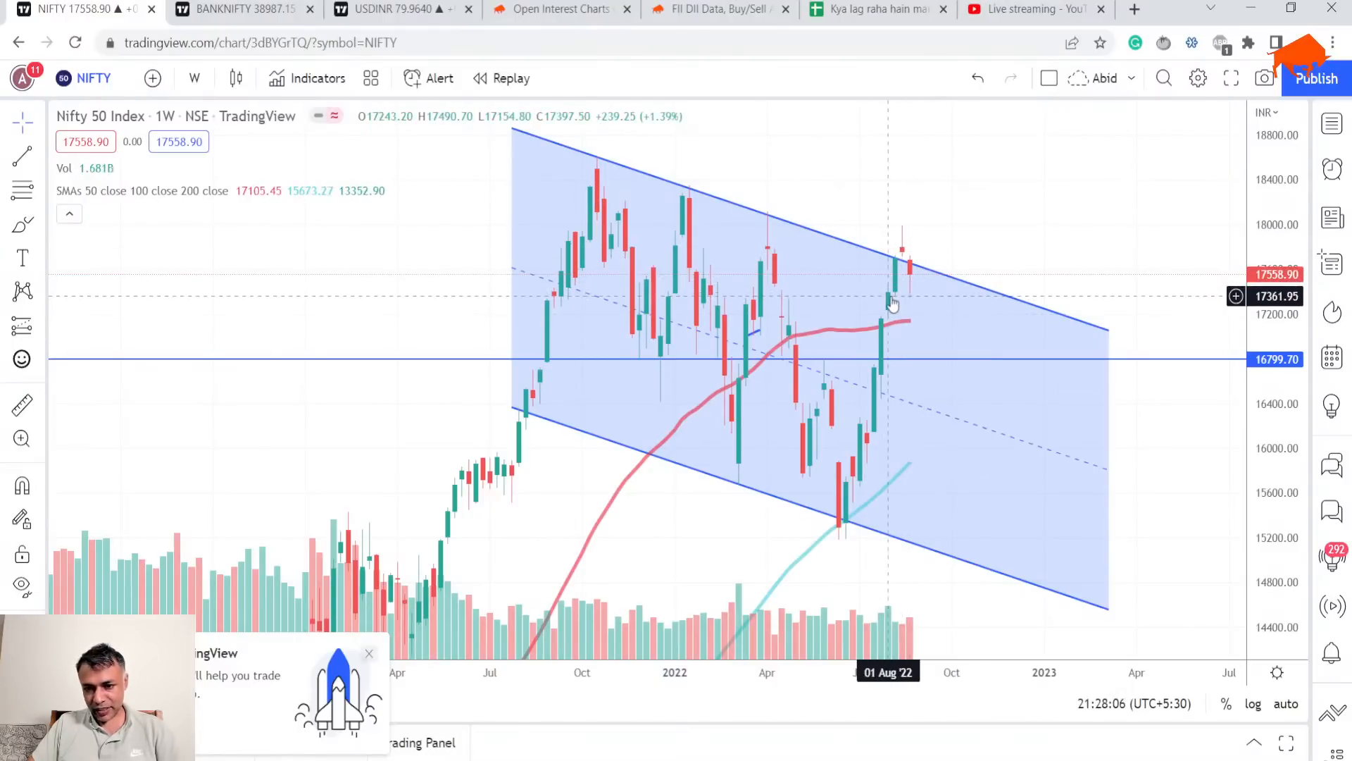
mouse_move(890, 305)
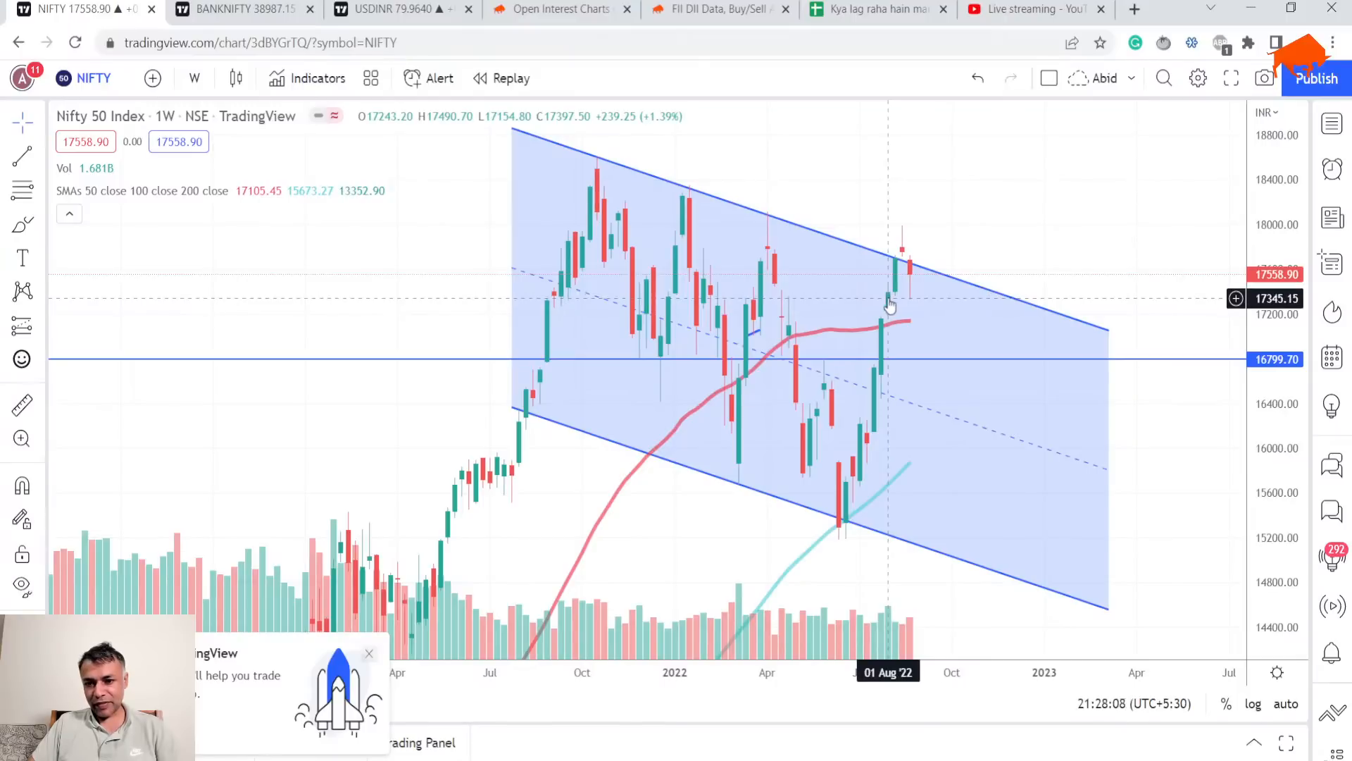
mouse_move(871, 297)
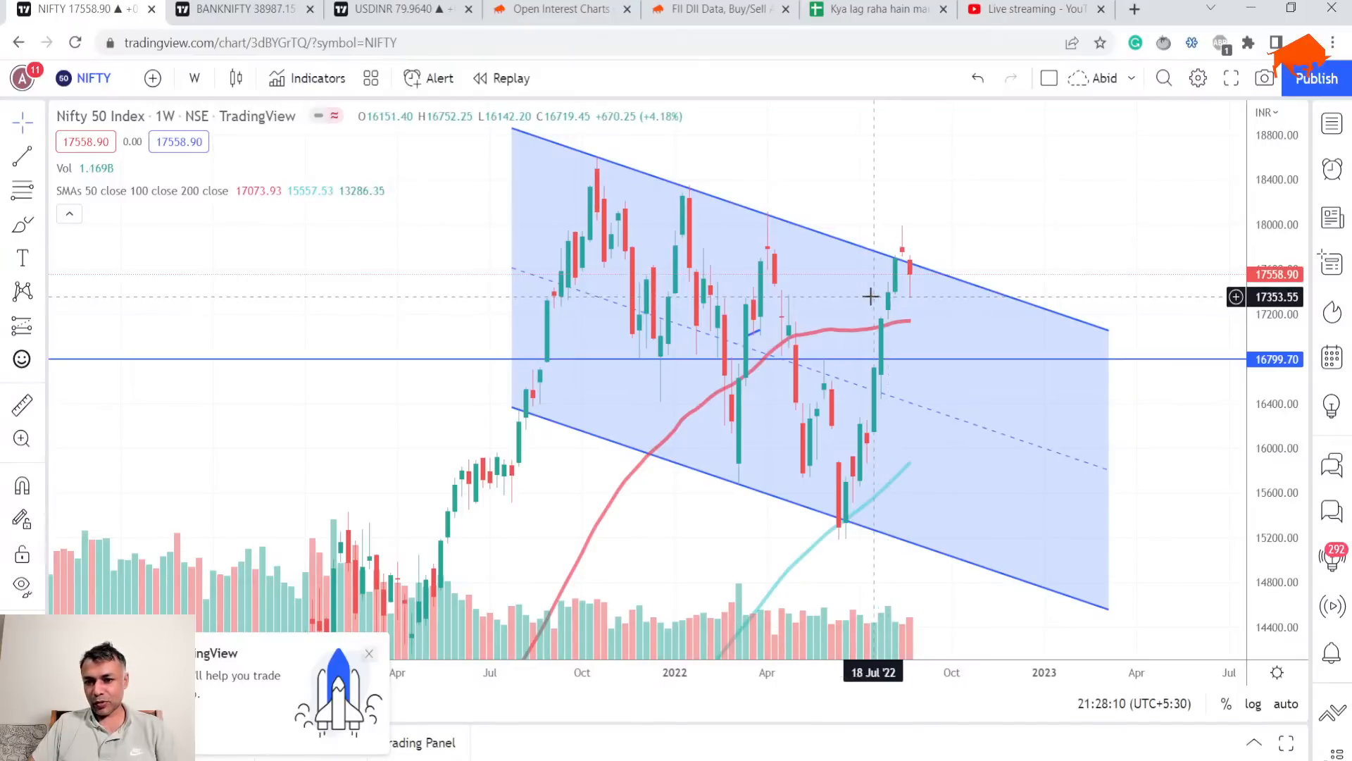
mouse_move(861, 297)
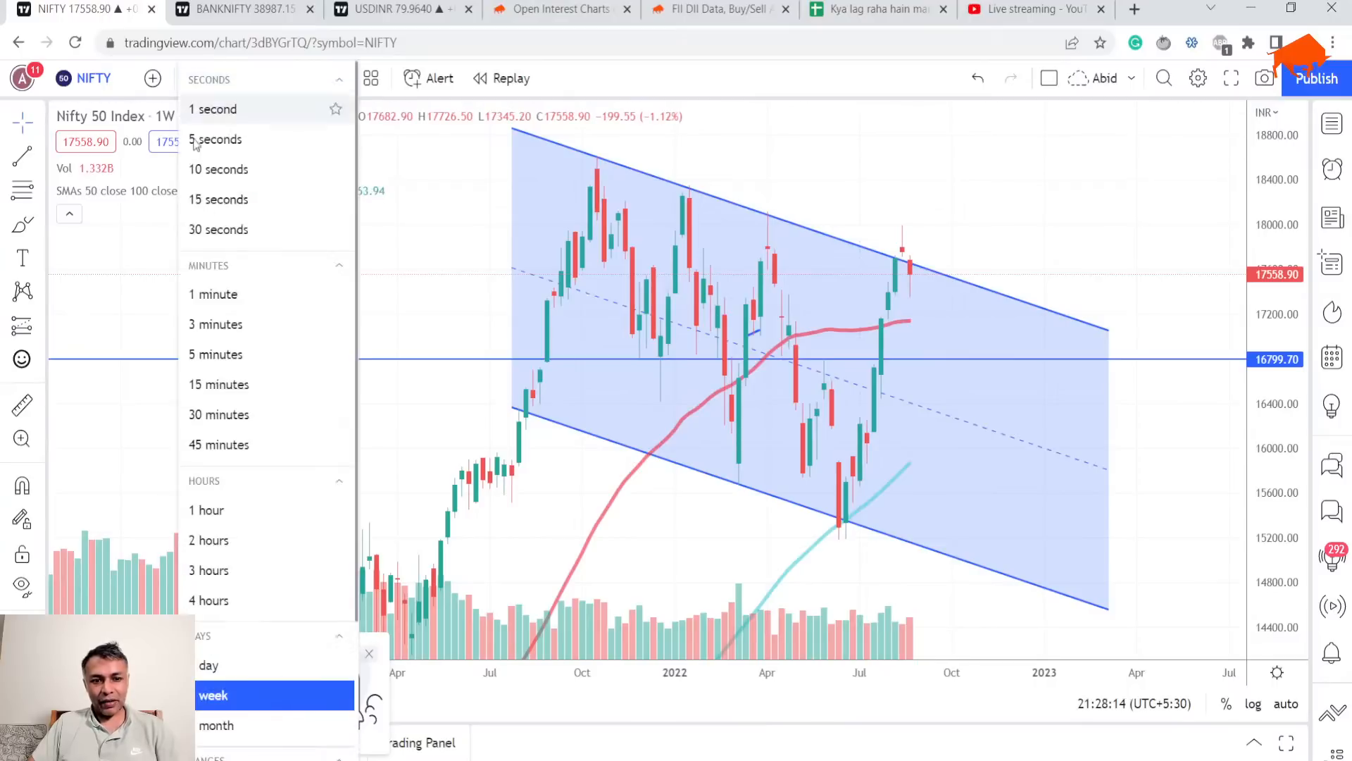
left_click(216, 725)
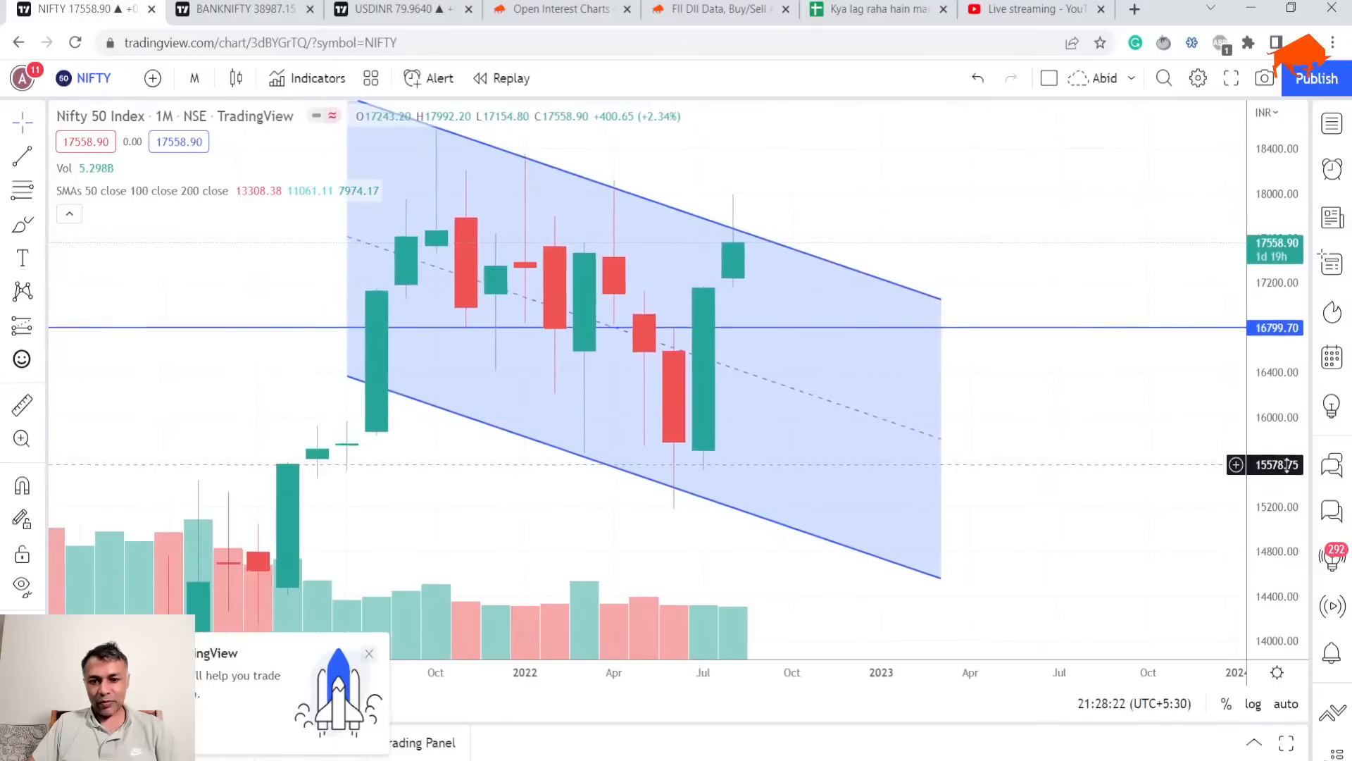
mouse_move(703, 299)
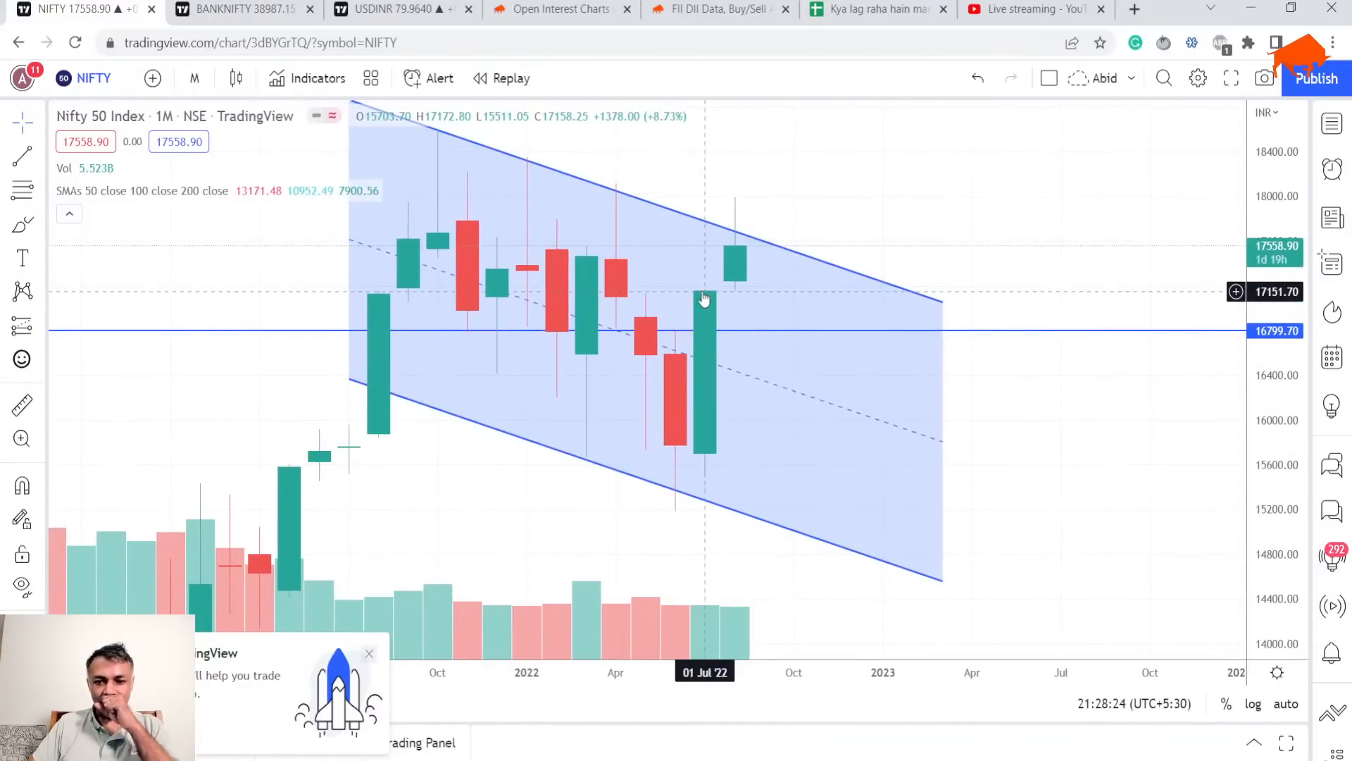
mouse_move(731, 326)
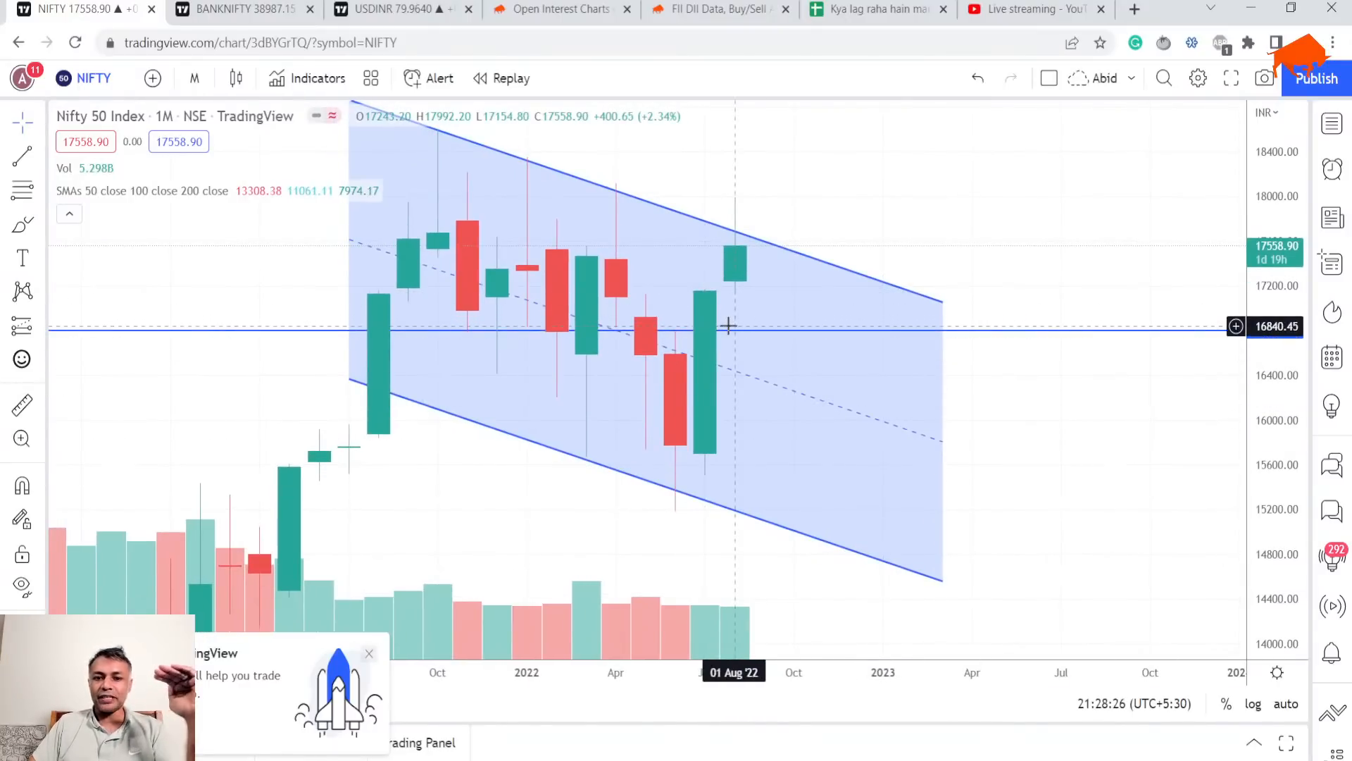
mouse_move(382, 235)
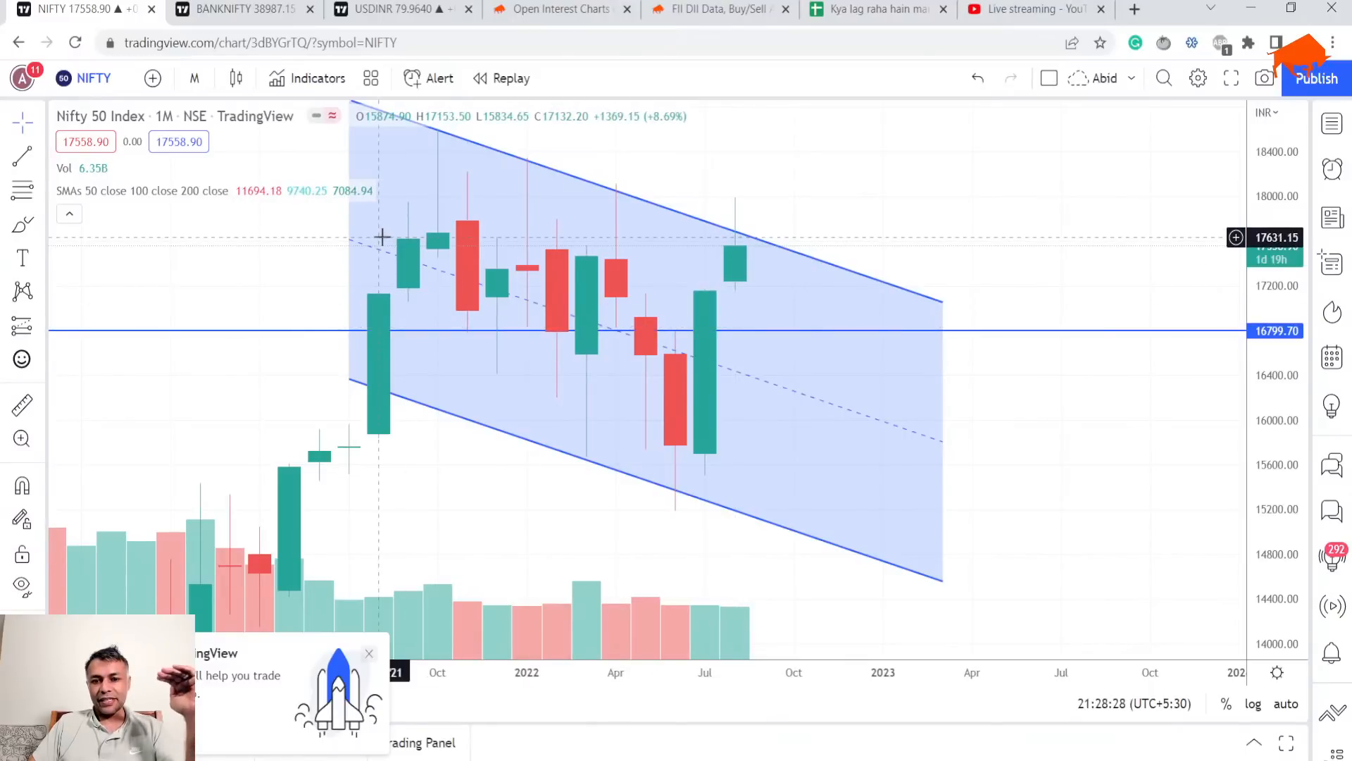
mouse_move(607, 317)
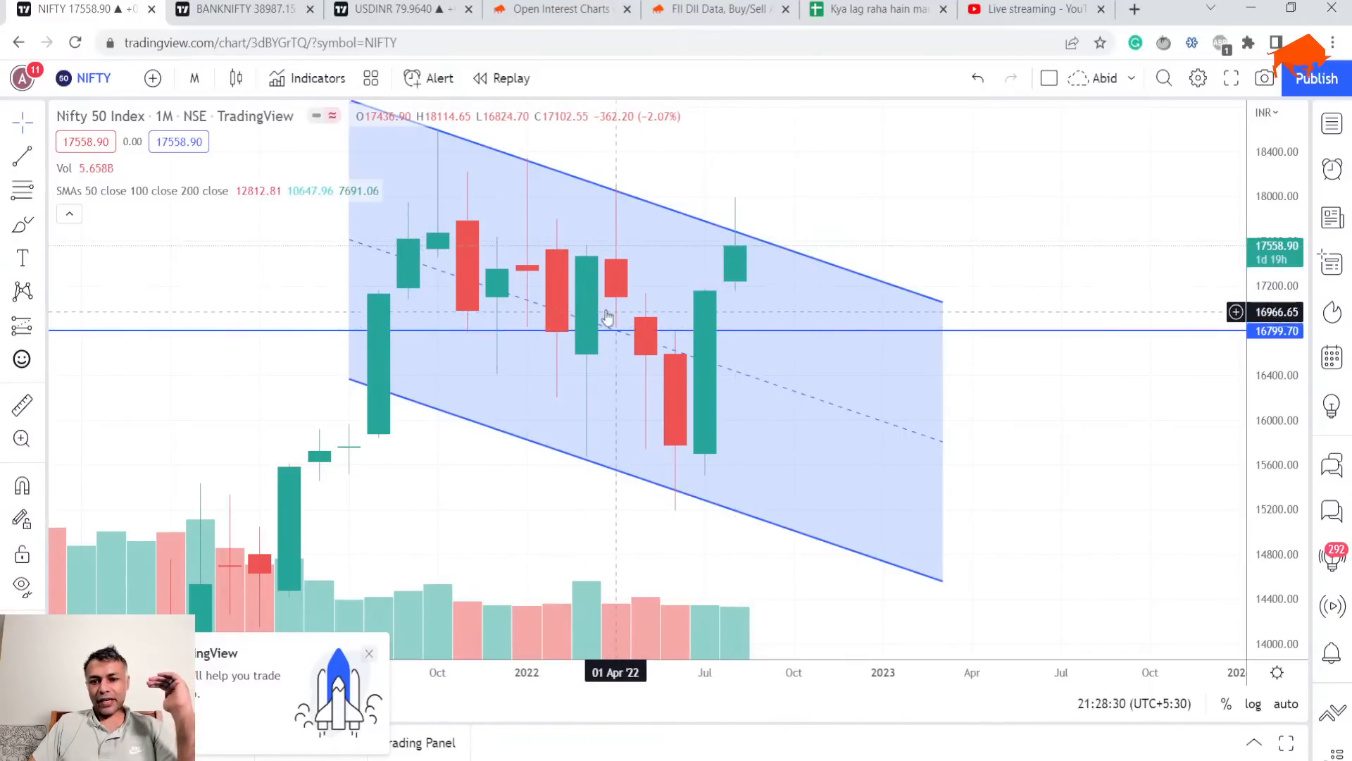
mouse_move(711, 307)
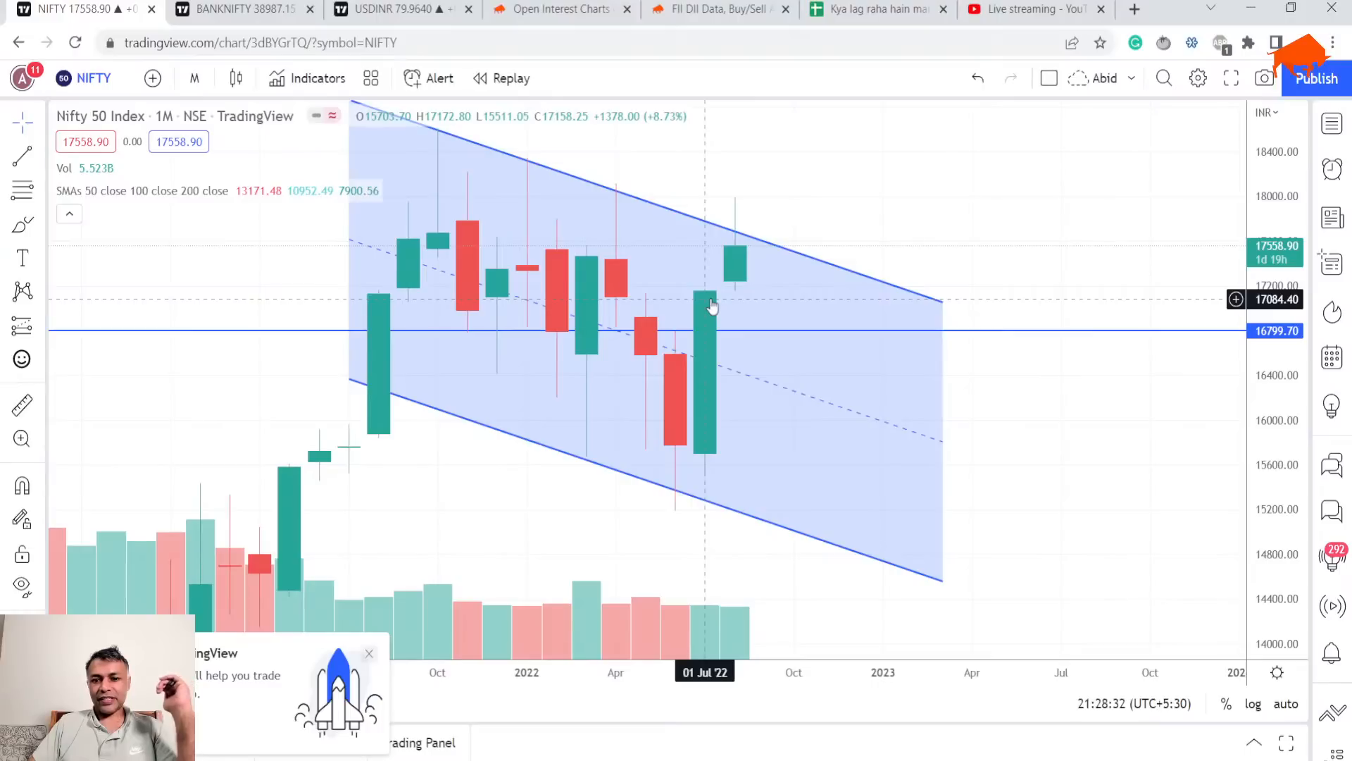
mouse_move(719, 285)
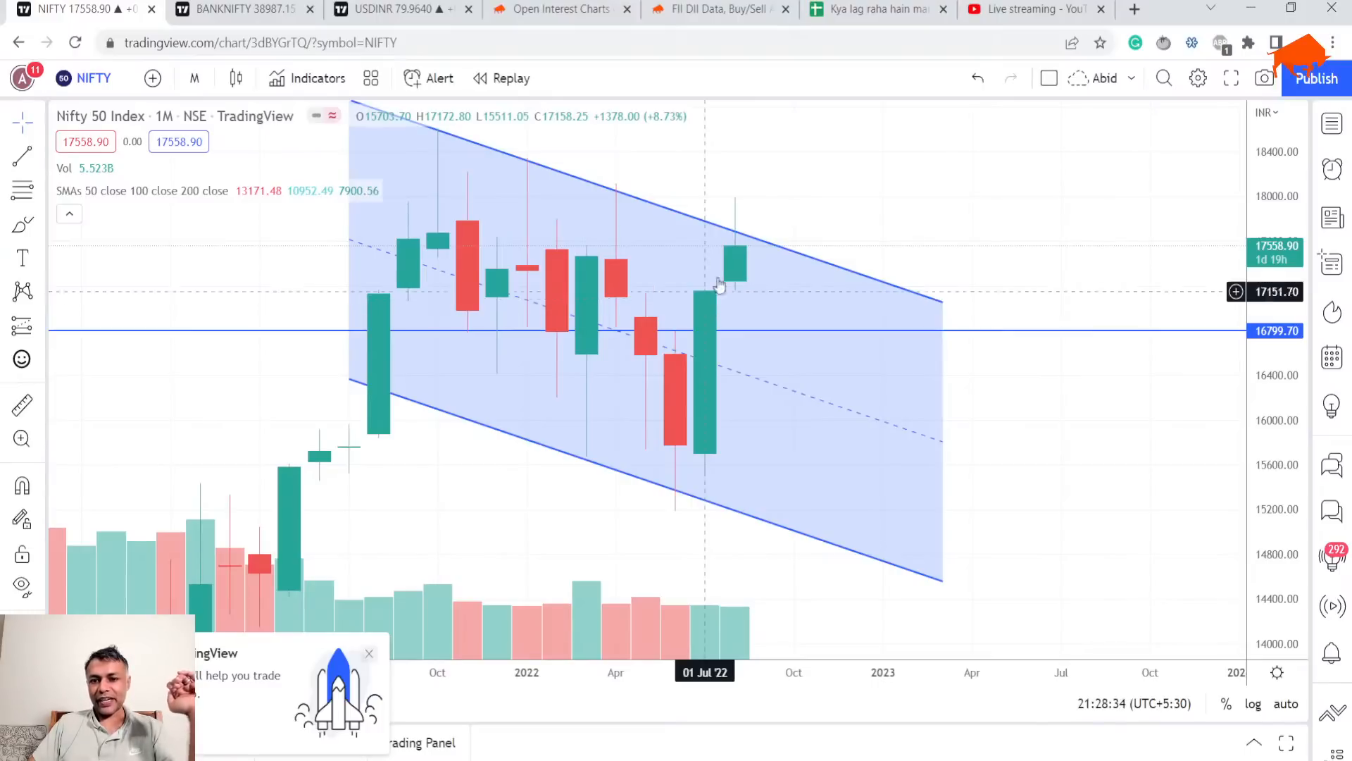
mouse_move(713, 310)
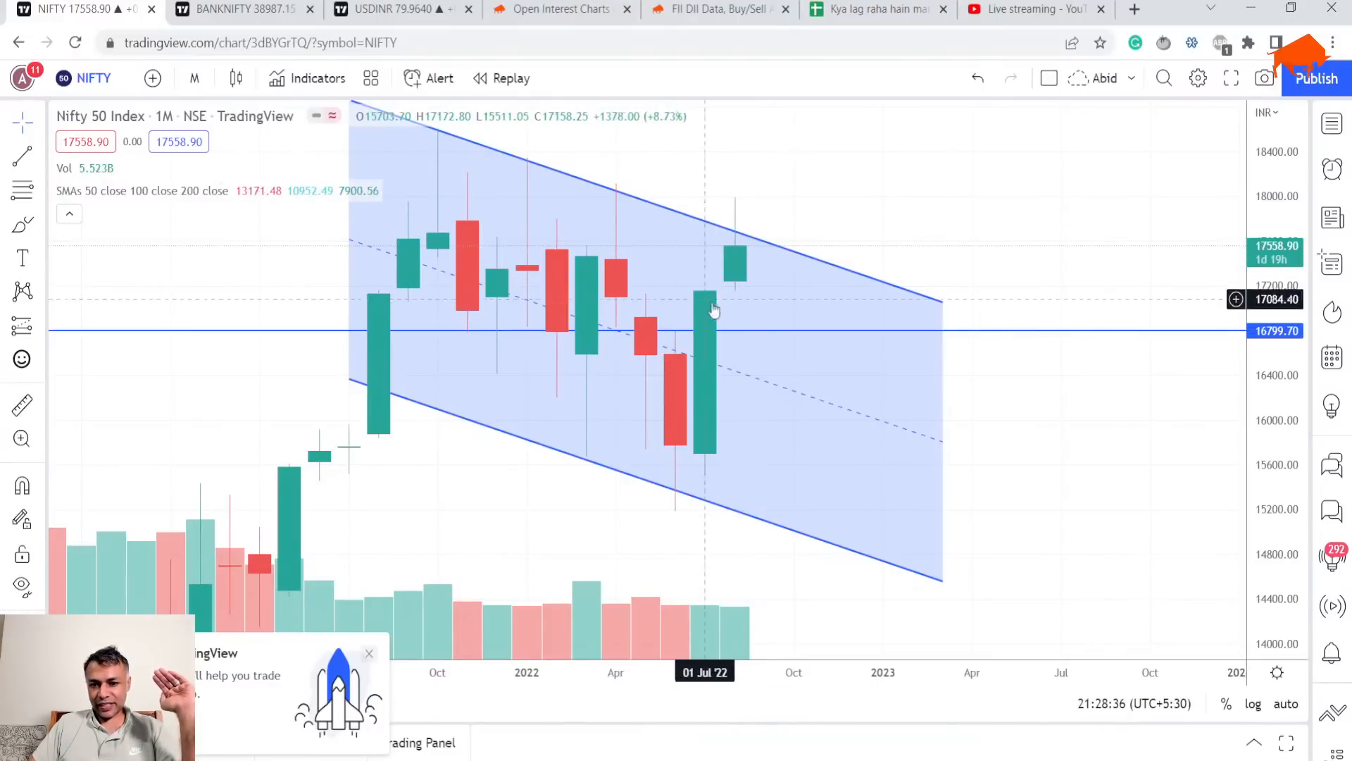
mouse_move(727, 308)
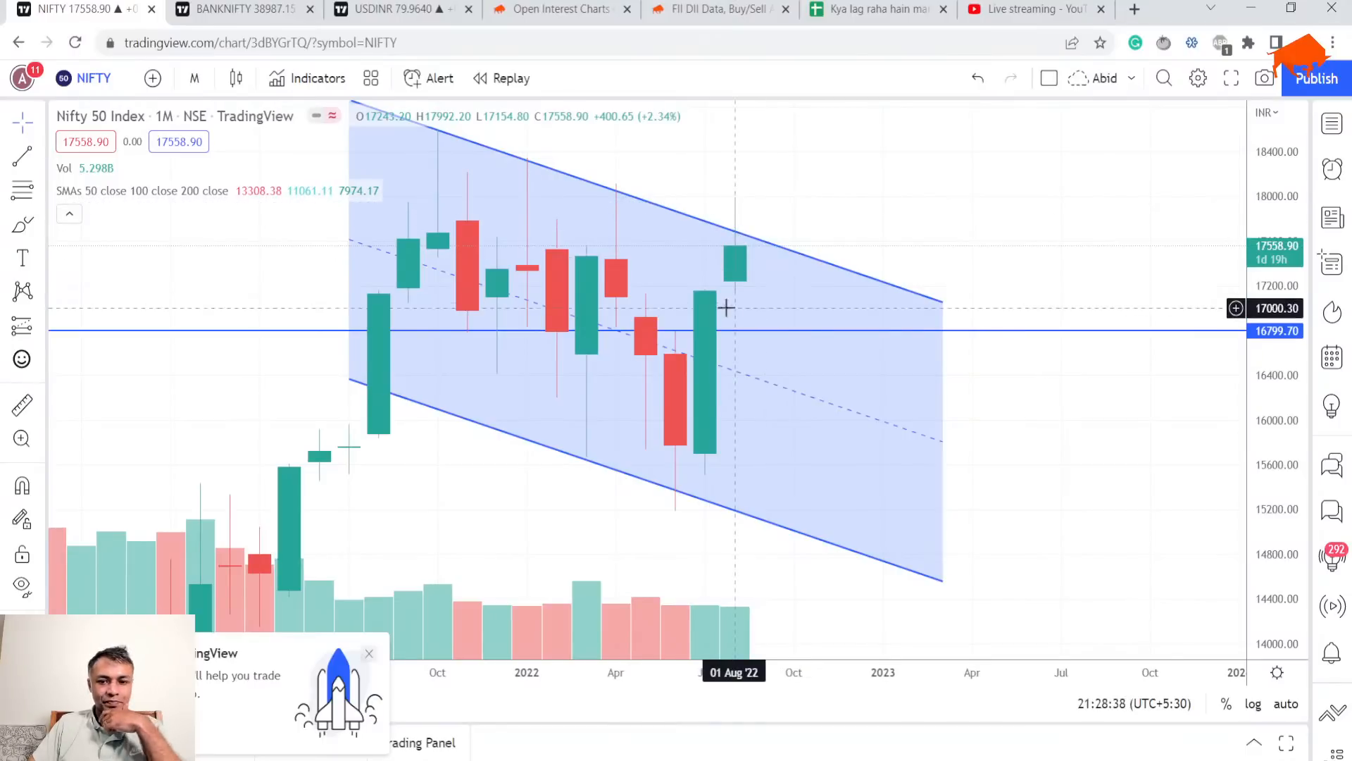
mouse_move(722, 269)
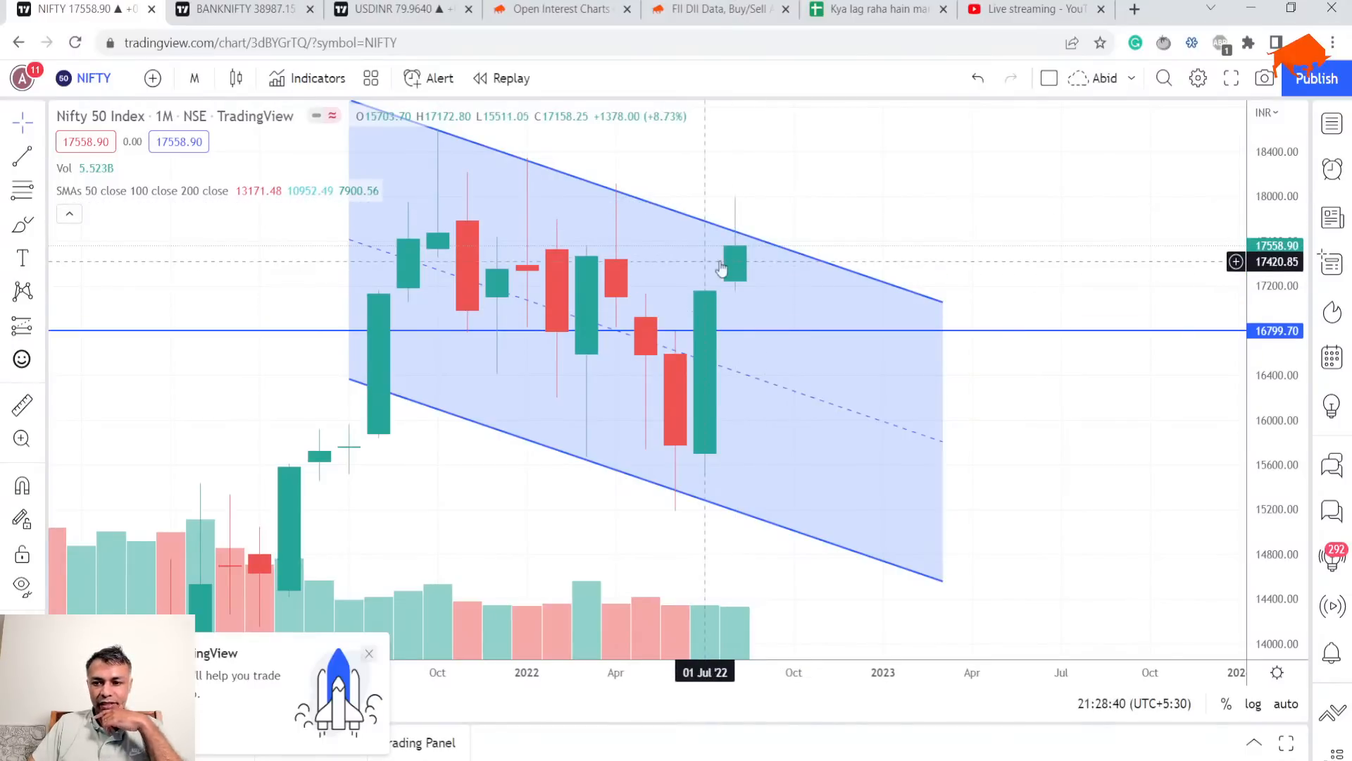
mouse_move(734, 269)
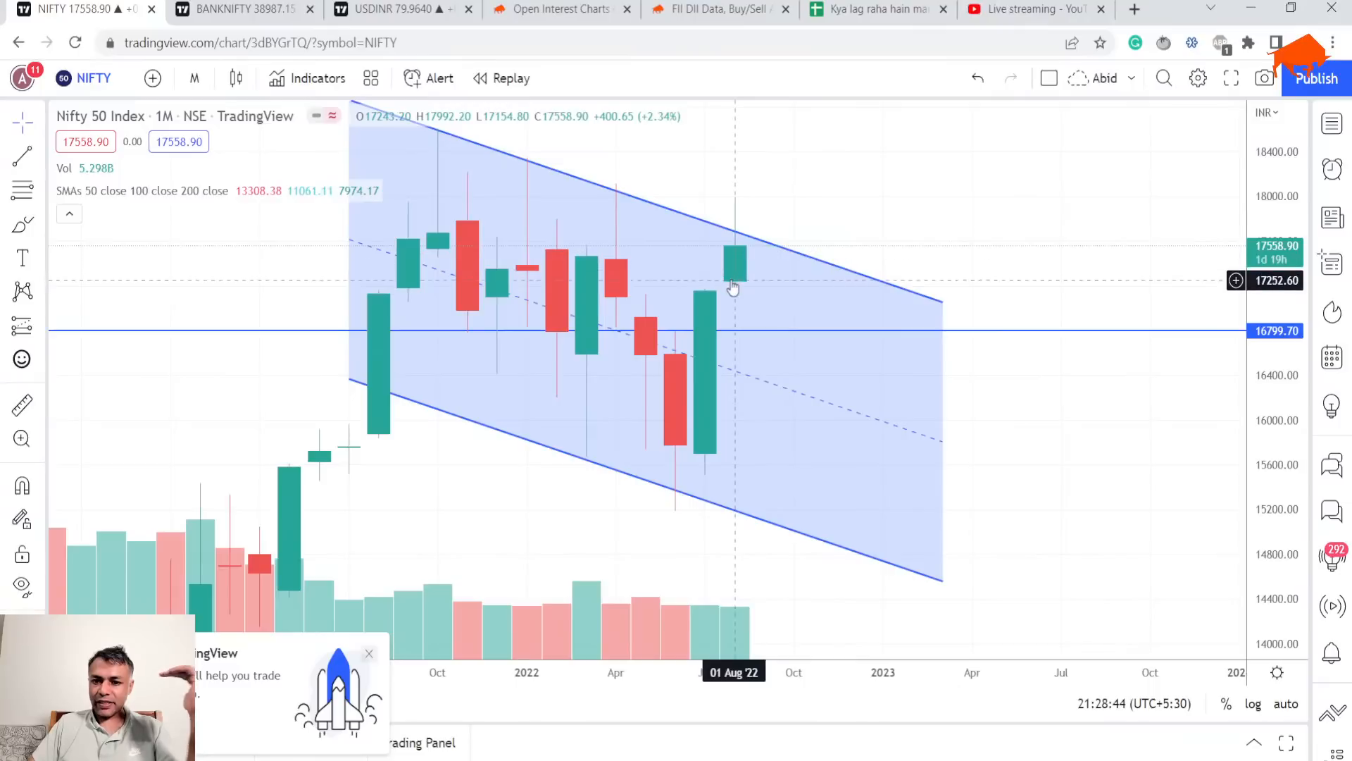
mouse_move(675, 282)
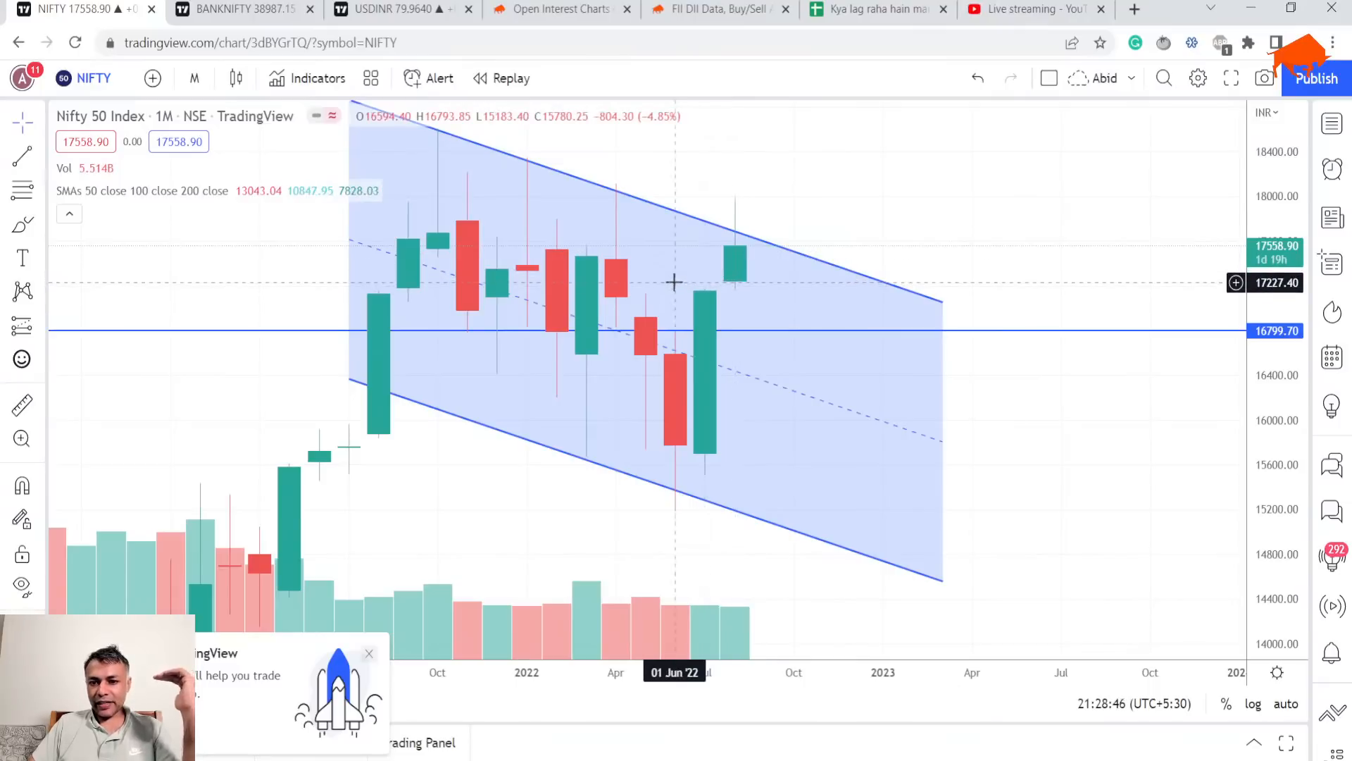
mouse_move(733, 279)
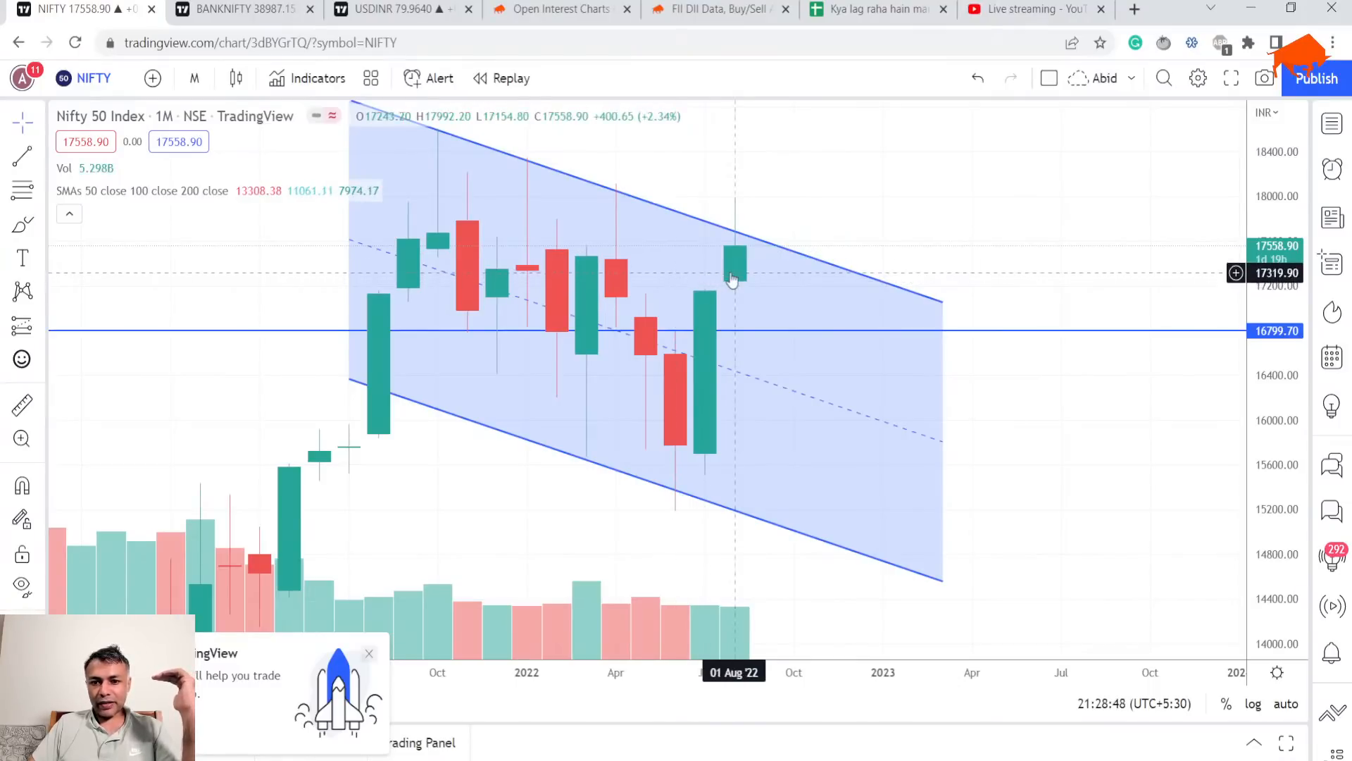
mouse_move(733, 280)
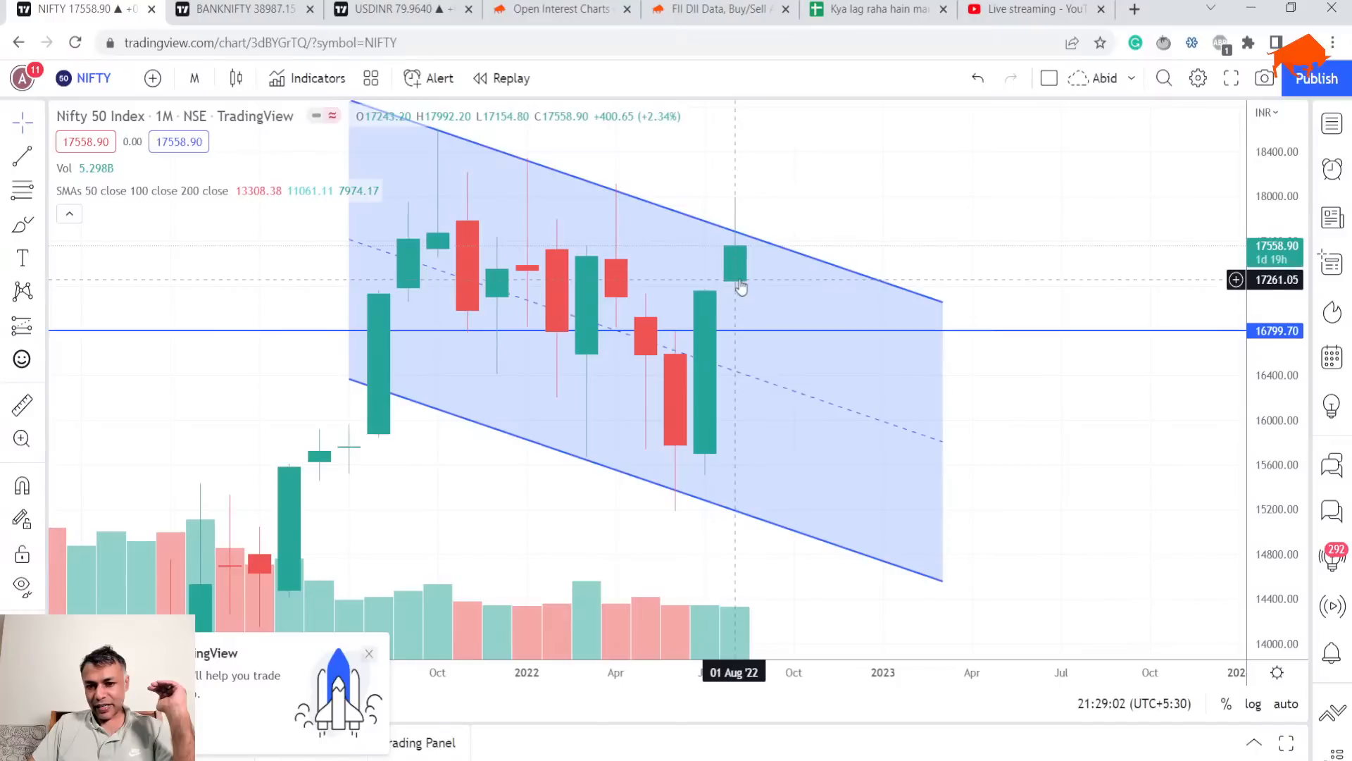
mouse_move(741, 274)
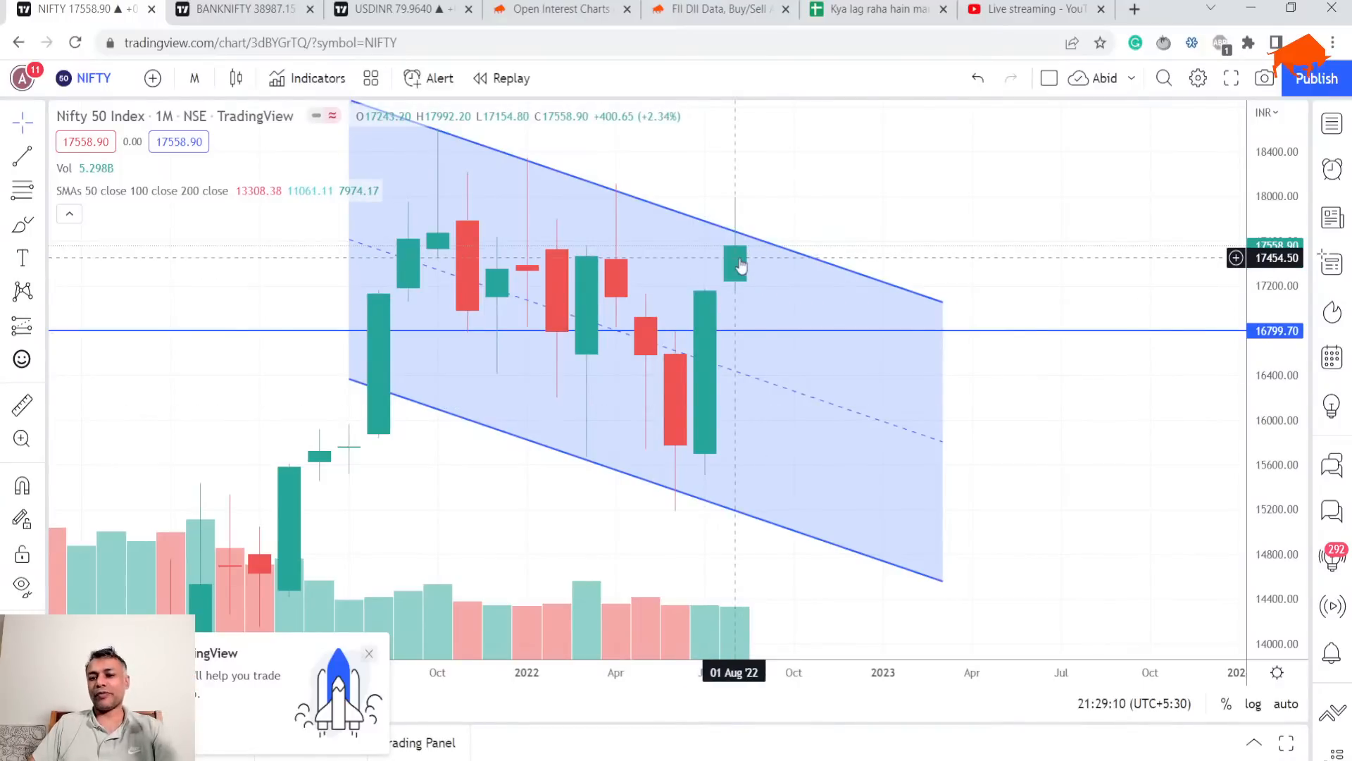
mouse_move(742, 287)
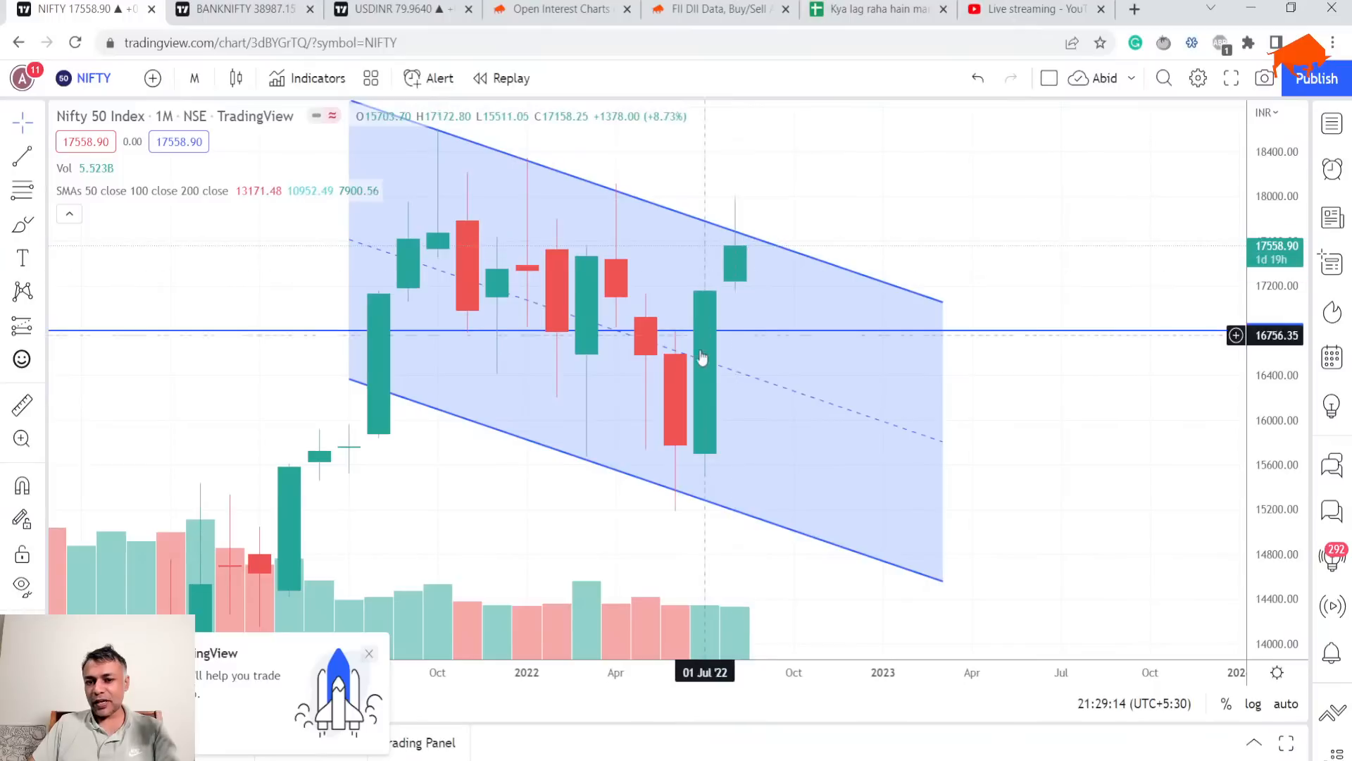
mouse_move(746, 249)
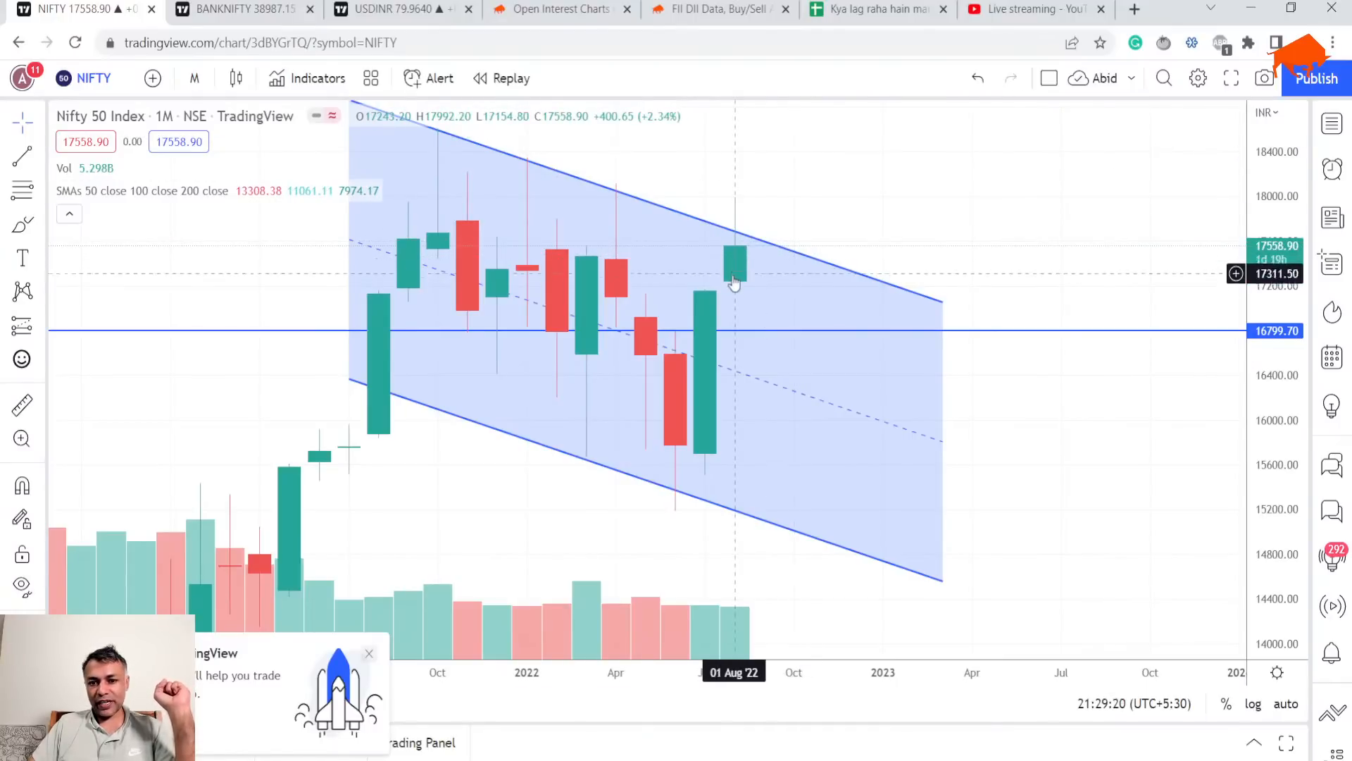
mouse_move(734, 293)
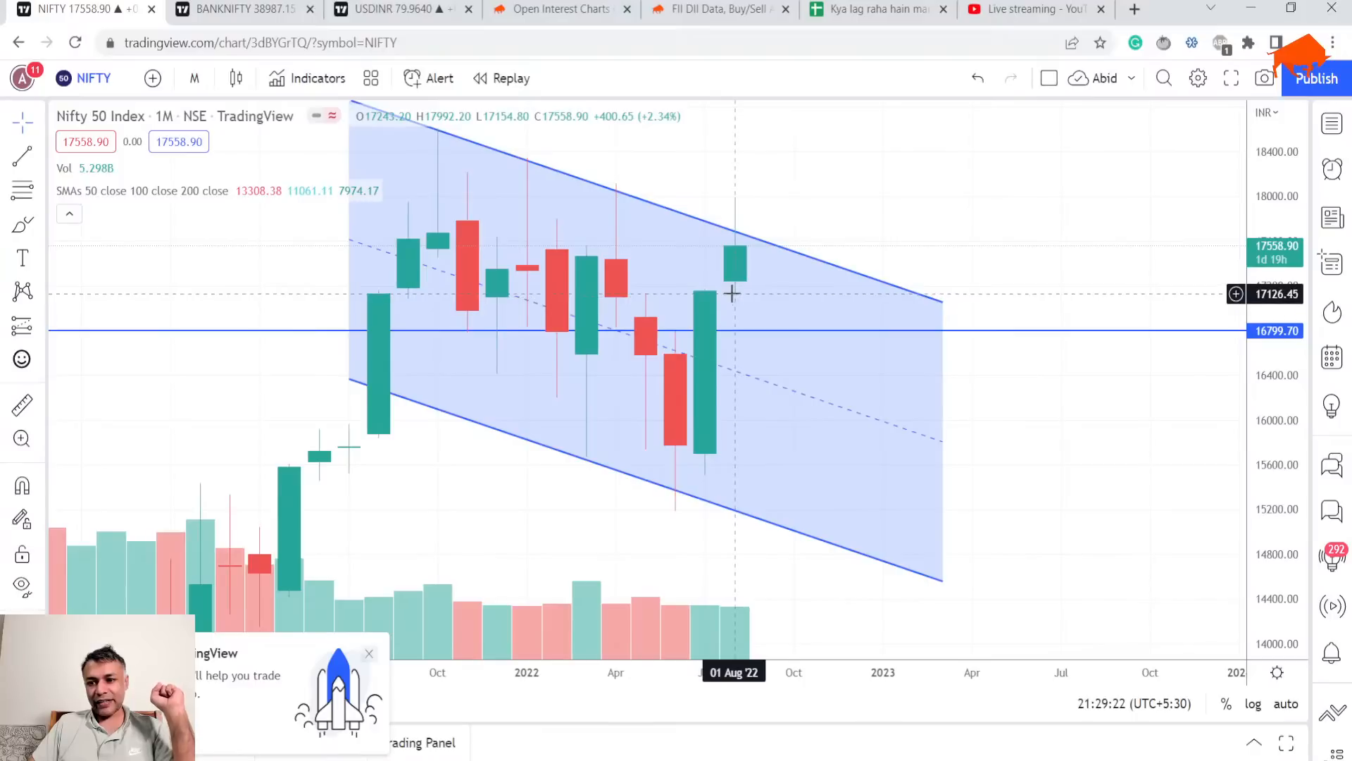
mouse_move(729, 293)
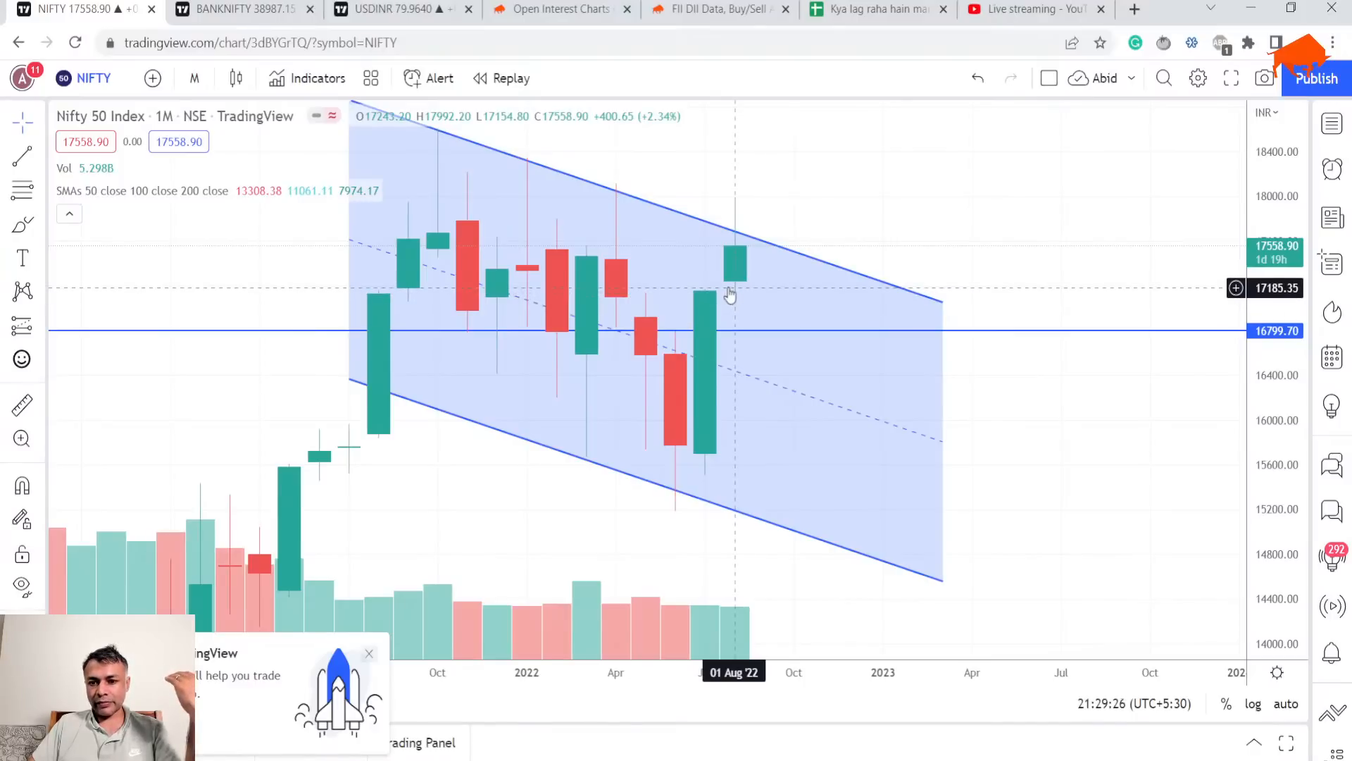
mouse_move(772, 282)
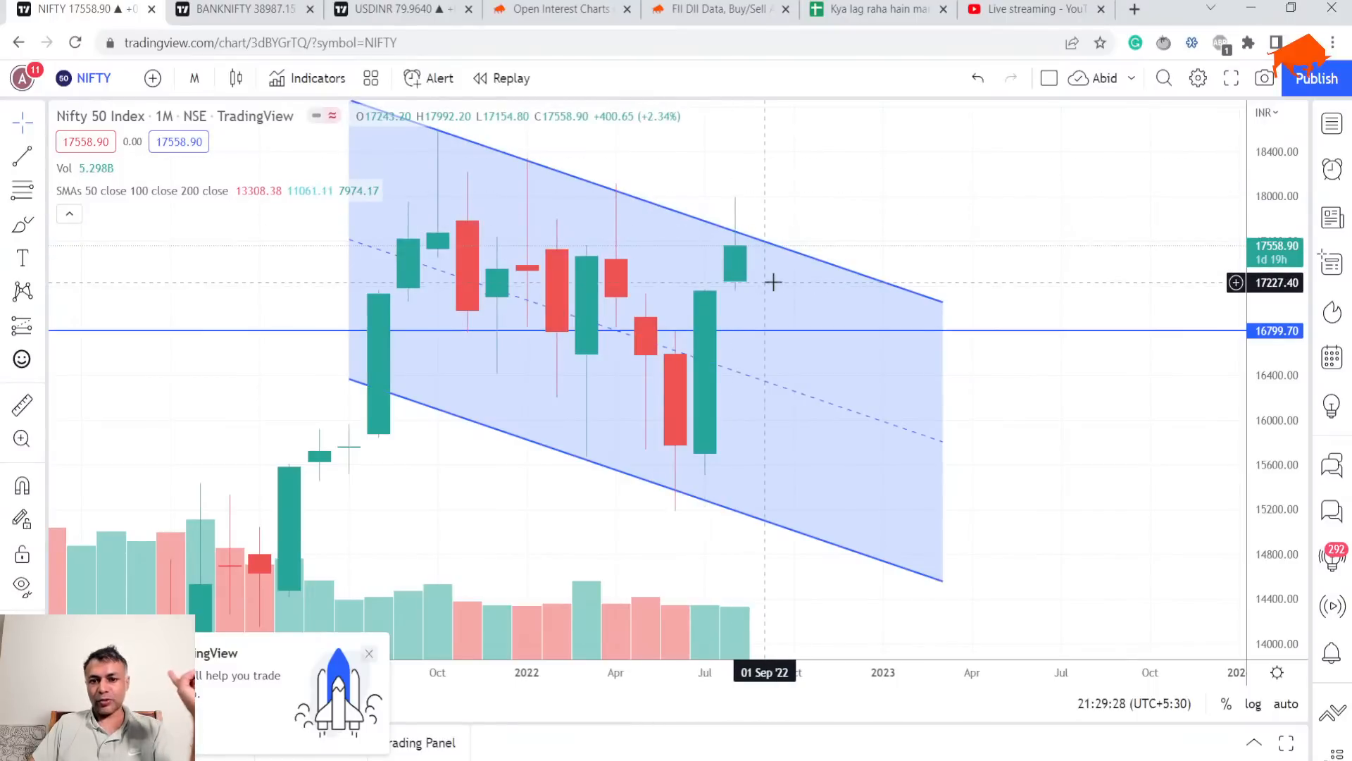
mouse_move(693, 258)
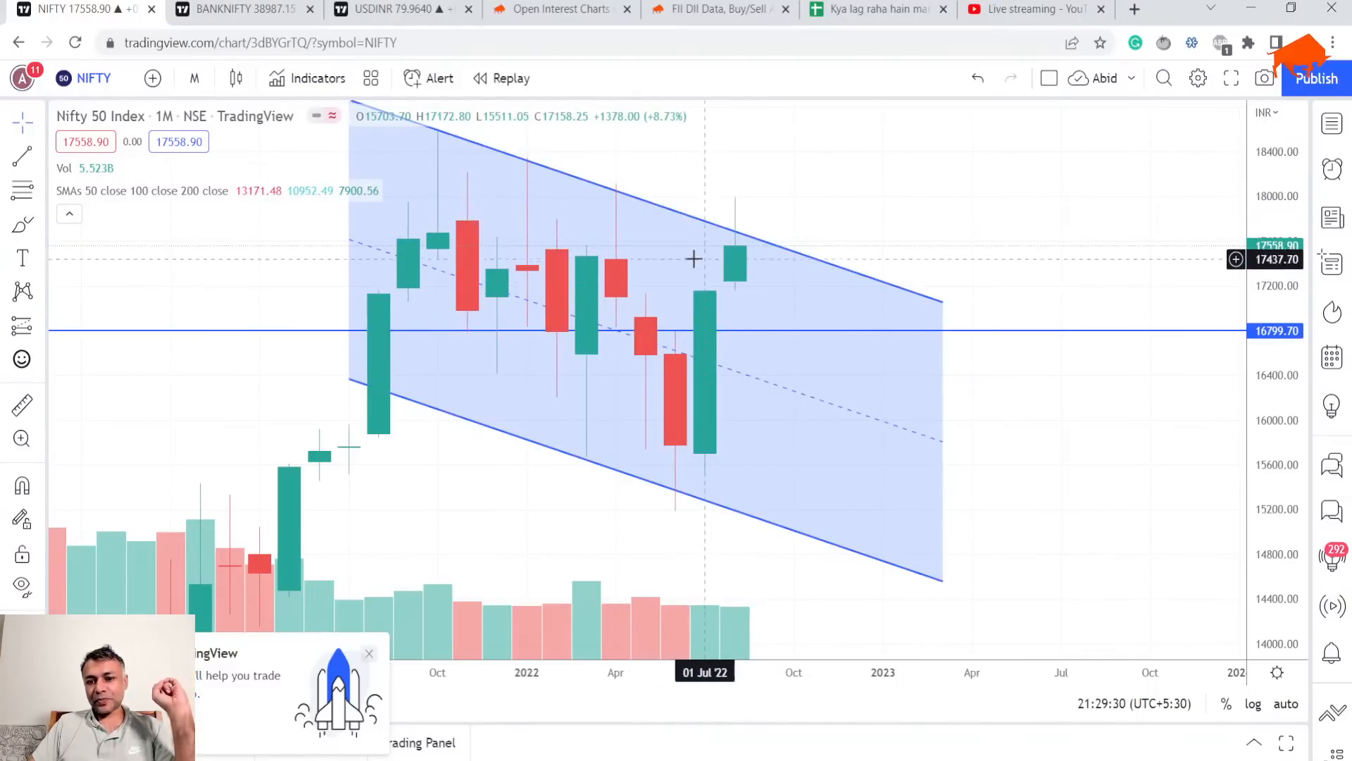
mouse_move(737, 299)
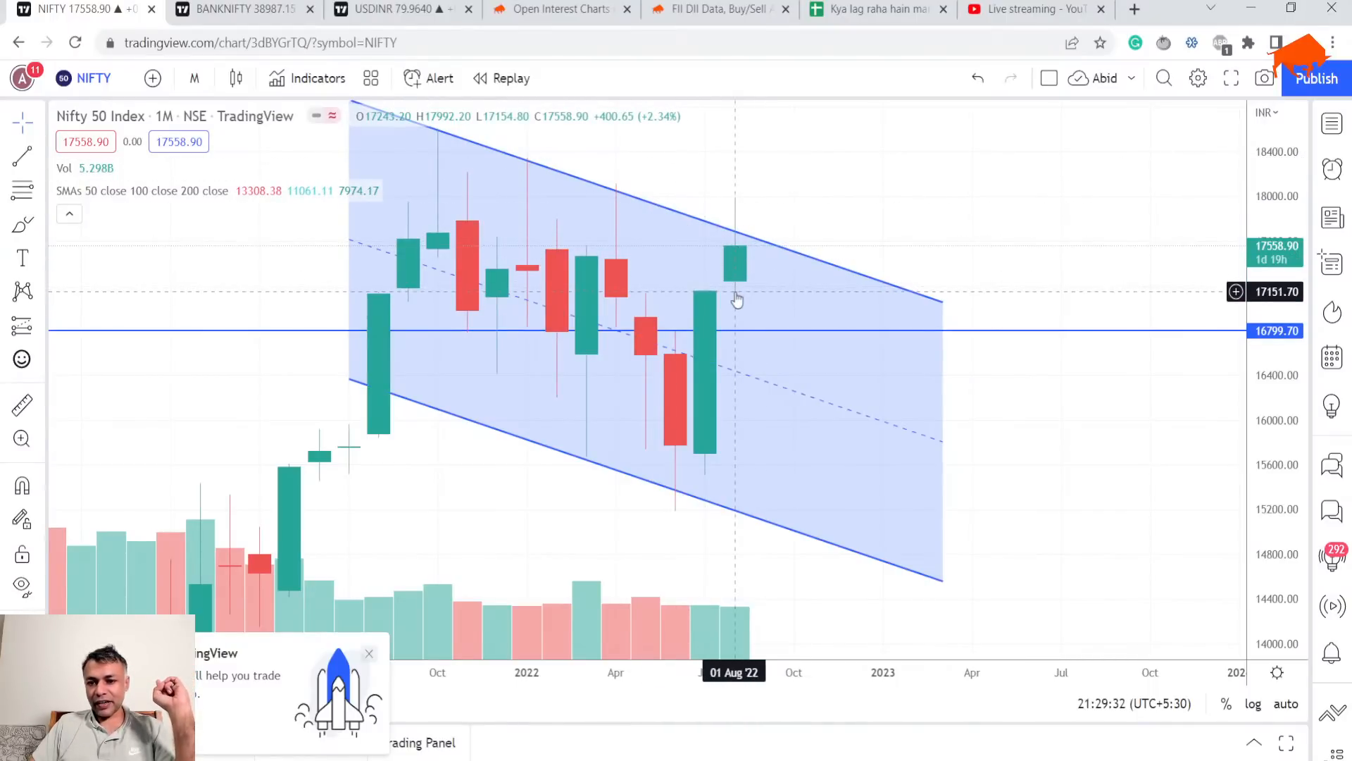
mouse_move(694, 340)
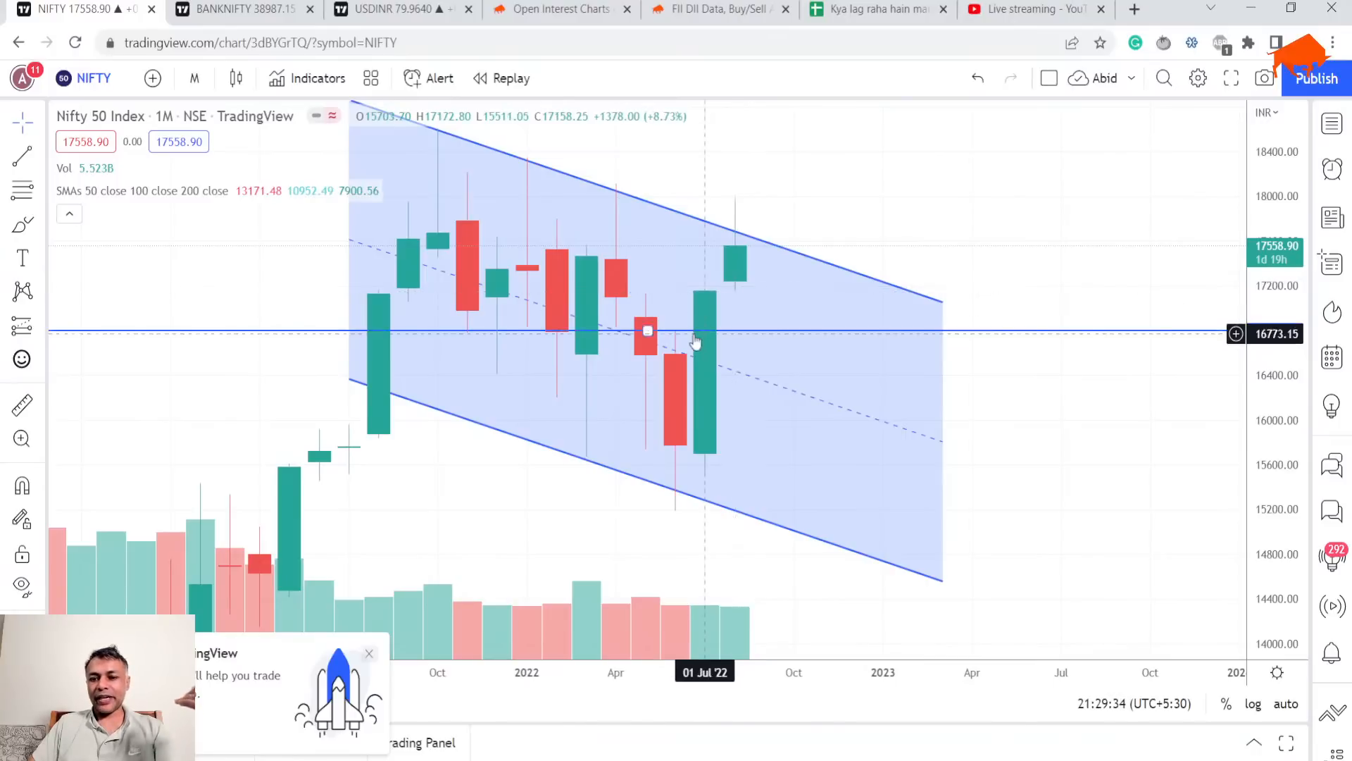
mouse_move(735, 265)
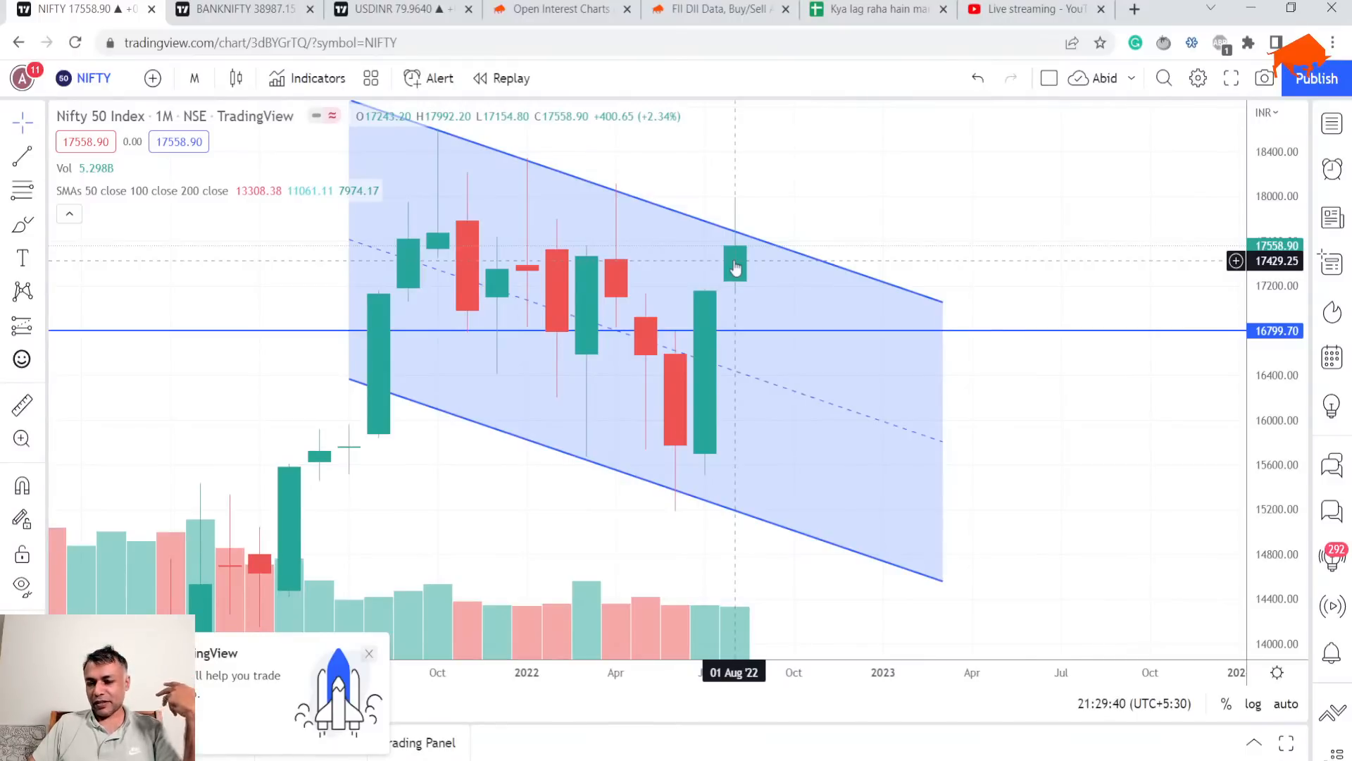
mouse_move(726, 126)
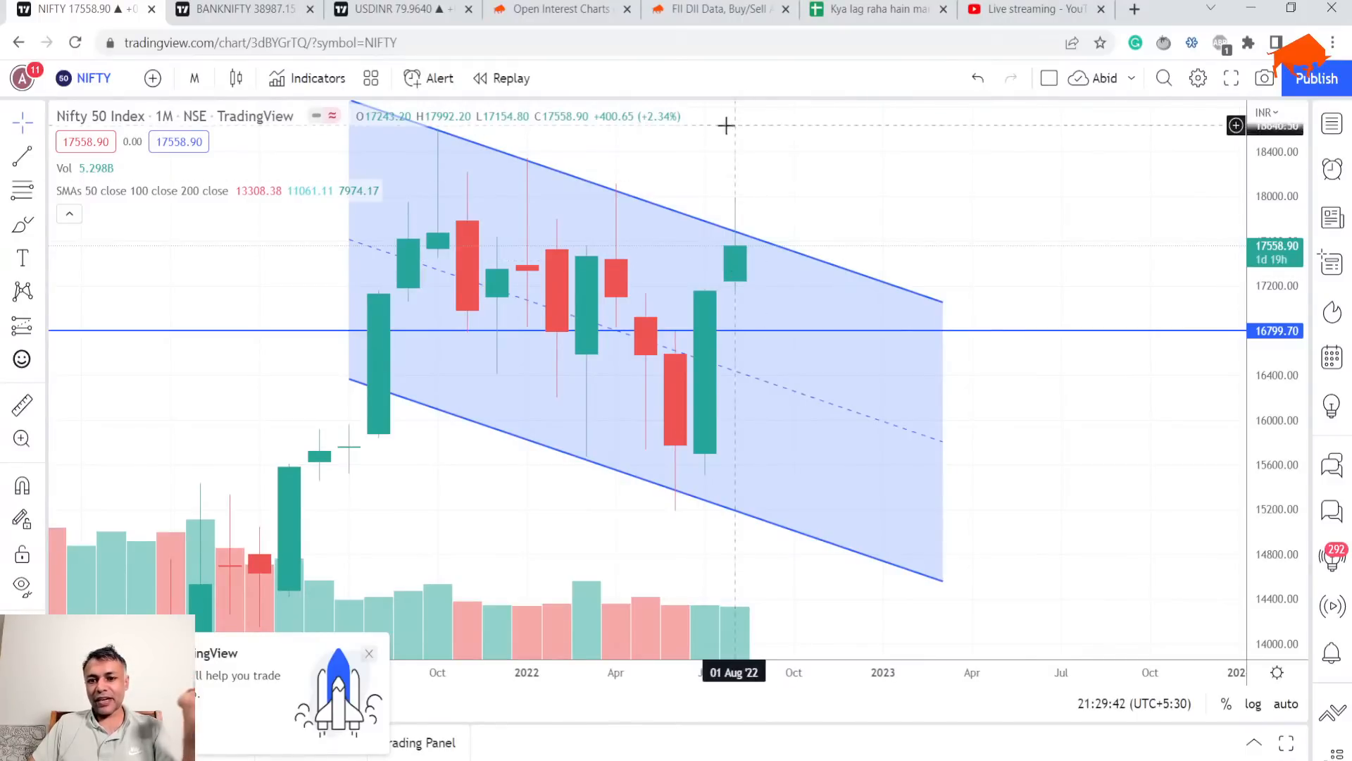
mouse_move(761, 267)
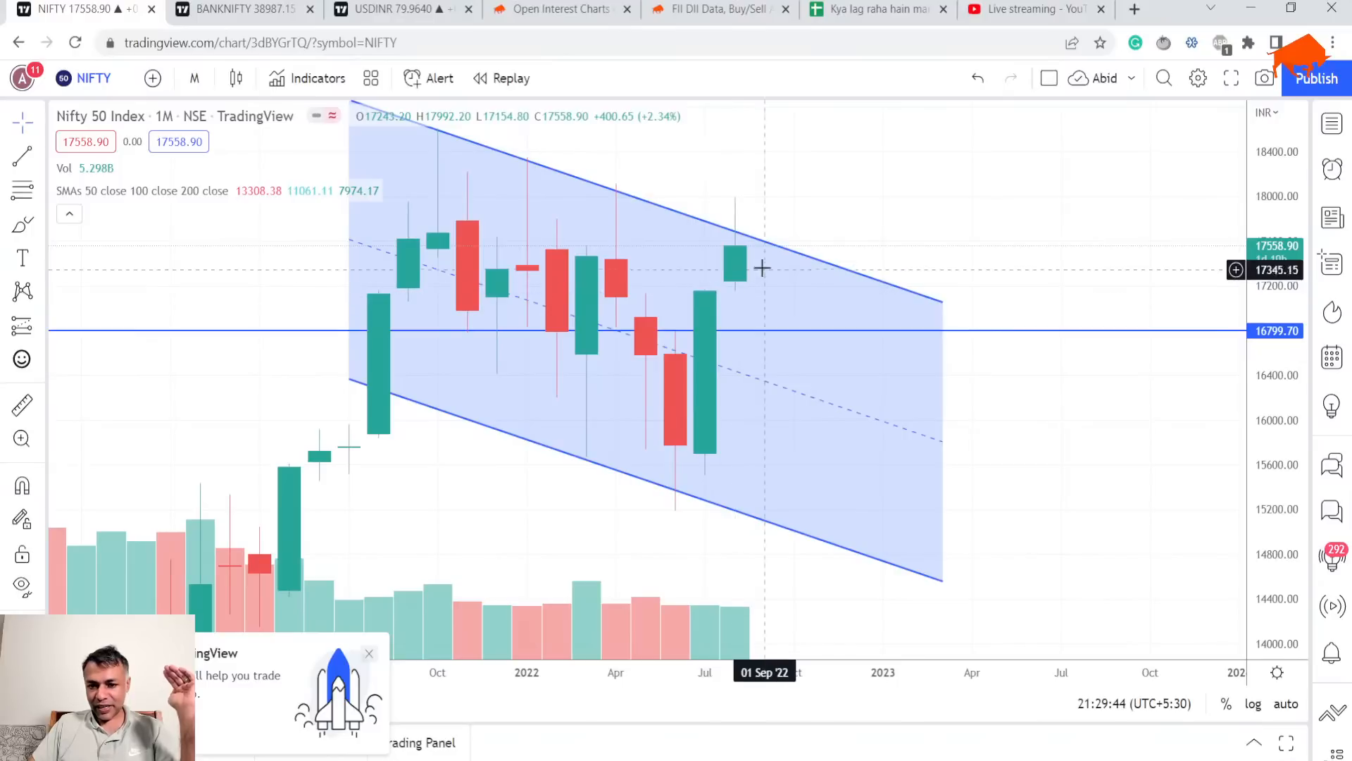
mouse_move(733, 293)
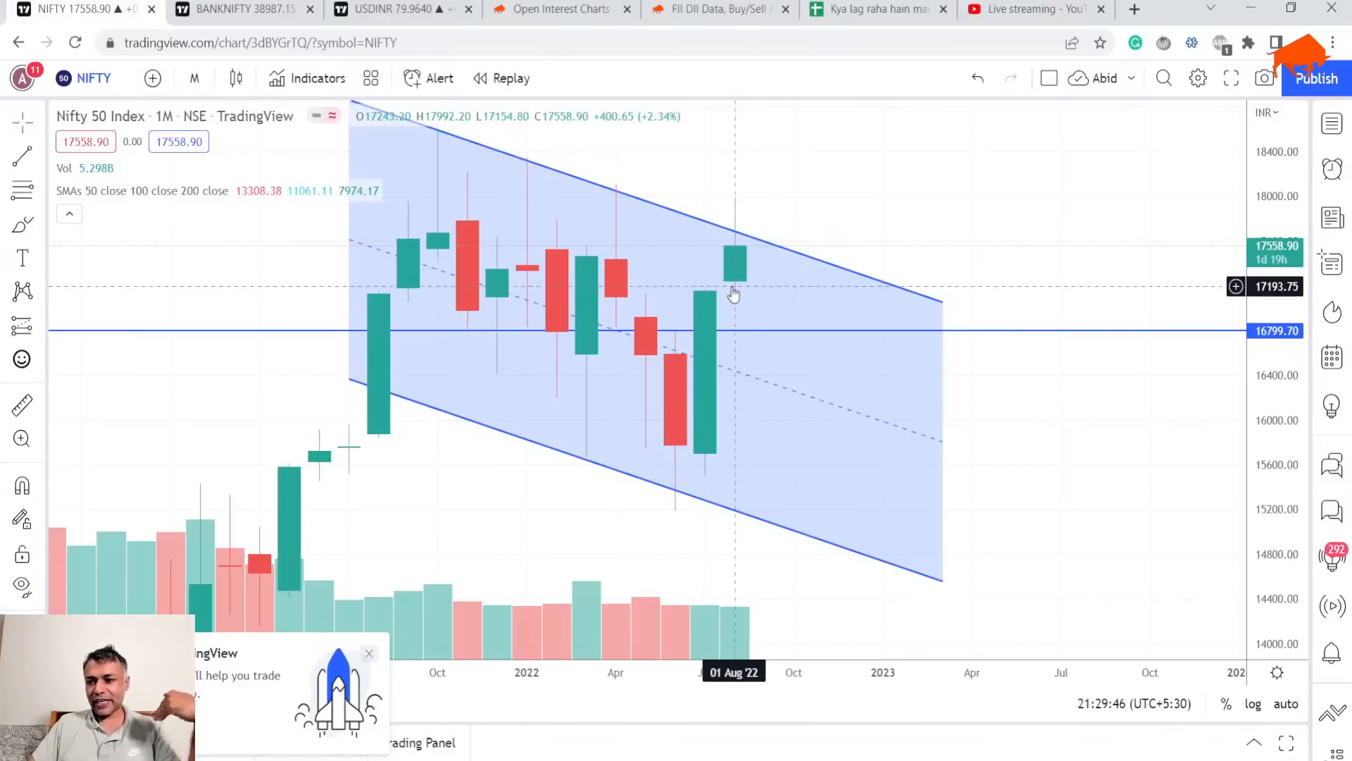
mouse_move(870, 587)
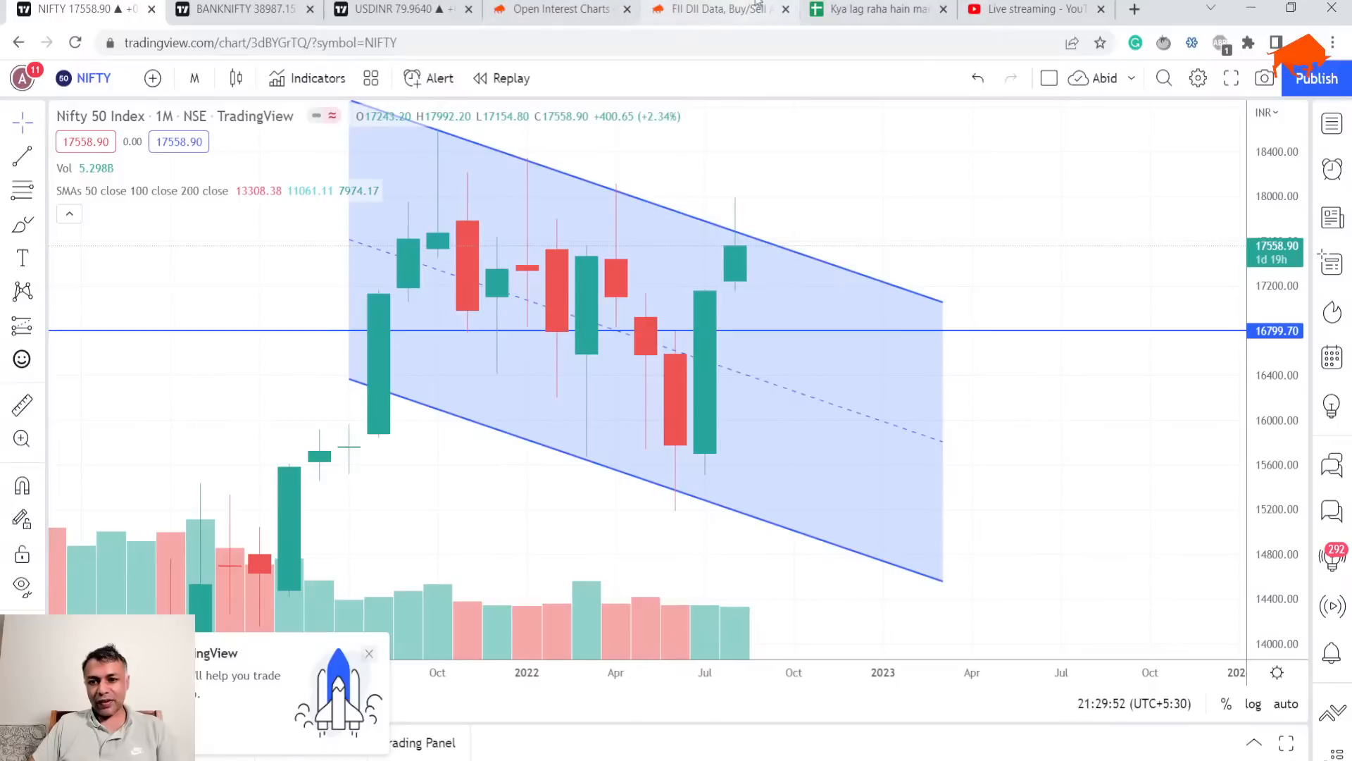
Step: Append 'Watch the monthly candle in the next 3 days' to the 29-Aug note in B4
left_click(876, 9)
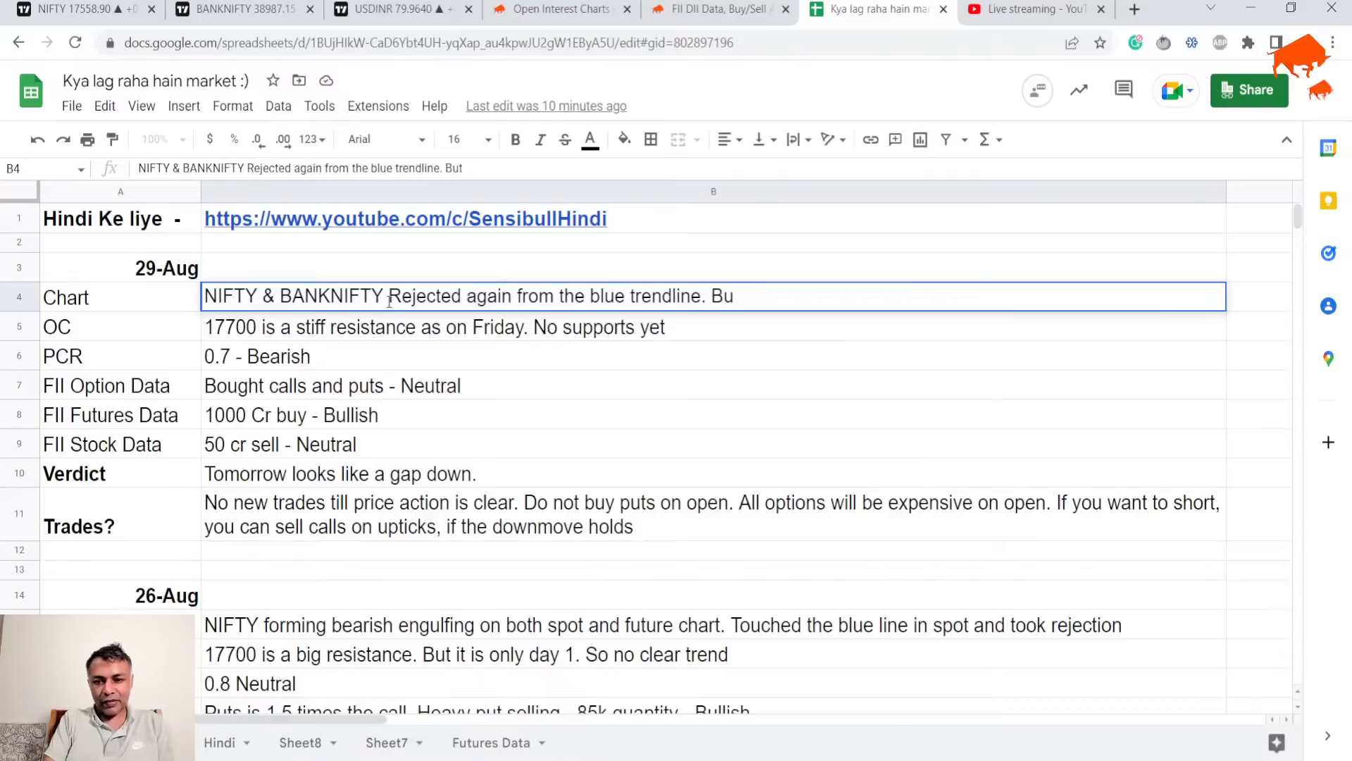
type("Watc the mon")
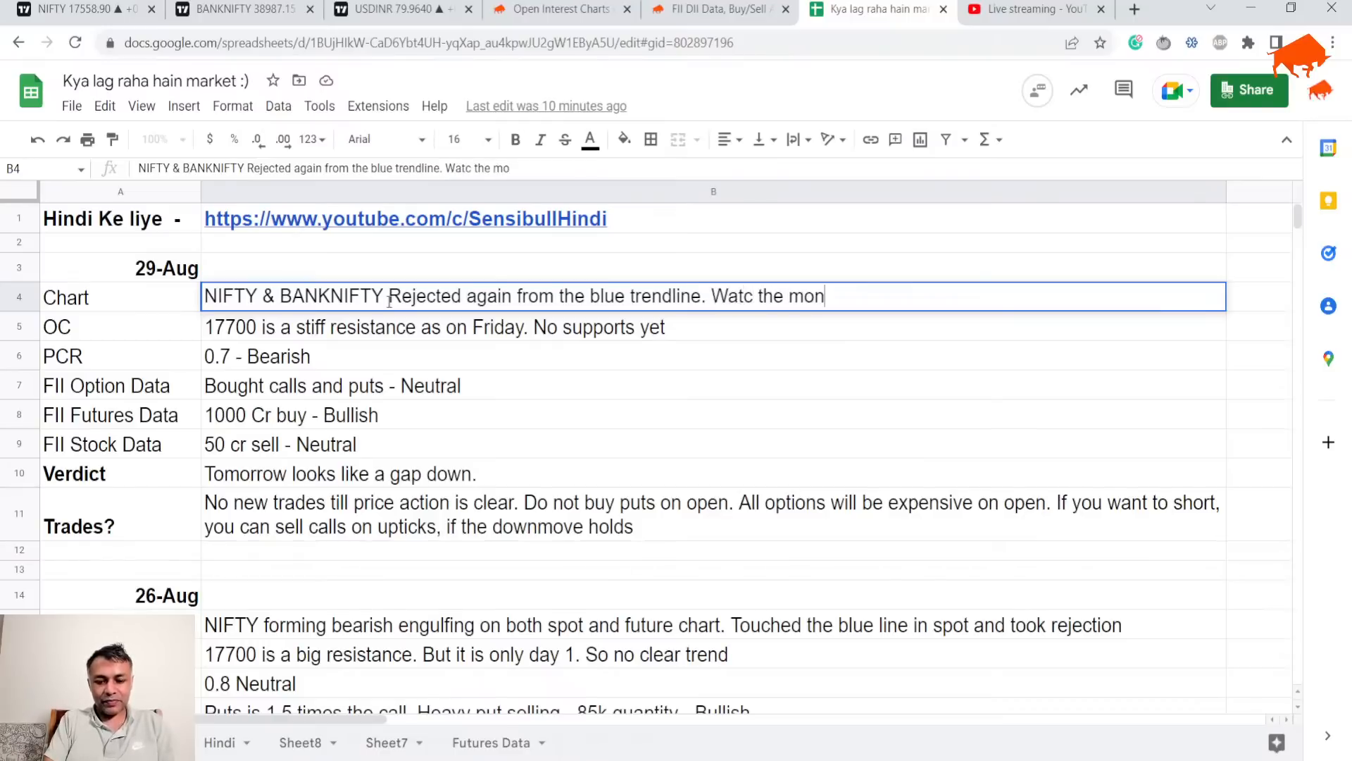
type("thly candle in")
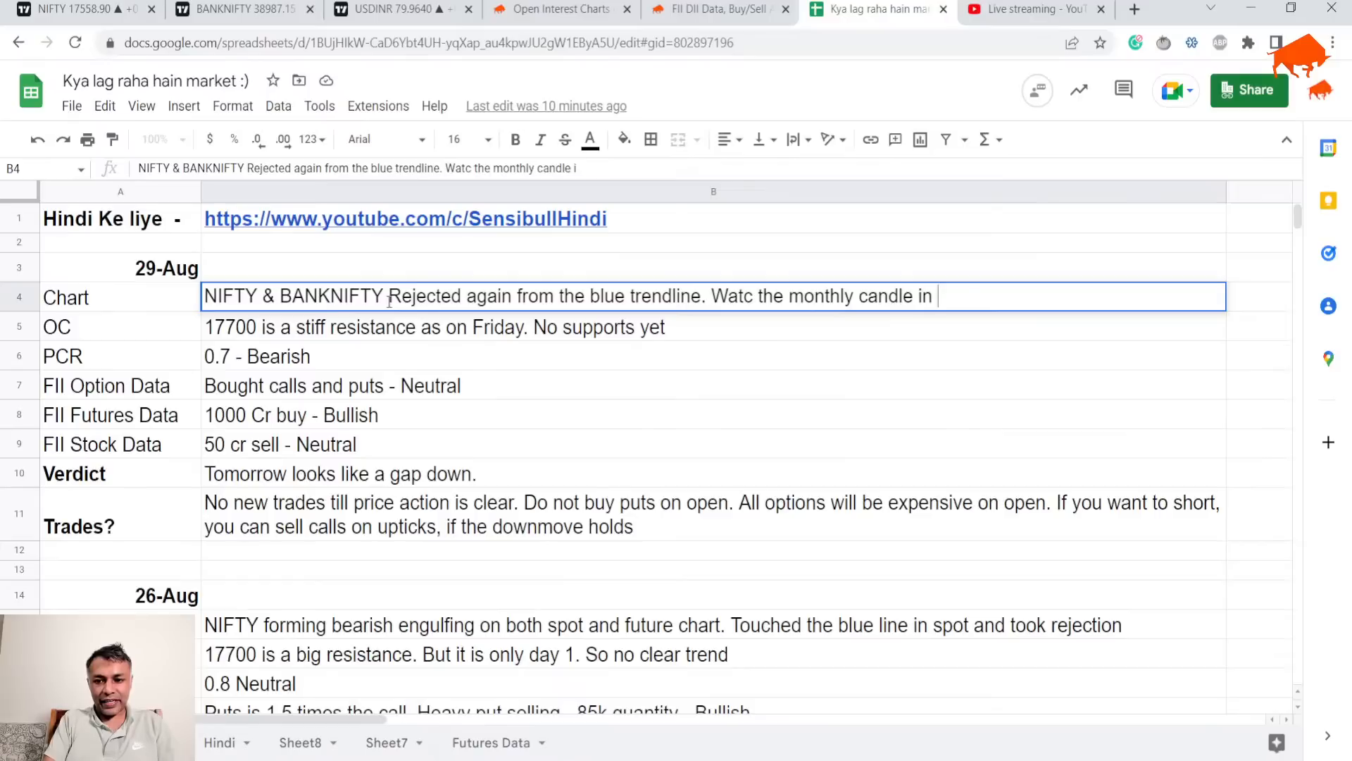
type("the next 3 da")
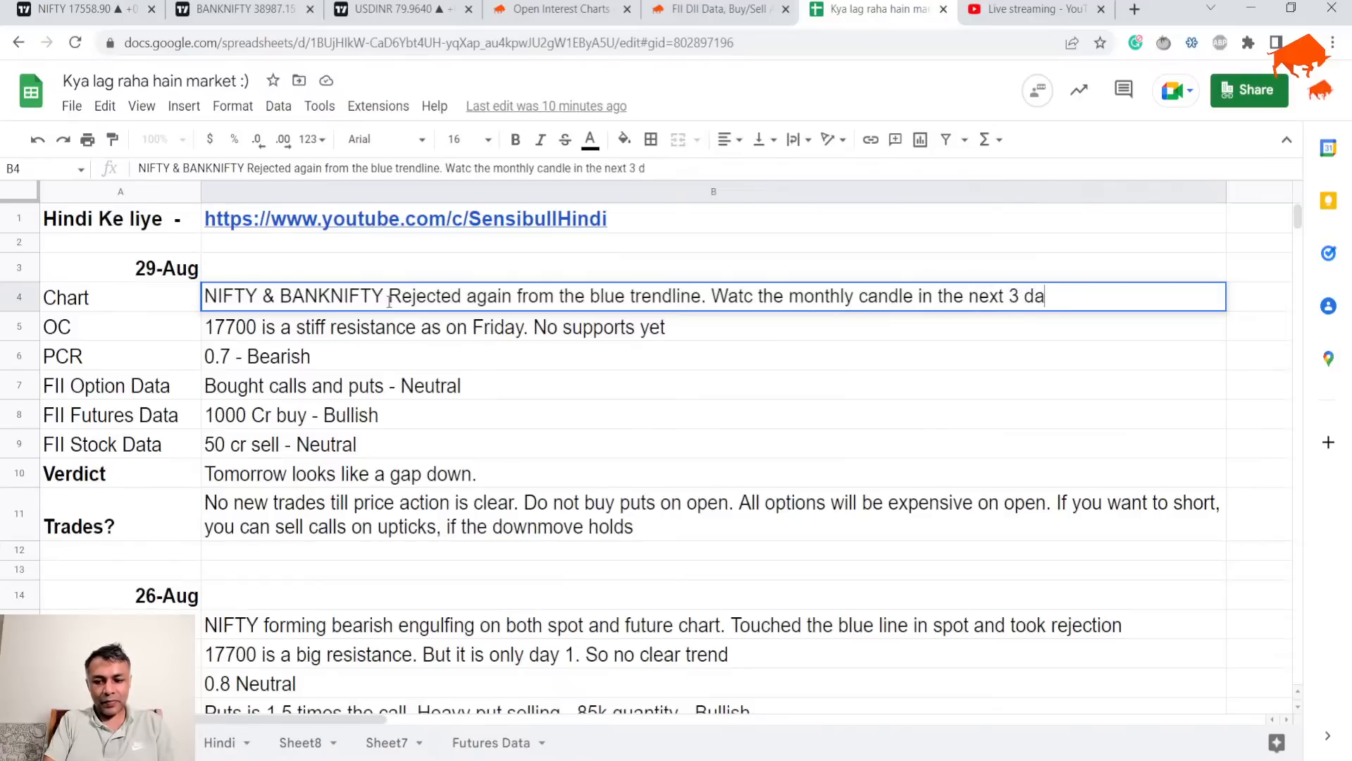
left_click(233, 9)
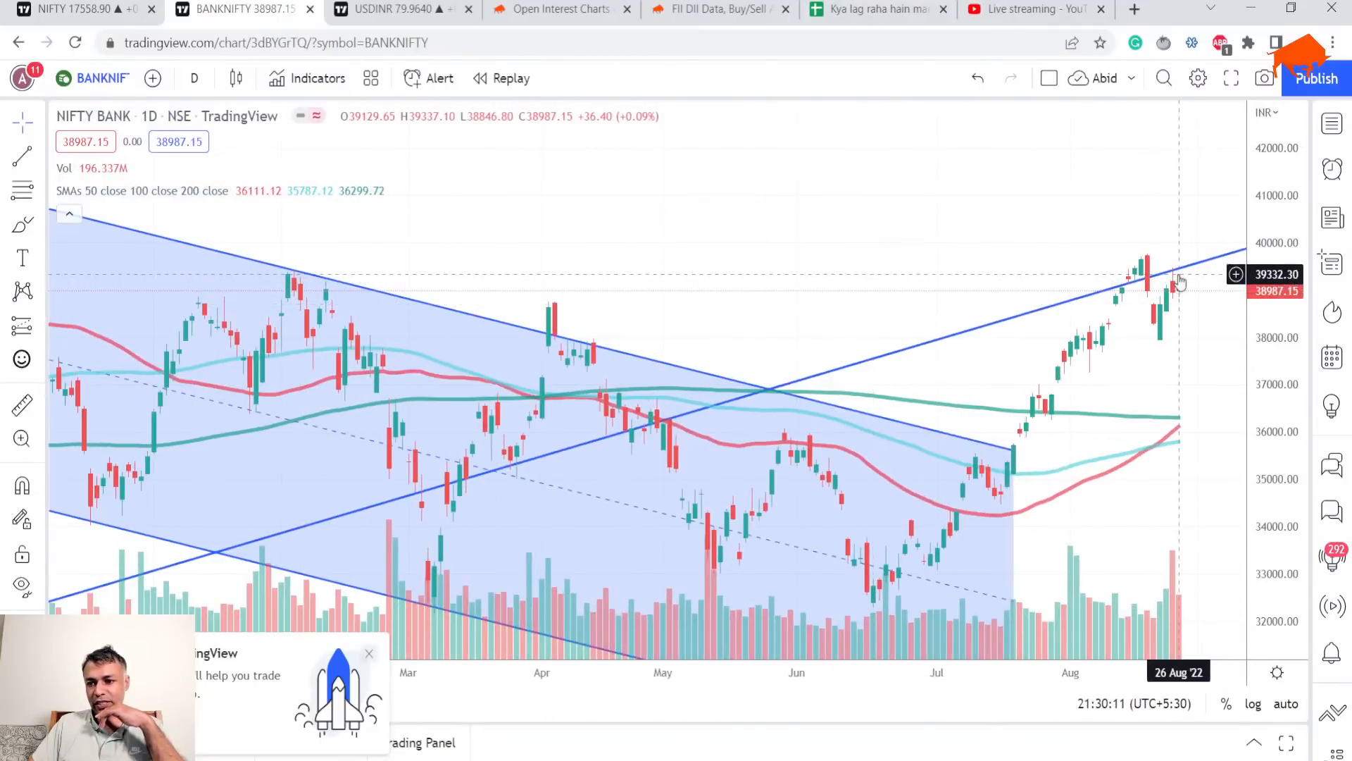
left_click(193, 78)
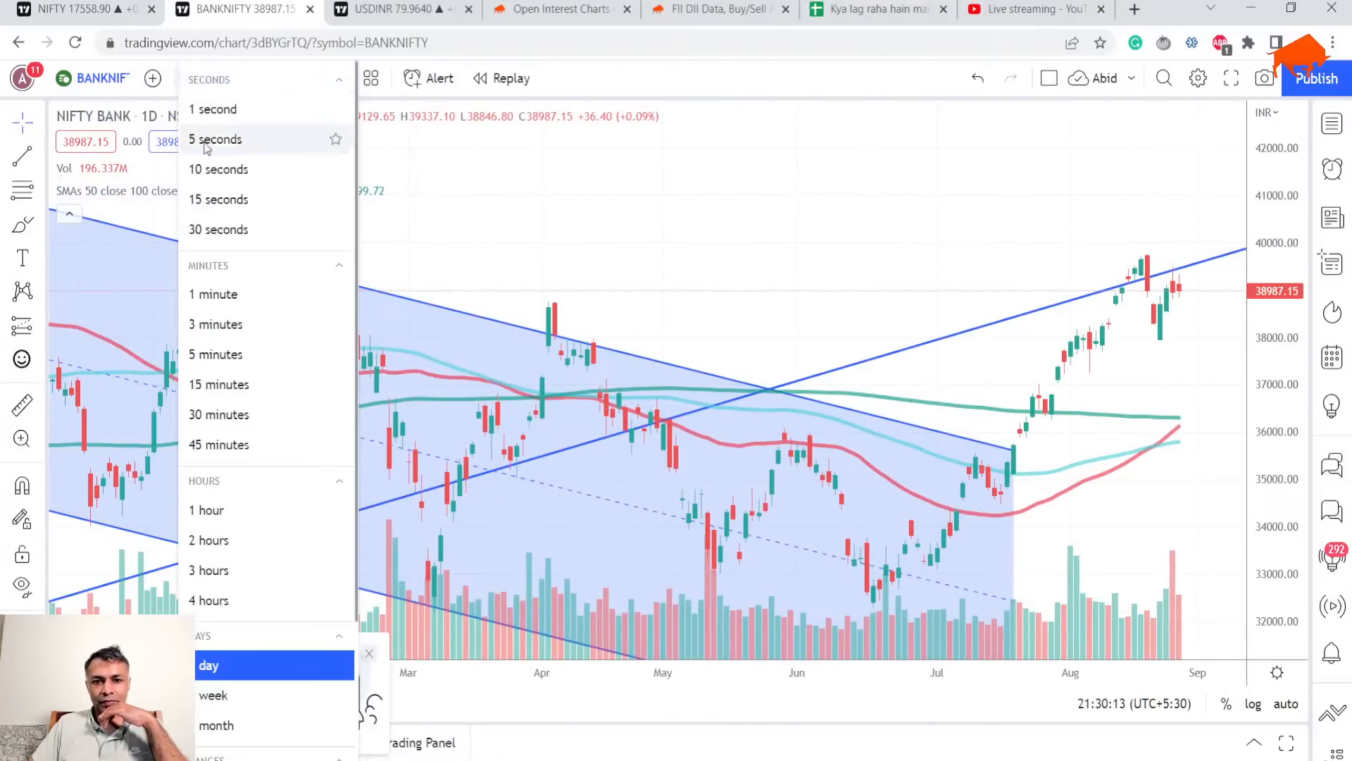
left_click(213, 695)
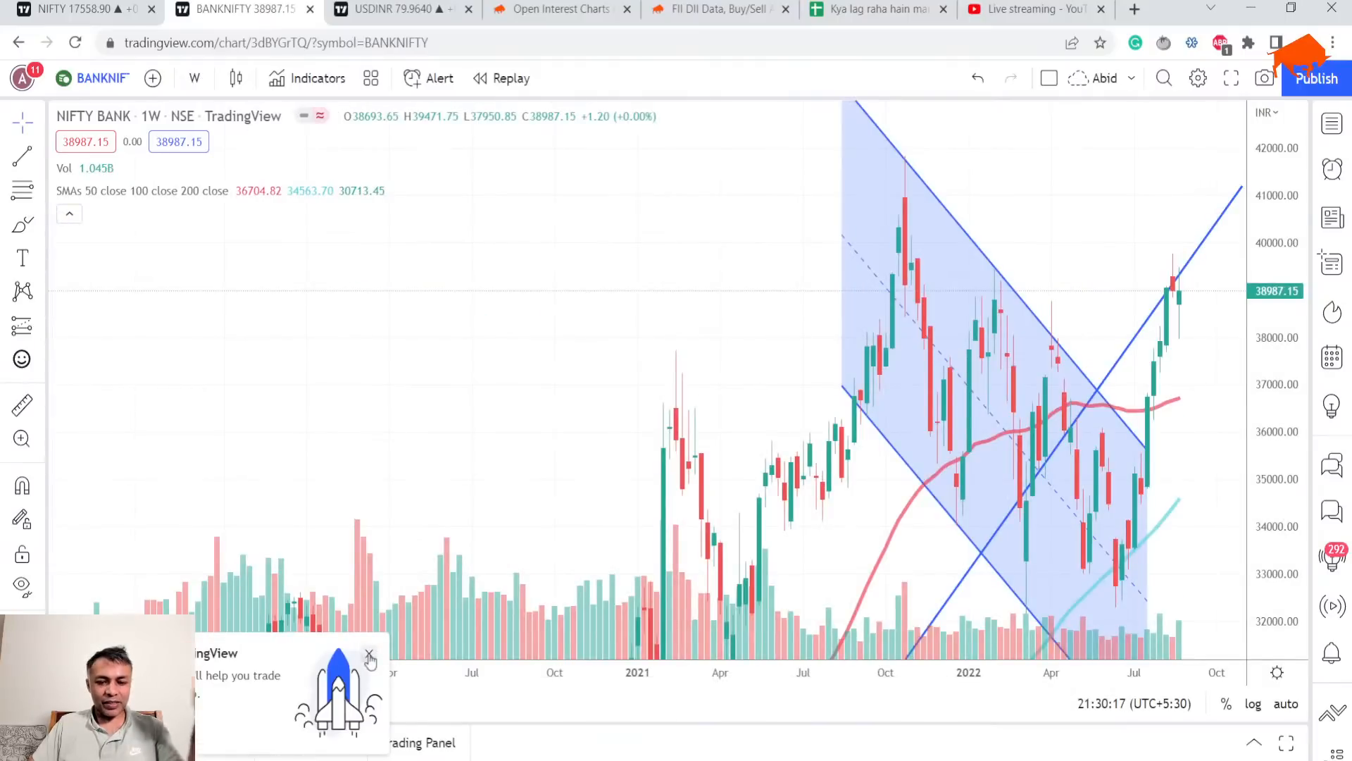
left_click(369, 656)
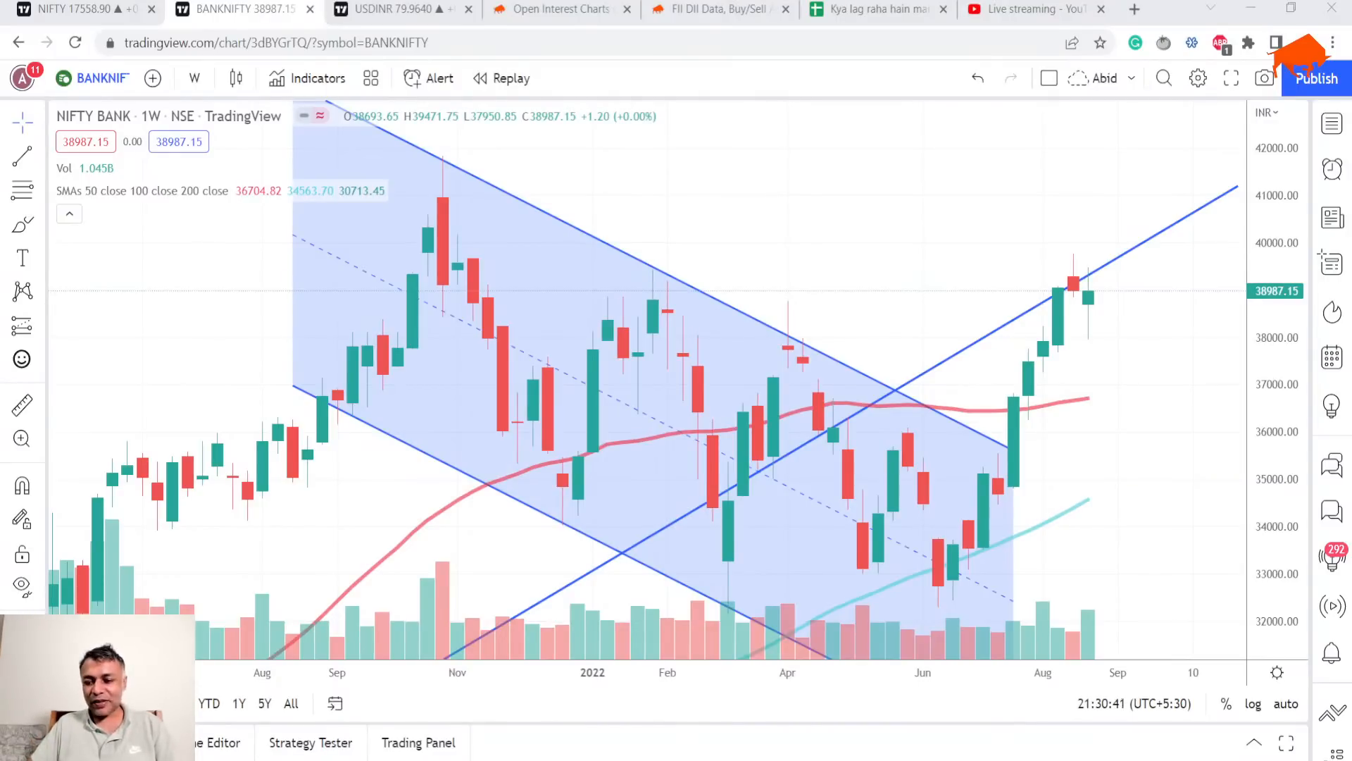
mouse_move(1090, 287)
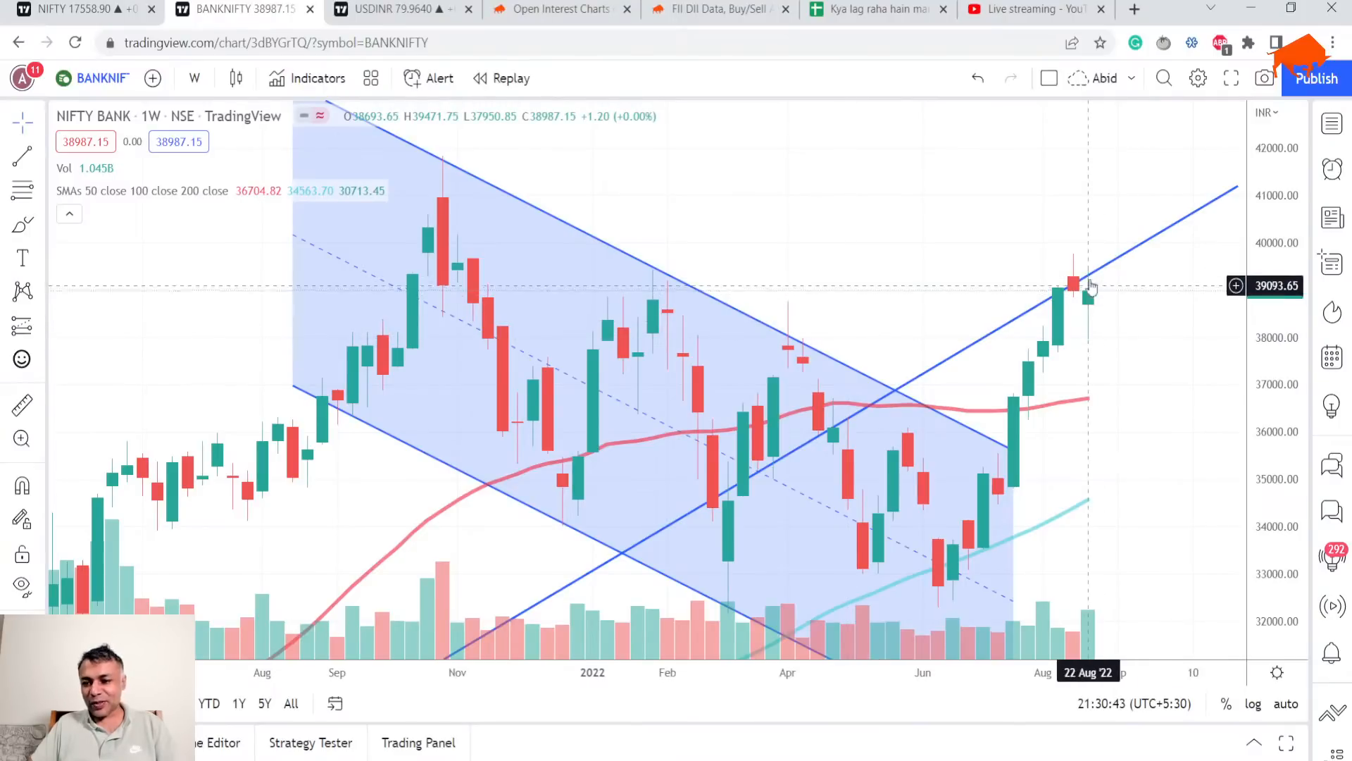
mouse_move(1078, 293)
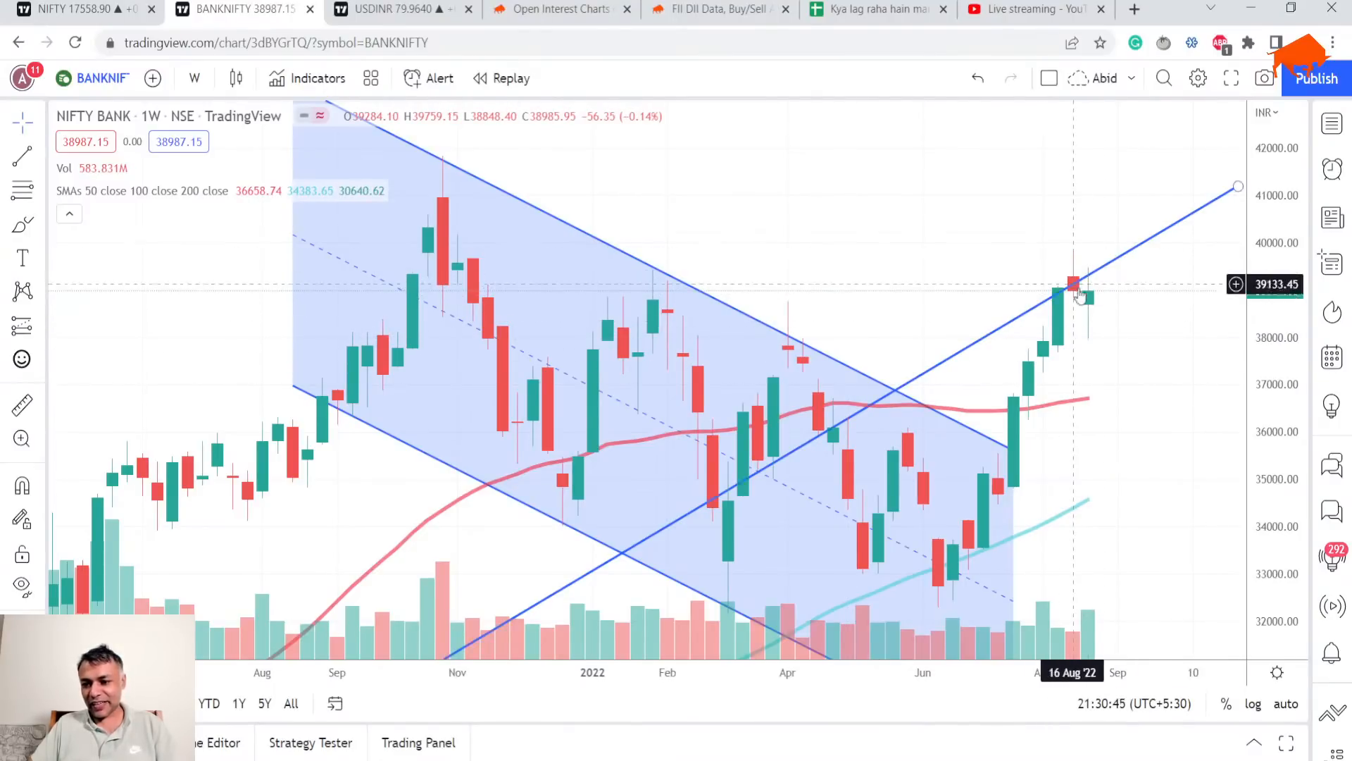
mouse_move(802, 423)
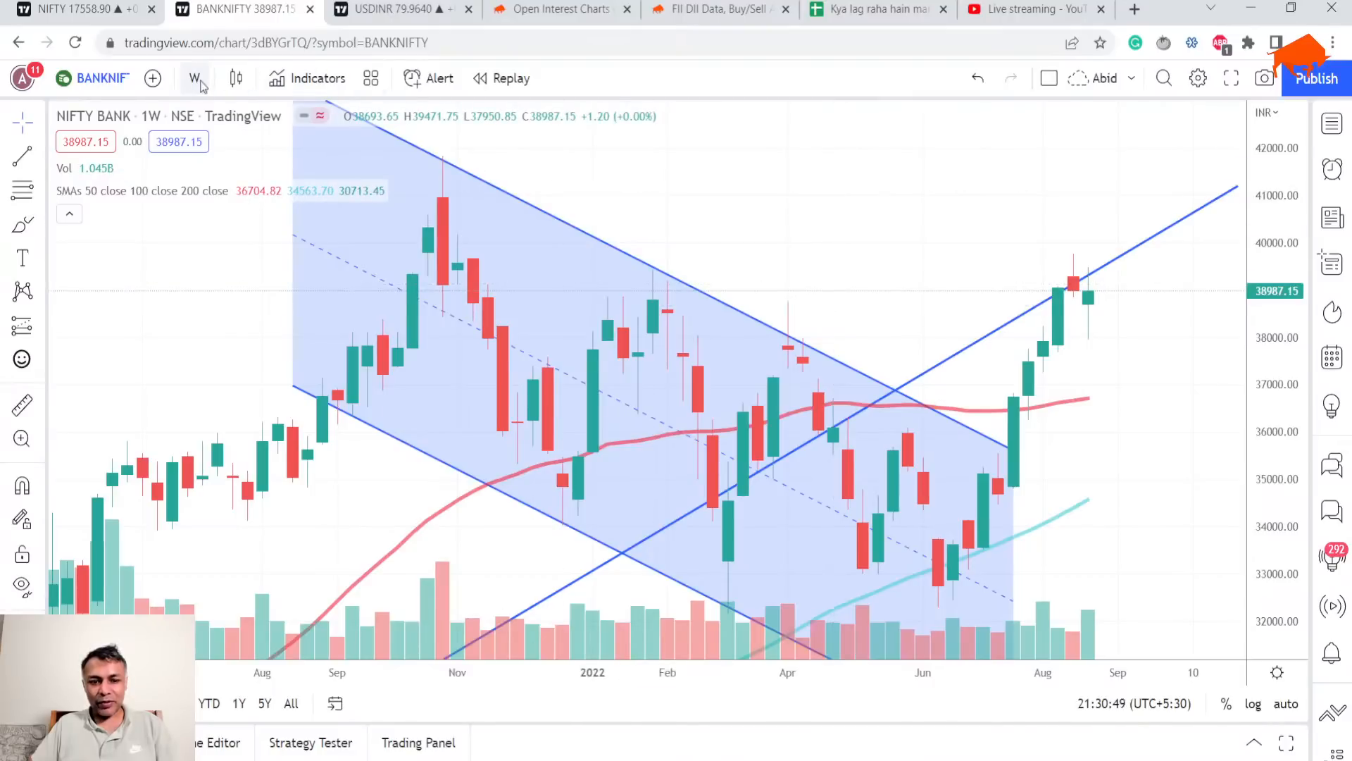
Step: Change the Bank Nifty chart interval from weekly to 1 month
left_click(195, 78)
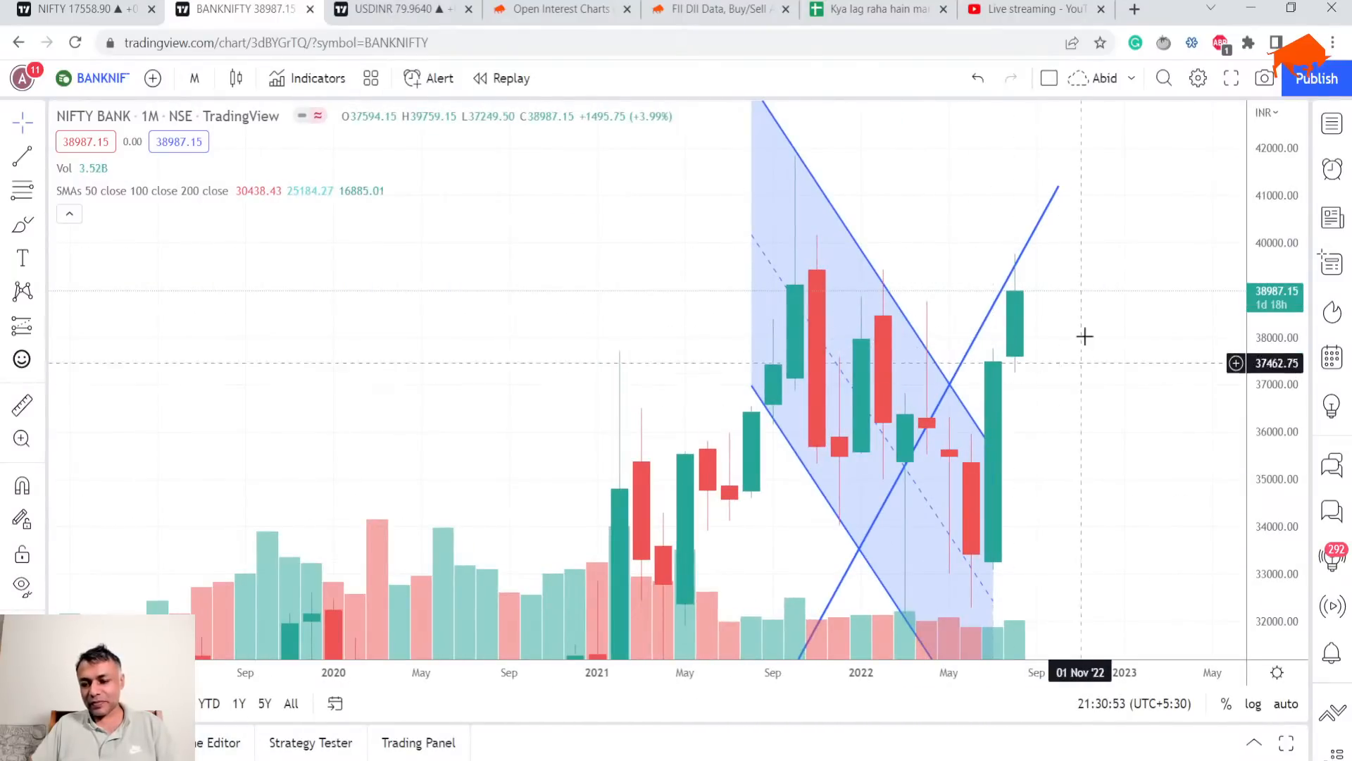
mouse_move(1050, 337)
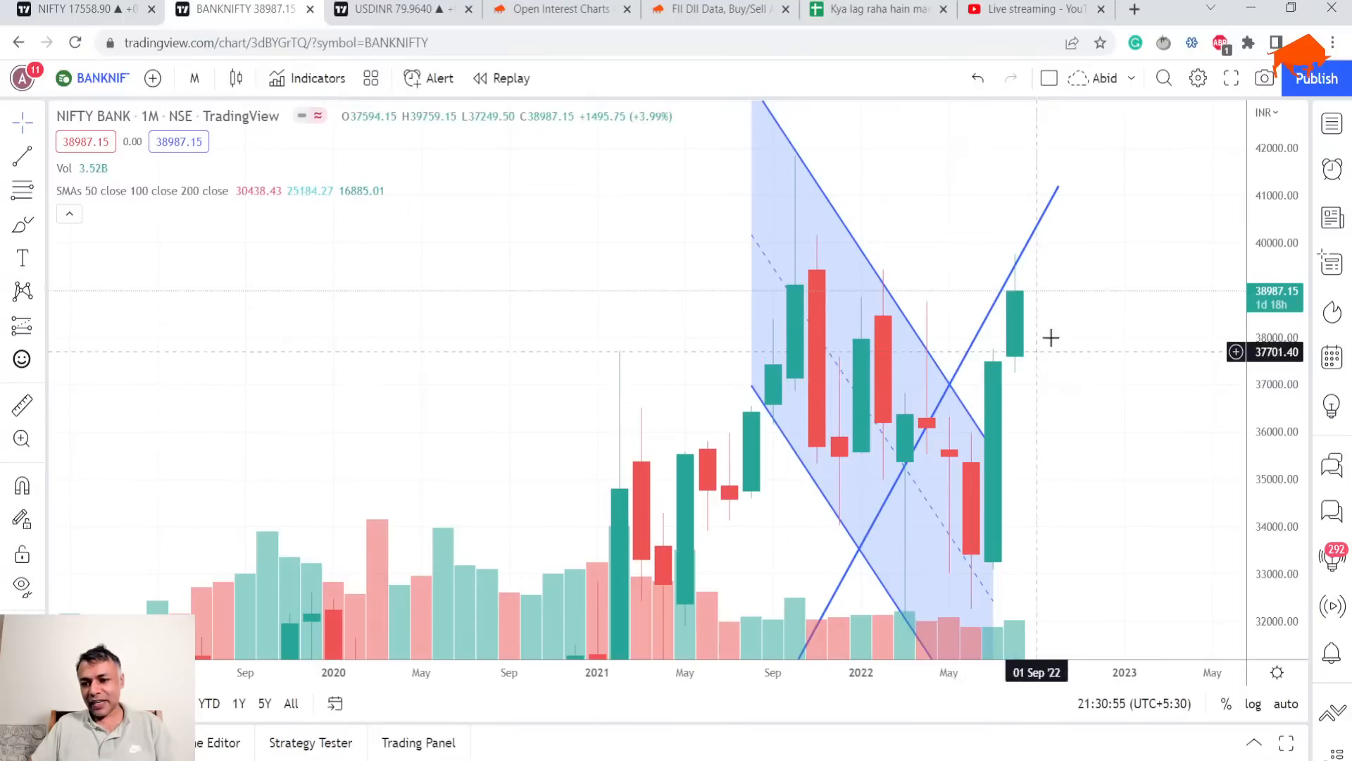
mouse_move(949, 349)
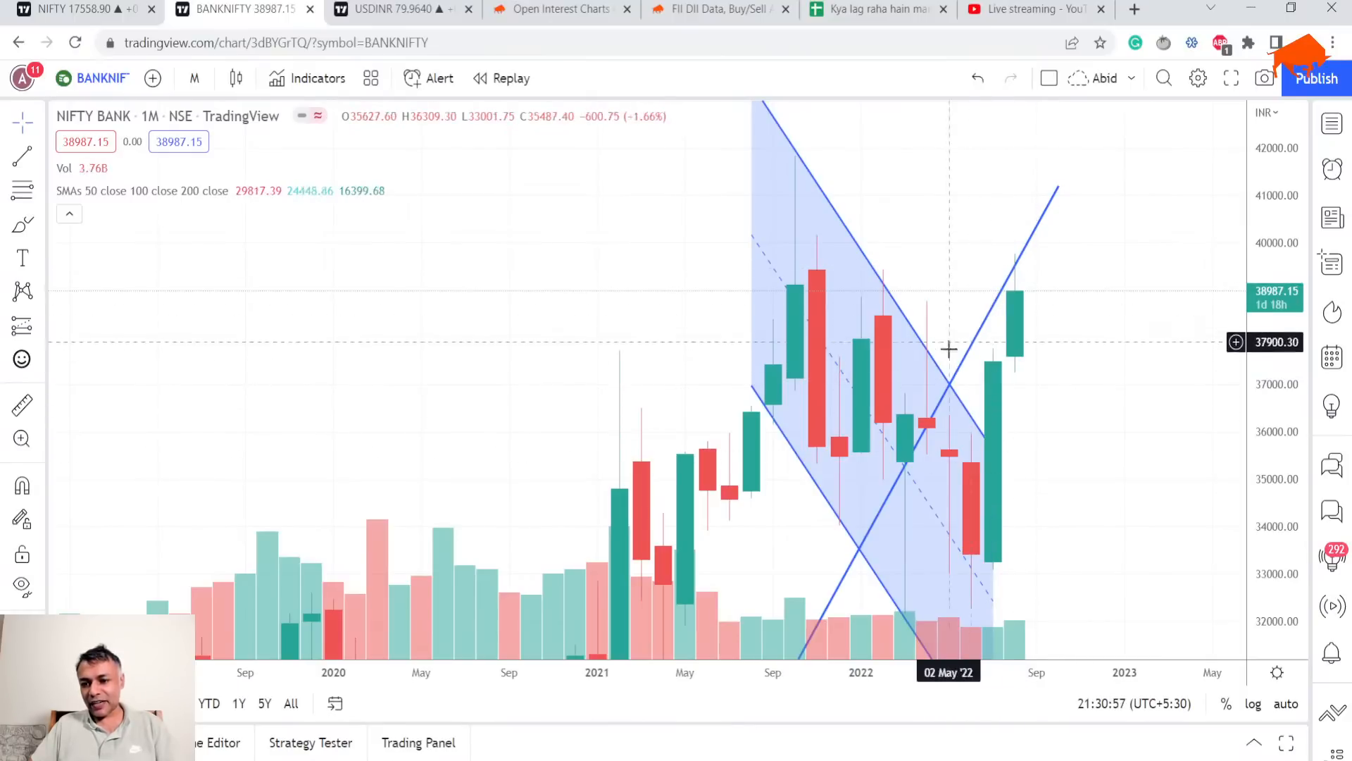
mouse_move(897, 393)
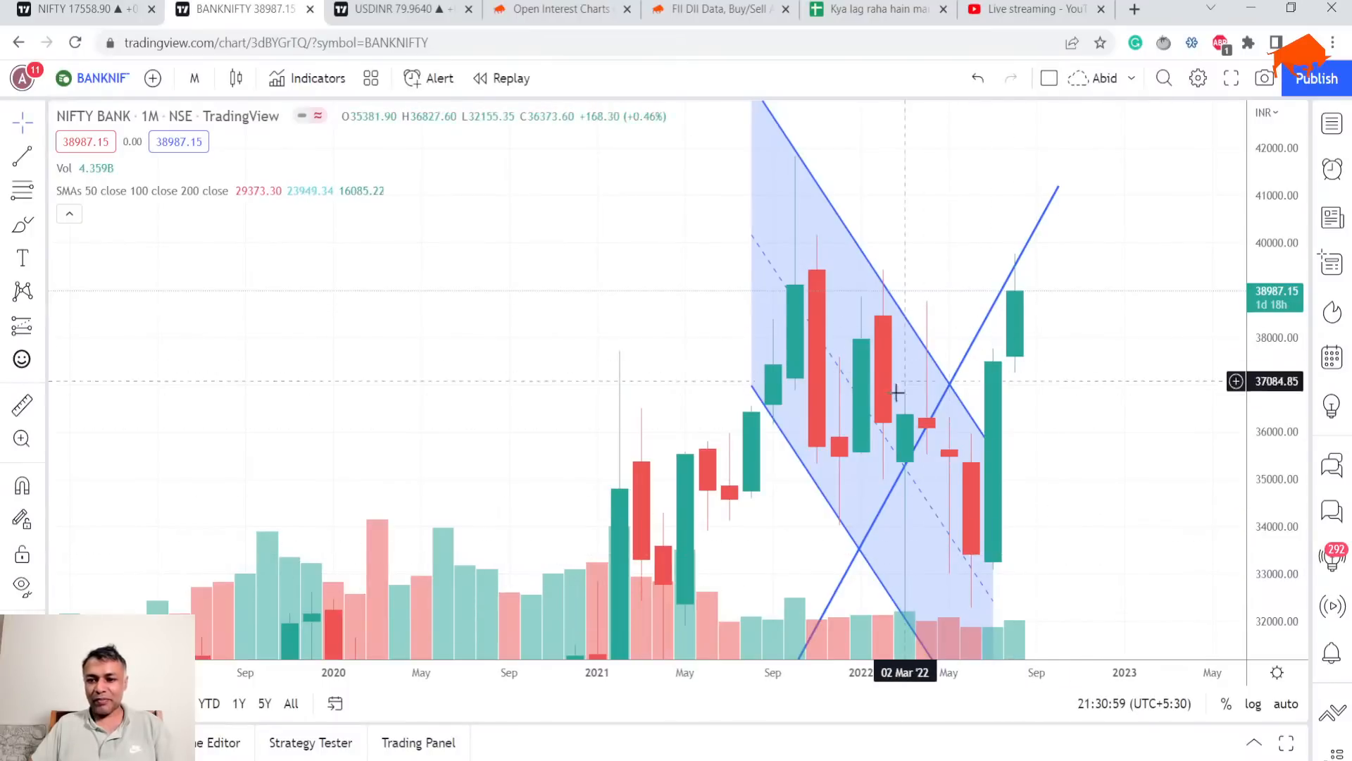
mouse_move(903, 562)
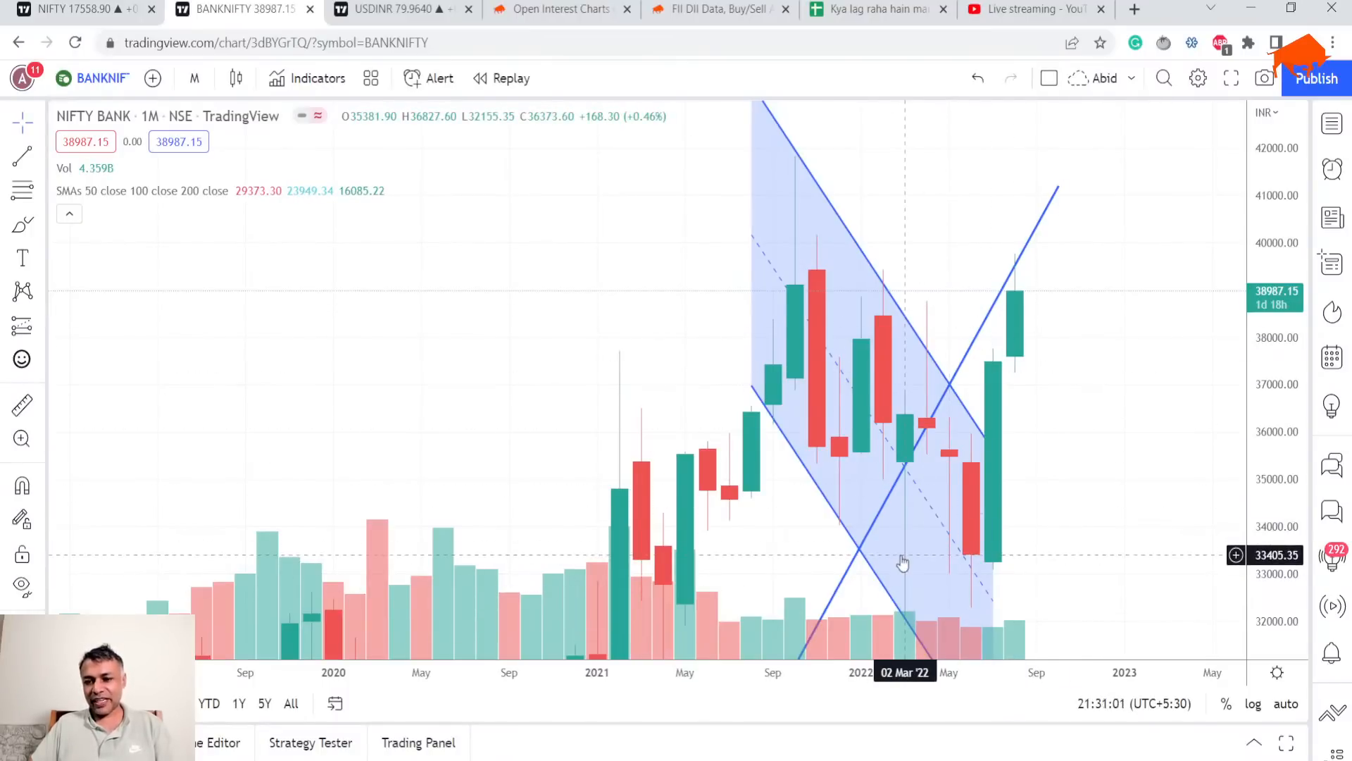
mouse_move(1012, 295)
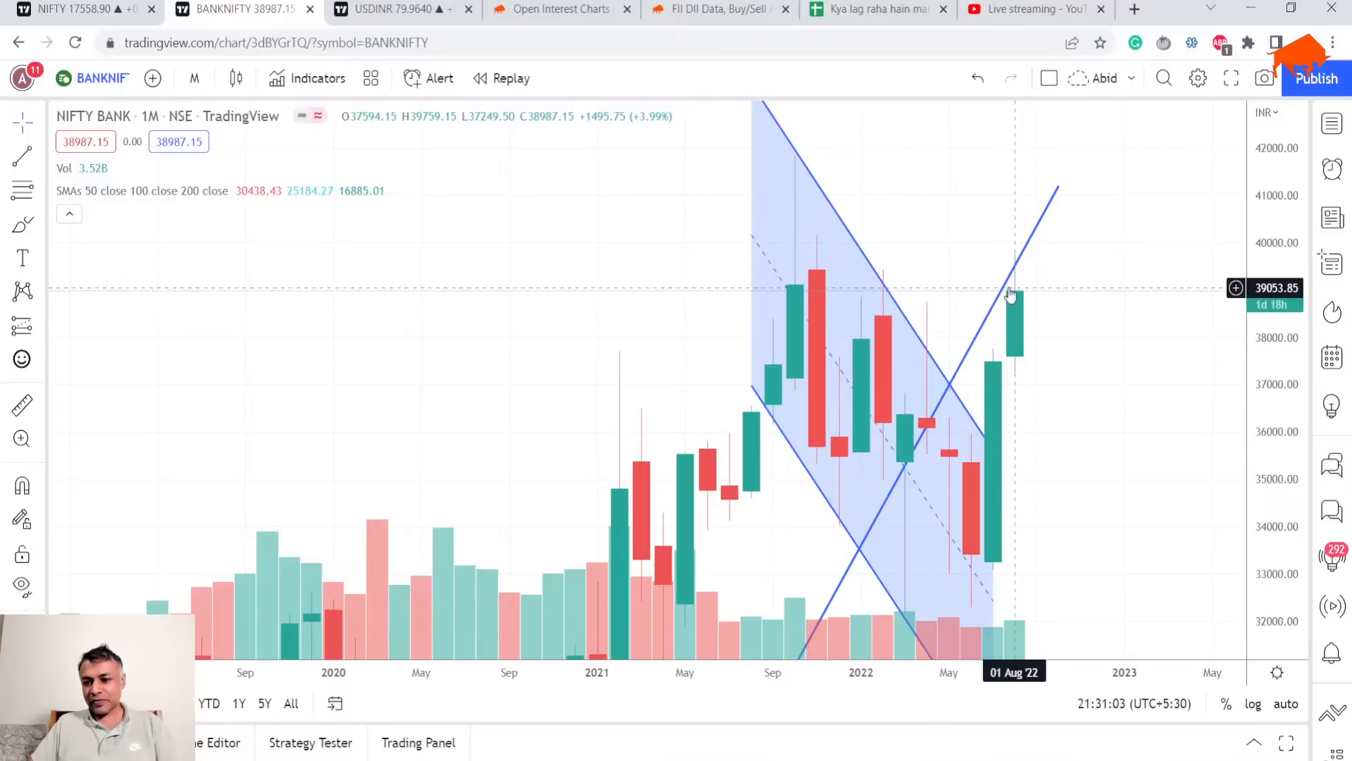
mouse_move(1005, 300)
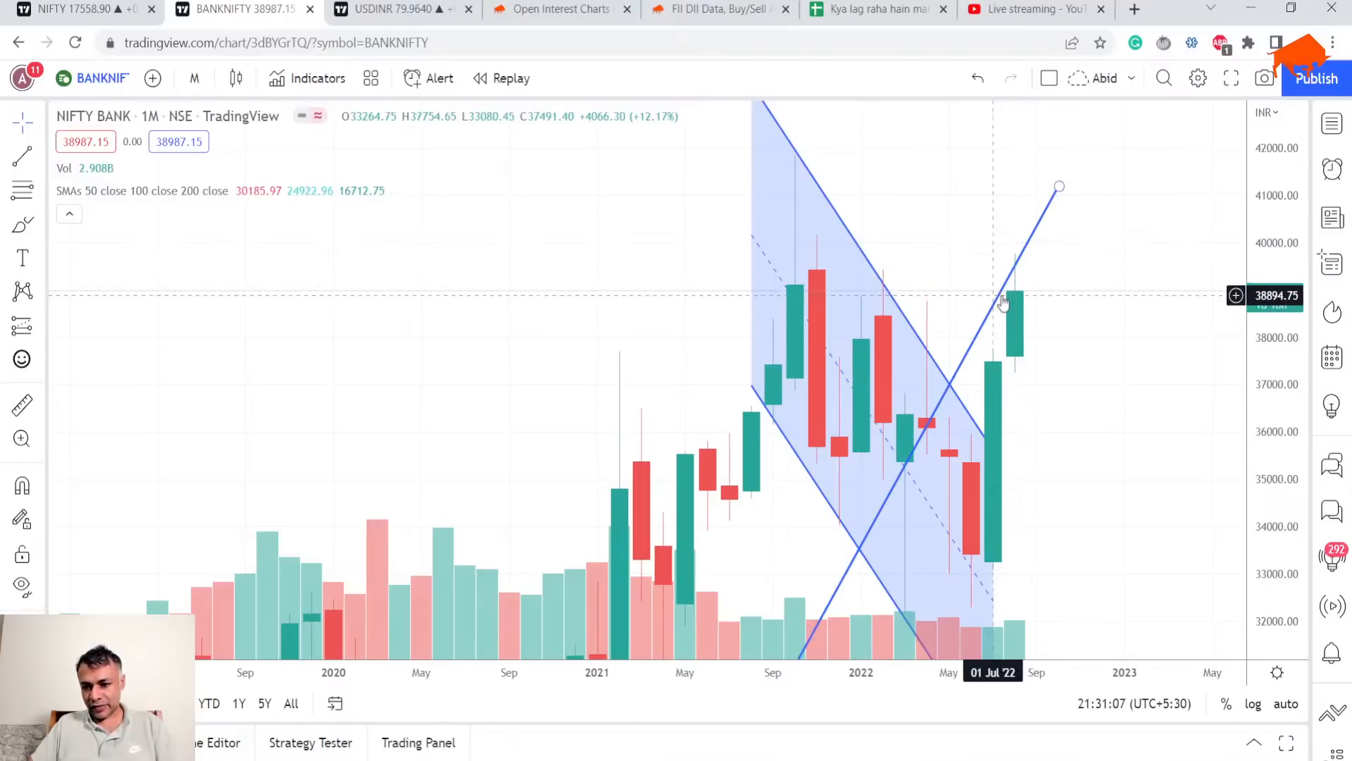
mouse_move(1003, 307)
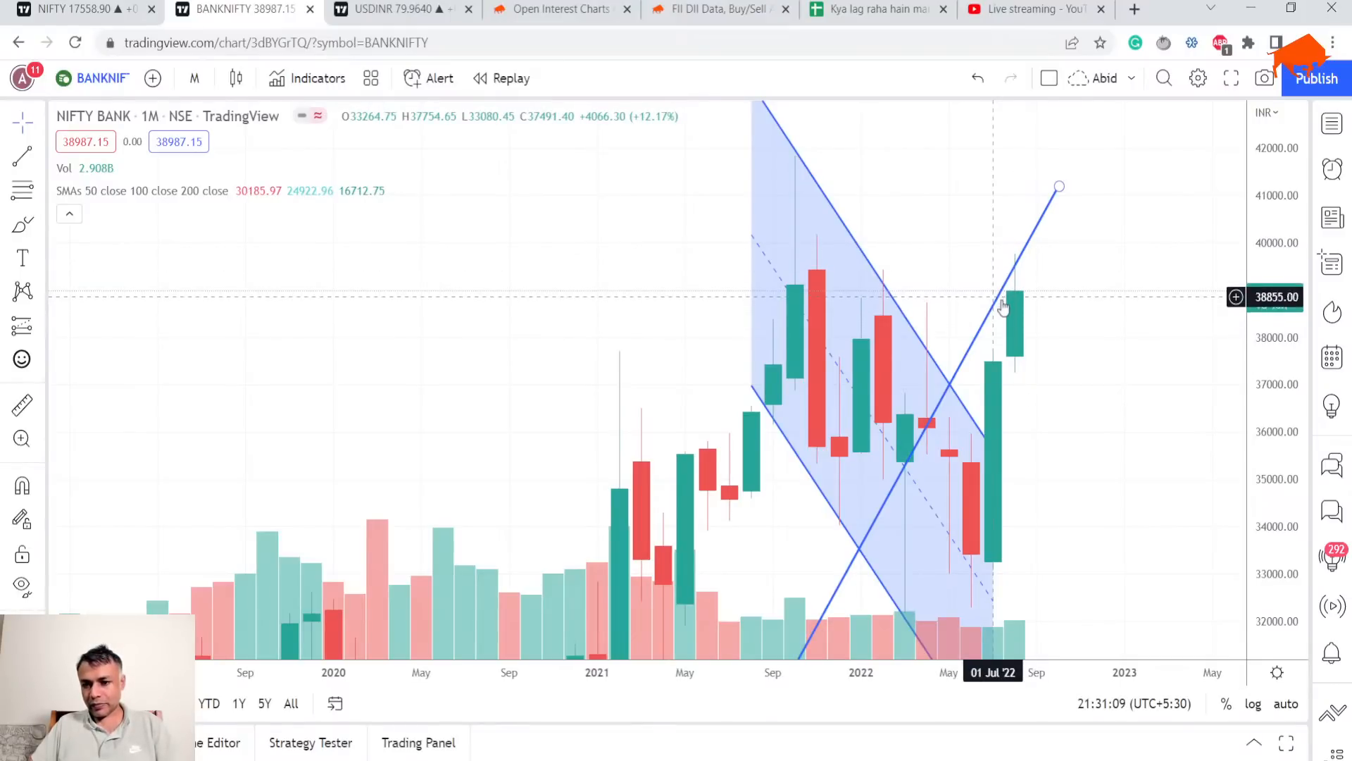
mouse_move(1003, 361)
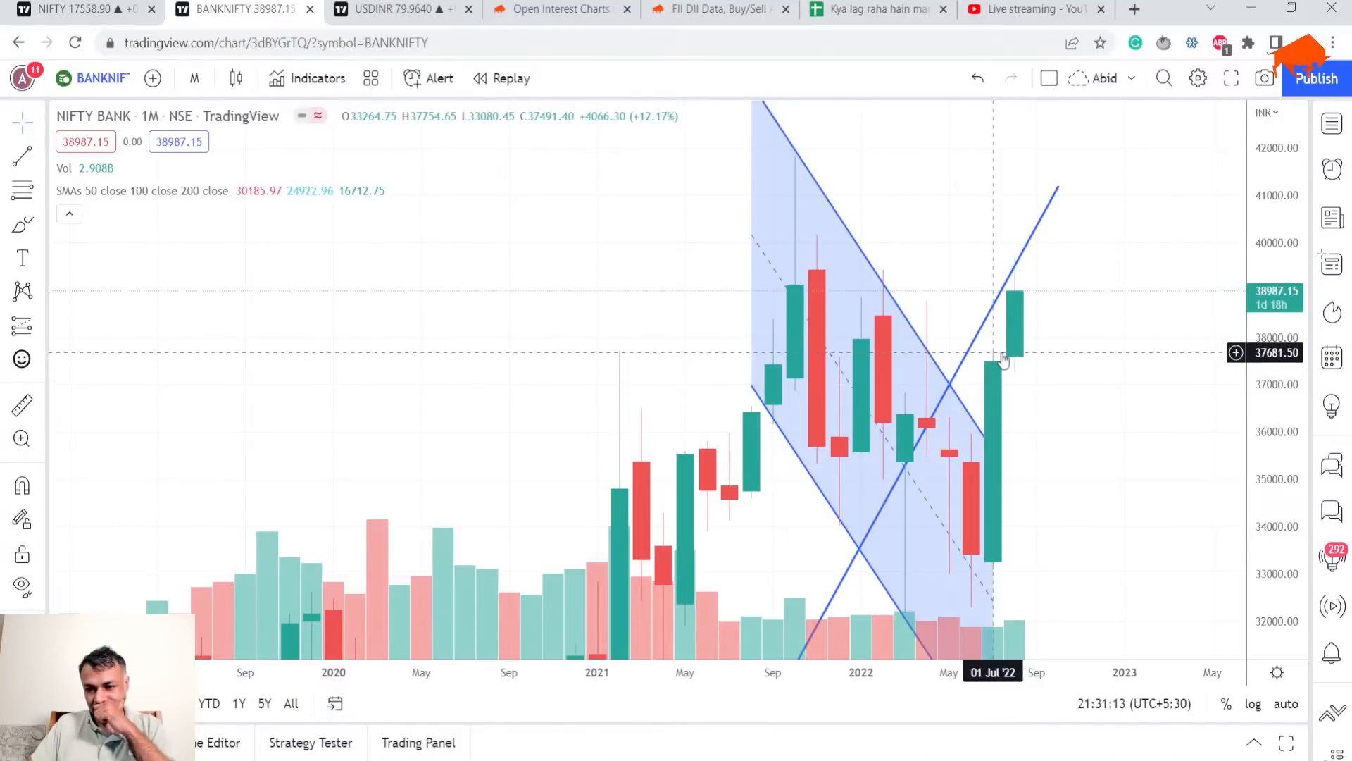
mouse_move(1016, 345)
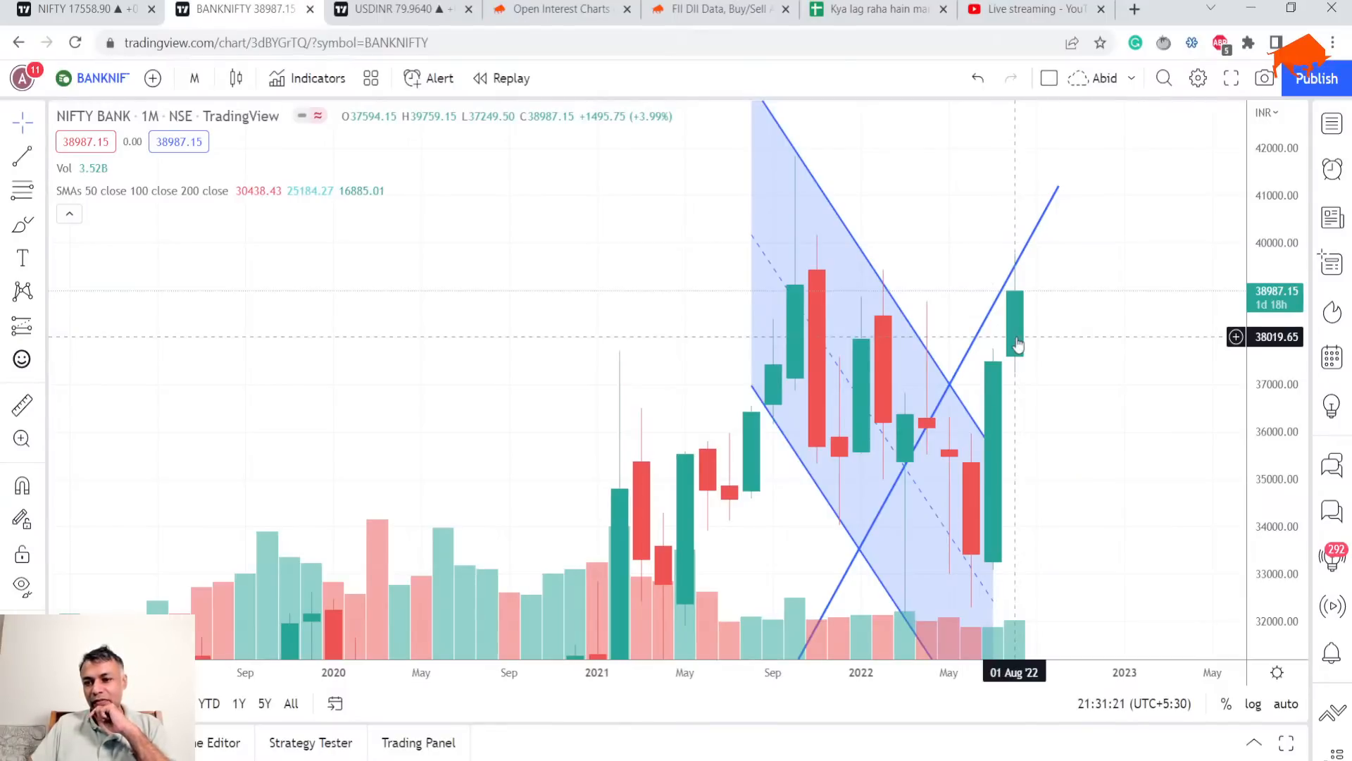
mouse_move(1018, 326)
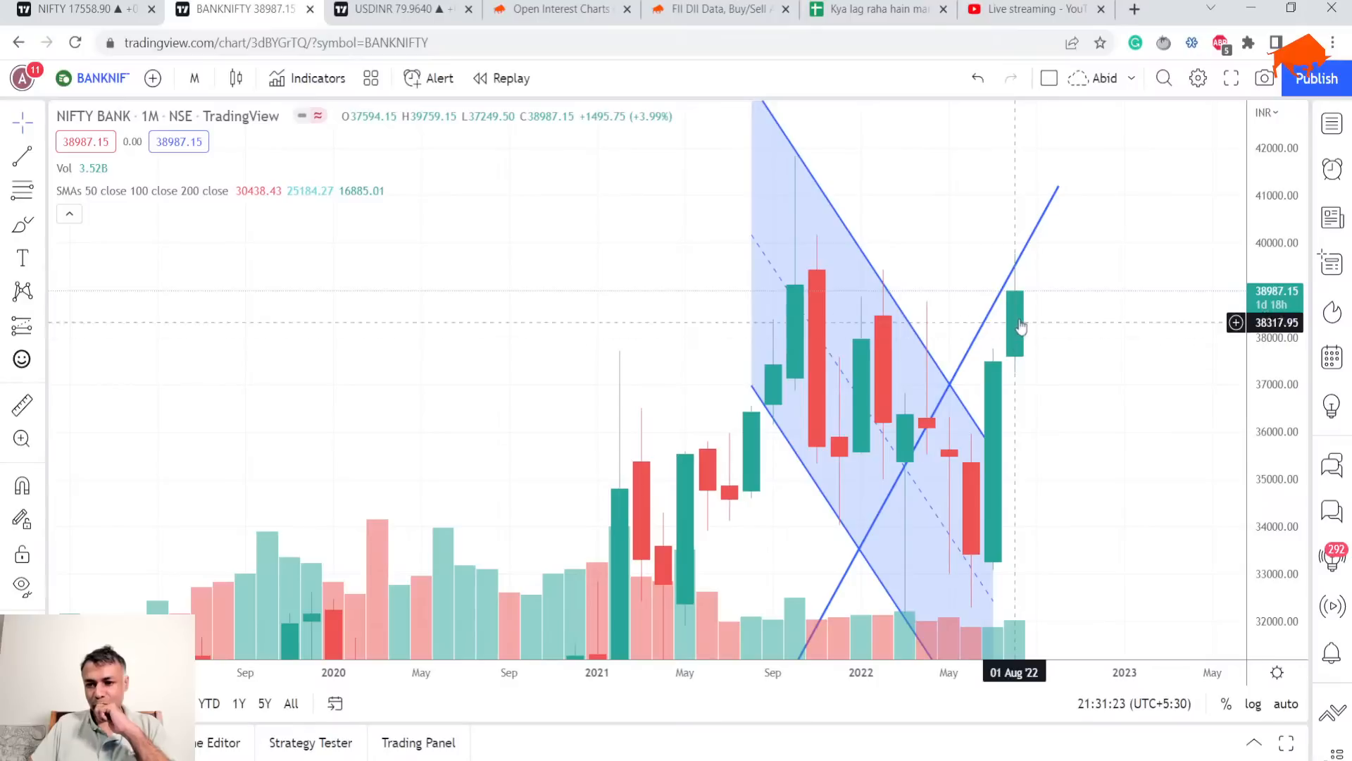
mouse_move(1019, 300)
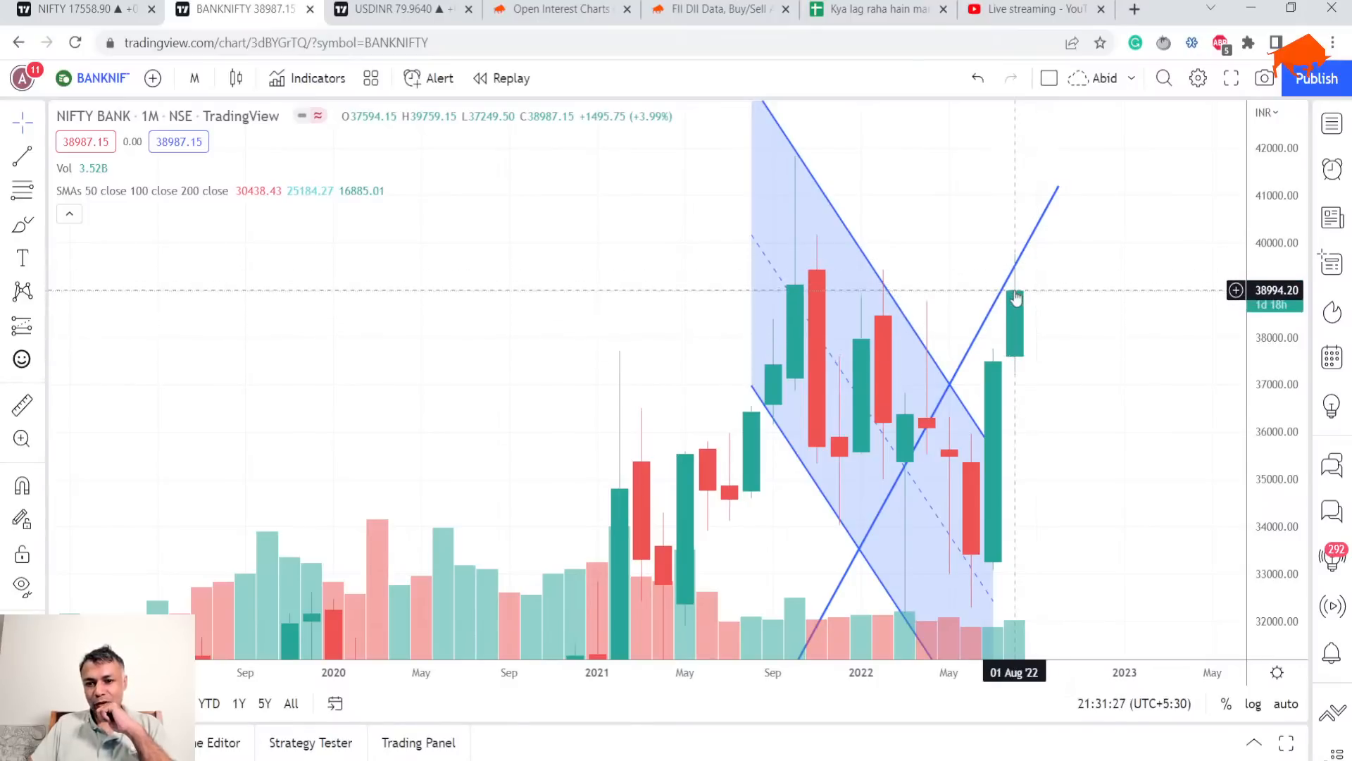
mouse_move(1020, 364)
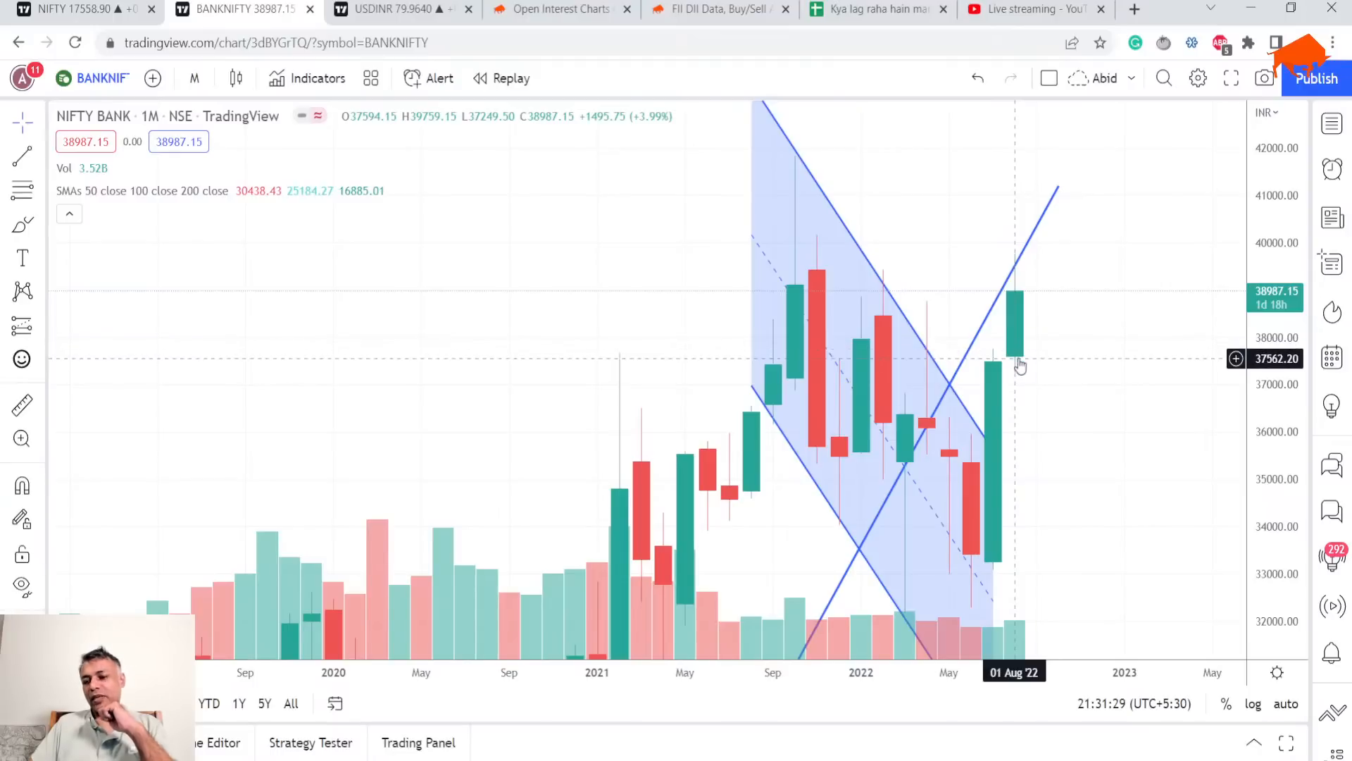
mouse_move(1011, 373)
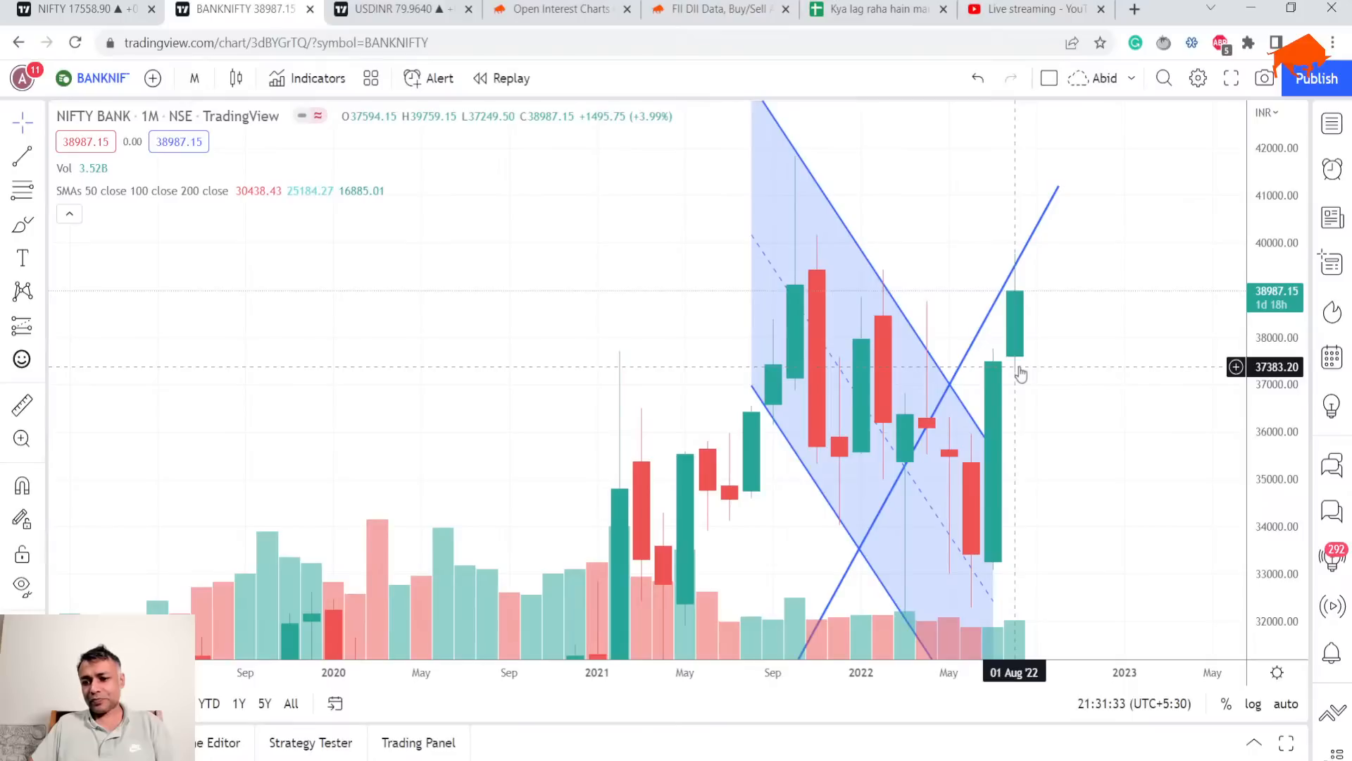
mouse_move(1036, 321)
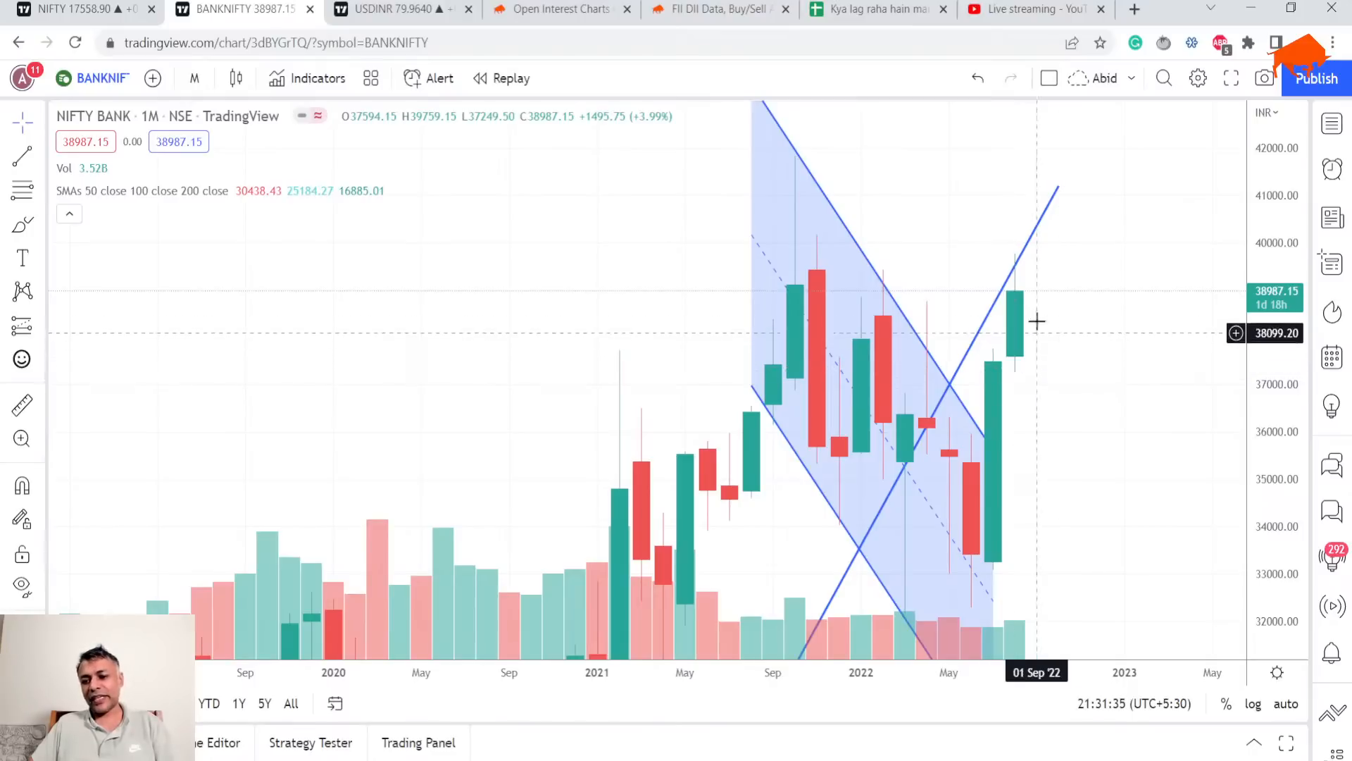
mouse_move(1073, 508)
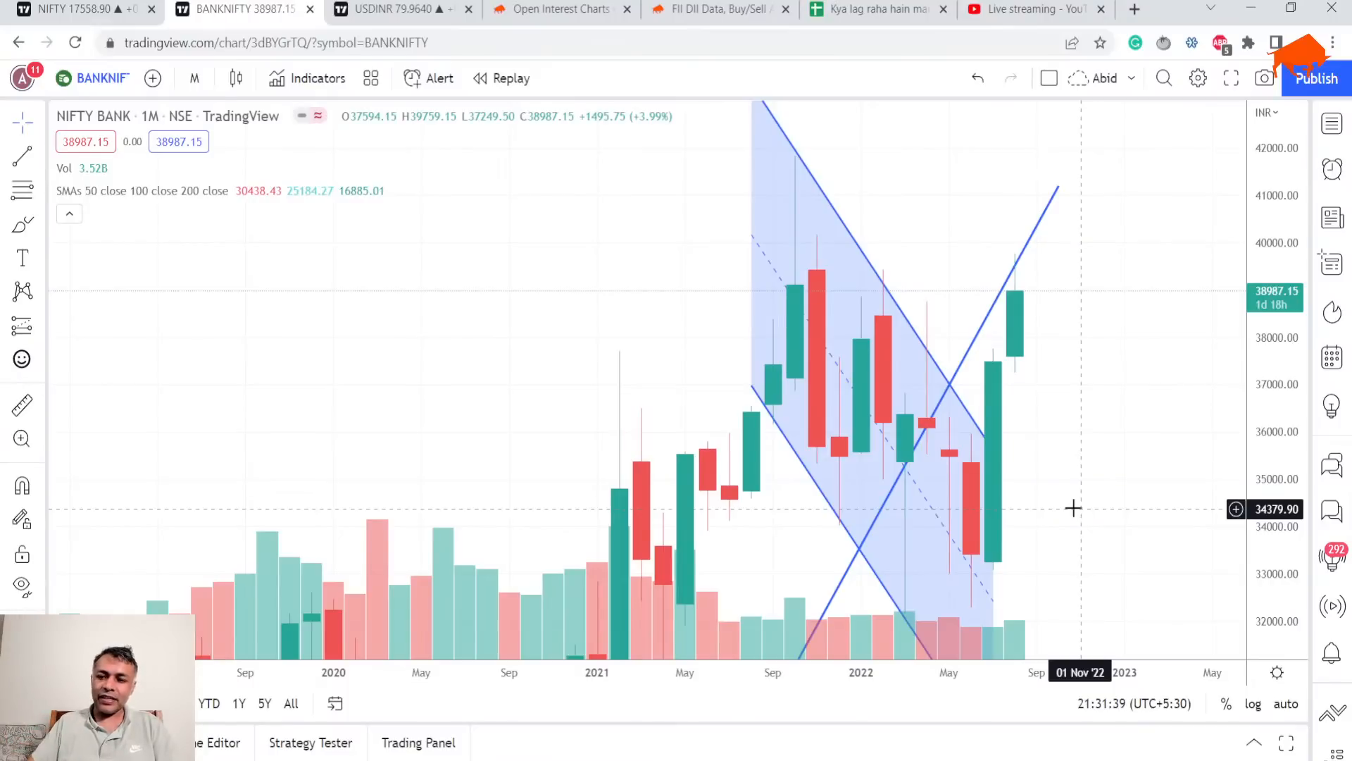
mouse_move(1007, 384)
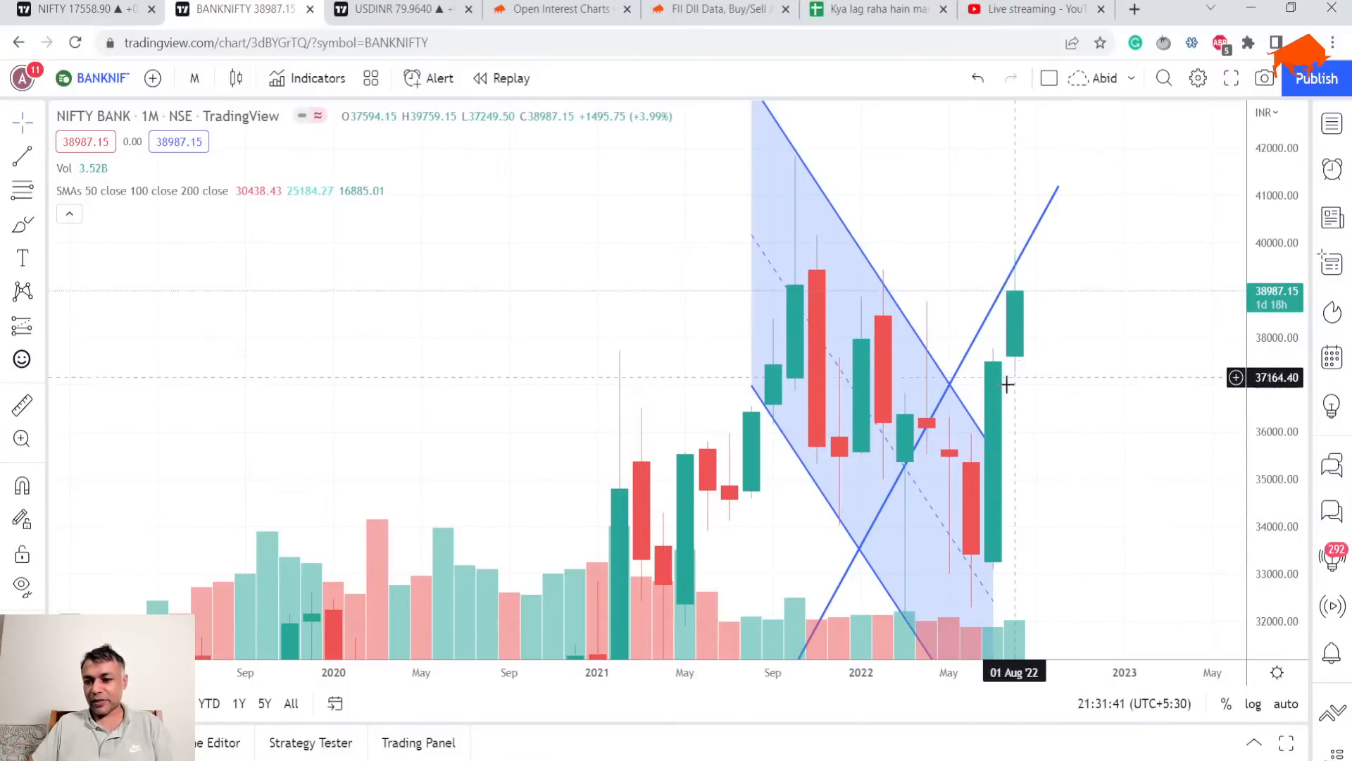
mouse_move(989, 336)
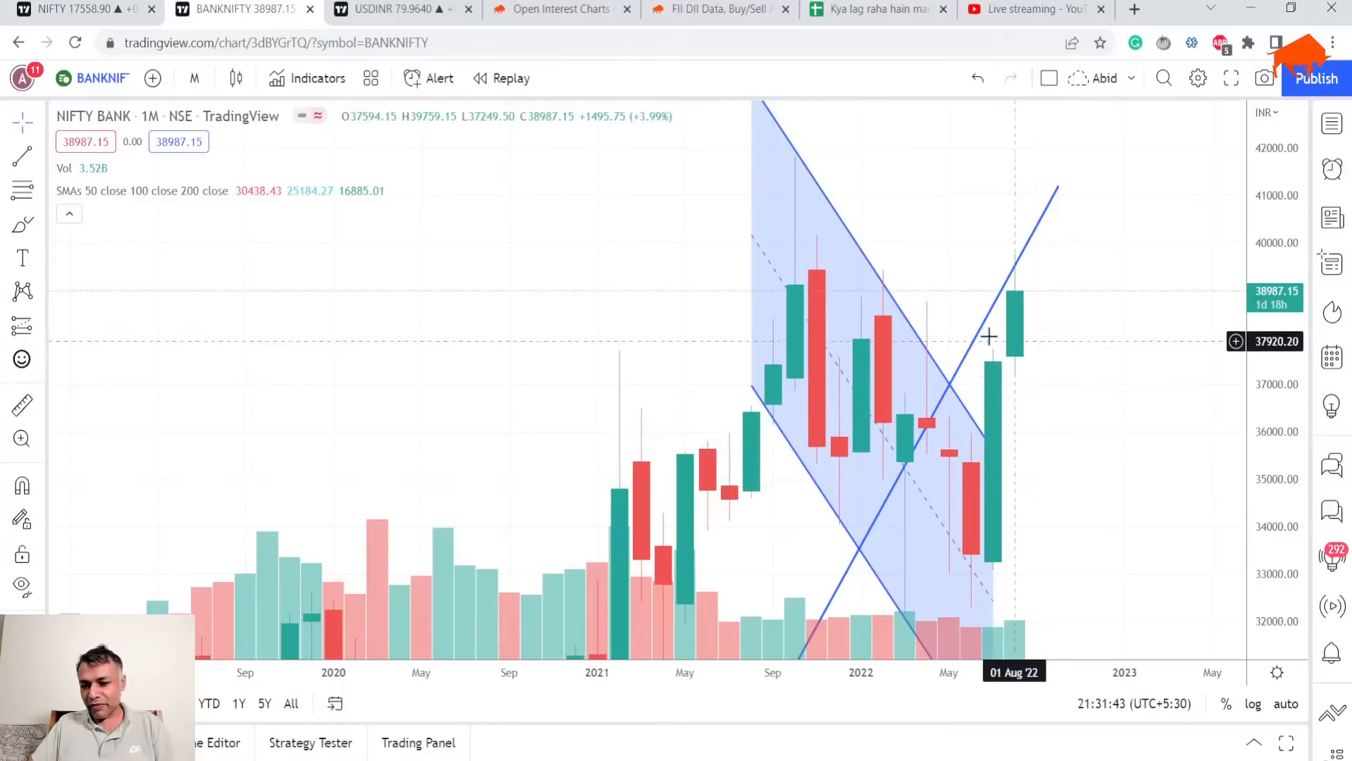
mouse_move(945, 443)
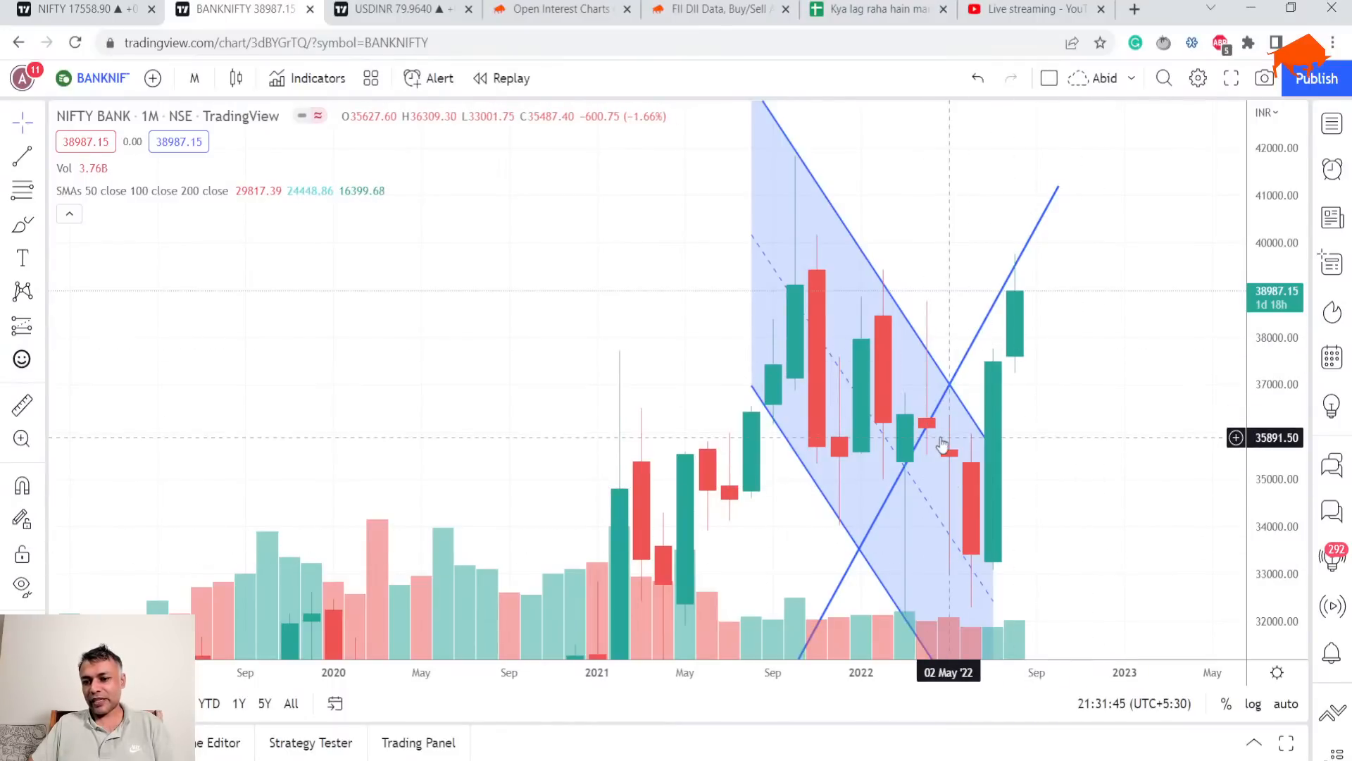
mouse_move(1014, 293)
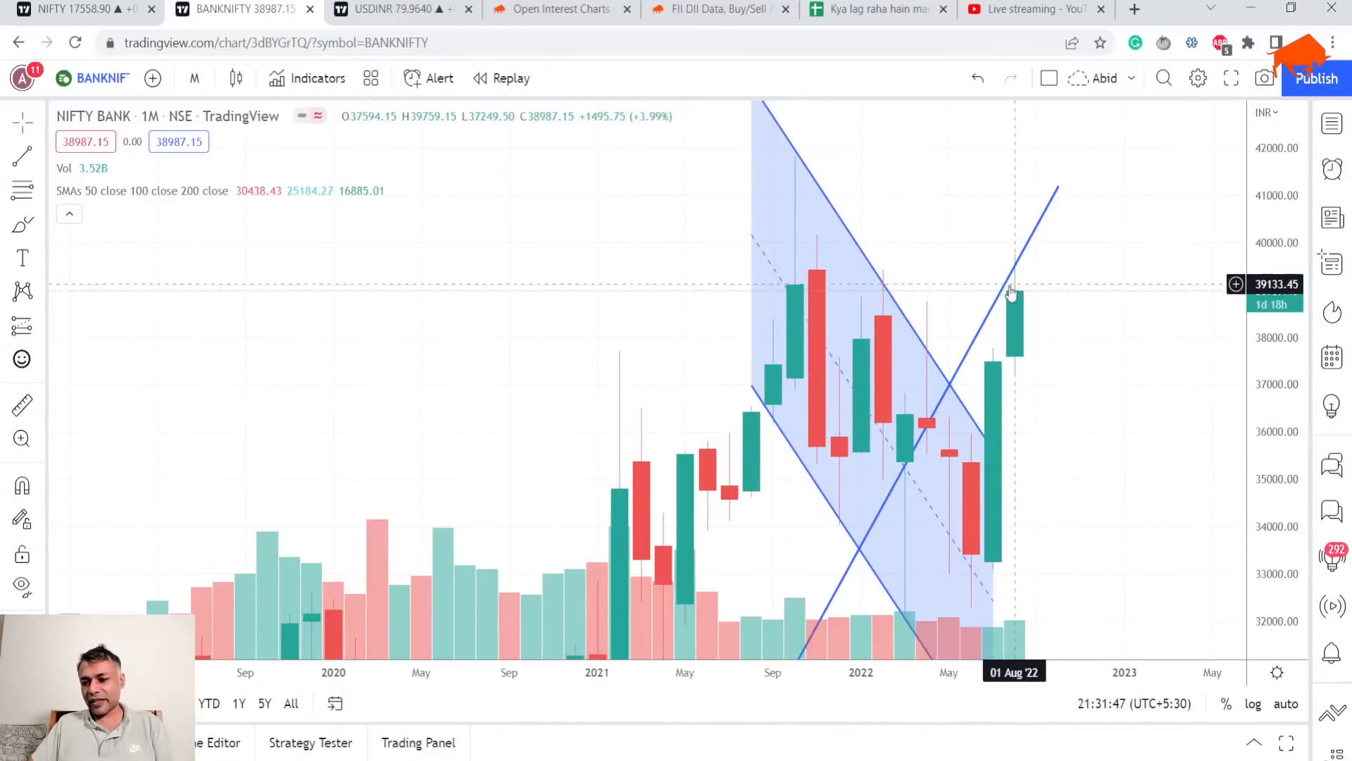
mouse_move(996, 380)
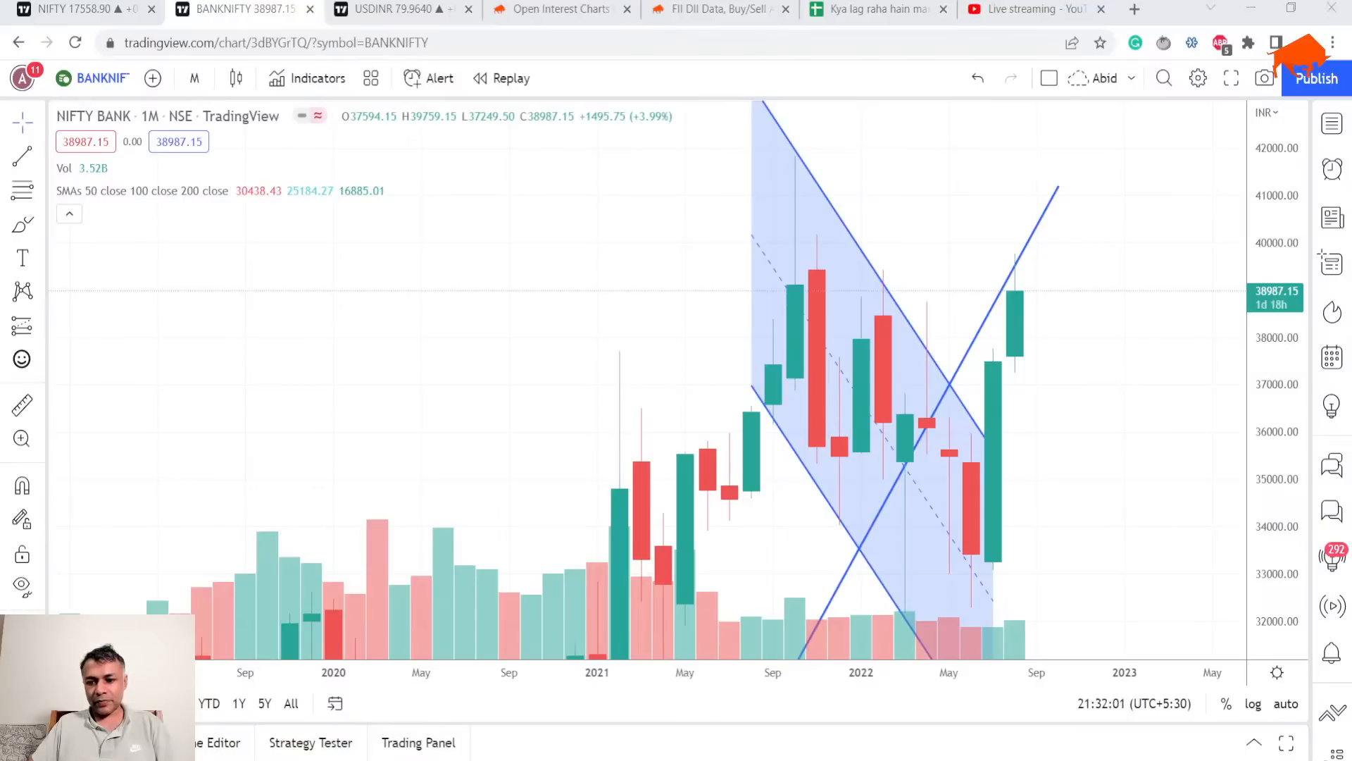
left_click(388, 9)
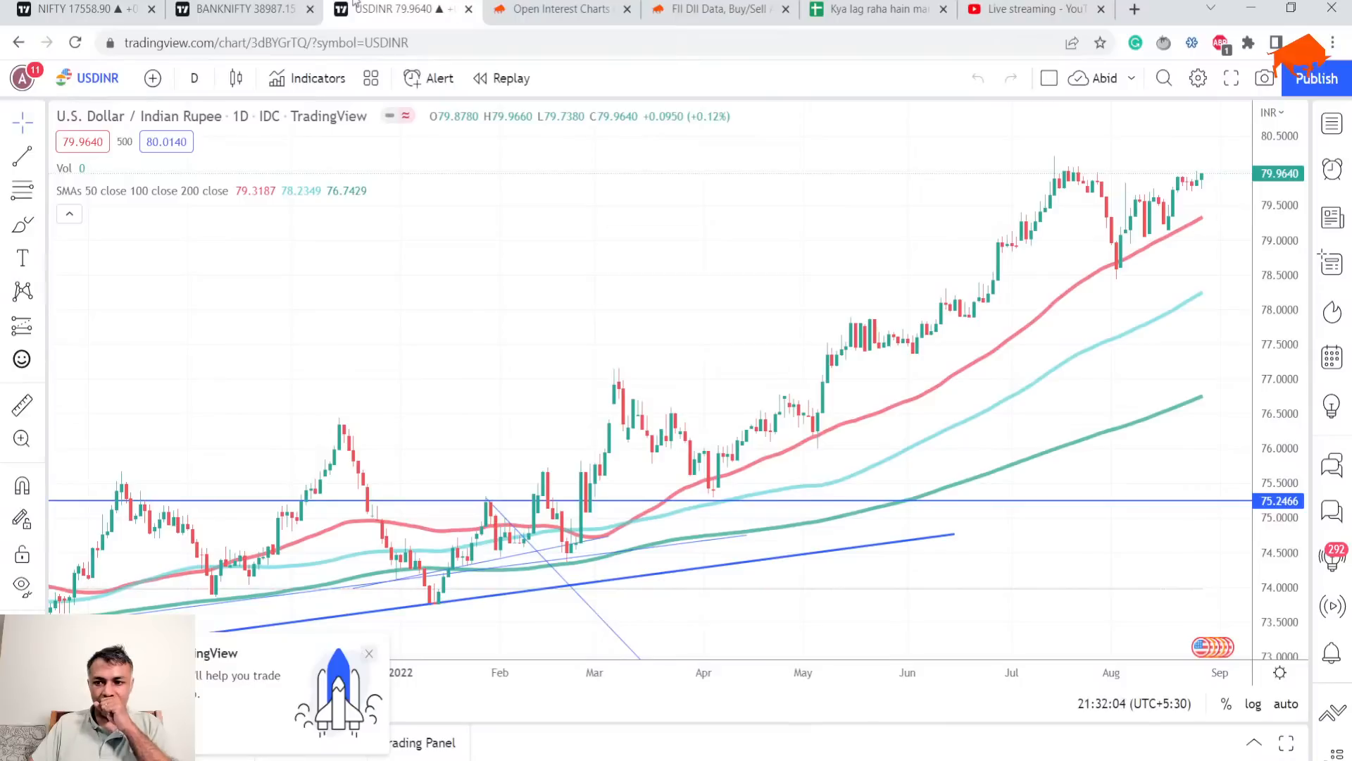
mouse_move(1003, 203)
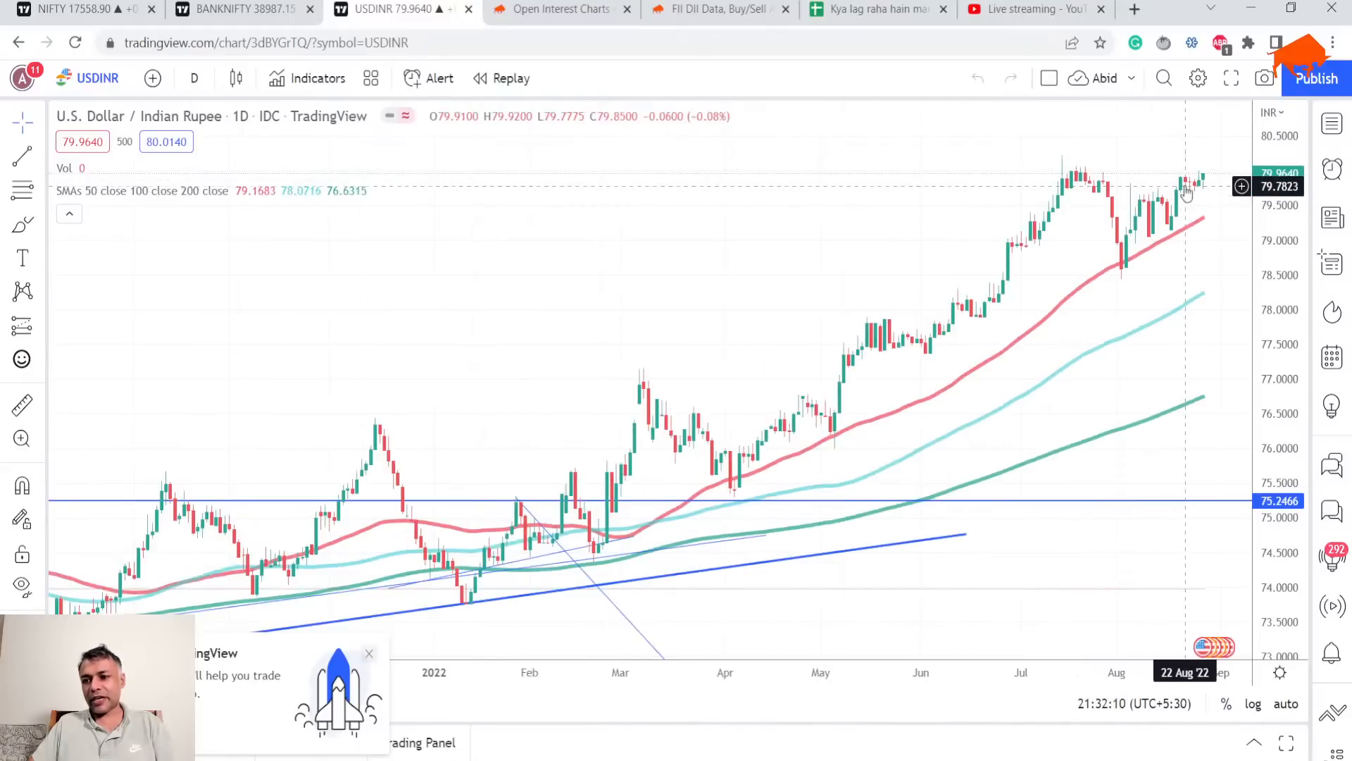
mouse_move(1015, 200)
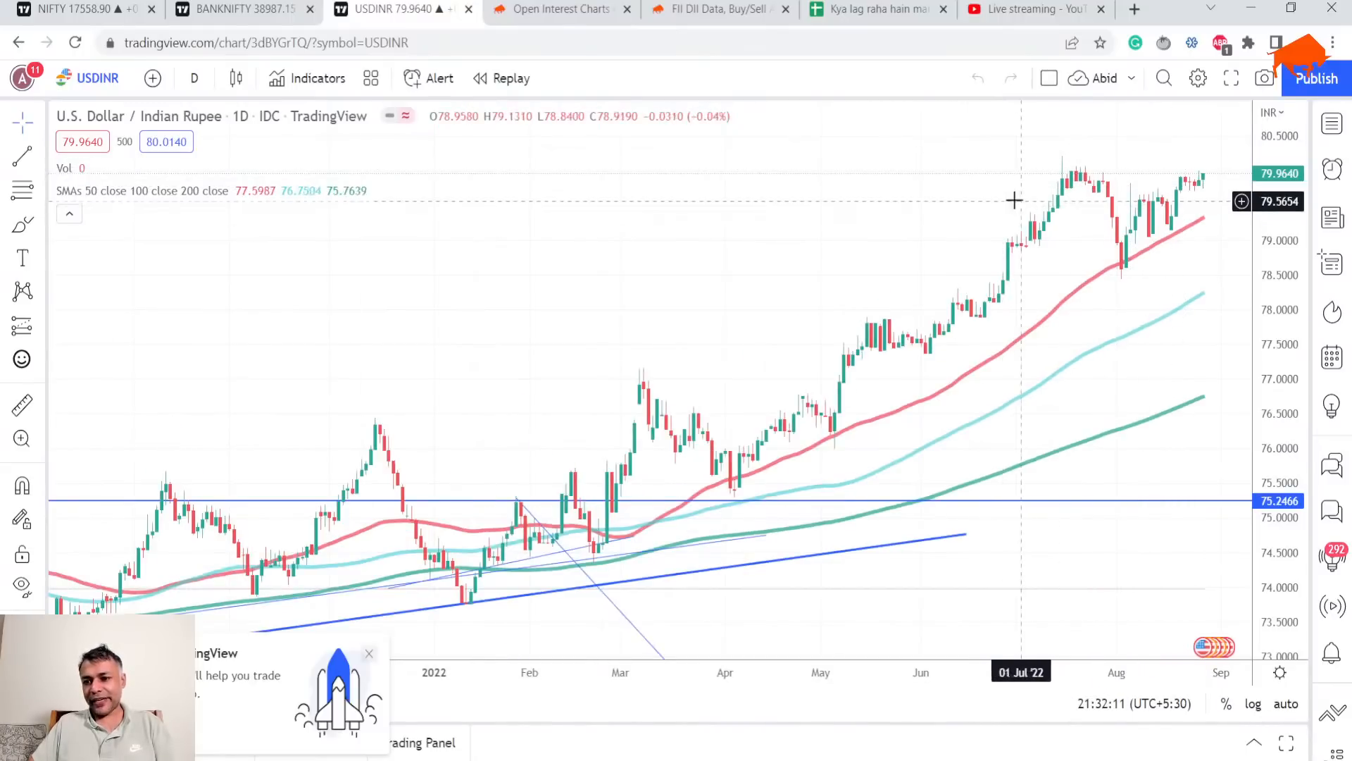
mouse_move(1138, 200)
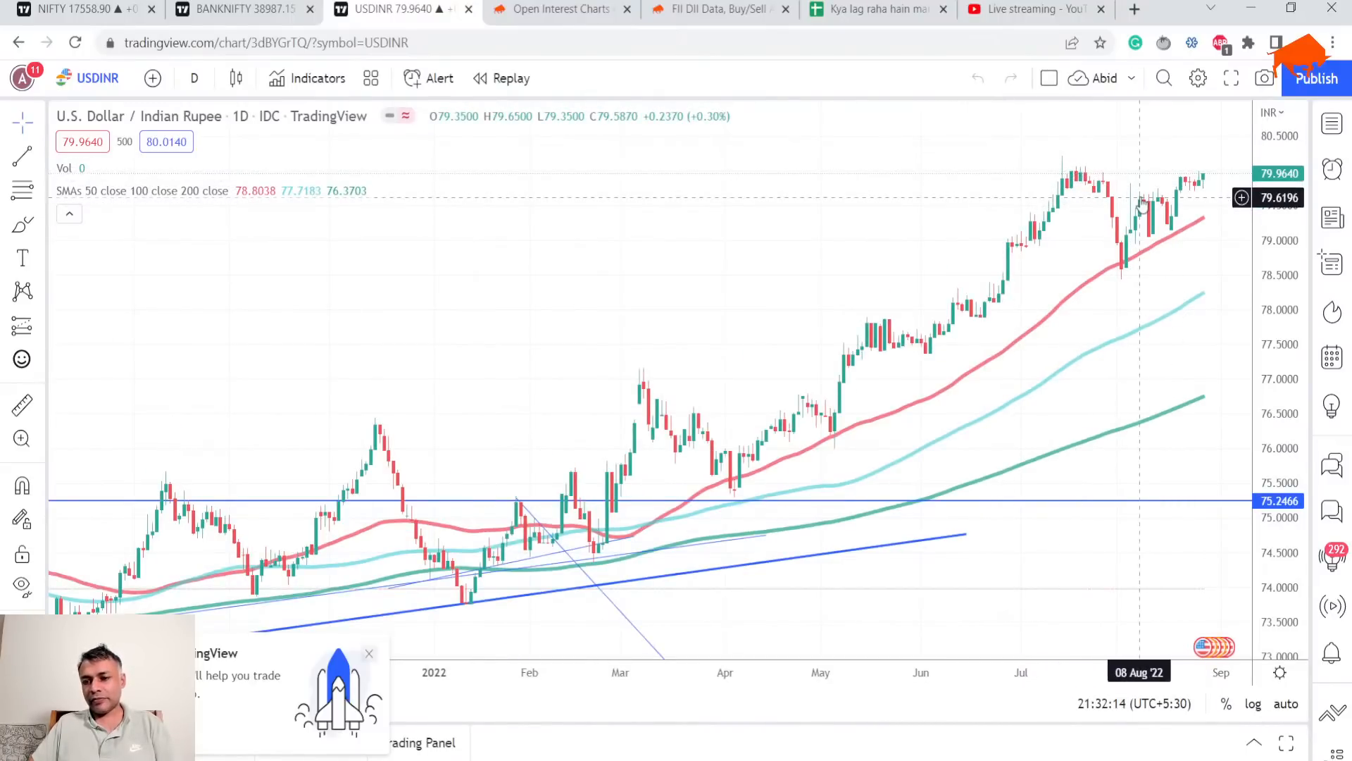
mouse_move(1158, 203)
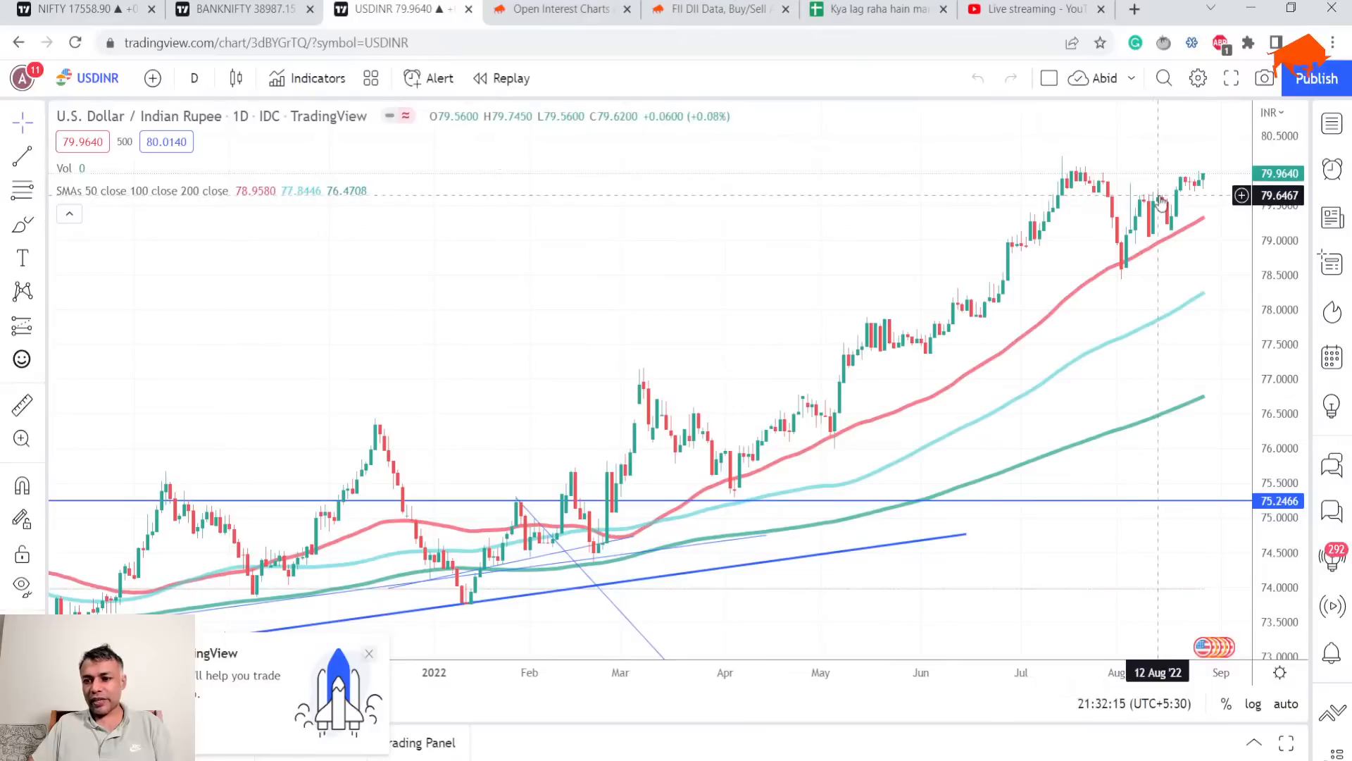
mouse_move(1217, 209)
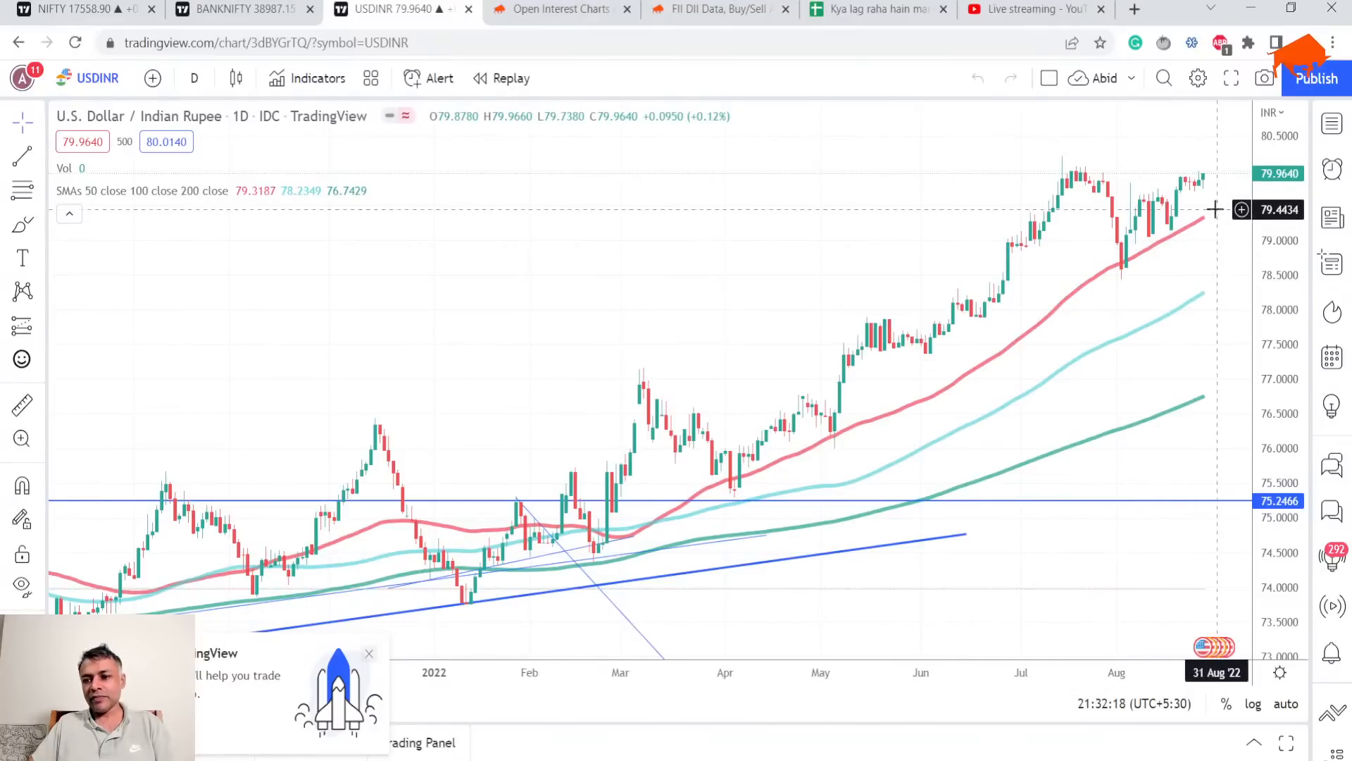
mouse_move(1187, 309)
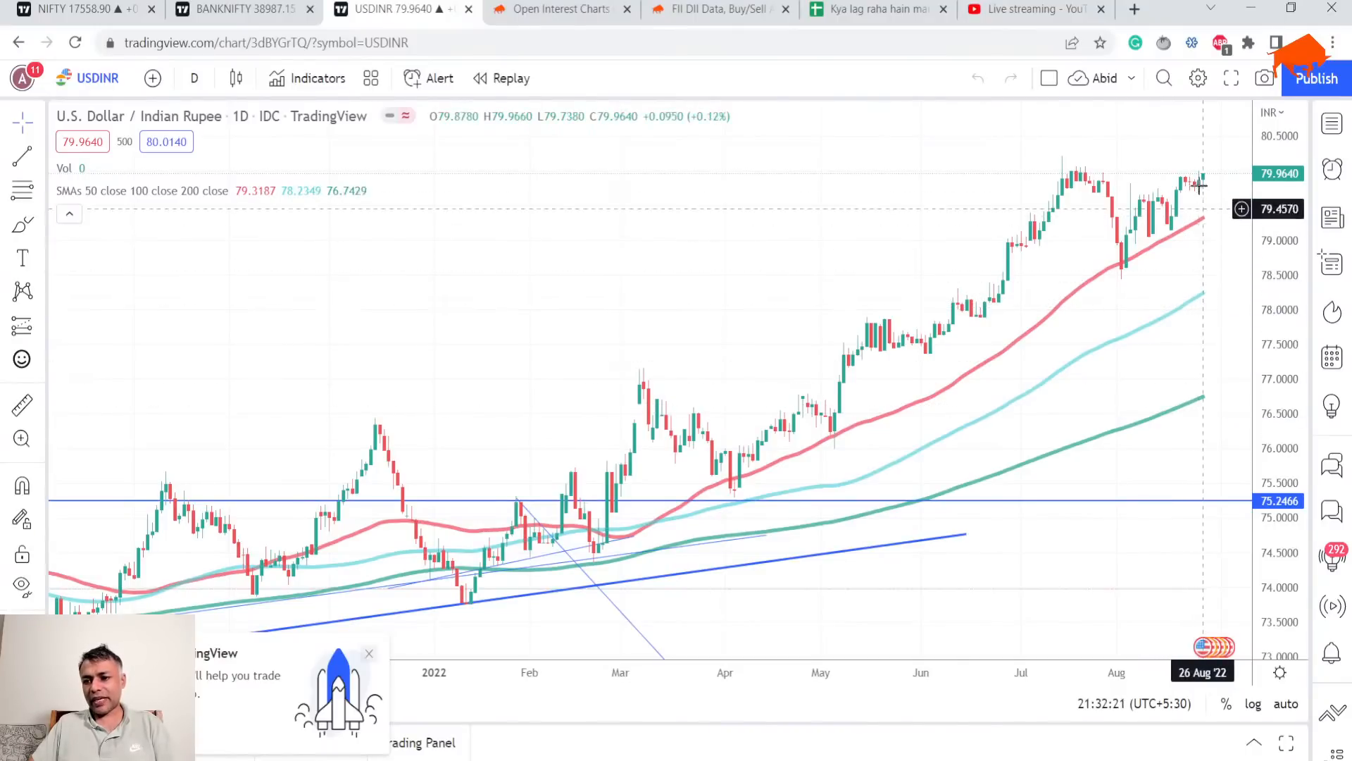
mouse_move(1193, 177)
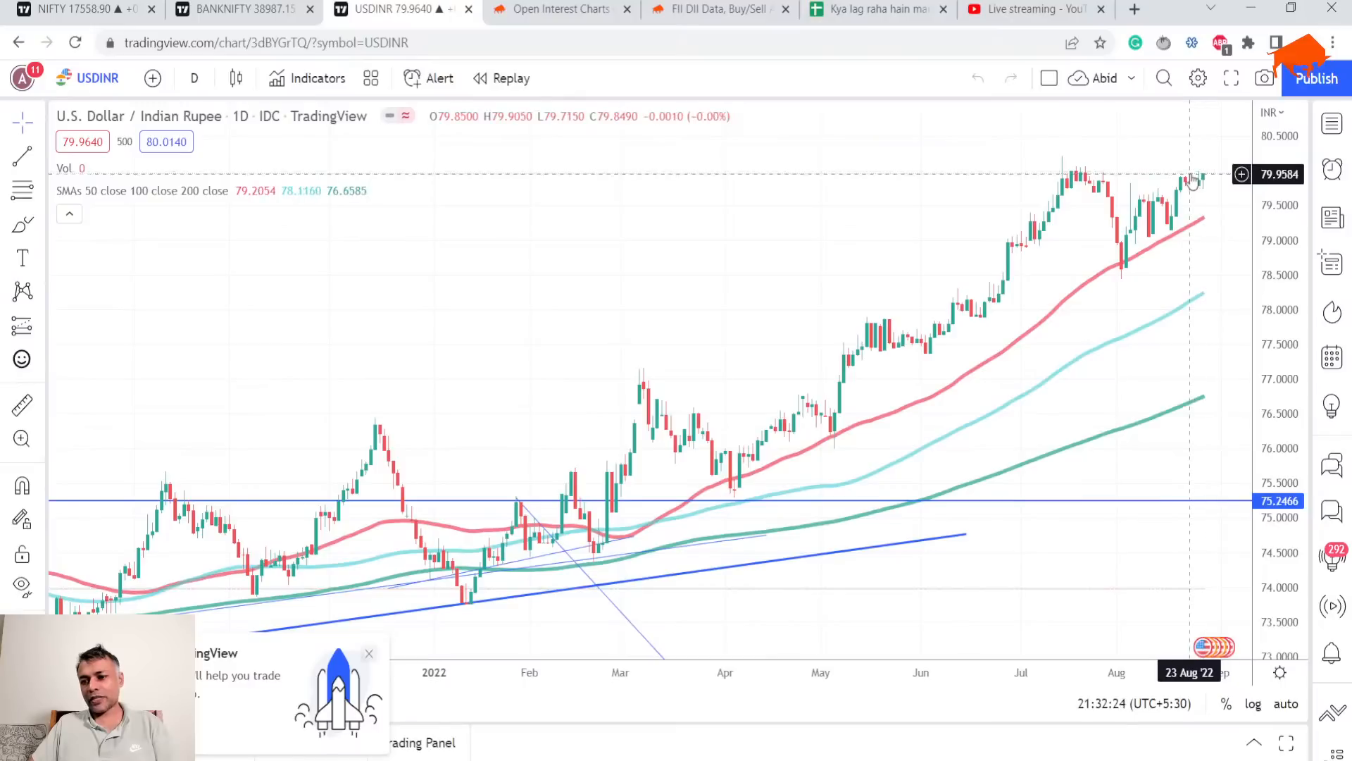
mouse_move(1203, 312)
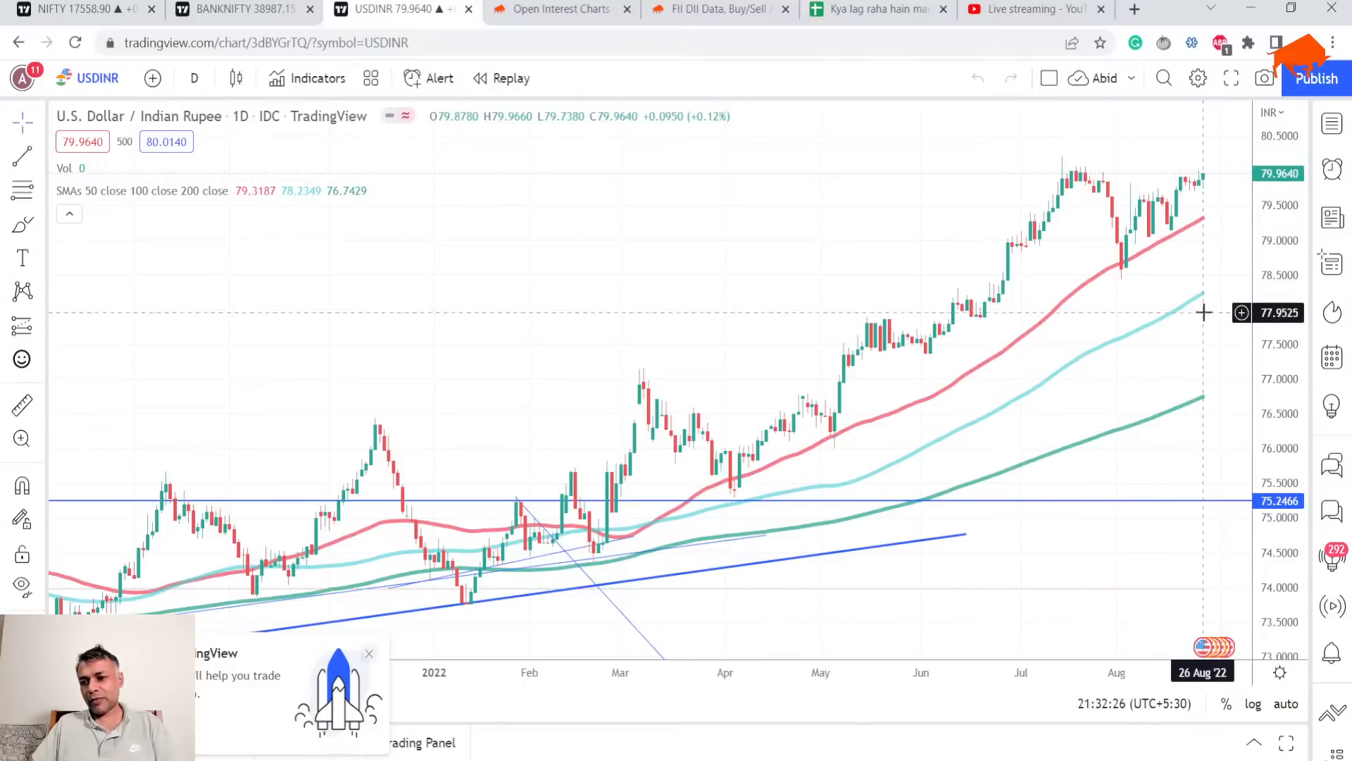
mouse_move(1201, 405)
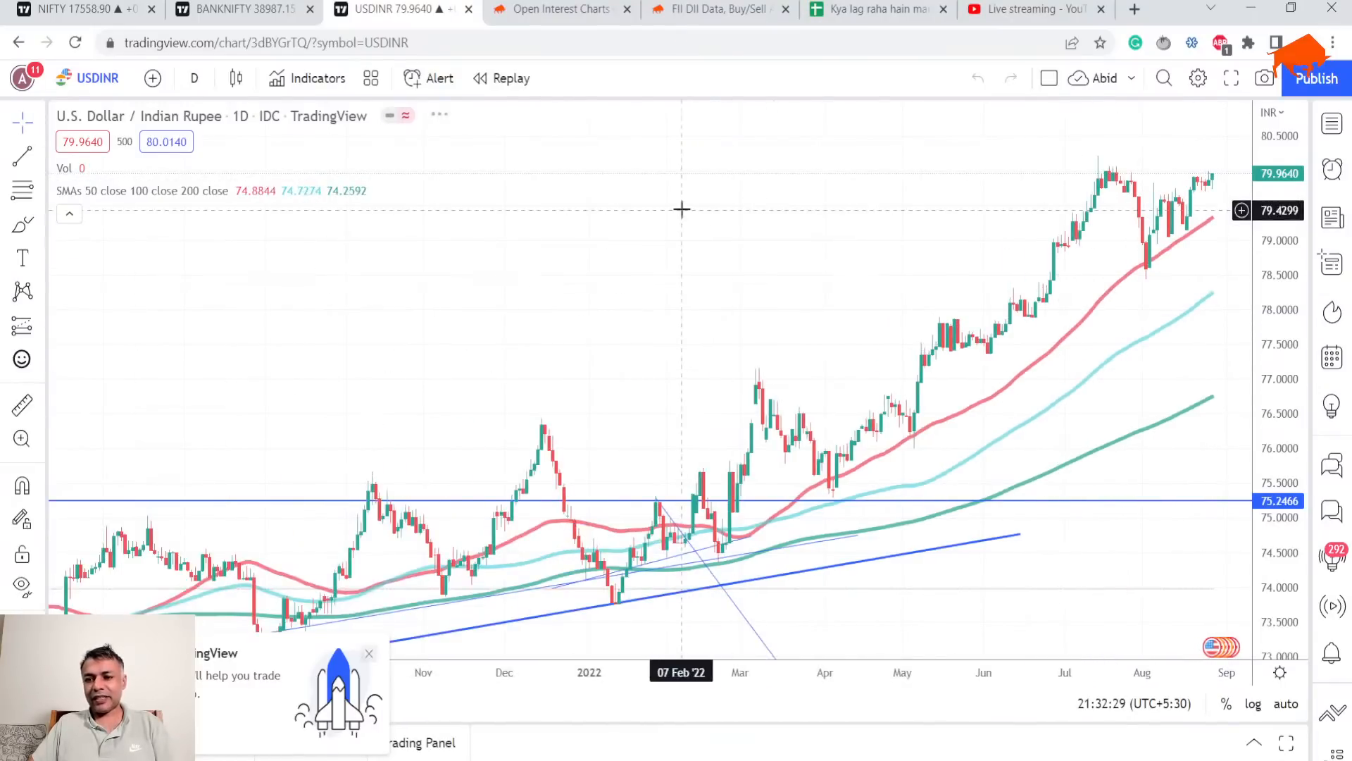
mouse_move(1087, 159)
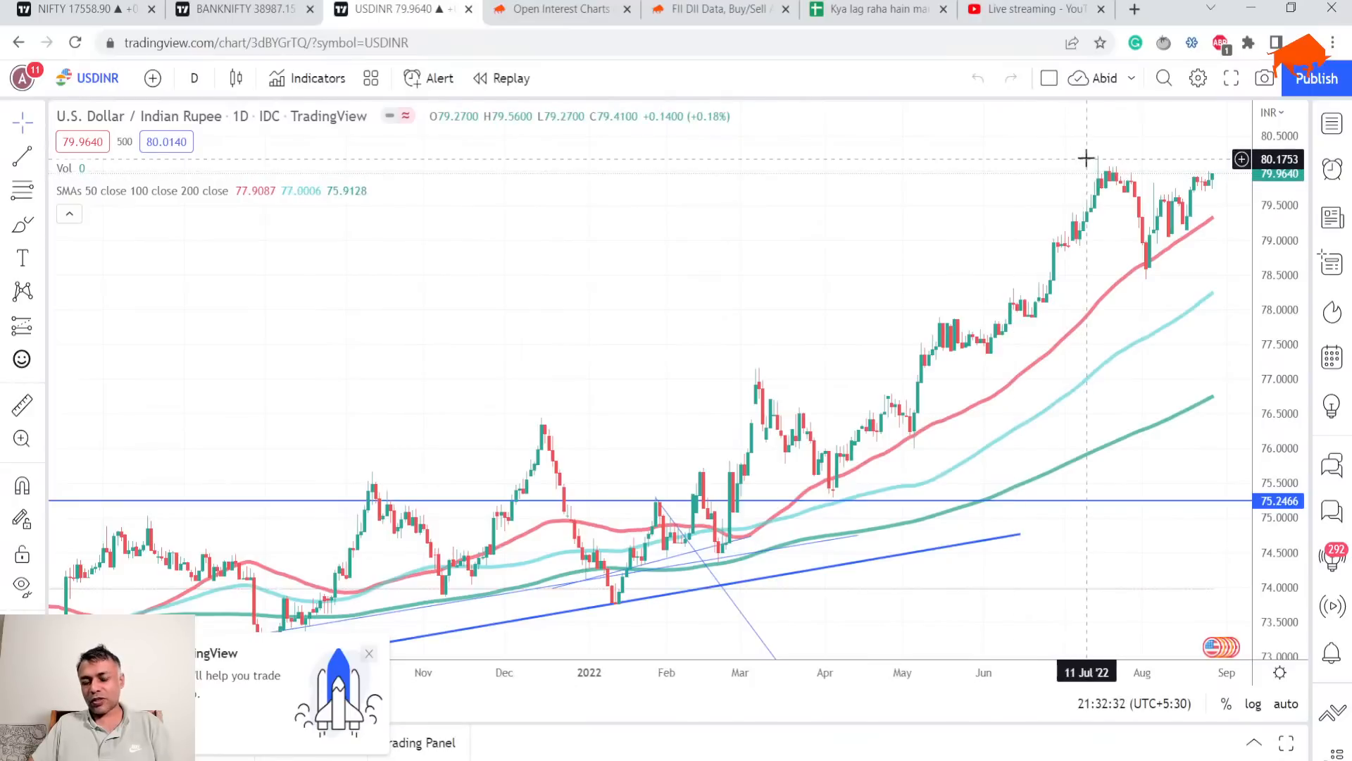
mouse_move(1113, 177)
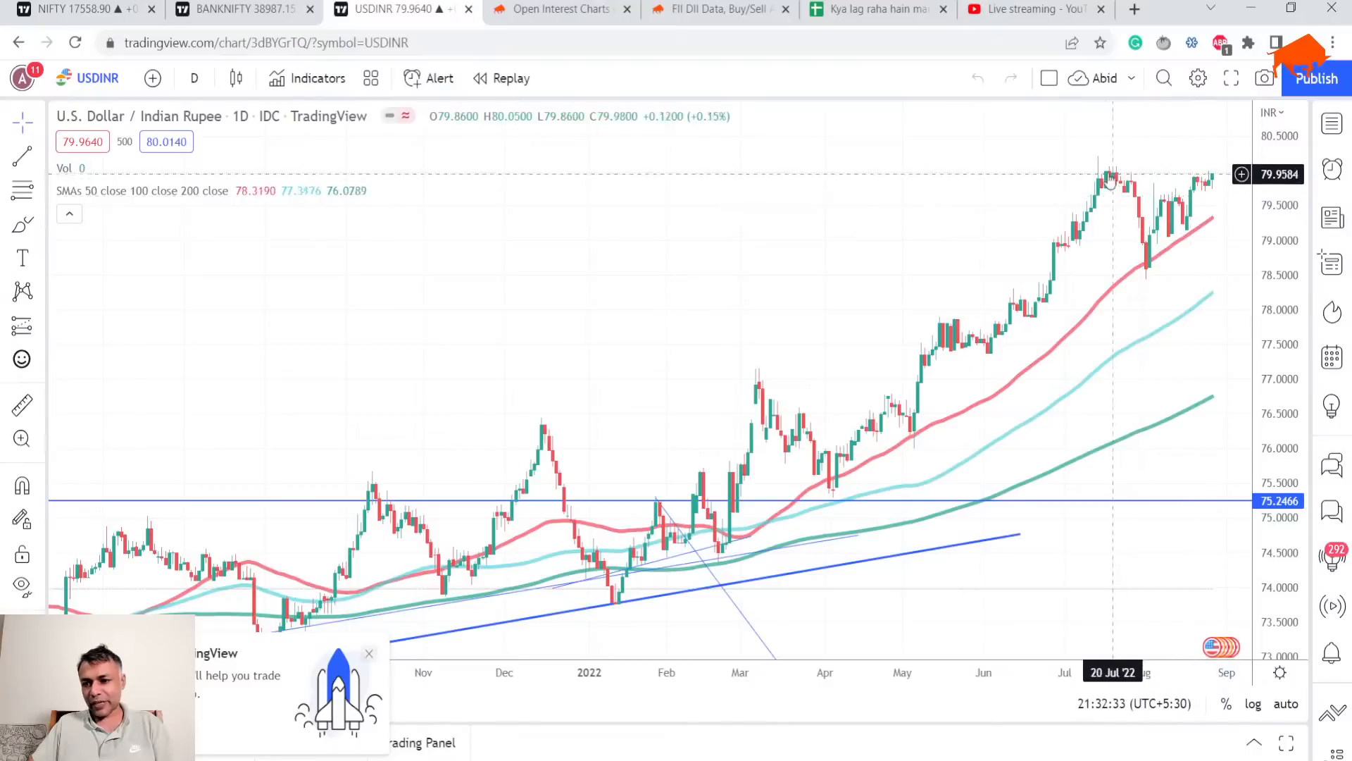
mouse_move(1298, 287)
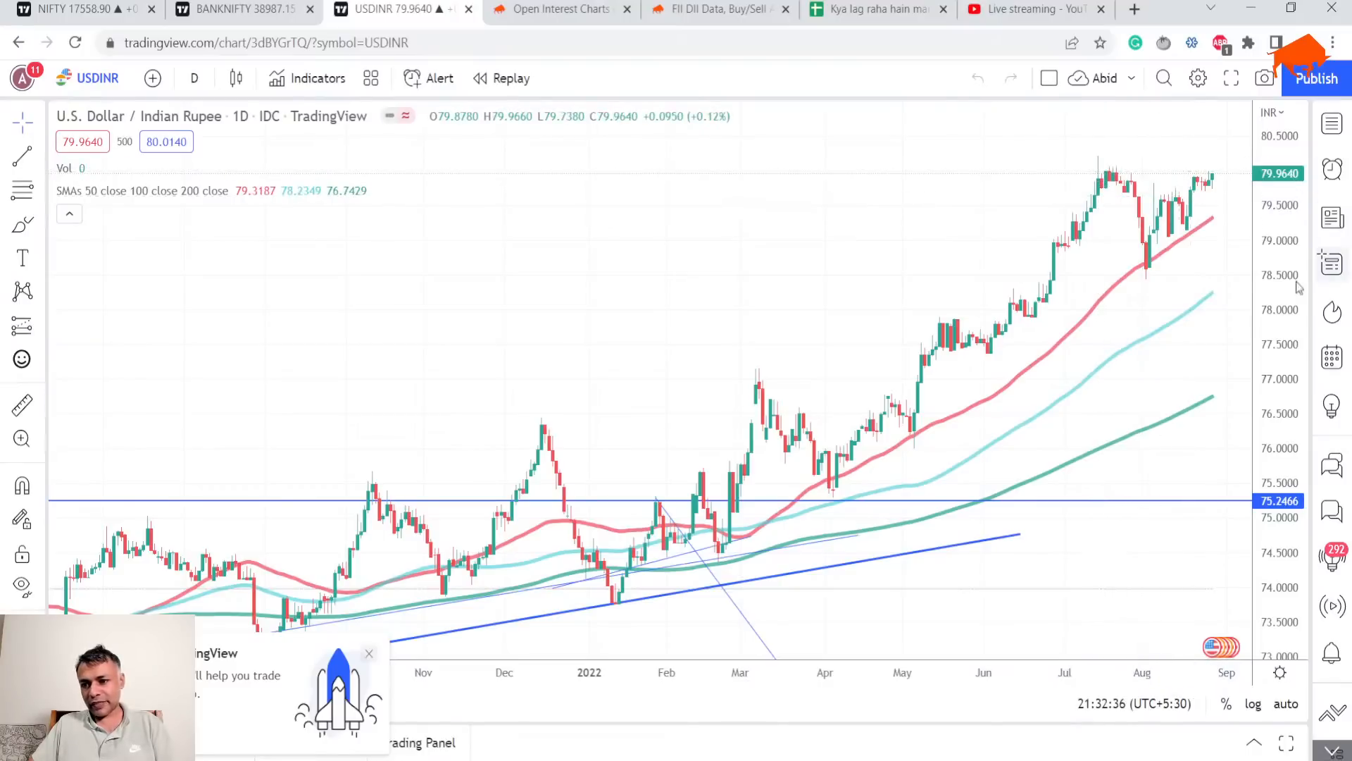
mouse_move(980, 157)
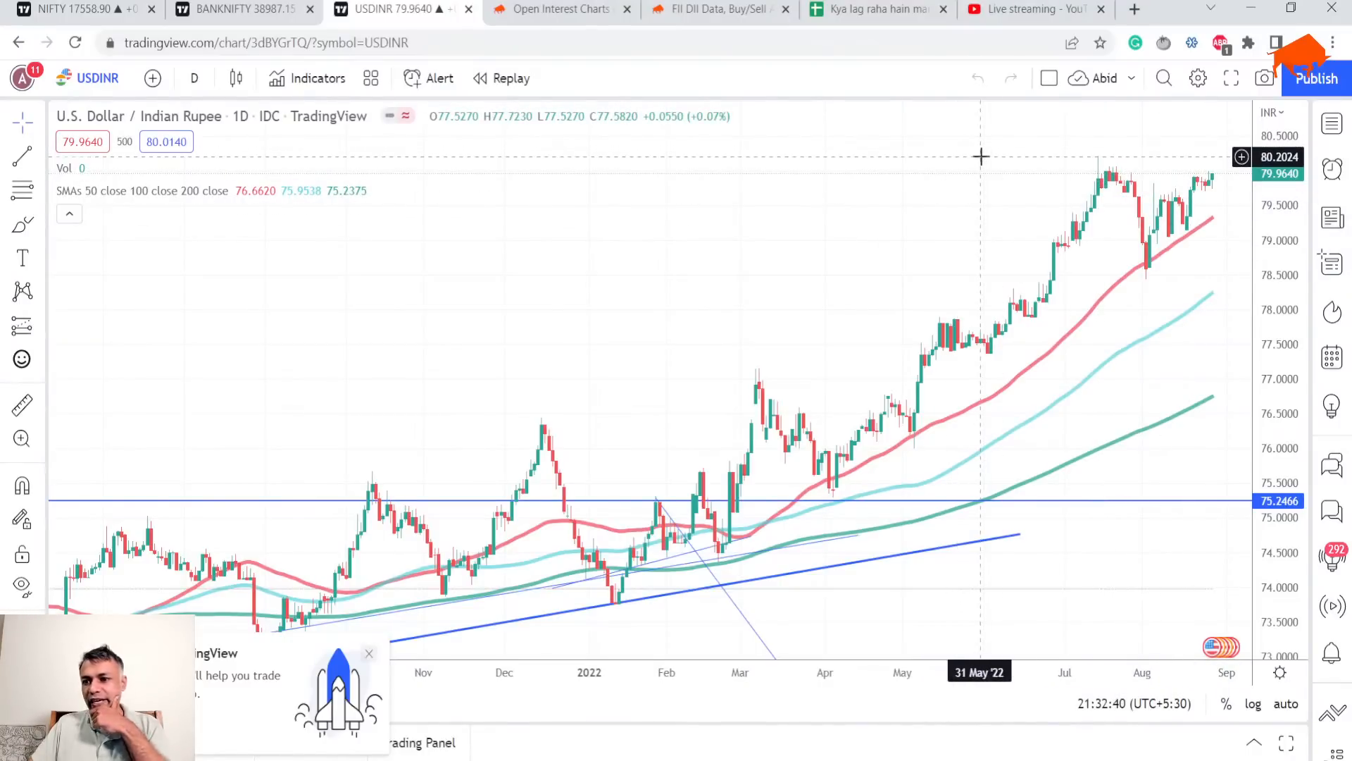
mouse_move(1158, 176)
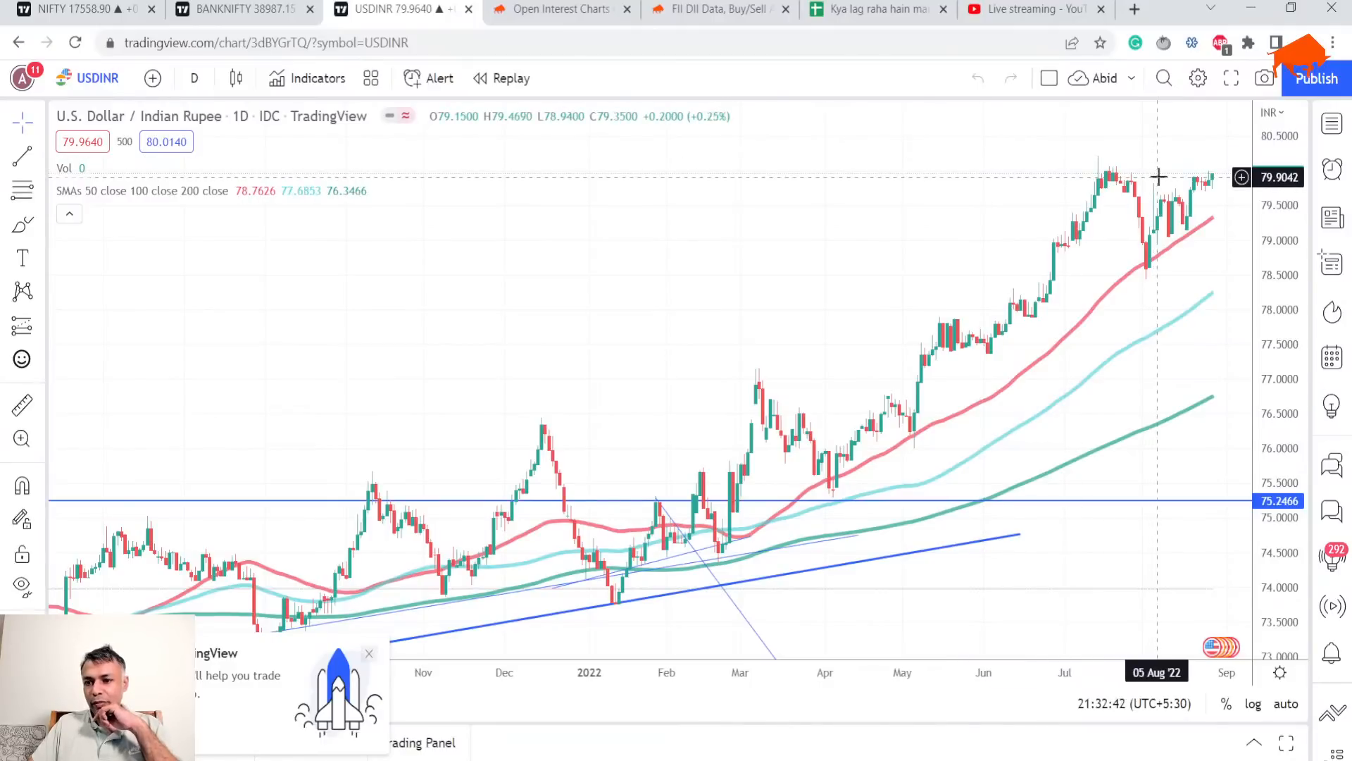
mouse_move(1158, 166)
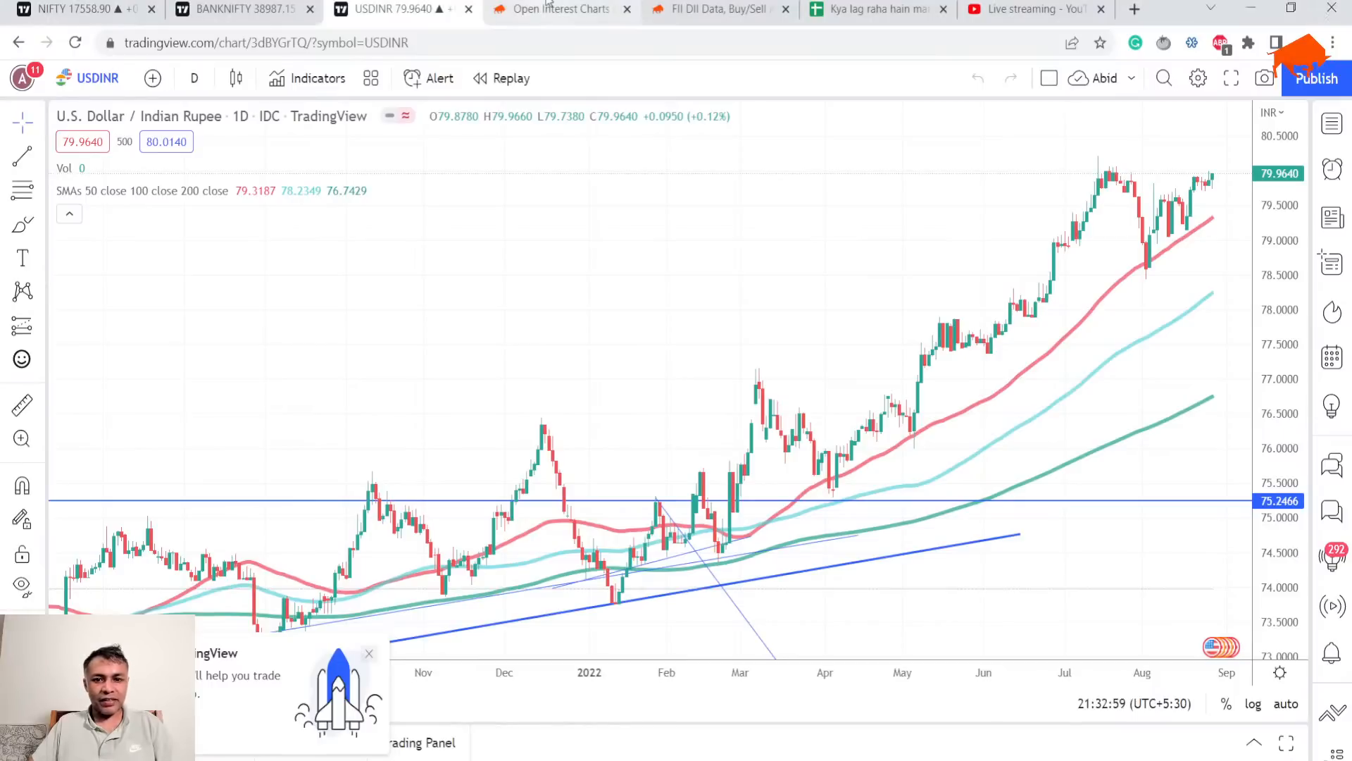
Step: Bring the NIFTY weekly OI Change chart into view in Sensibull
left_click(559, 9)
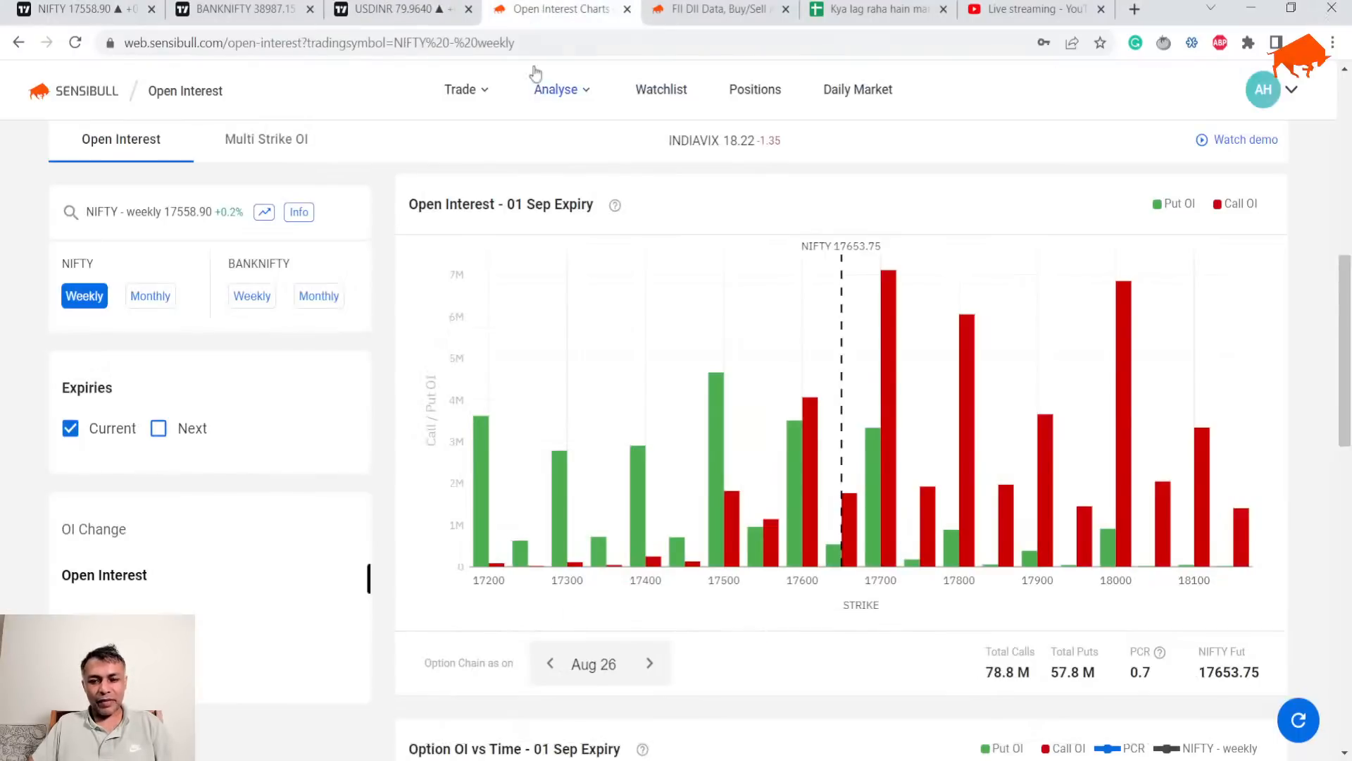
left_click(93, 529)
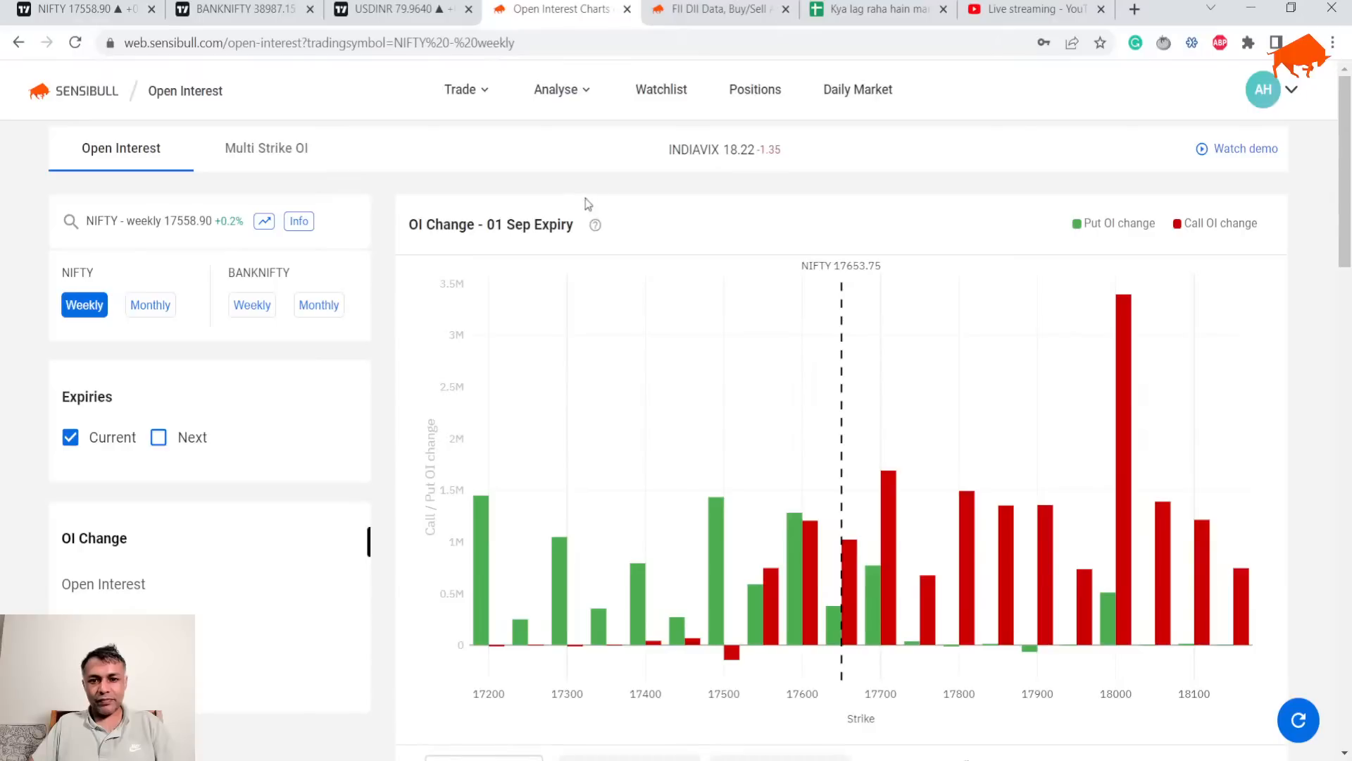
scroll("down", 3)
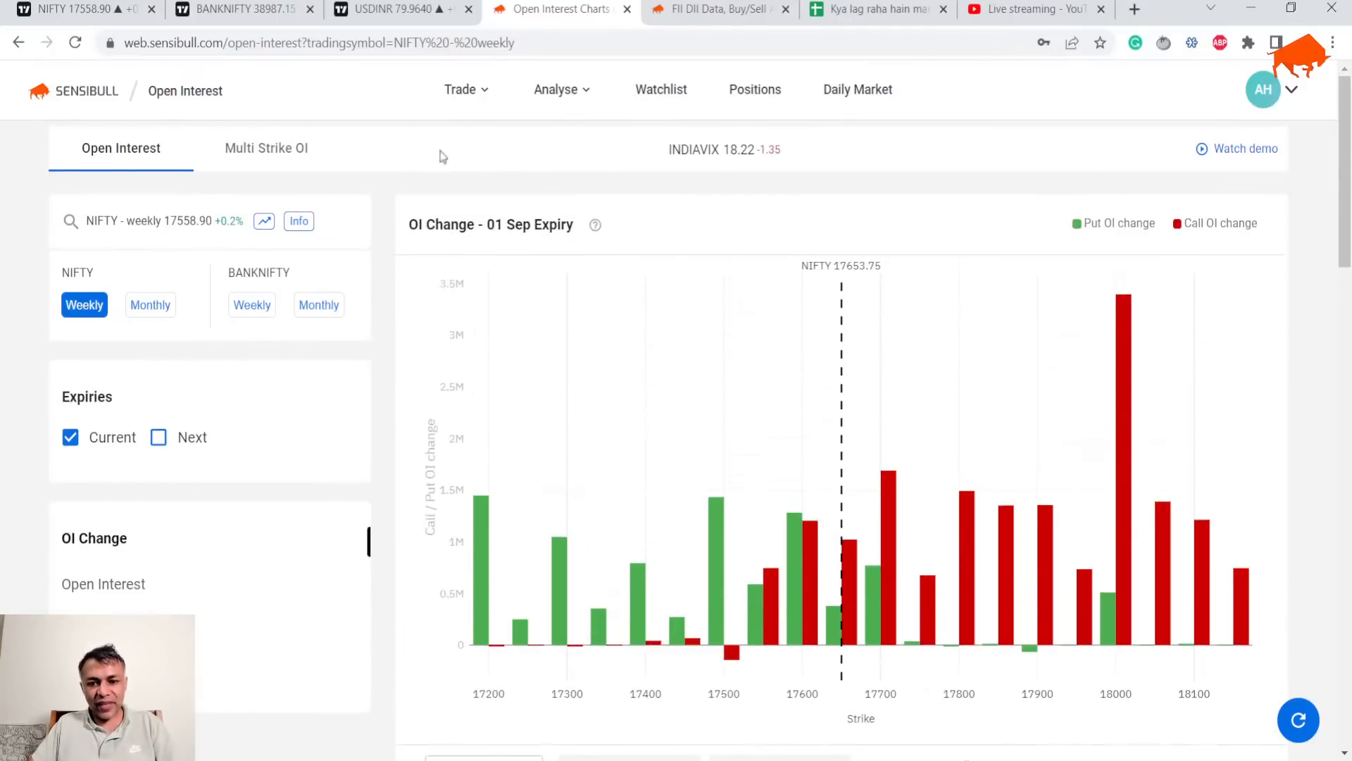
mouse_move(418, 221)
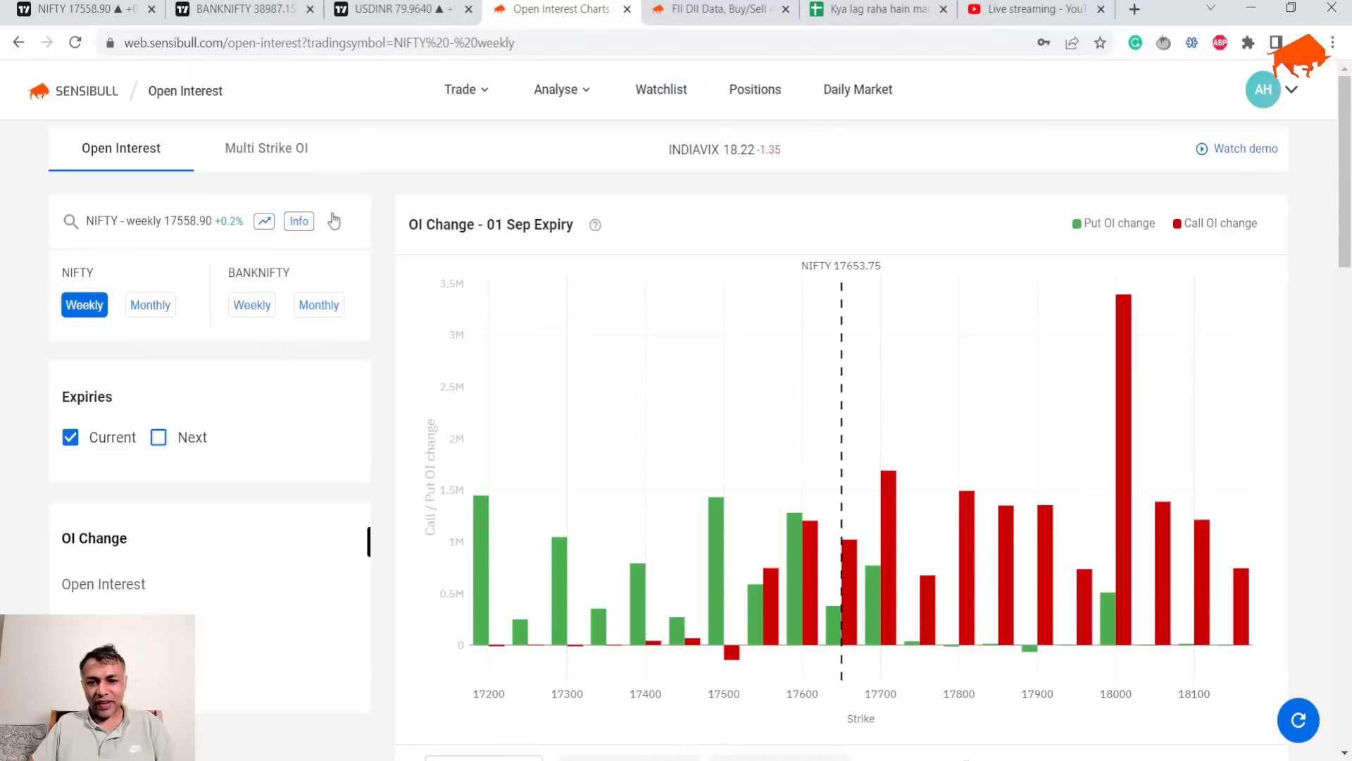
mouse_move(894, 401)
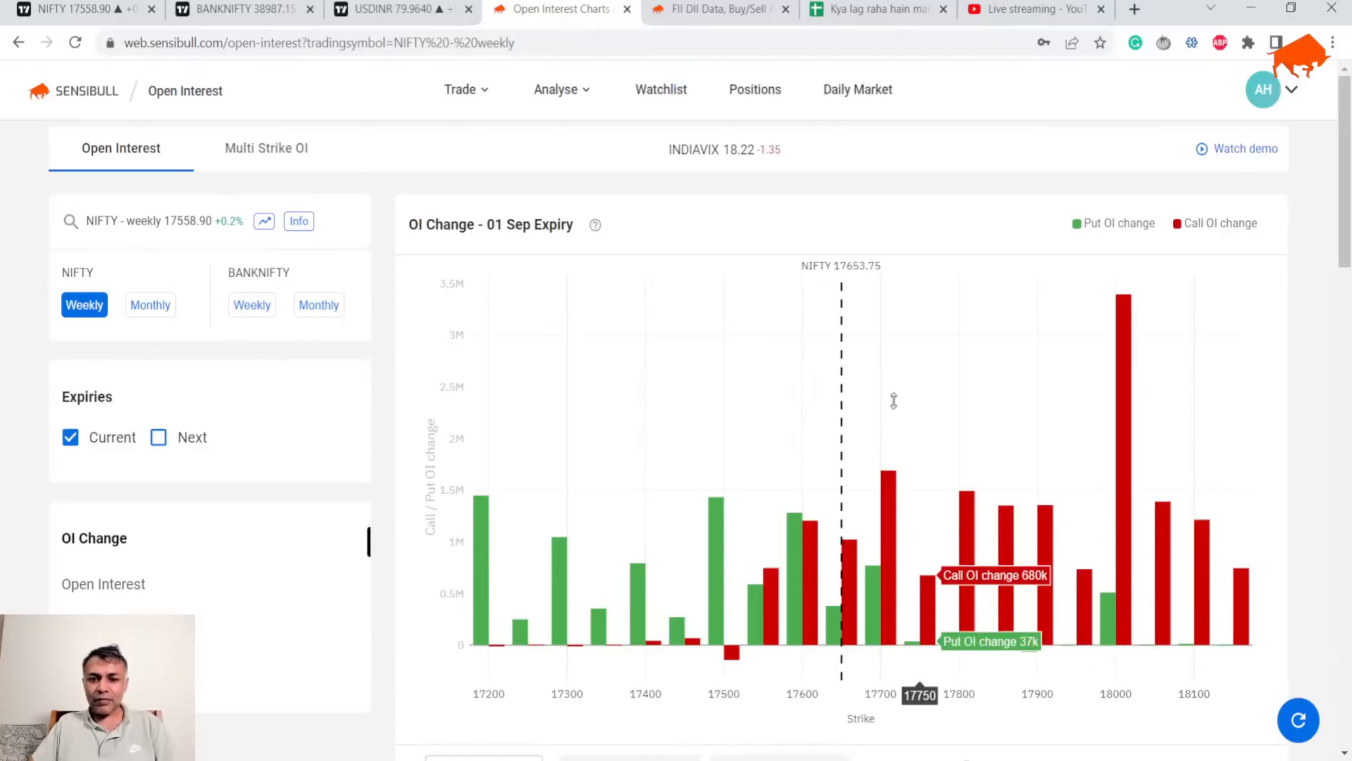
scroll("down", 3)
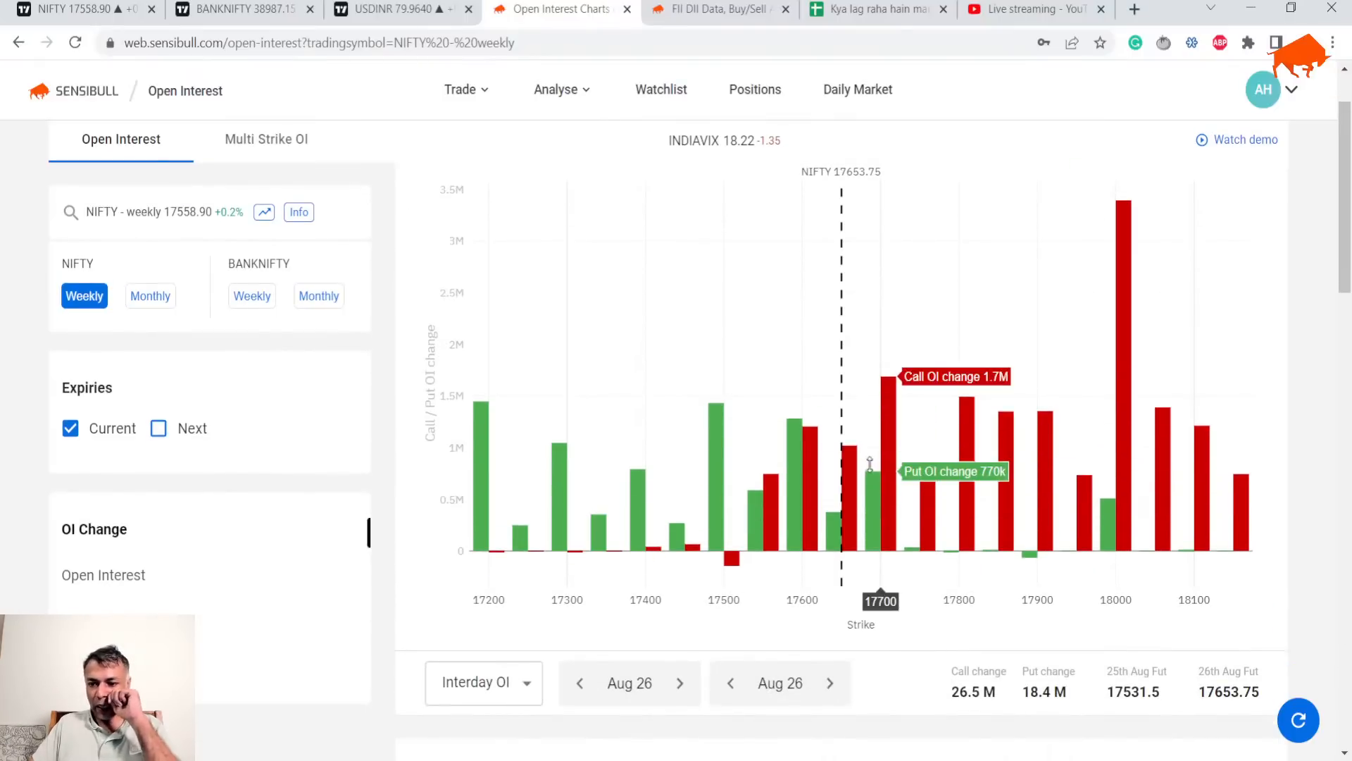
mouse_move(1041, 458)
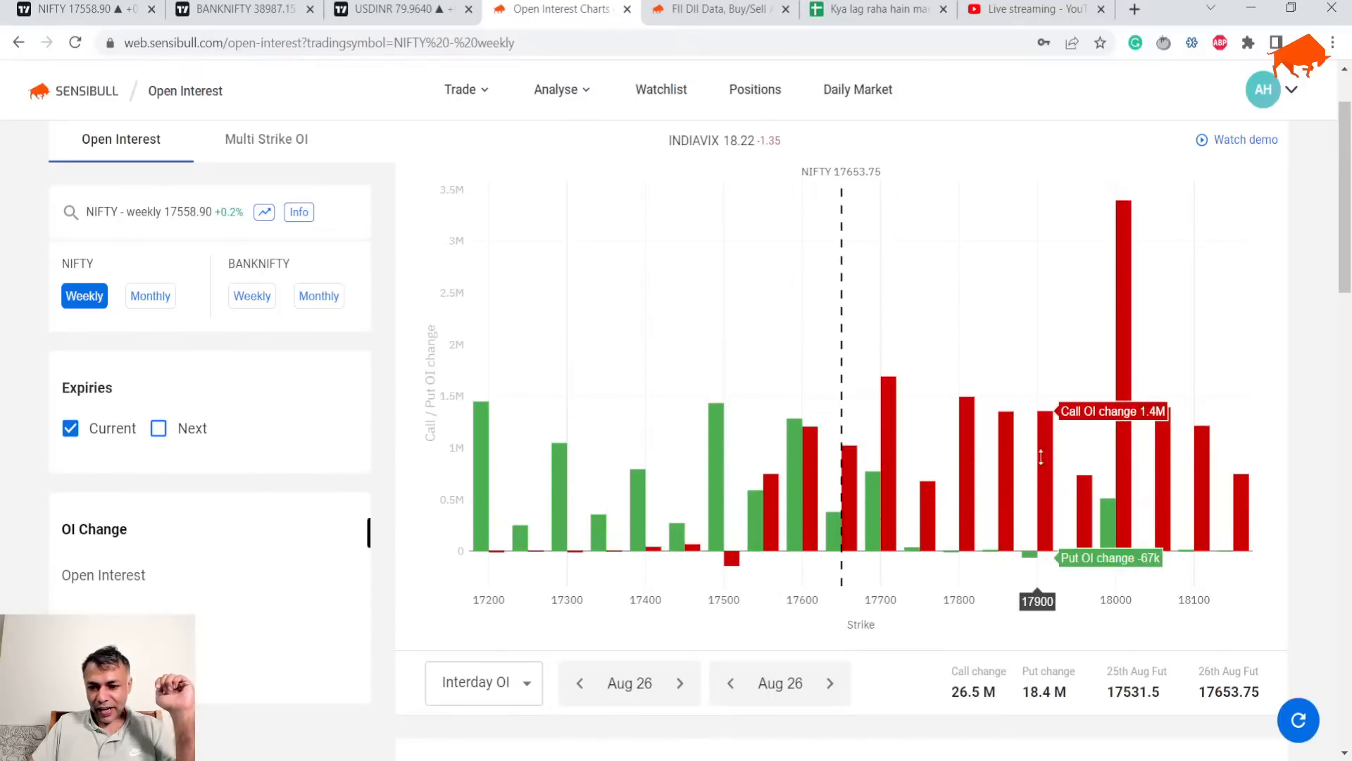
Step: Scroll through the total Open Interest and Option OI vs Time charts for 01 Sep expiry
left_click(103, 575)
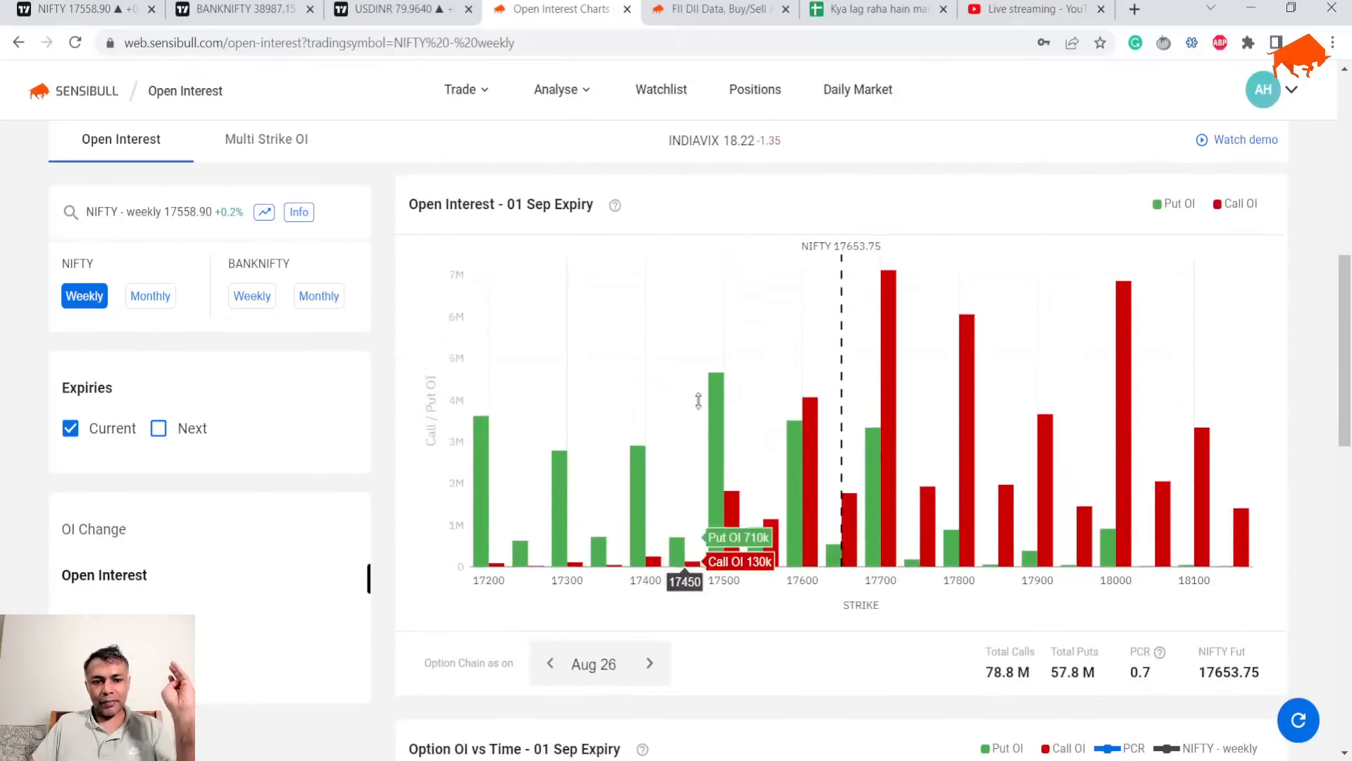
mouse_move(882, 580)
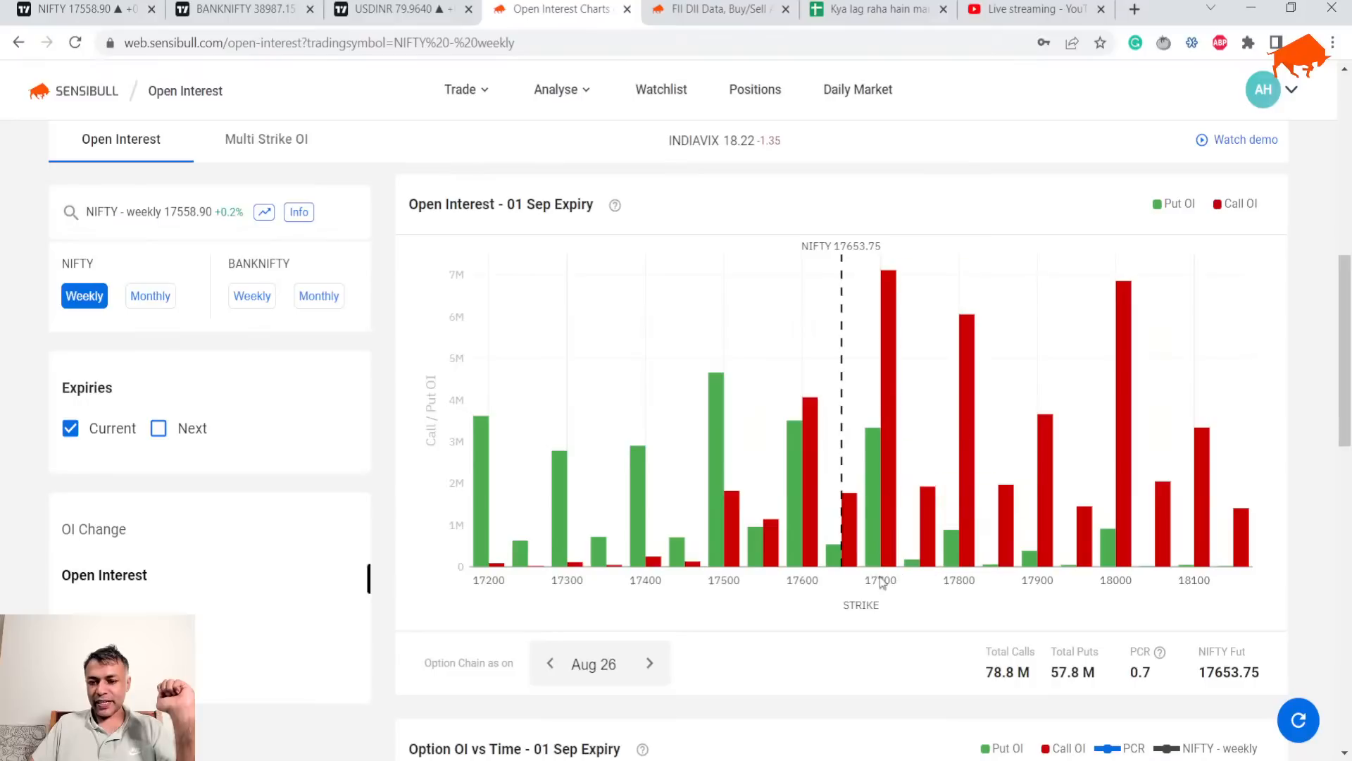
mouse_move(1238, 449)
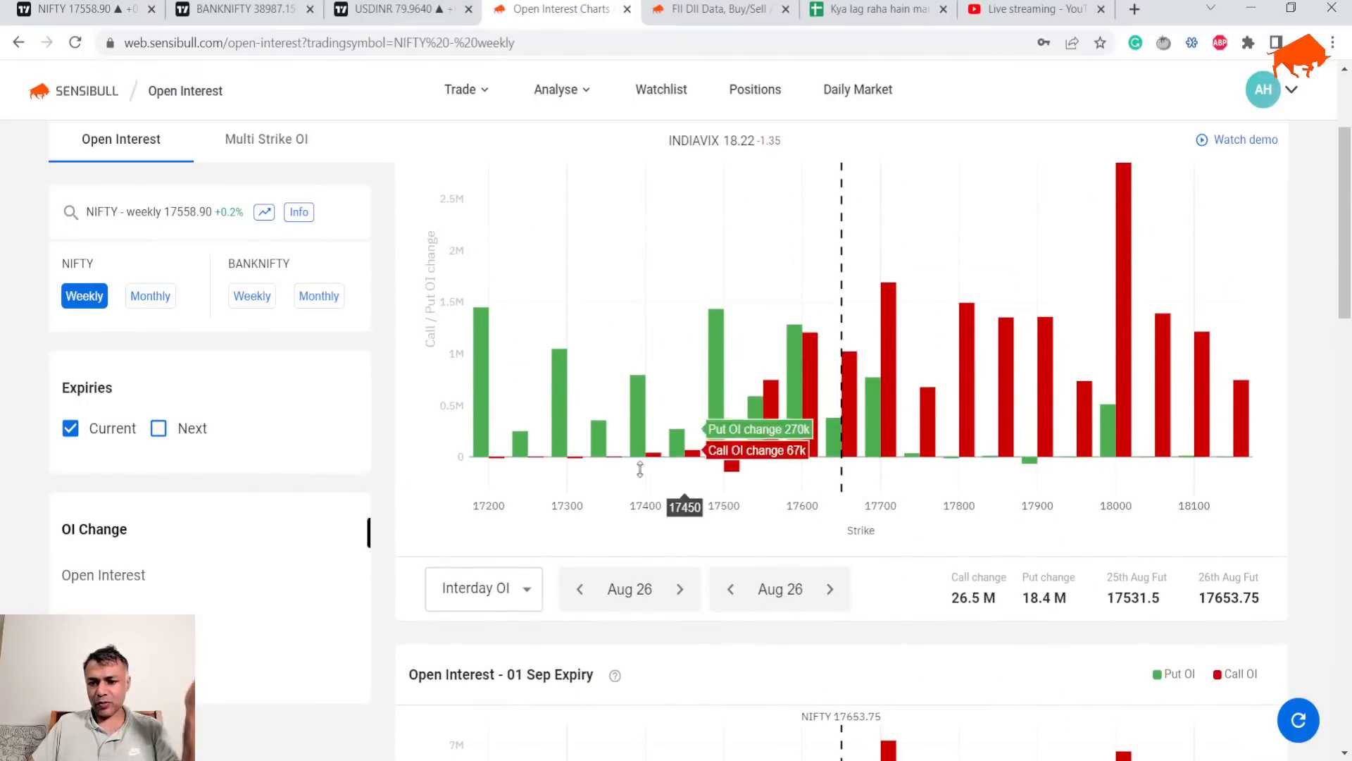
scroll("down", 3)
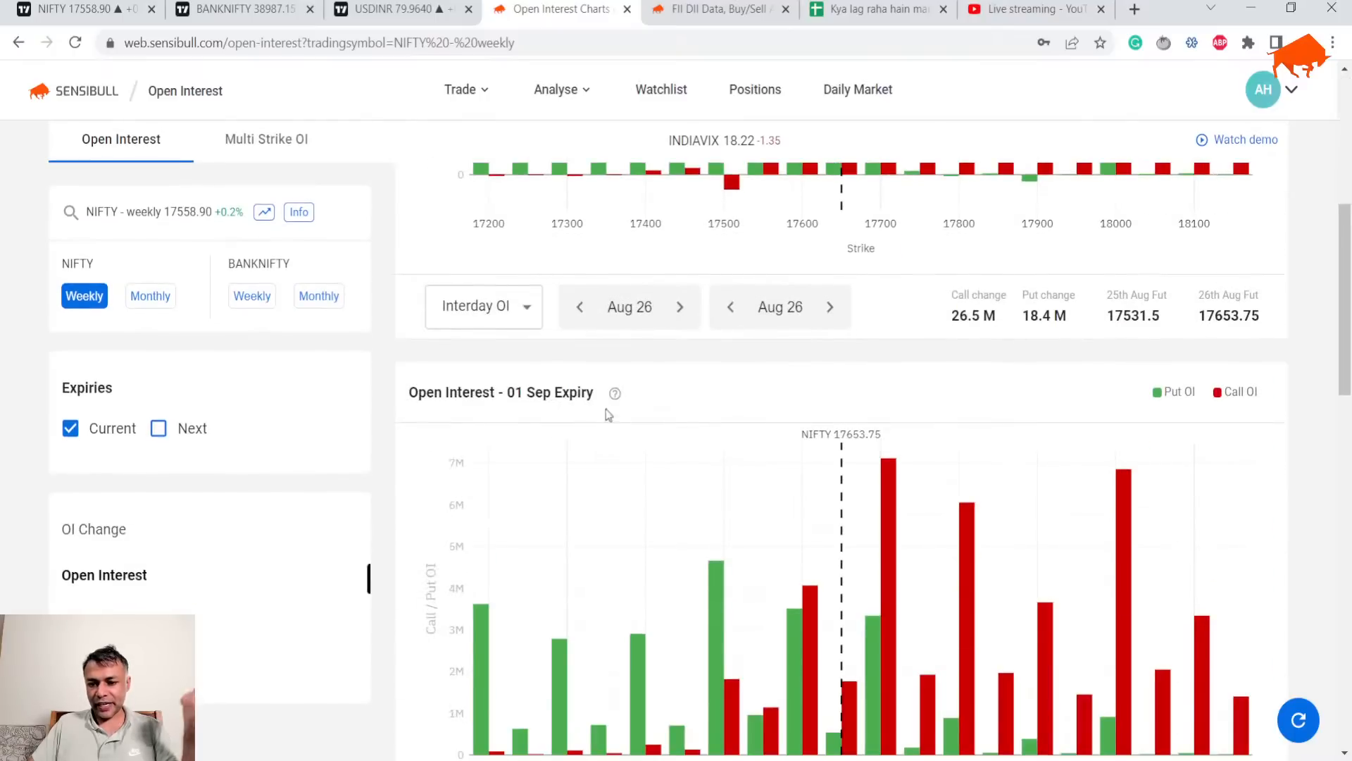
scroll("down", 3)
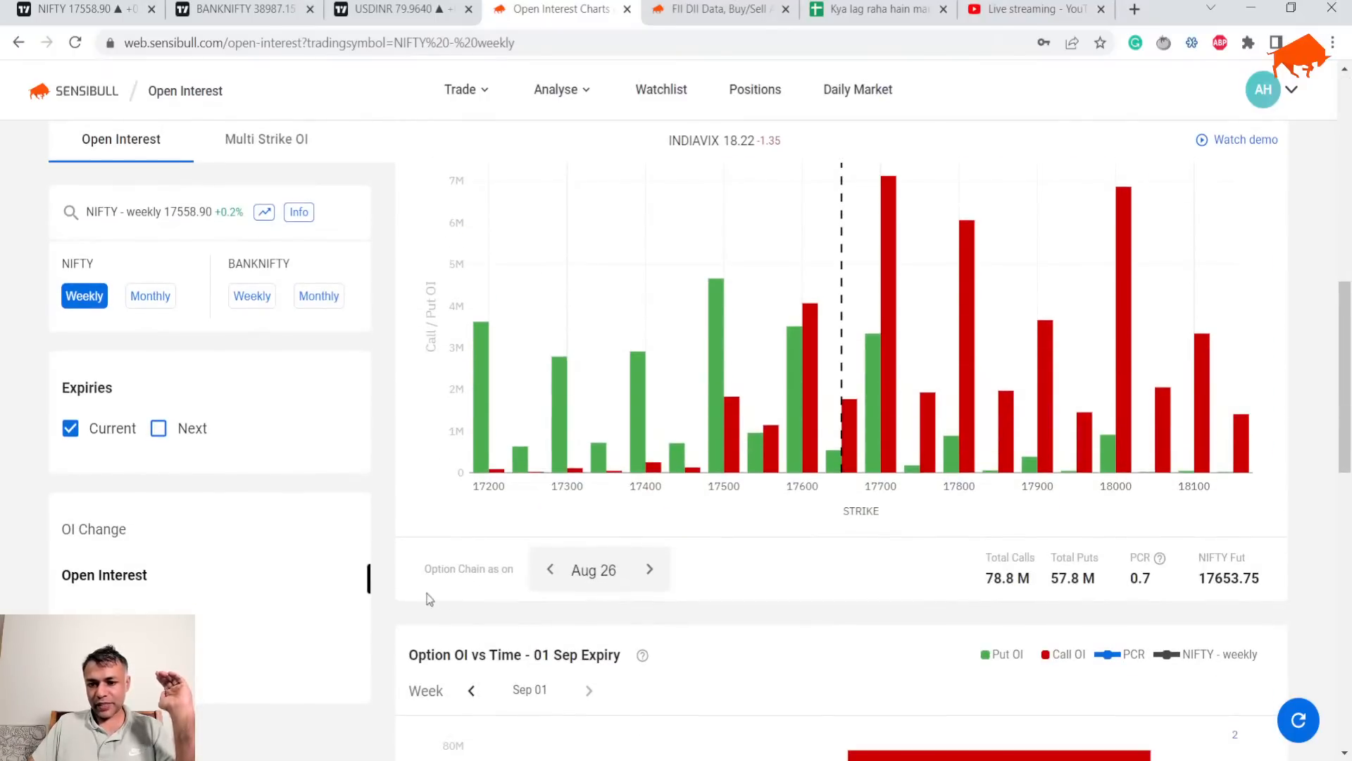
mouse_move(827, 559)
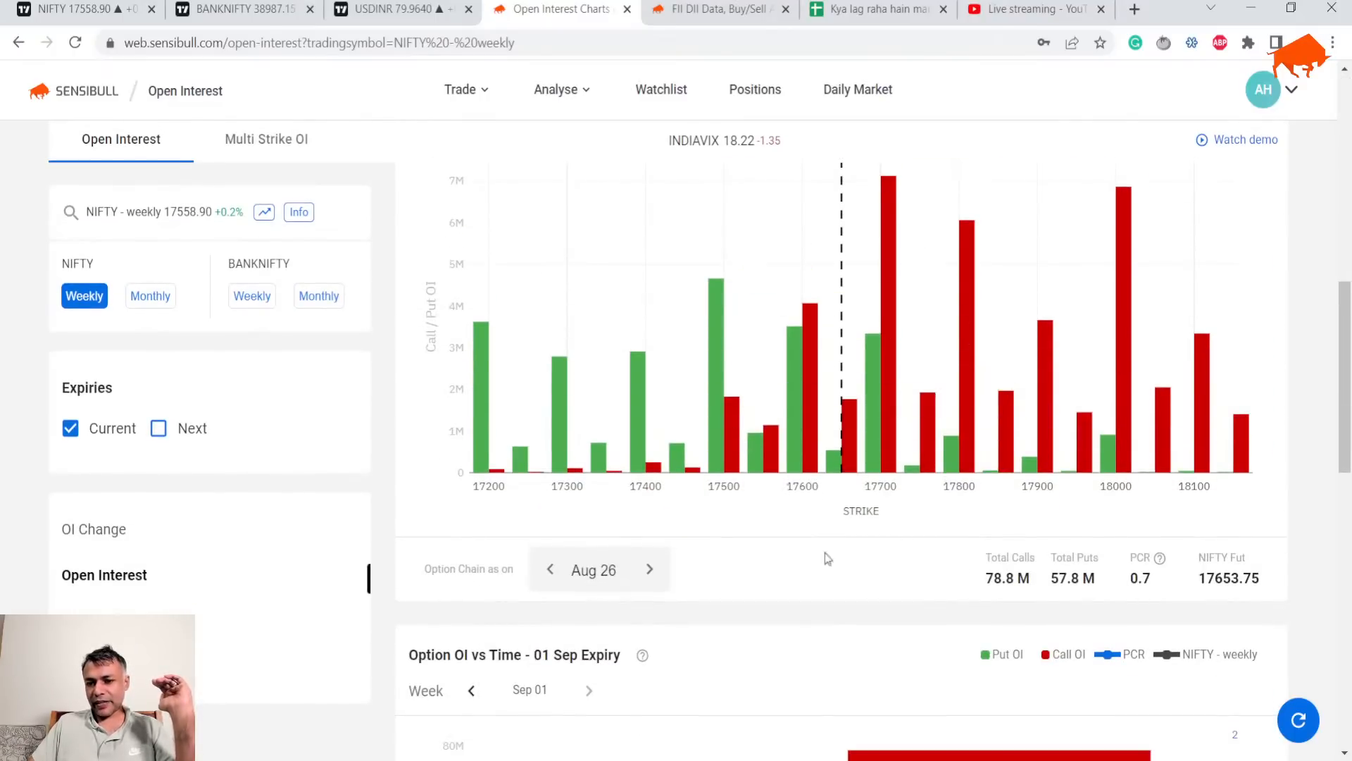
mouse_move(880, 406)
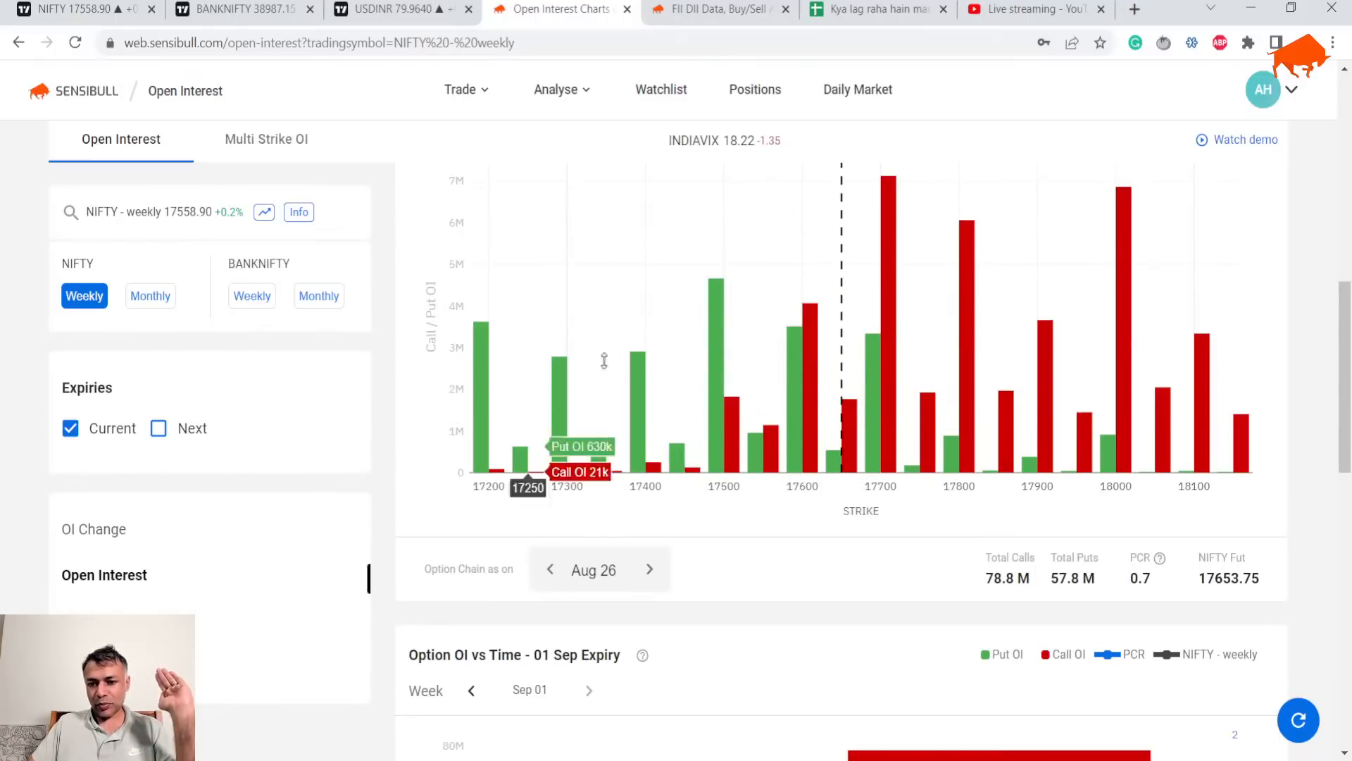
mouse_move(701, 296)
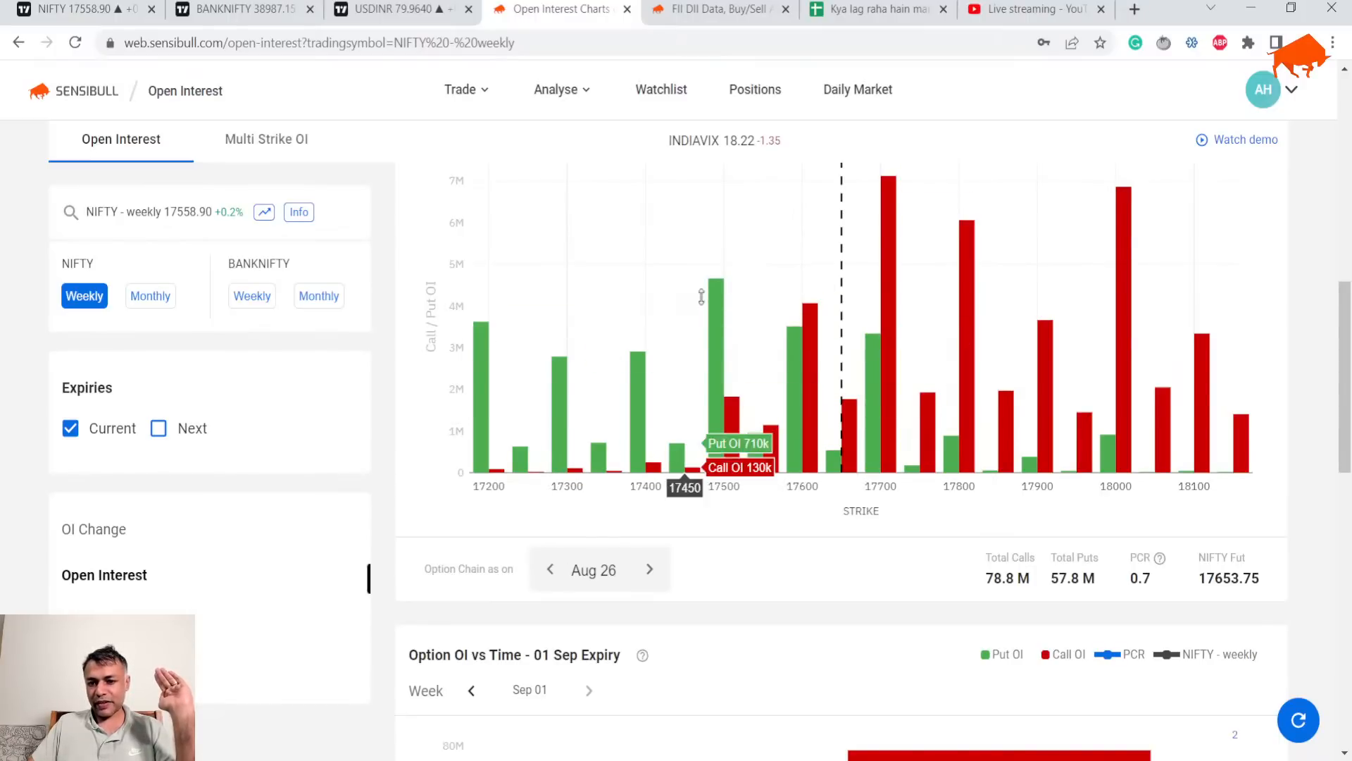
mouse_move(720, 303)
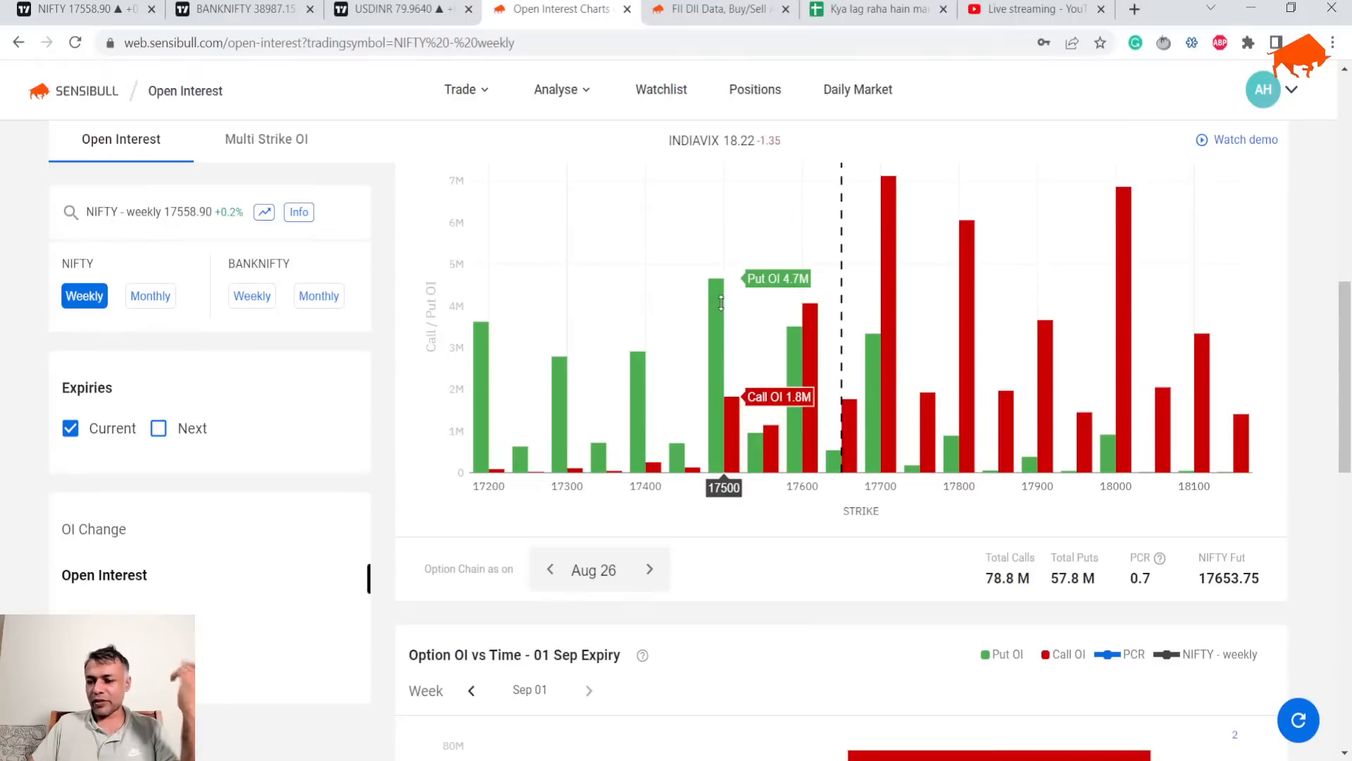
mouse_move(745, 348)
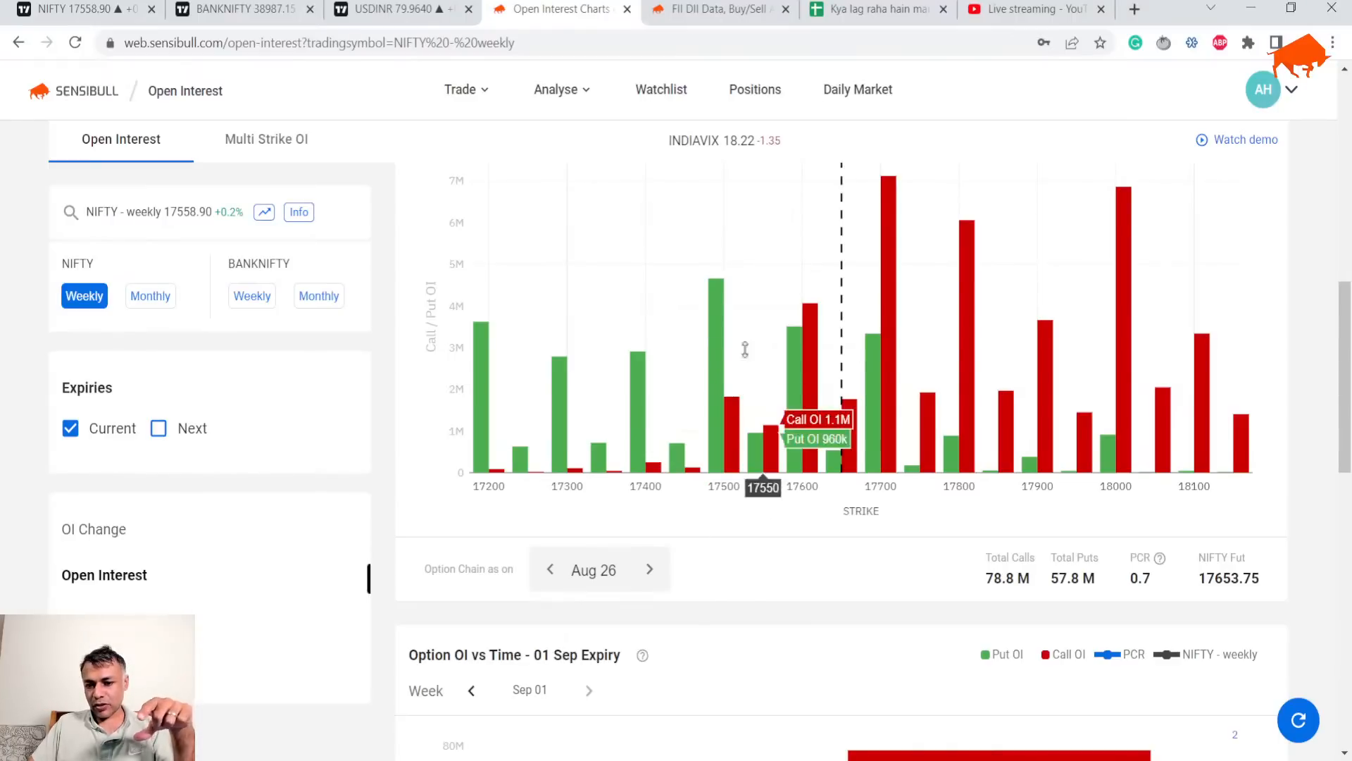
mouse_move(725, 449)
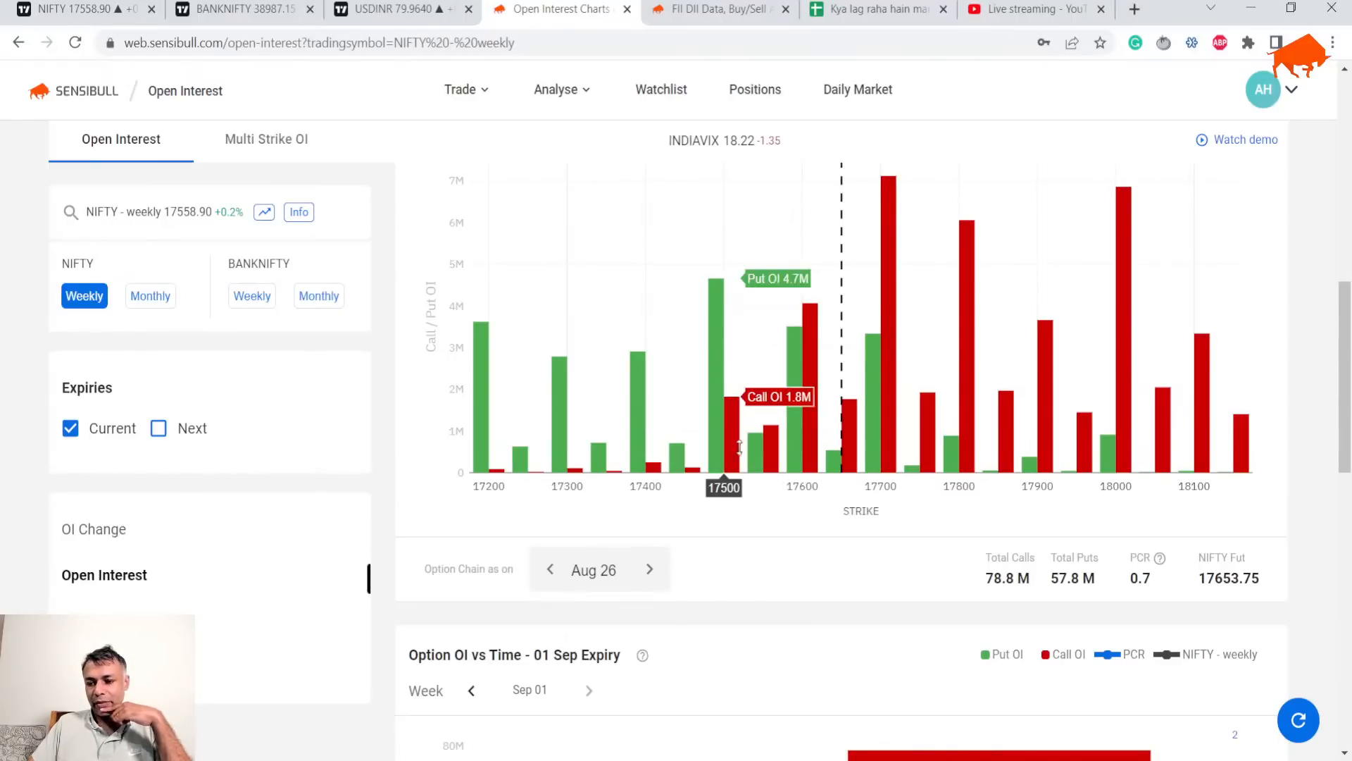
mouse_move(1126, 595)
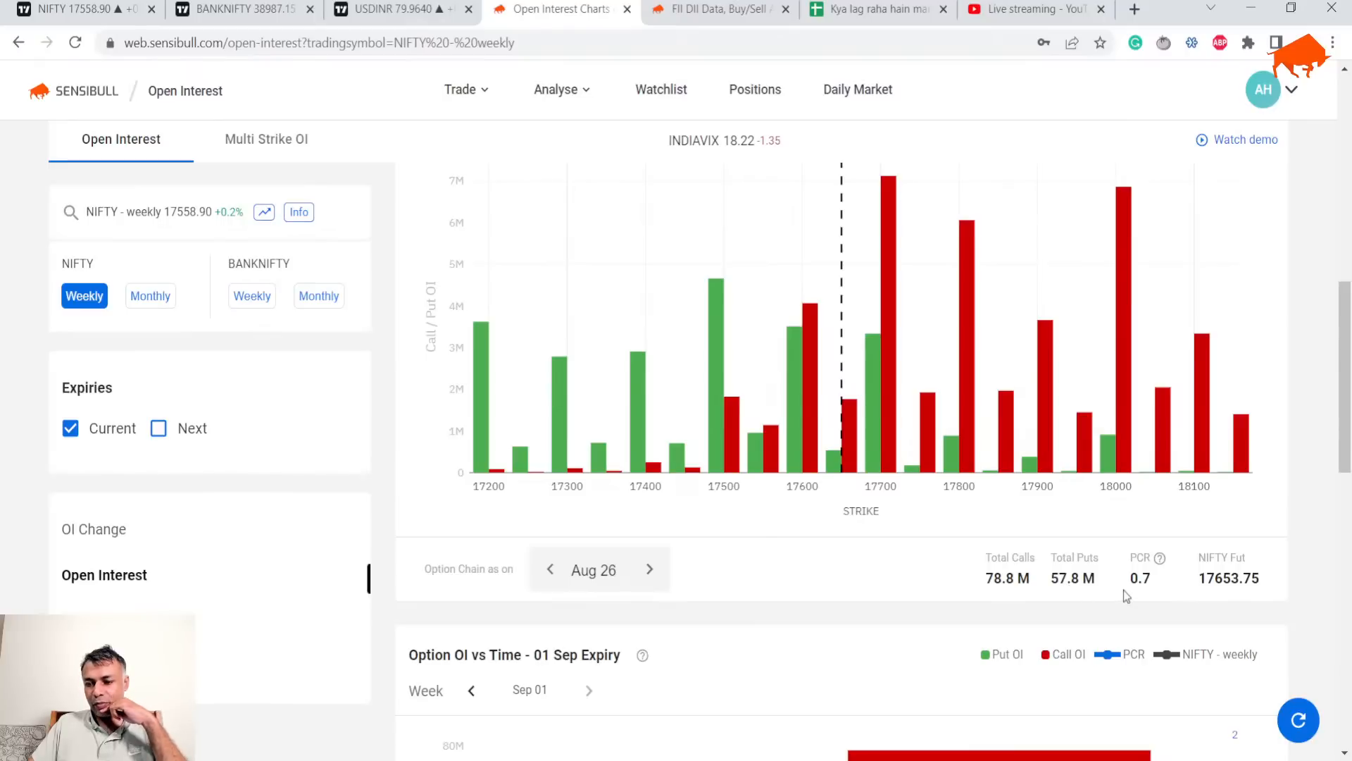
scroll("down", 3)
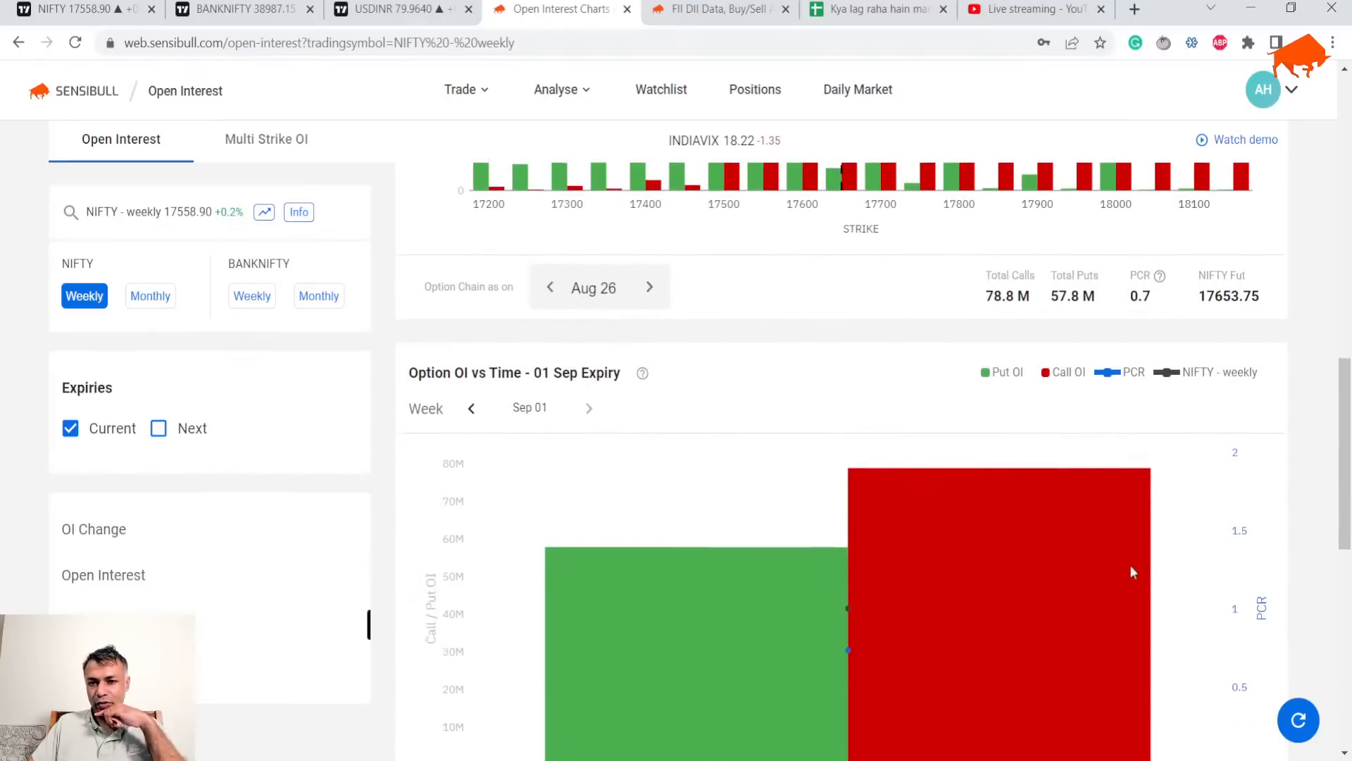
left_click(720, 9)
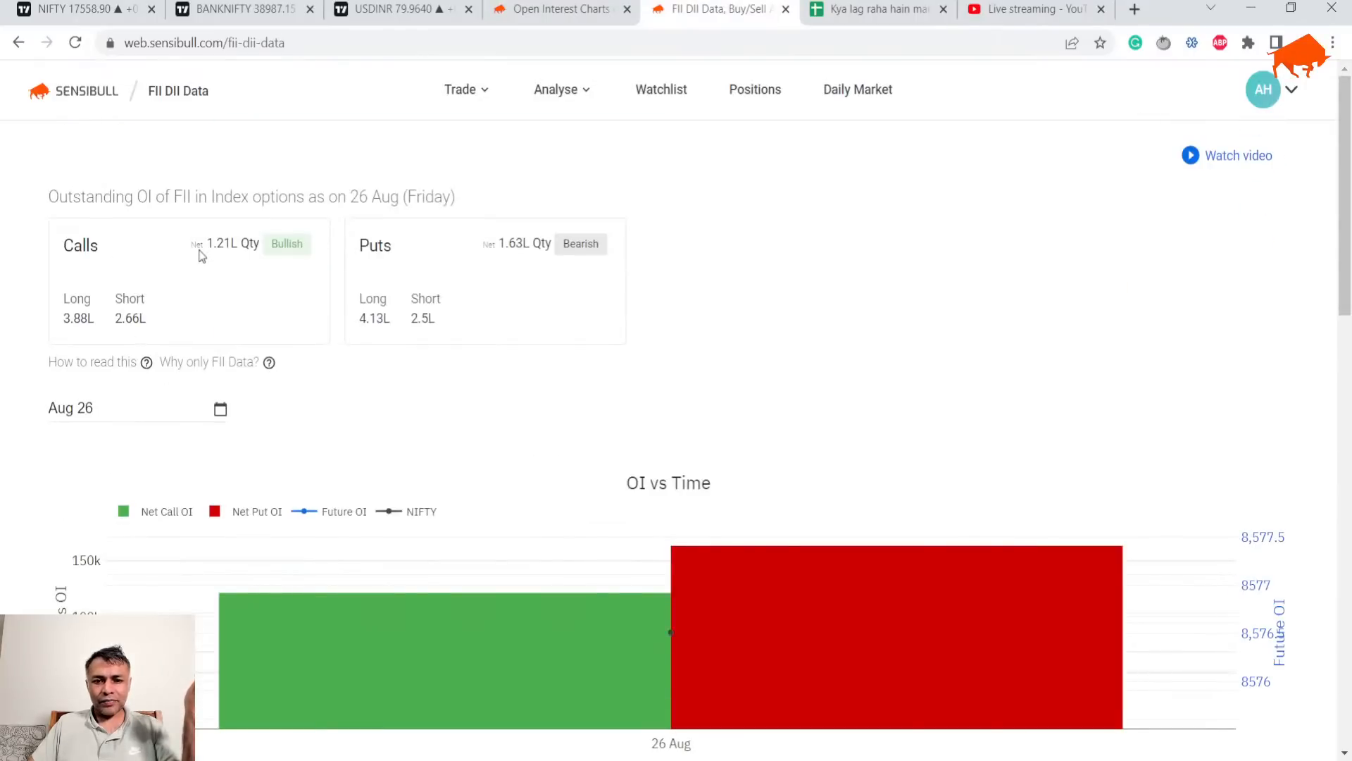
Step: Scroll through the outstanding OI and FII activity cards on the FII DII Data page
scroll("down", 3)
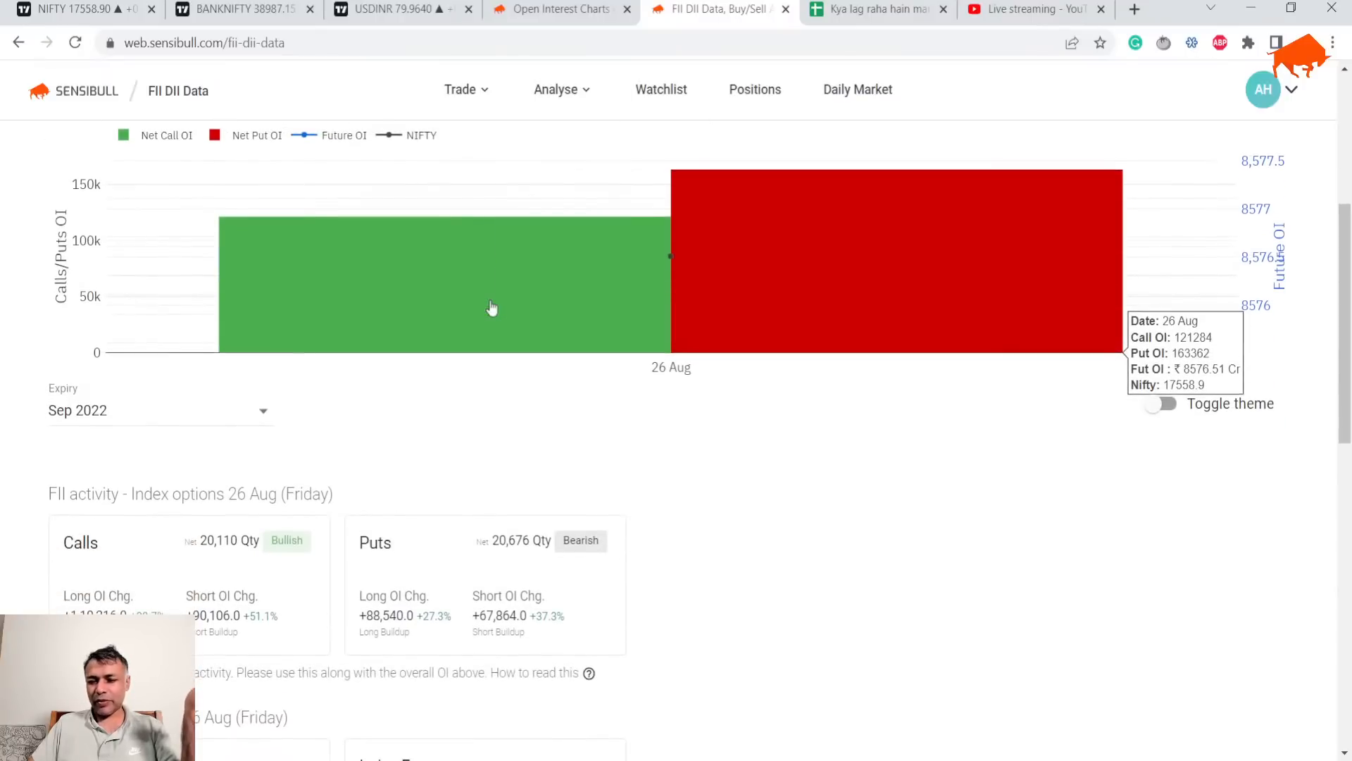
scroll("up", 3)
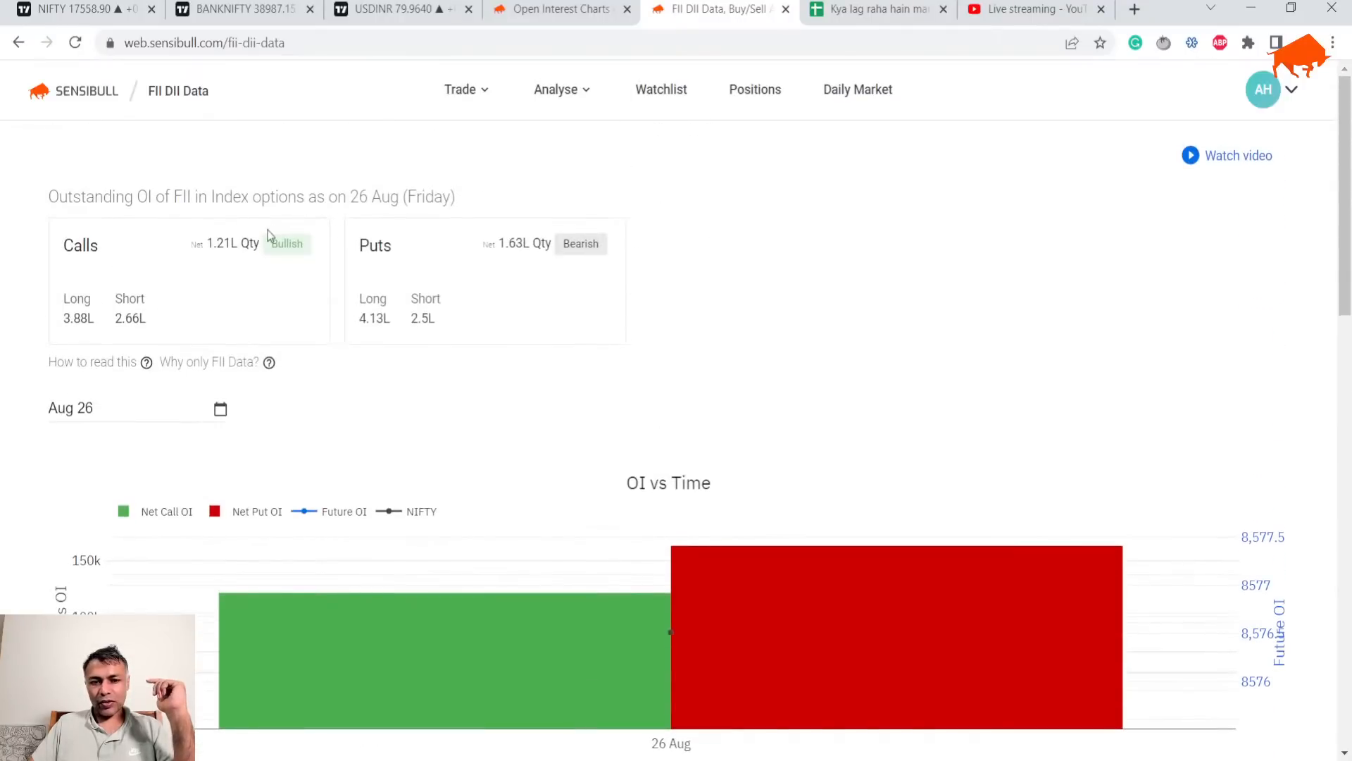
scroll("down", 3)
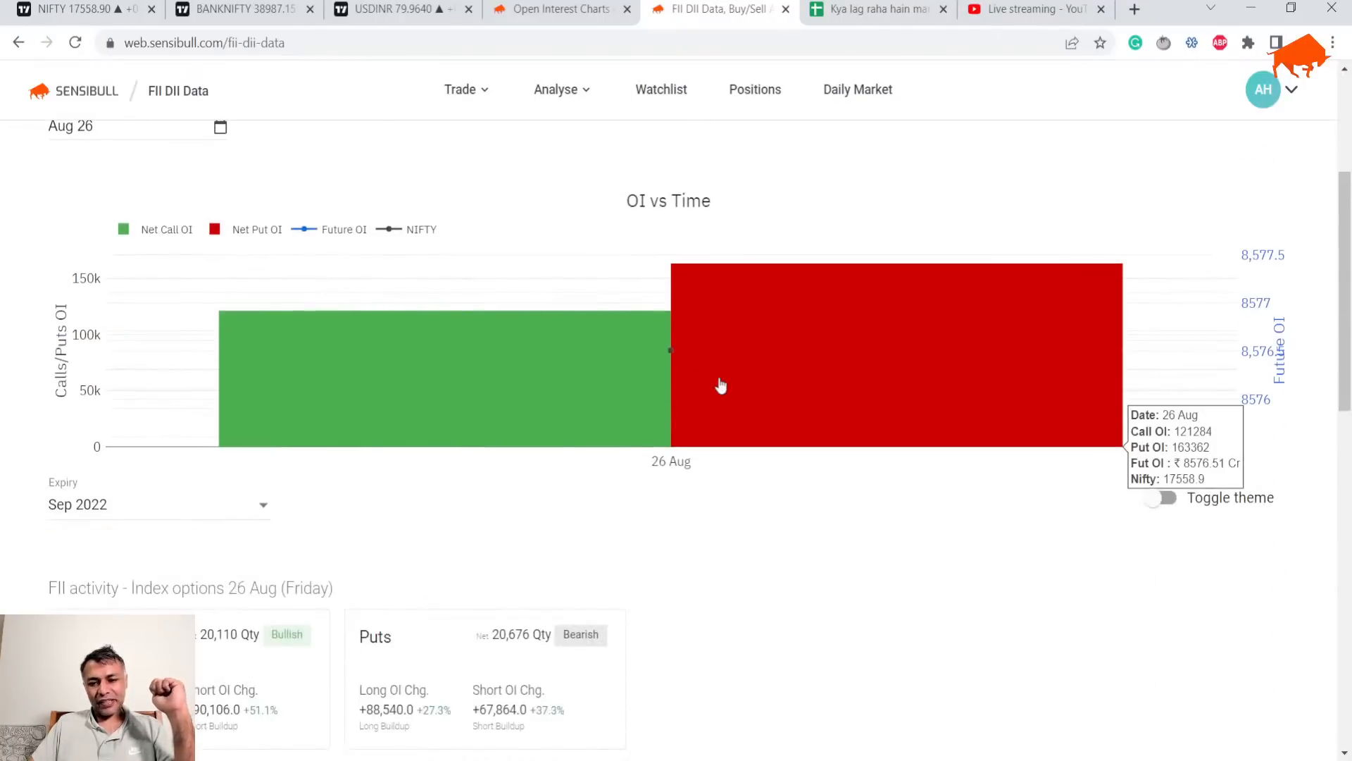
scroll("down", 3)
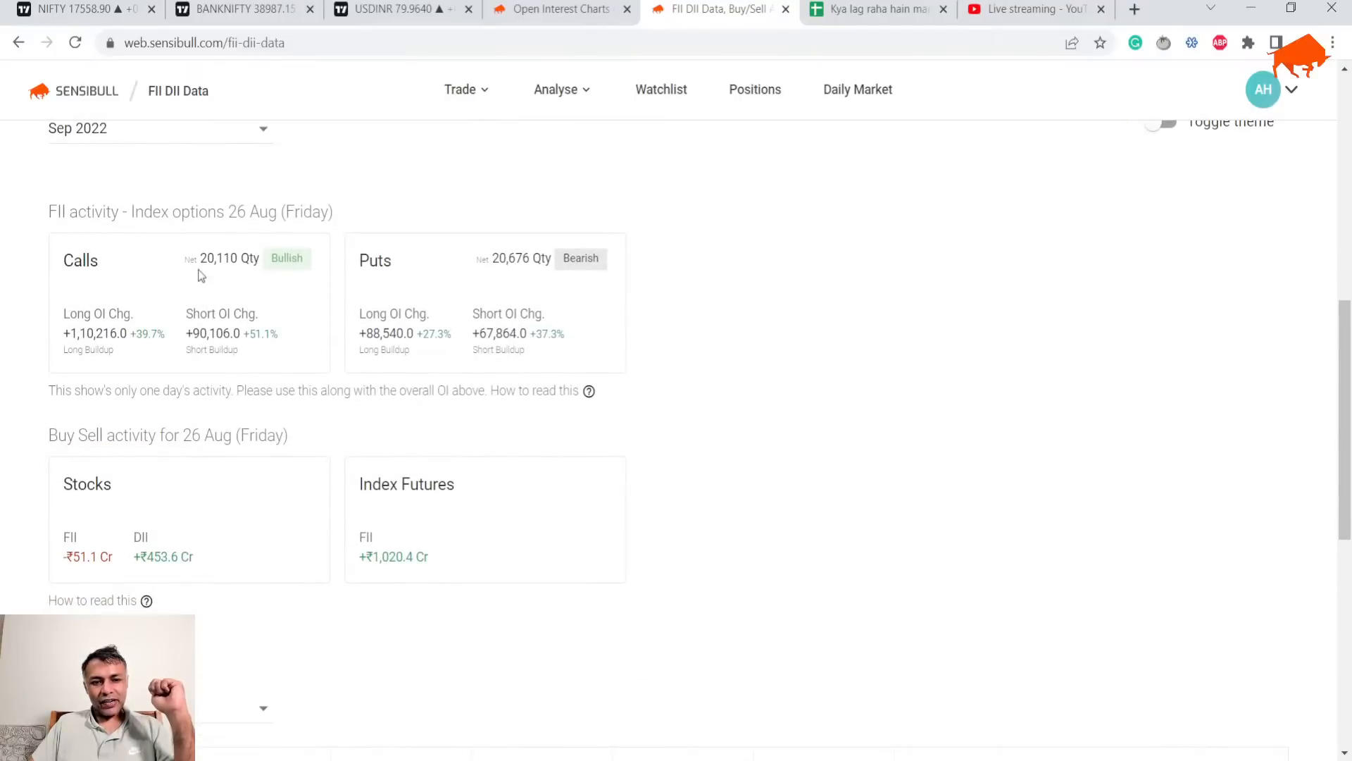
mouse_move(534, 306)
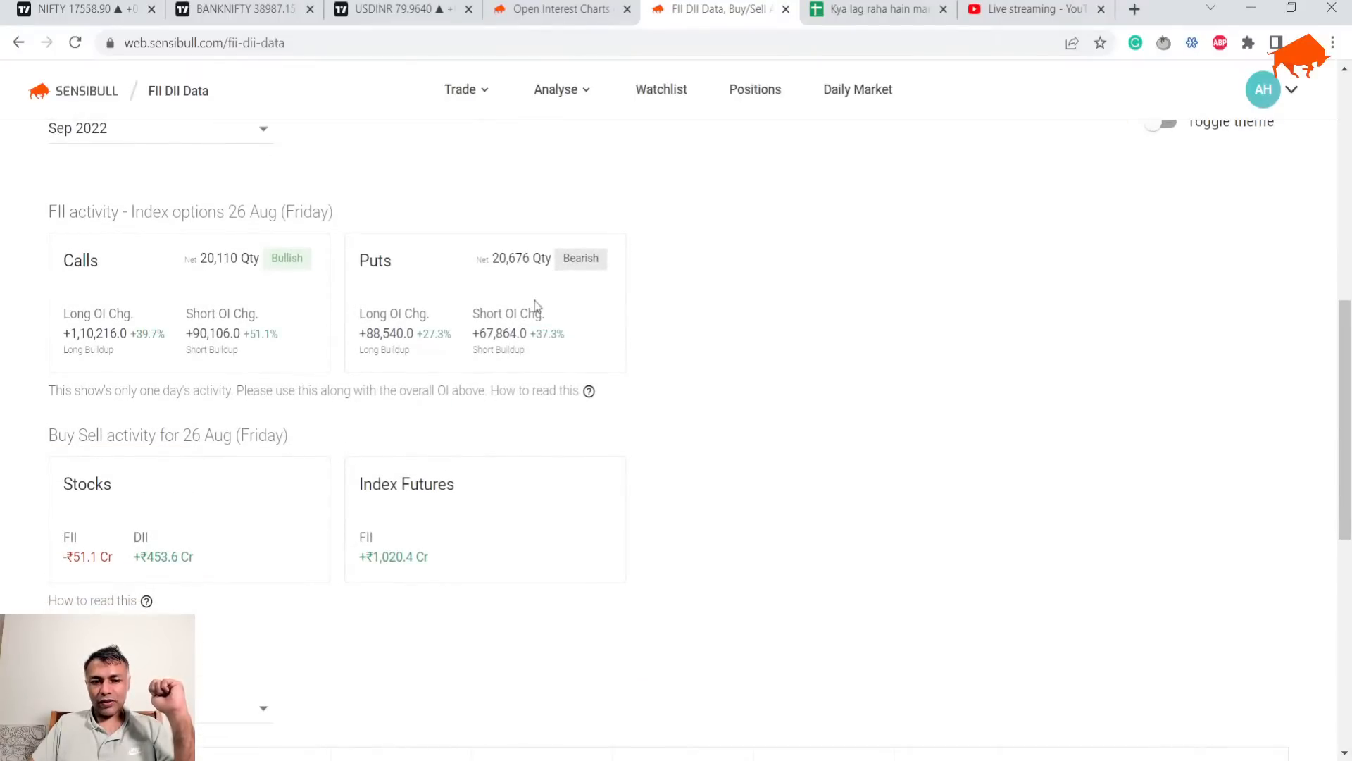
scroll("down", 3)
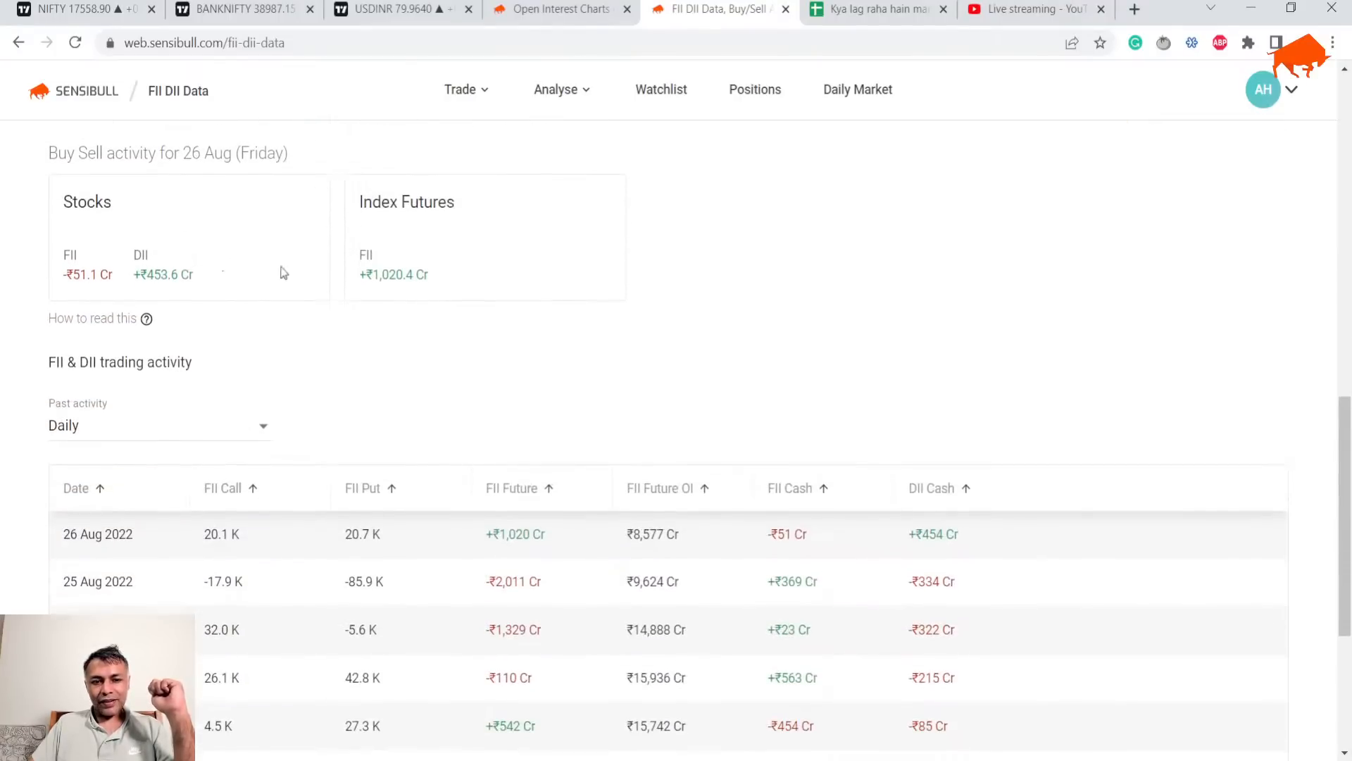
mouse_move(214, 288)
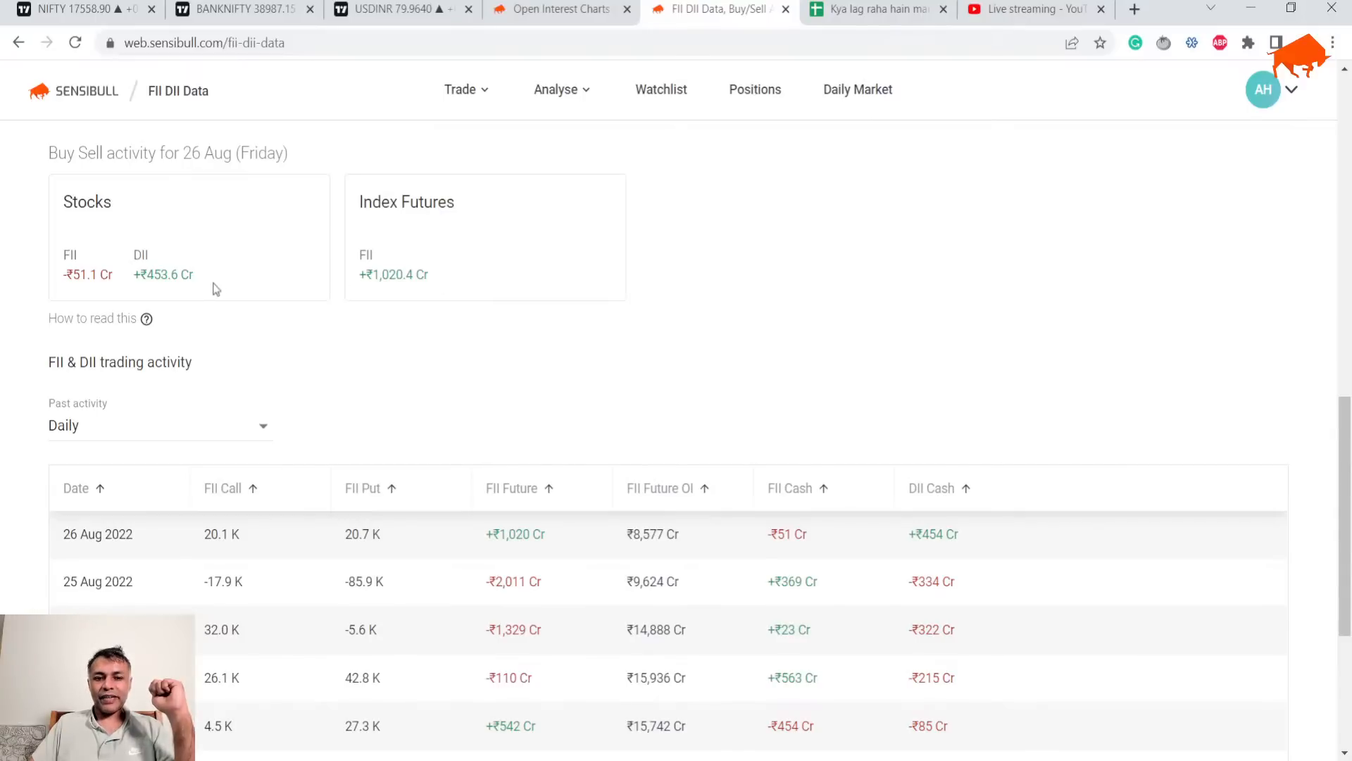
mouse_move(104, 293)
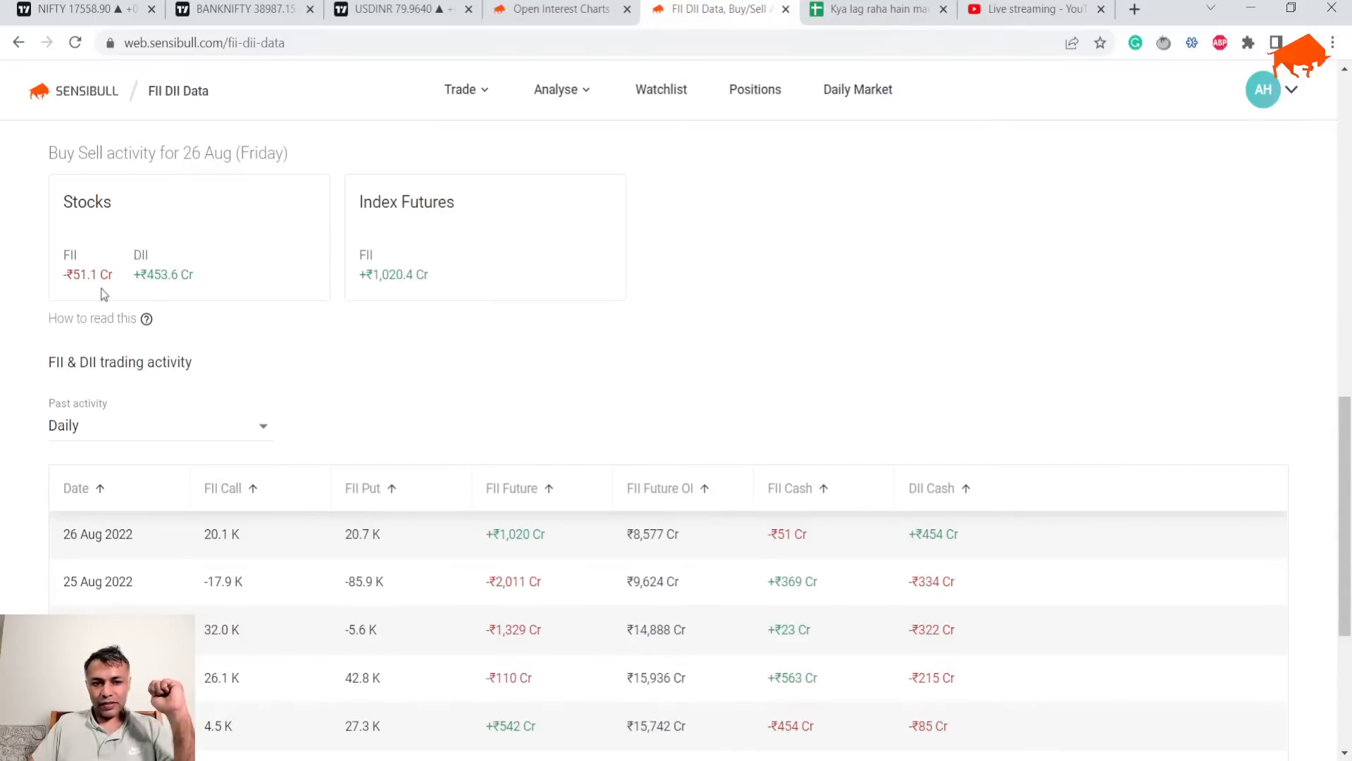
Step: Scroll past the Buy Sell cards to the daily FII & DII trading activity table
scroll("down", 3)
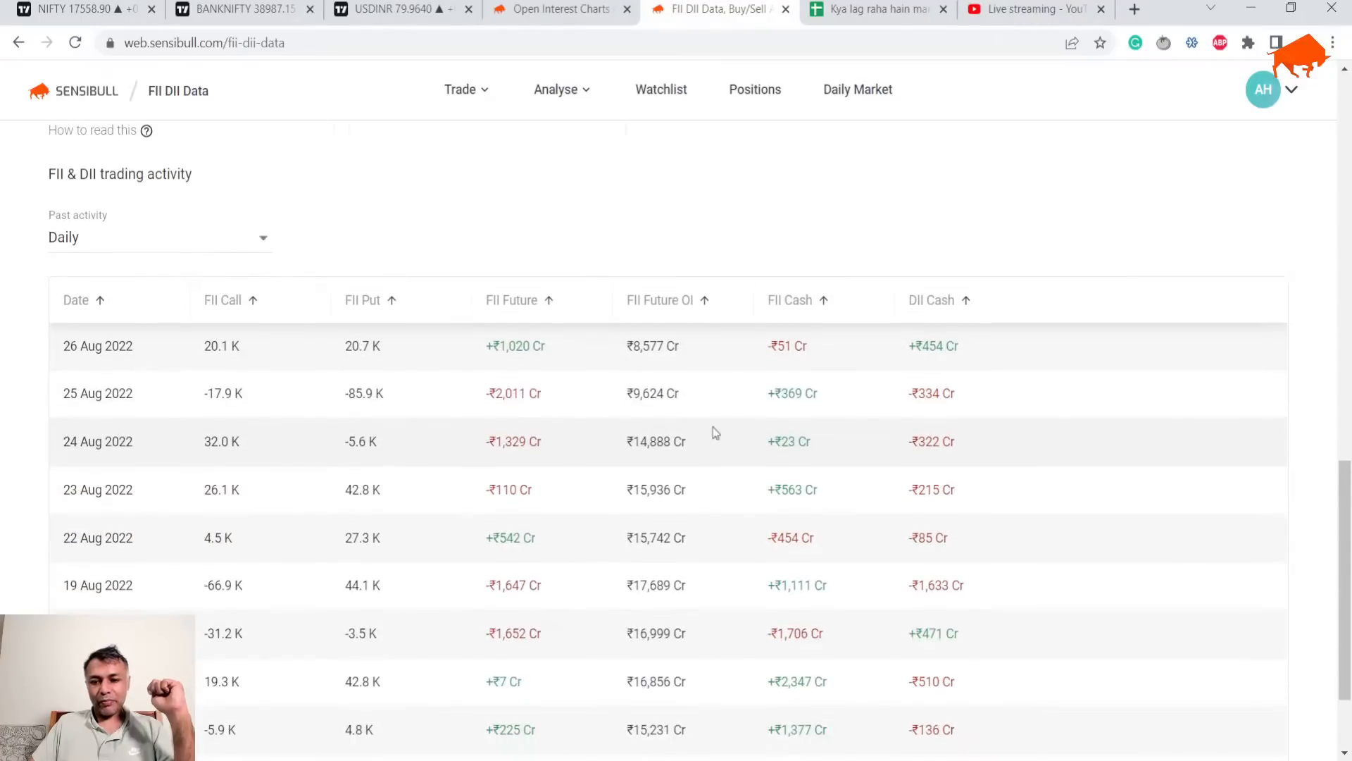
scroll("down", 3)
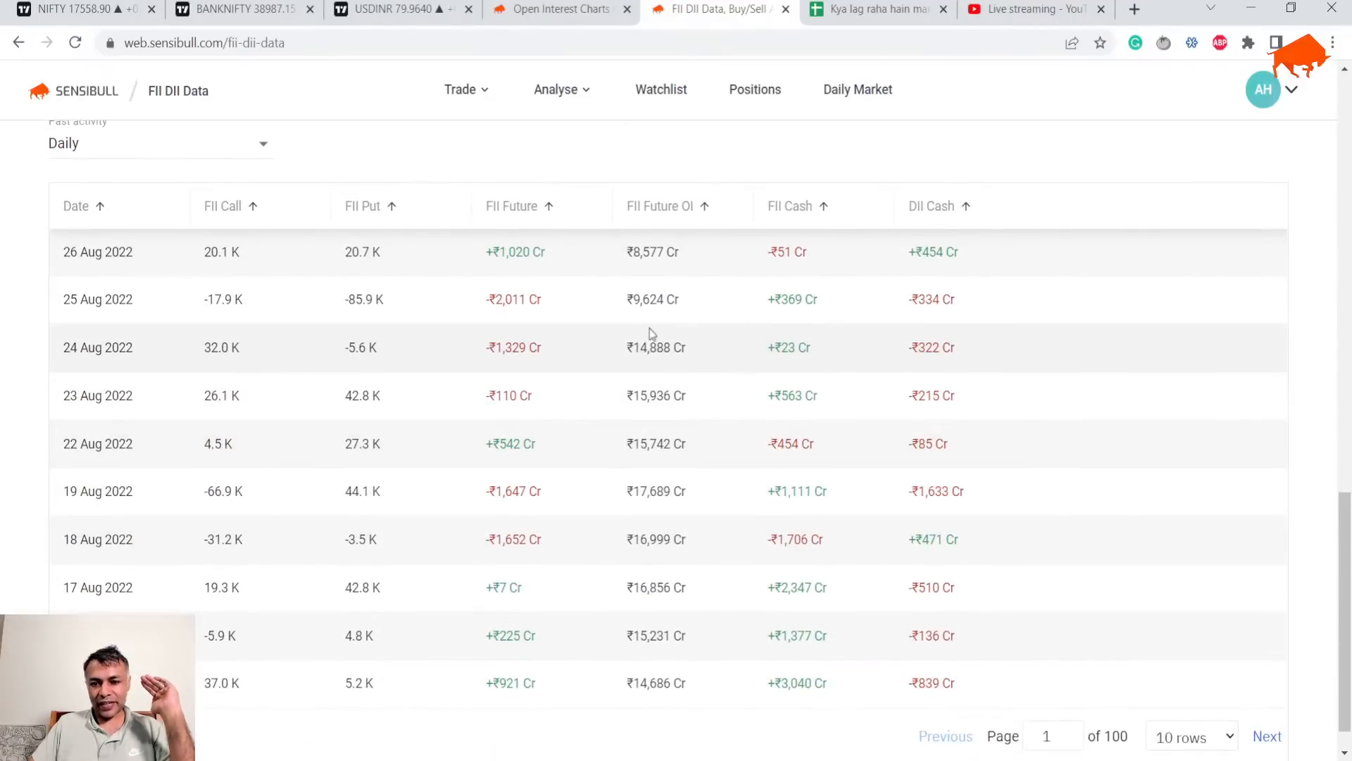
mouse_move(677, 558)
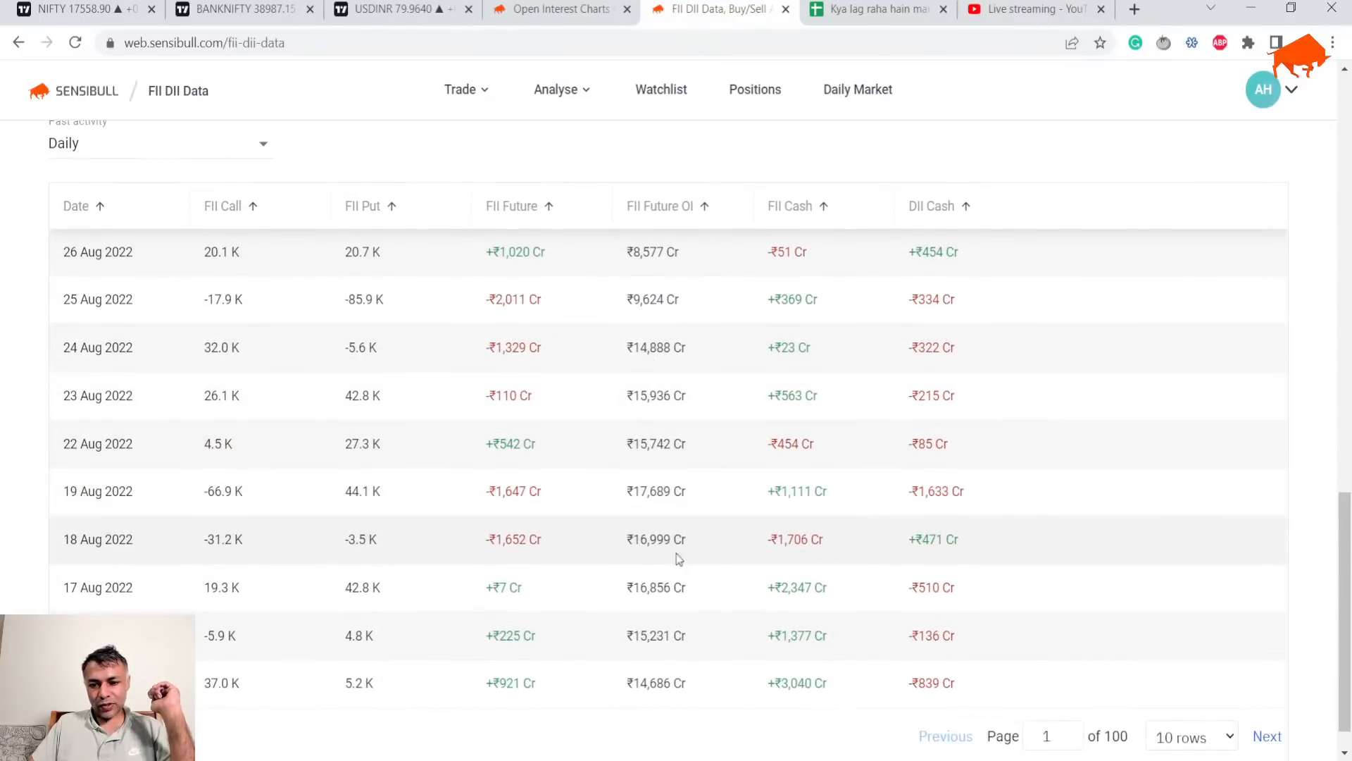
mouse_move(648, 443)
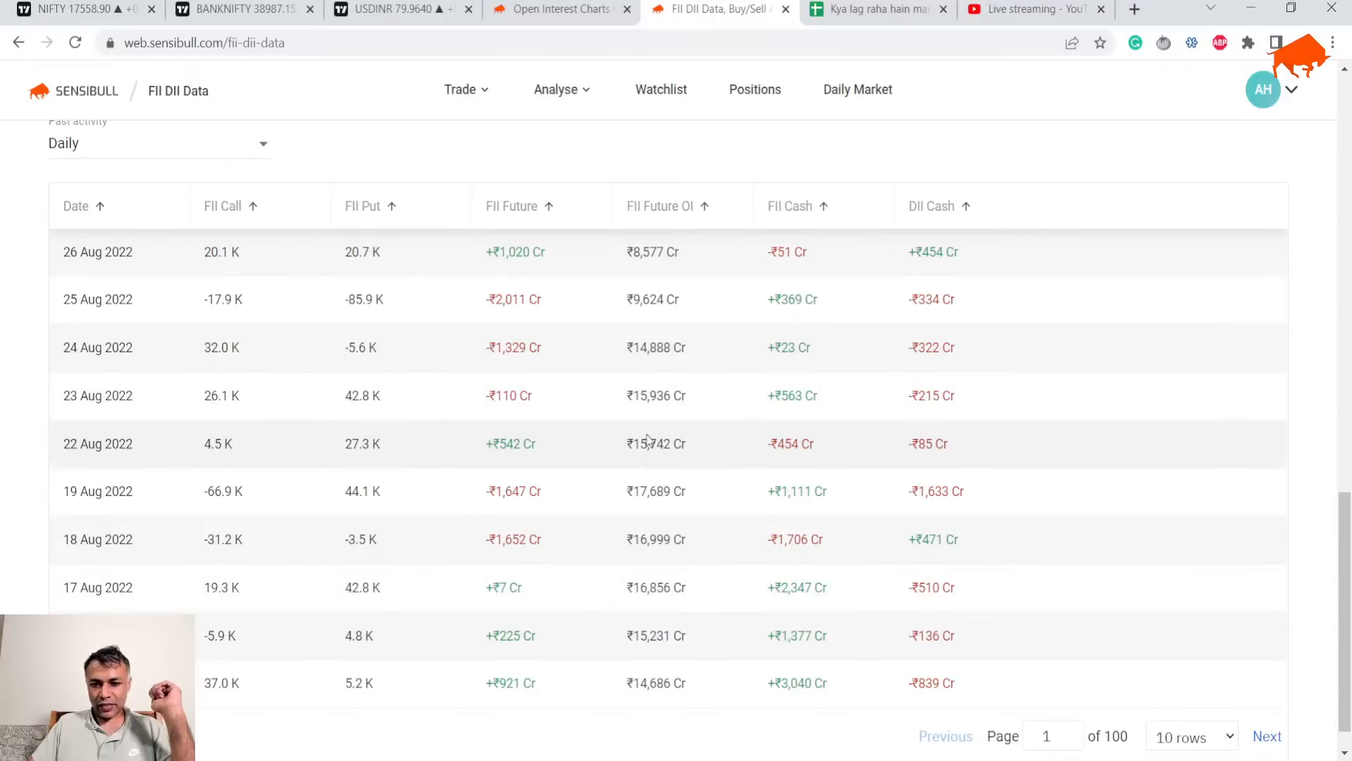
mouse_move(1132, 707)
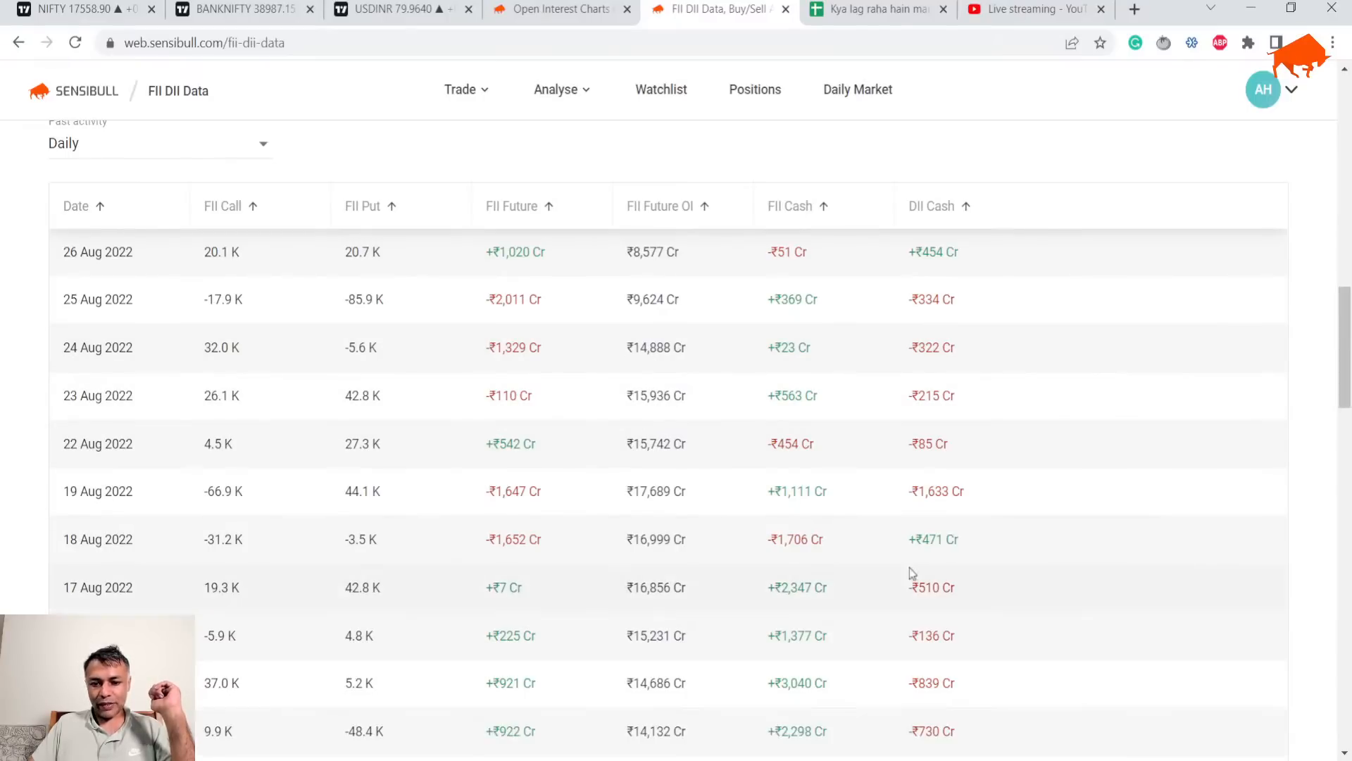
scroll("down", 3)
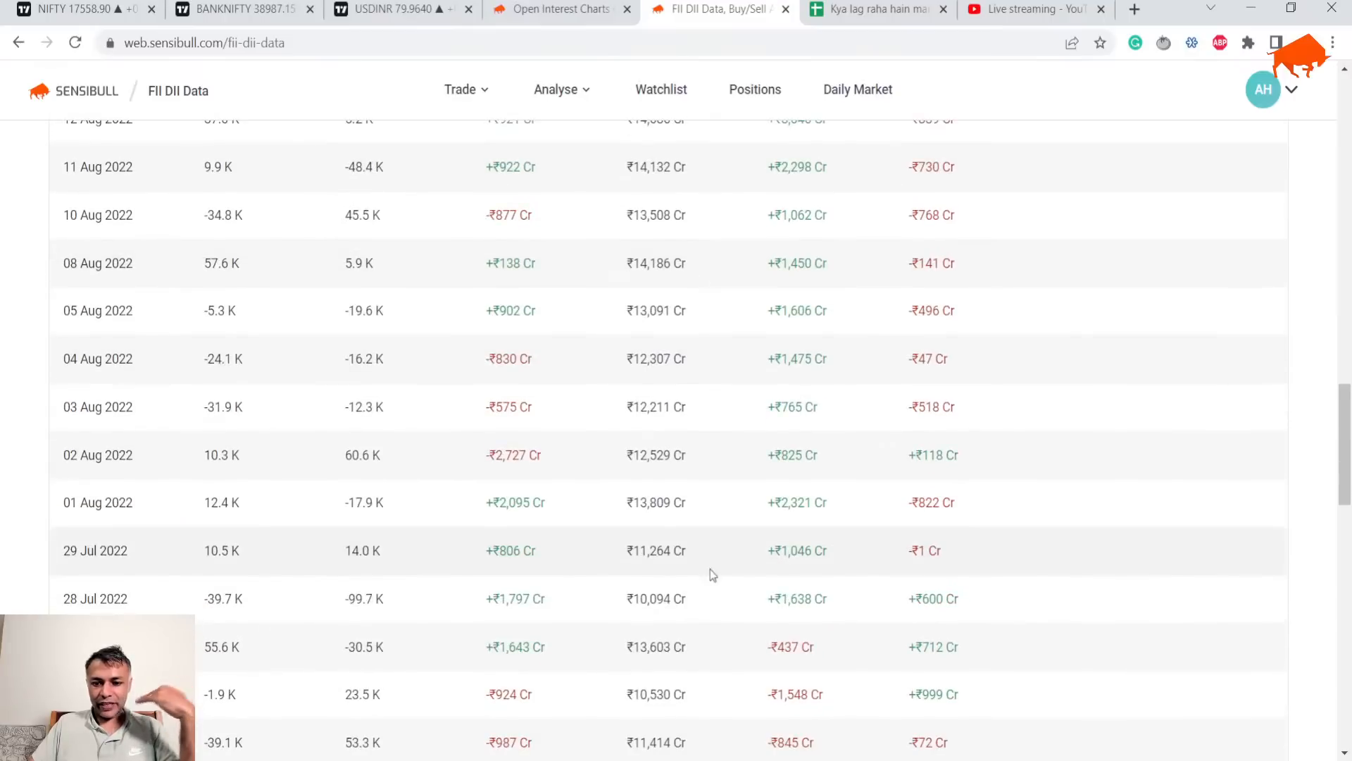
scroll("up", 3)
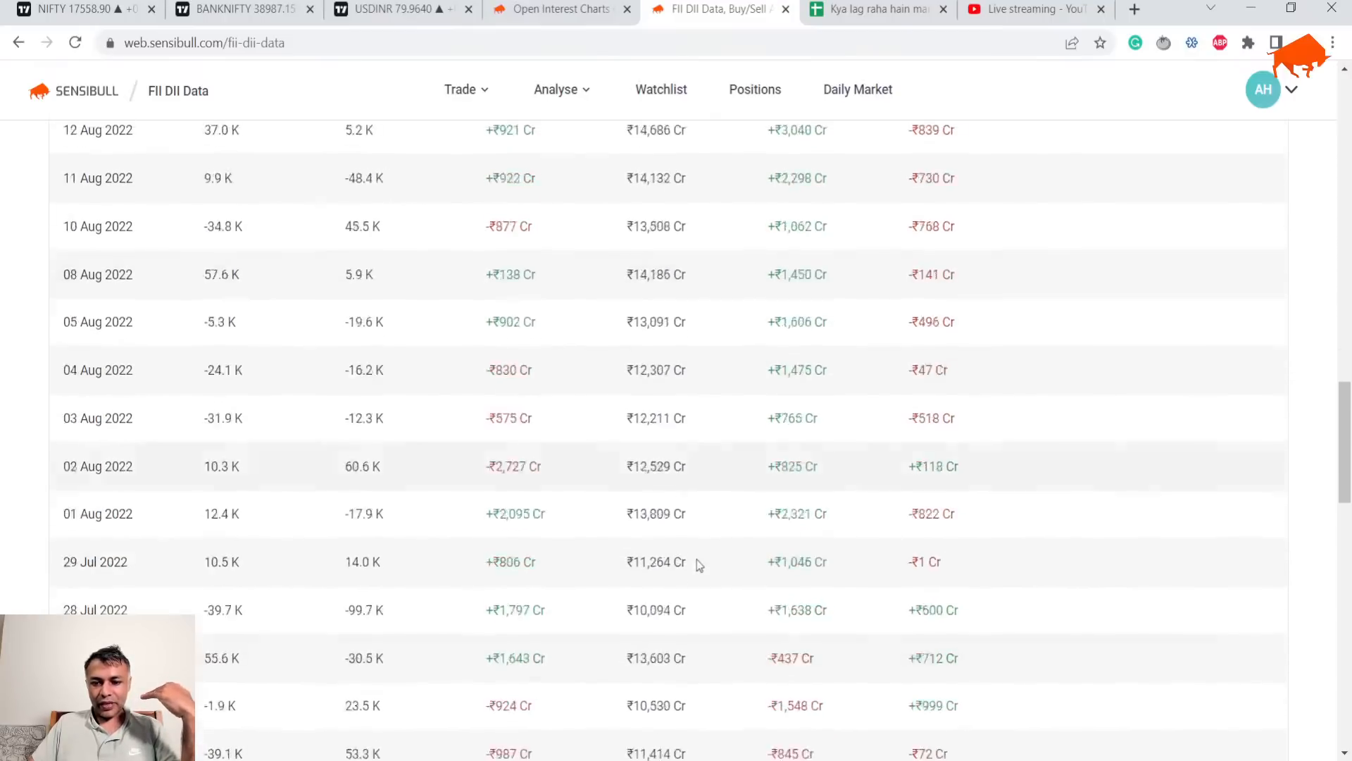
scroll("up", 3)
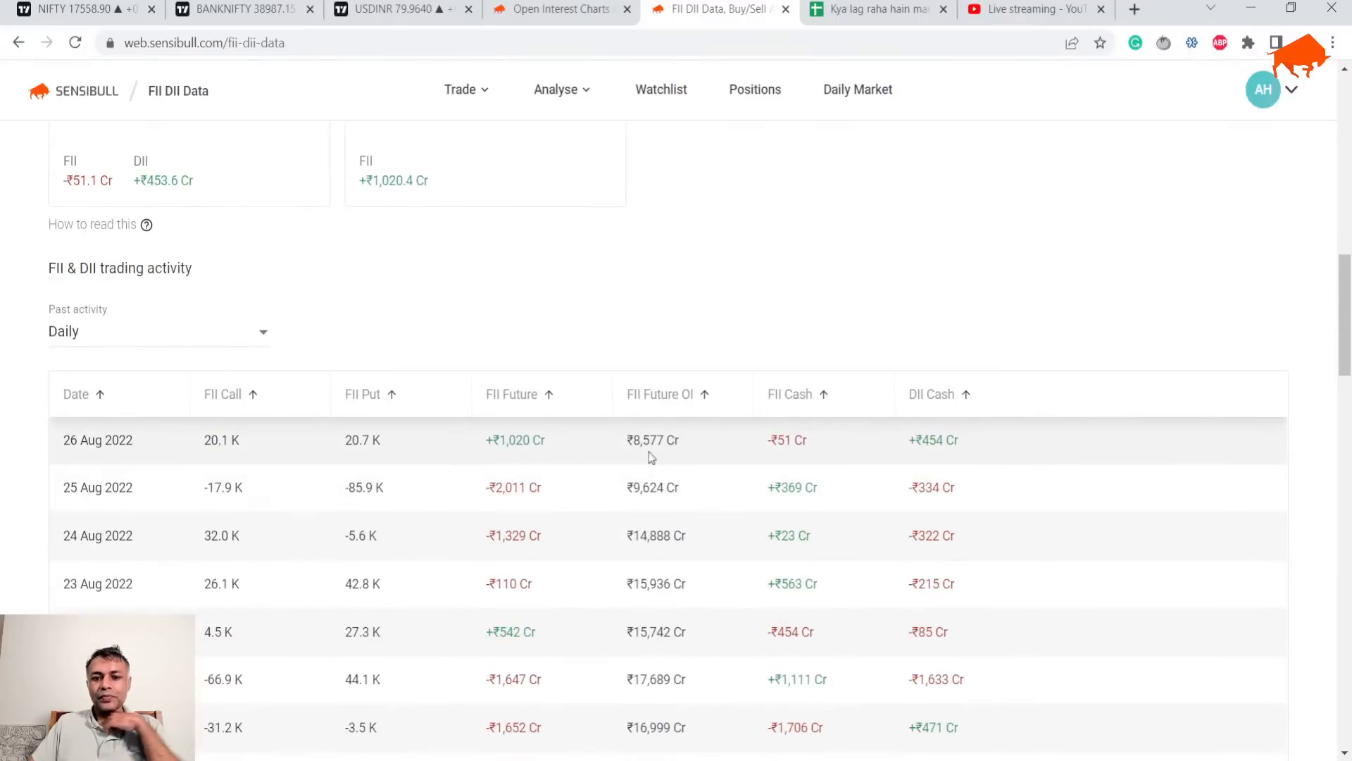
mouse_move(619, 427)
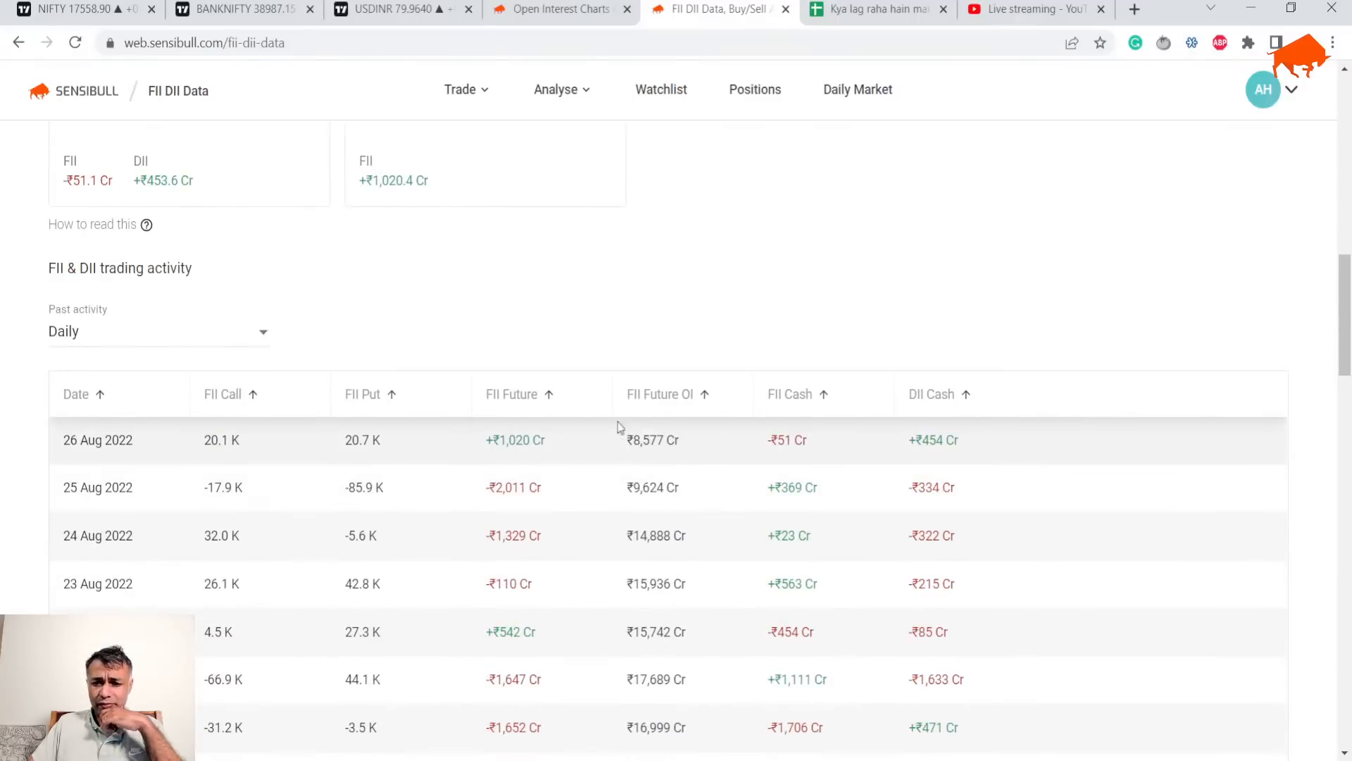
mouse_move(641, 468)
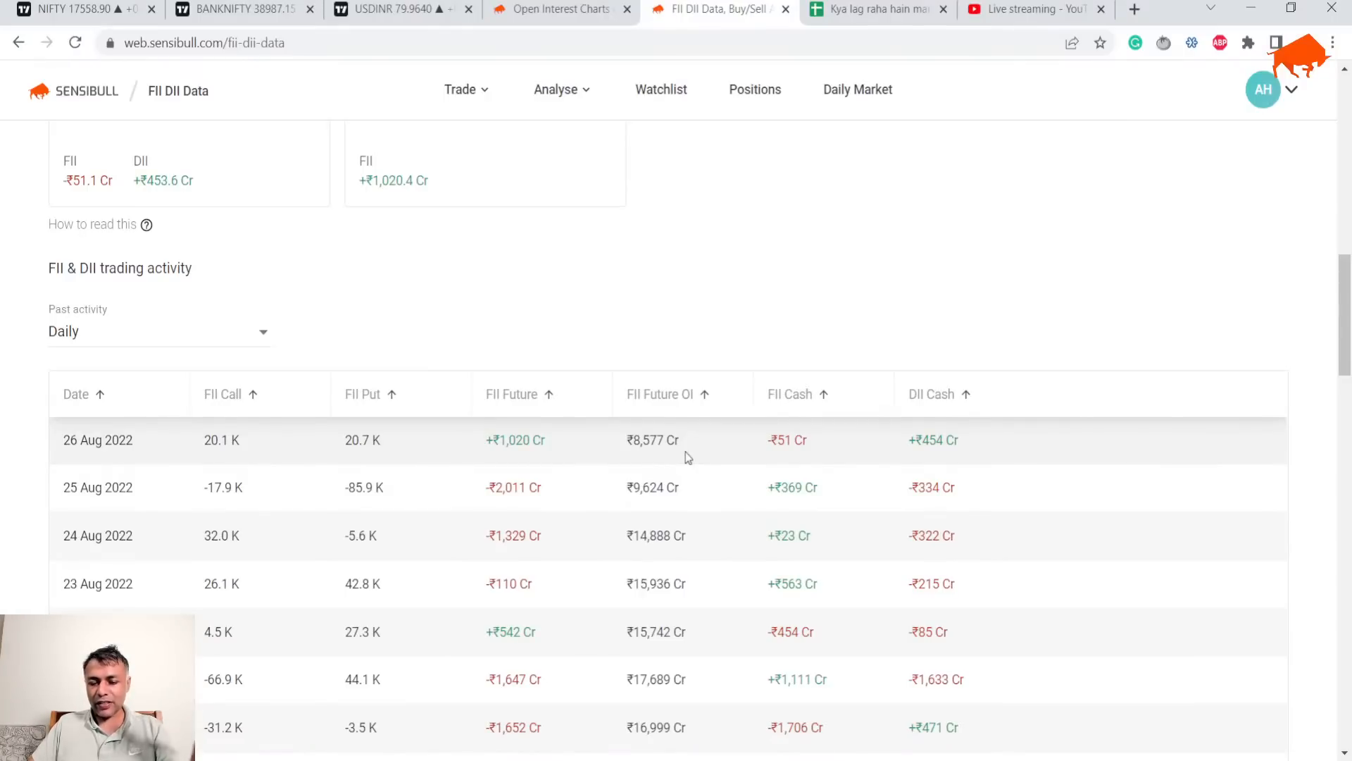
mouse_move(660, 422)
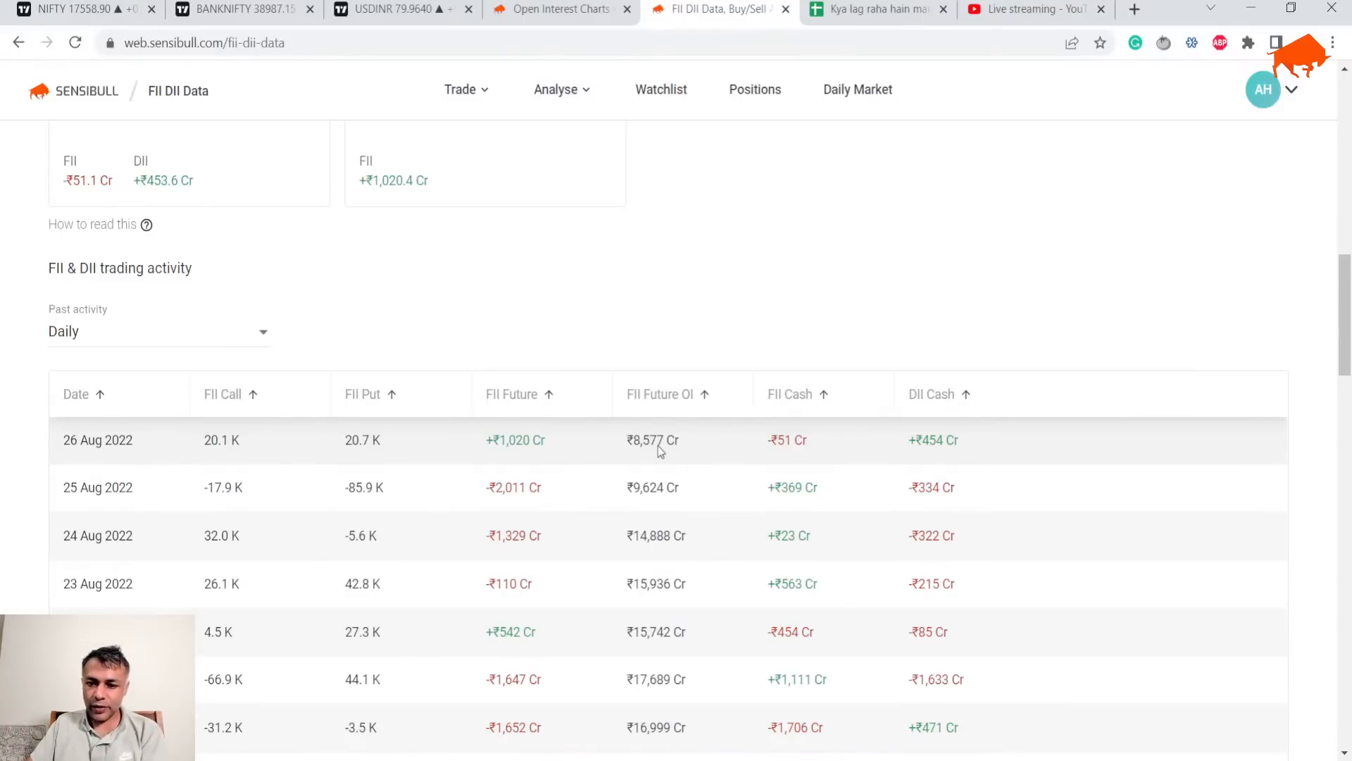
mouse_move(627, 470)
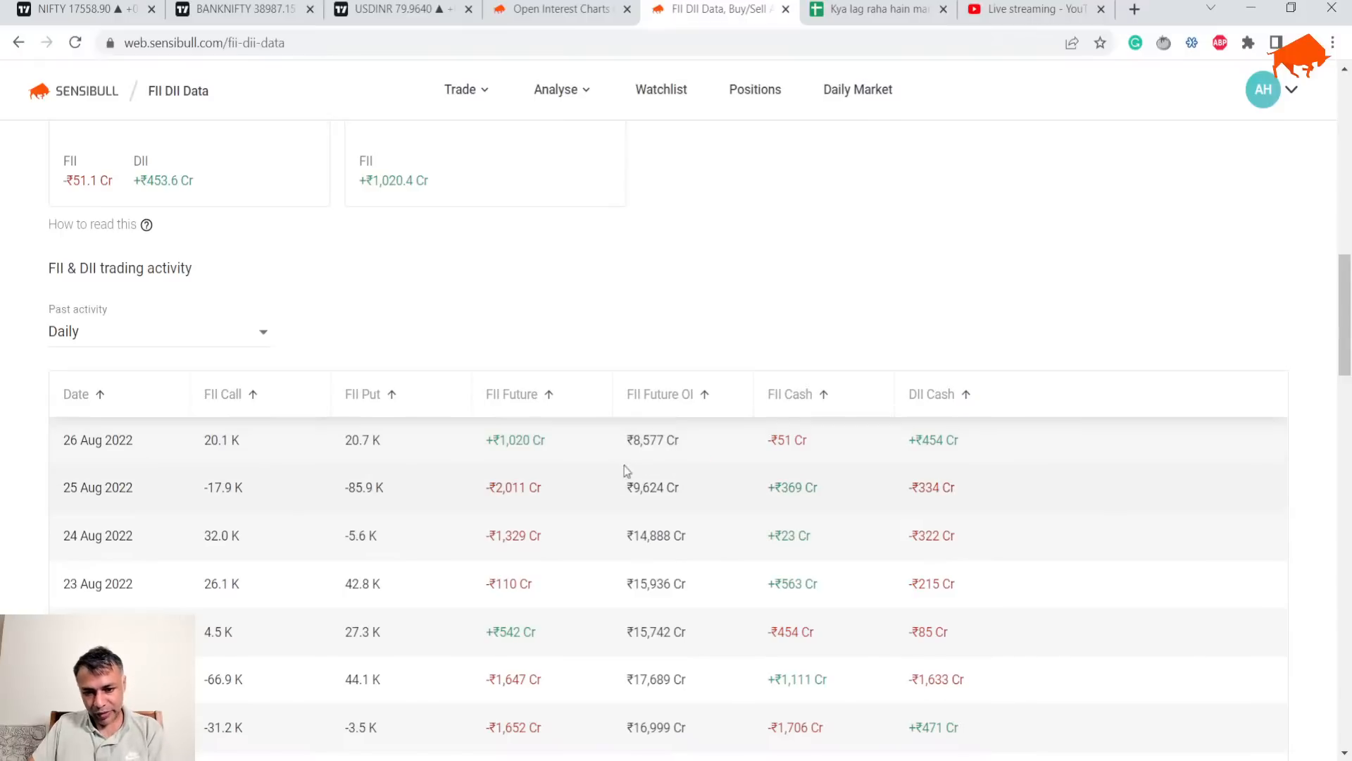
mouse_move(664, 554)
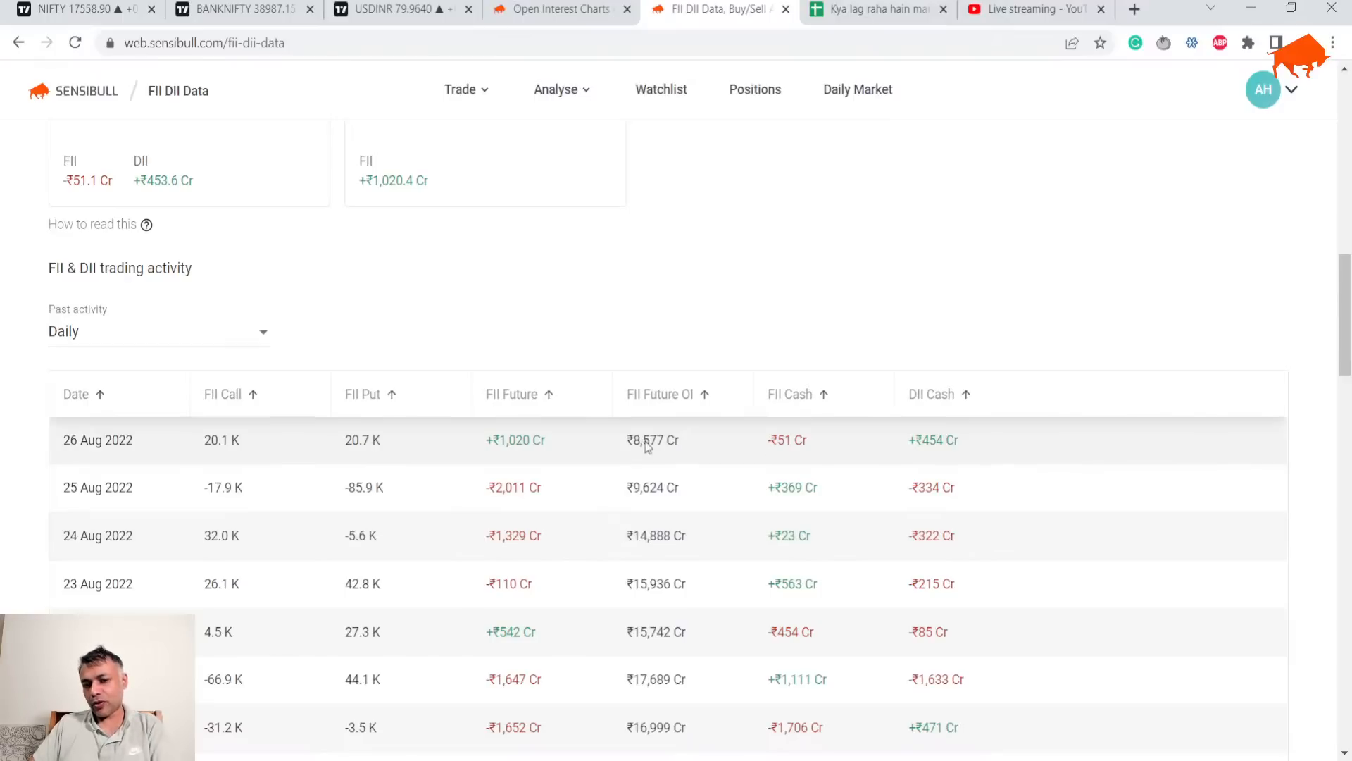
mouse_move(613, 473)
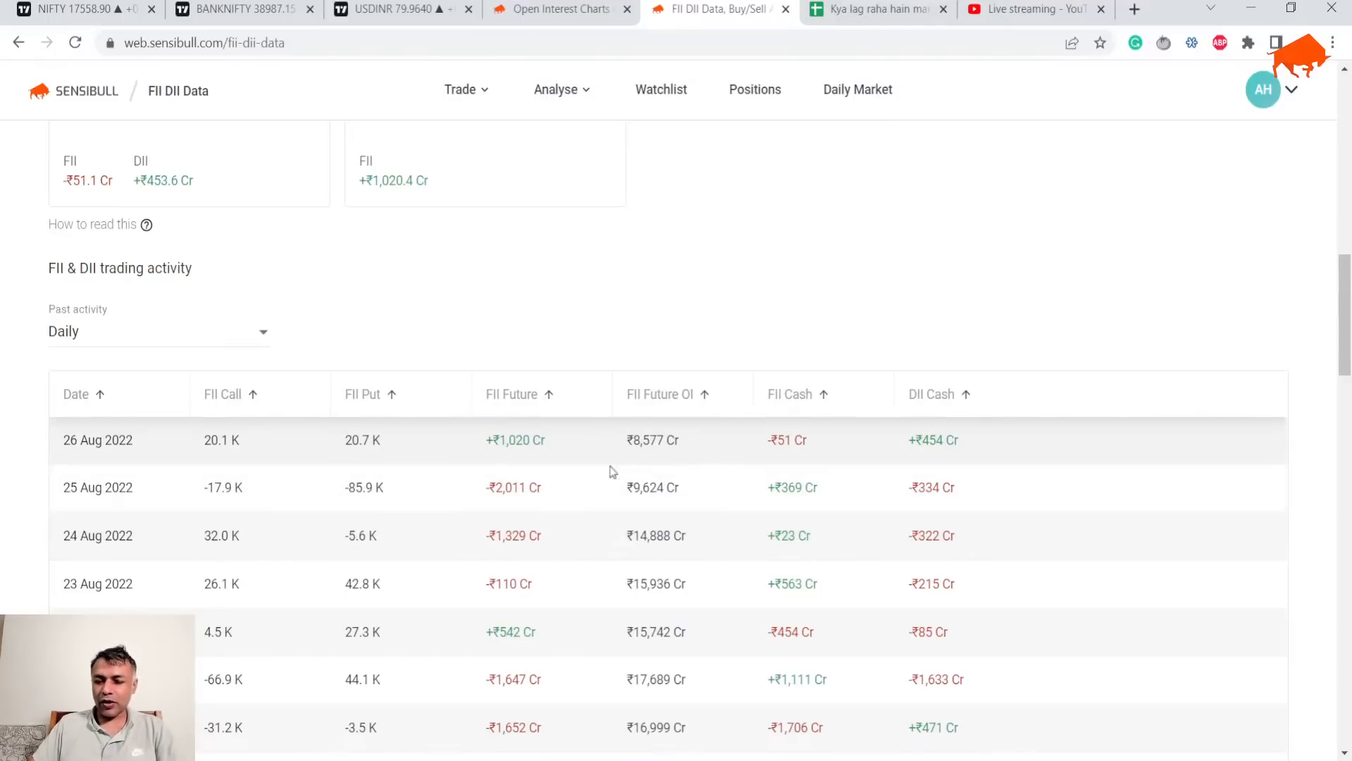
scroll("up", 3)
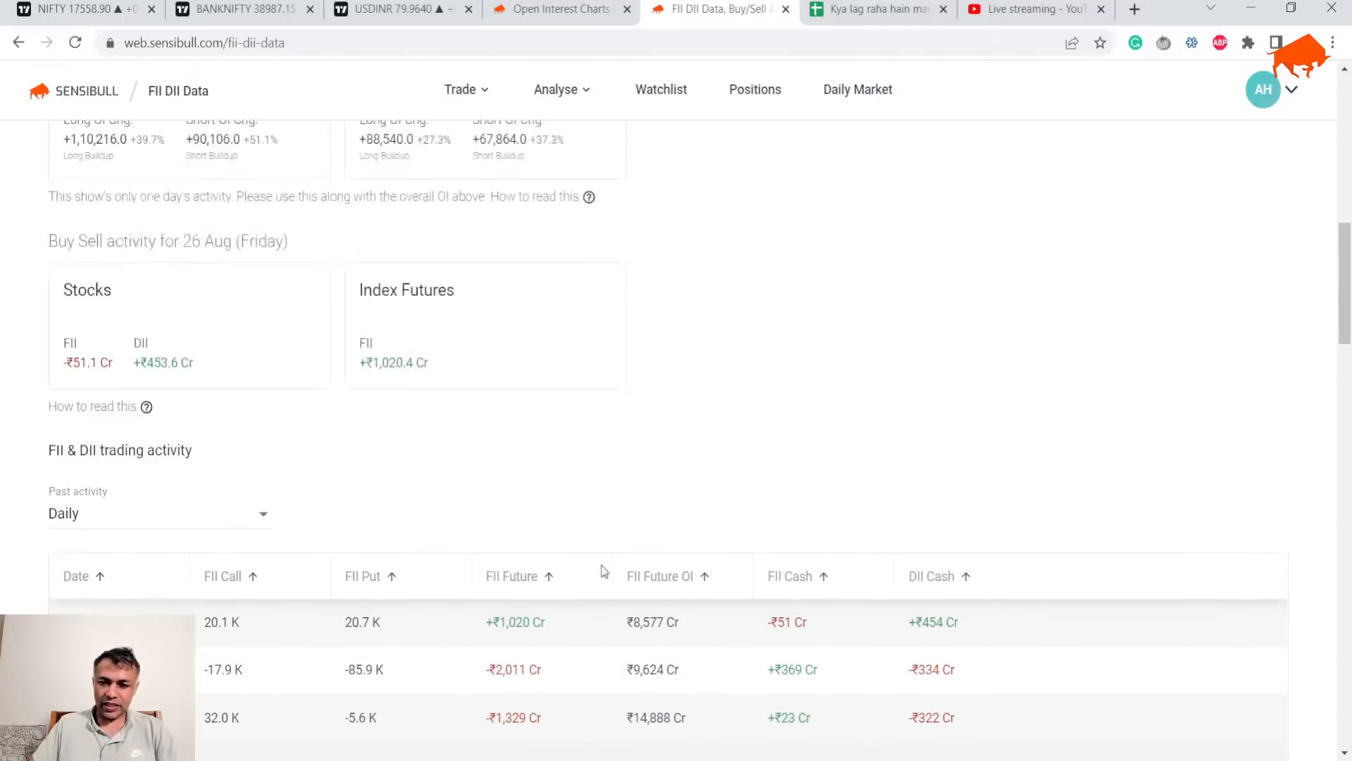
scroll("down", 3)
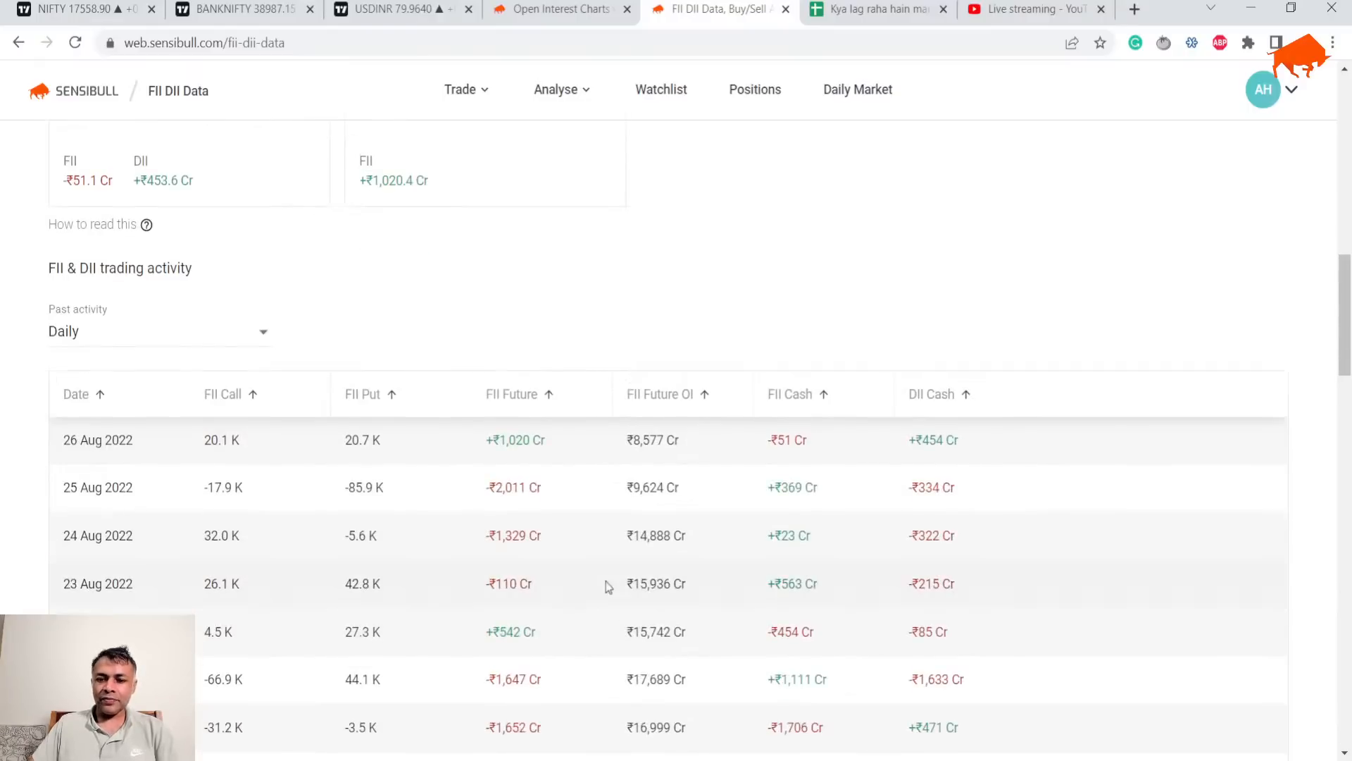
left_click(874, 10)
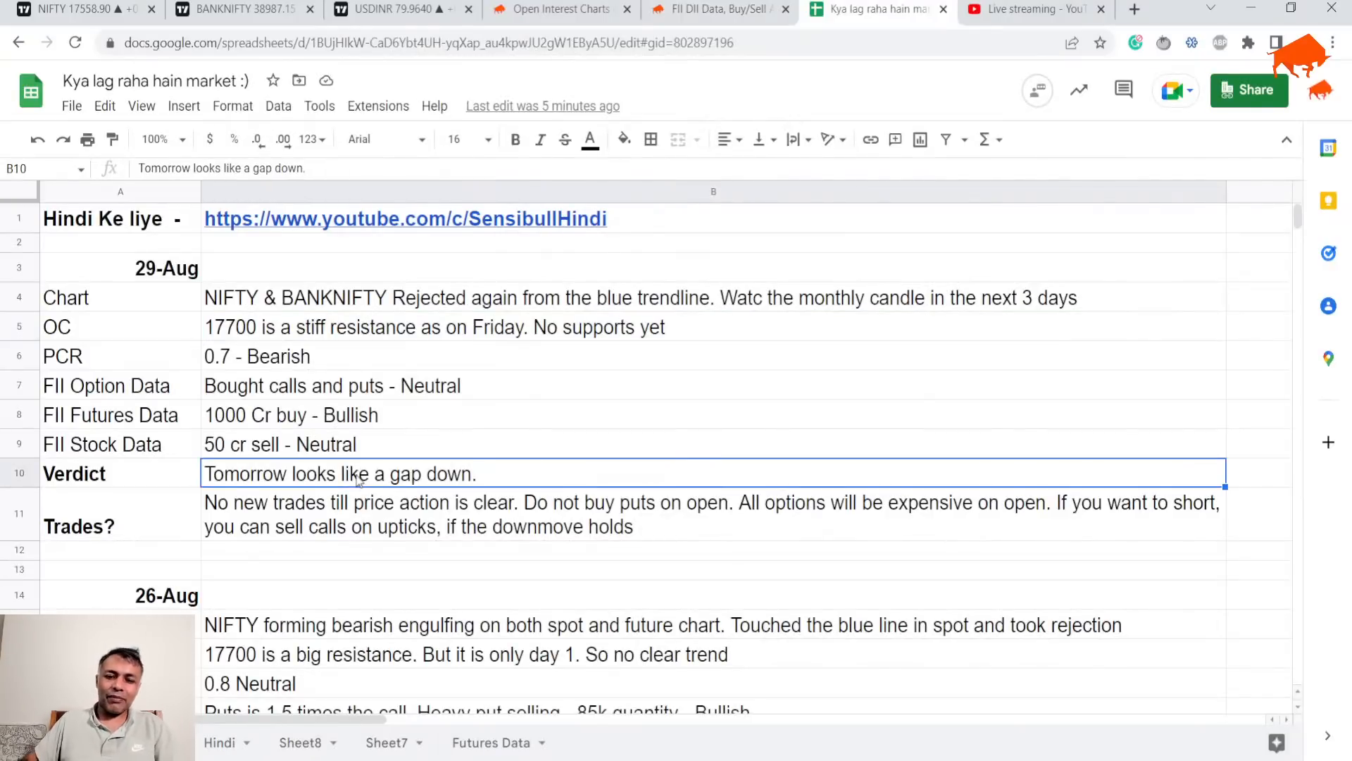
Step: Review the 29-Aug notes and bring up Sheet7's What not to do and What to do lists
double_click(340, 473)
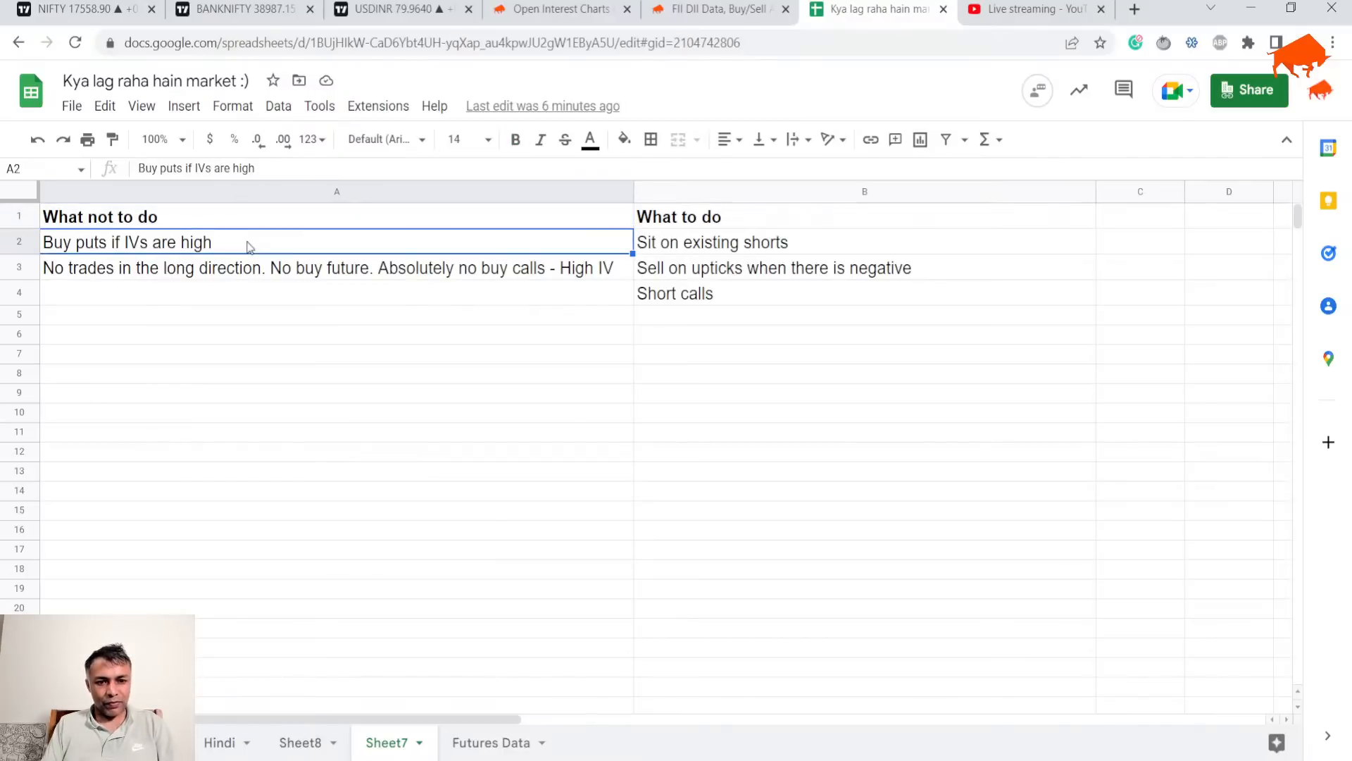
Step: Type the gap-open high-IV note in A8, with 'Market goes up' and 'Market goes down' headings
left_click(337, 314)
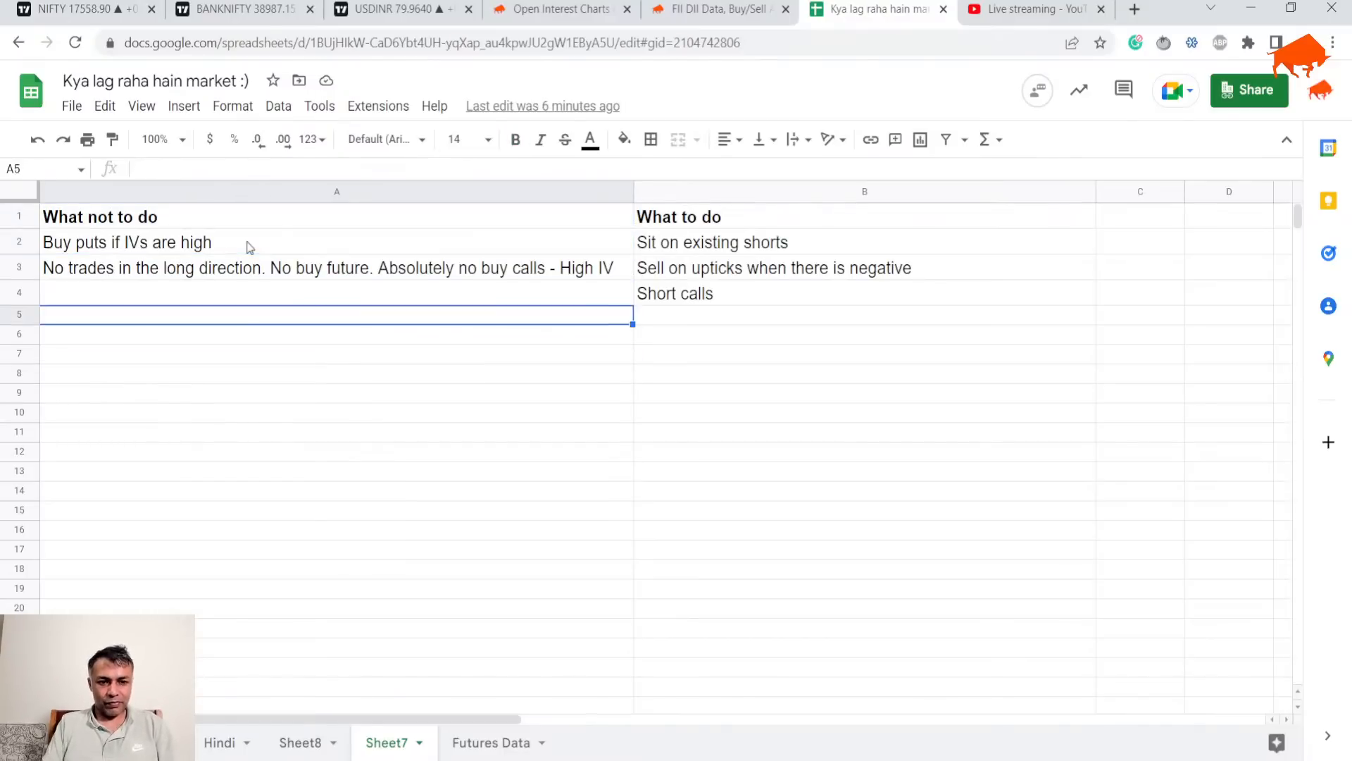
left_click(337, 373)
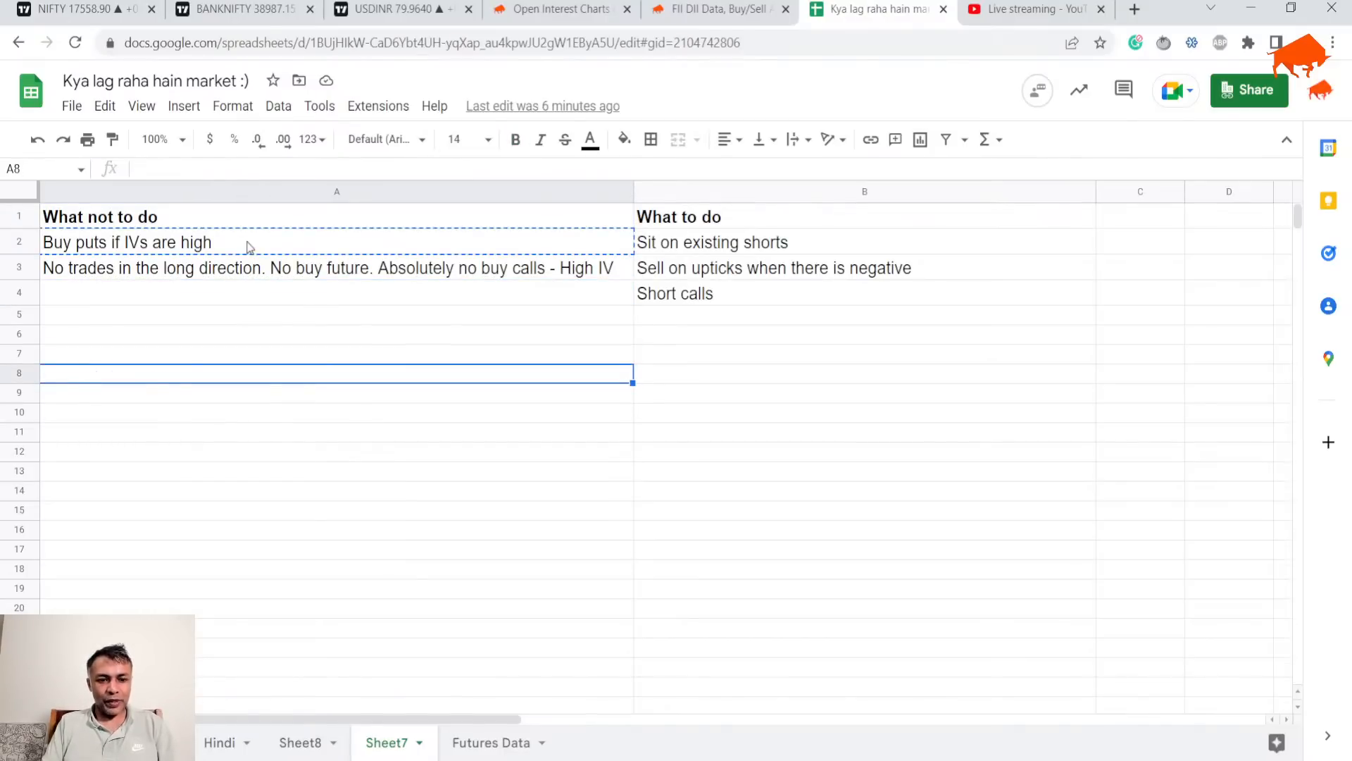
type("If there a")
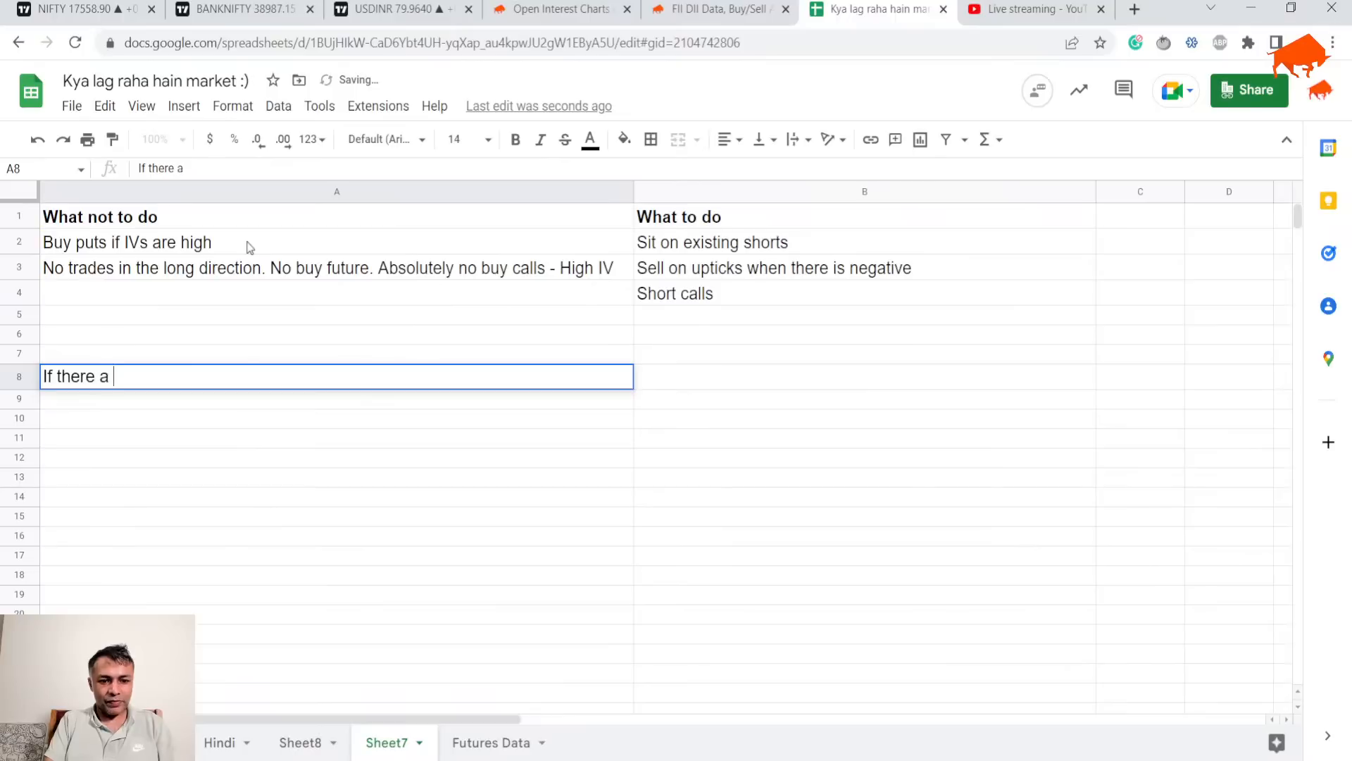
type("is a gap ope")
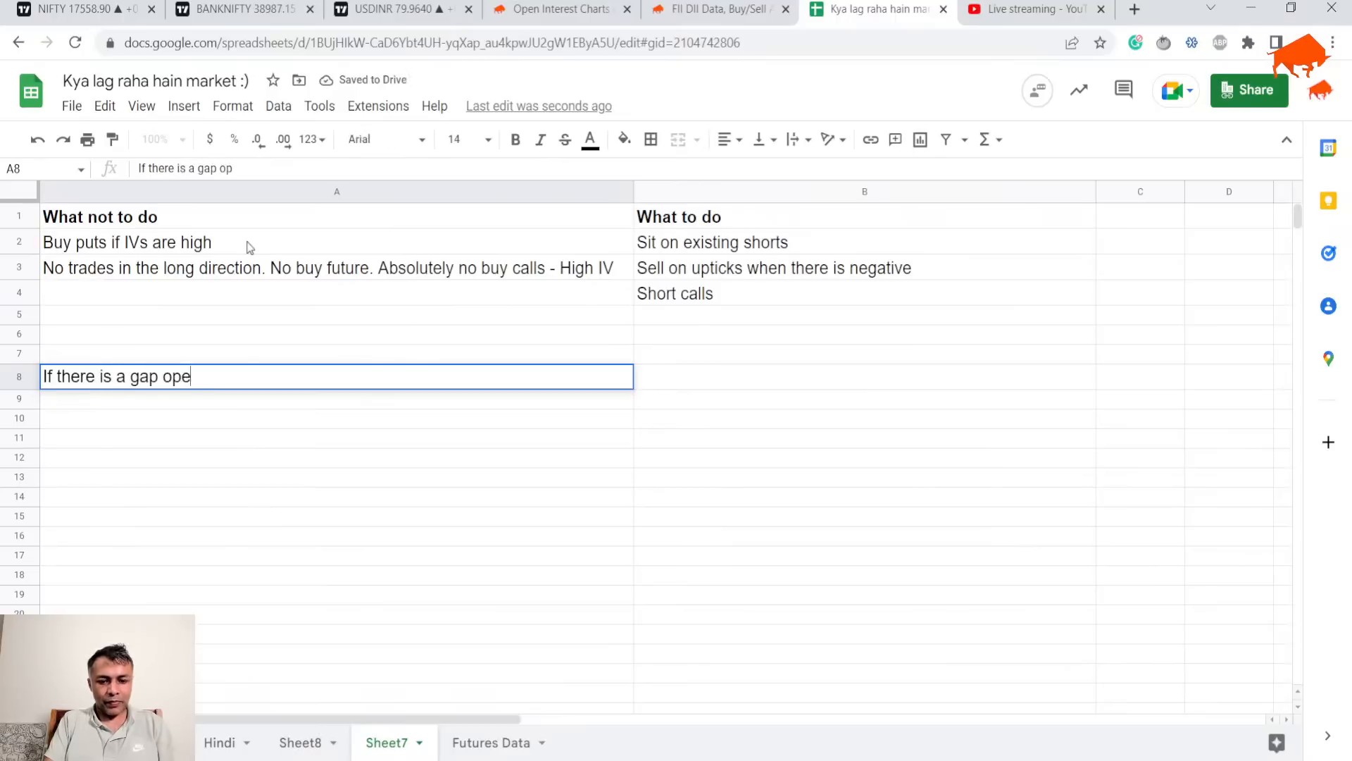
type("n, IV will be")
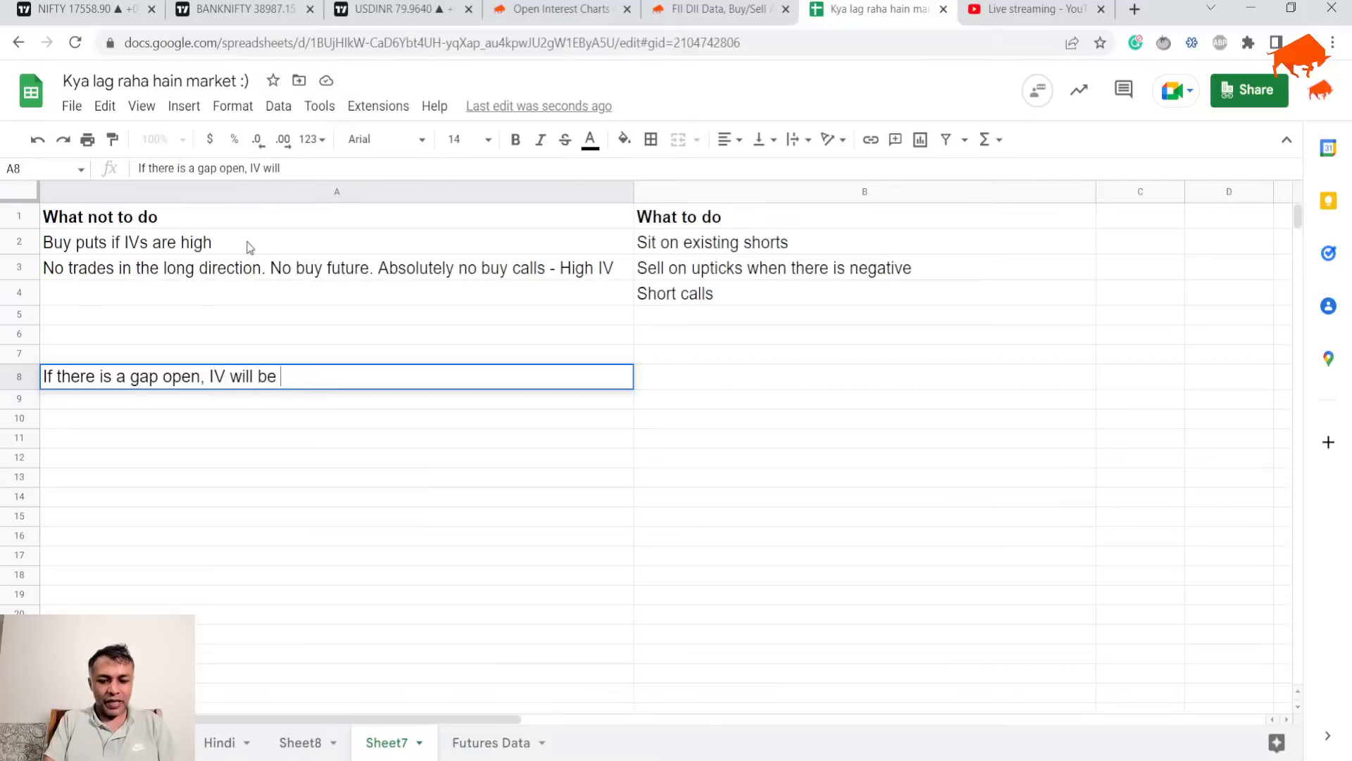
type("high =")
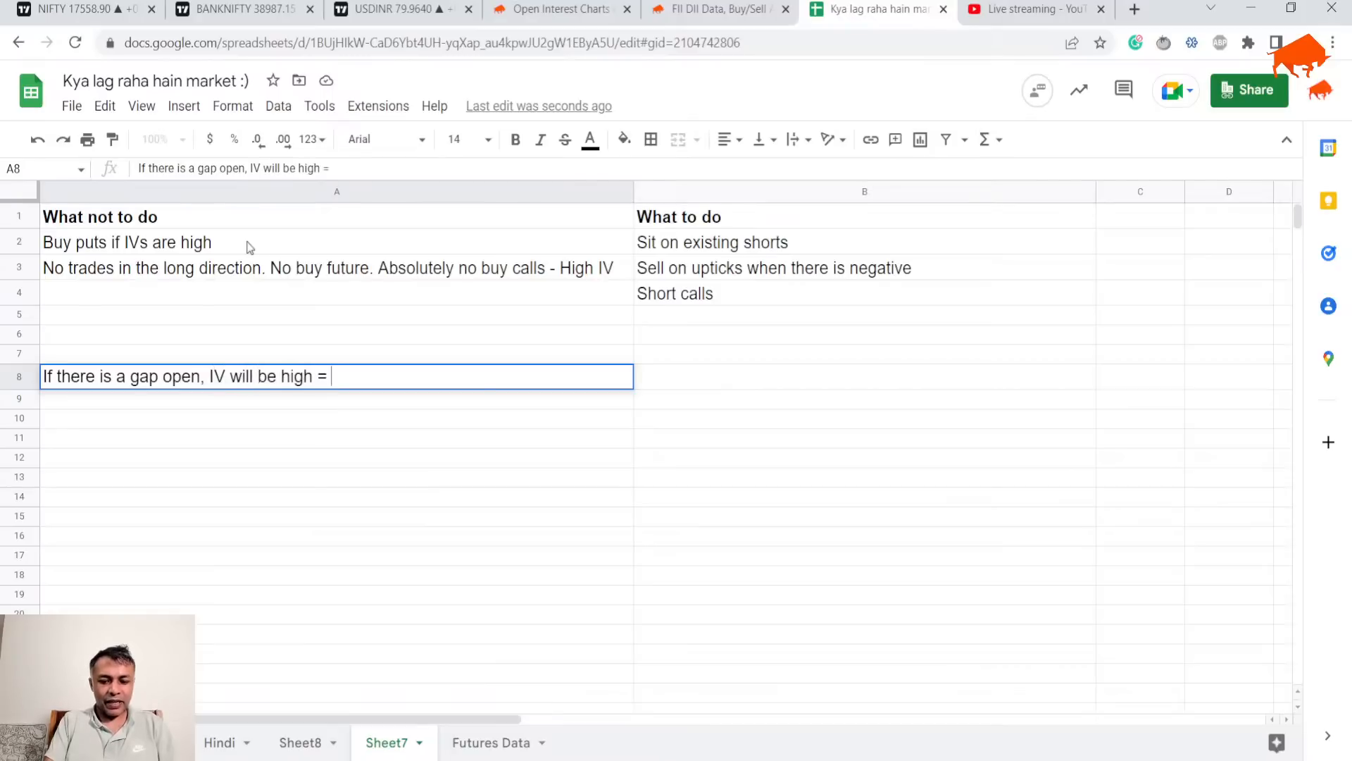
type("Calls and")
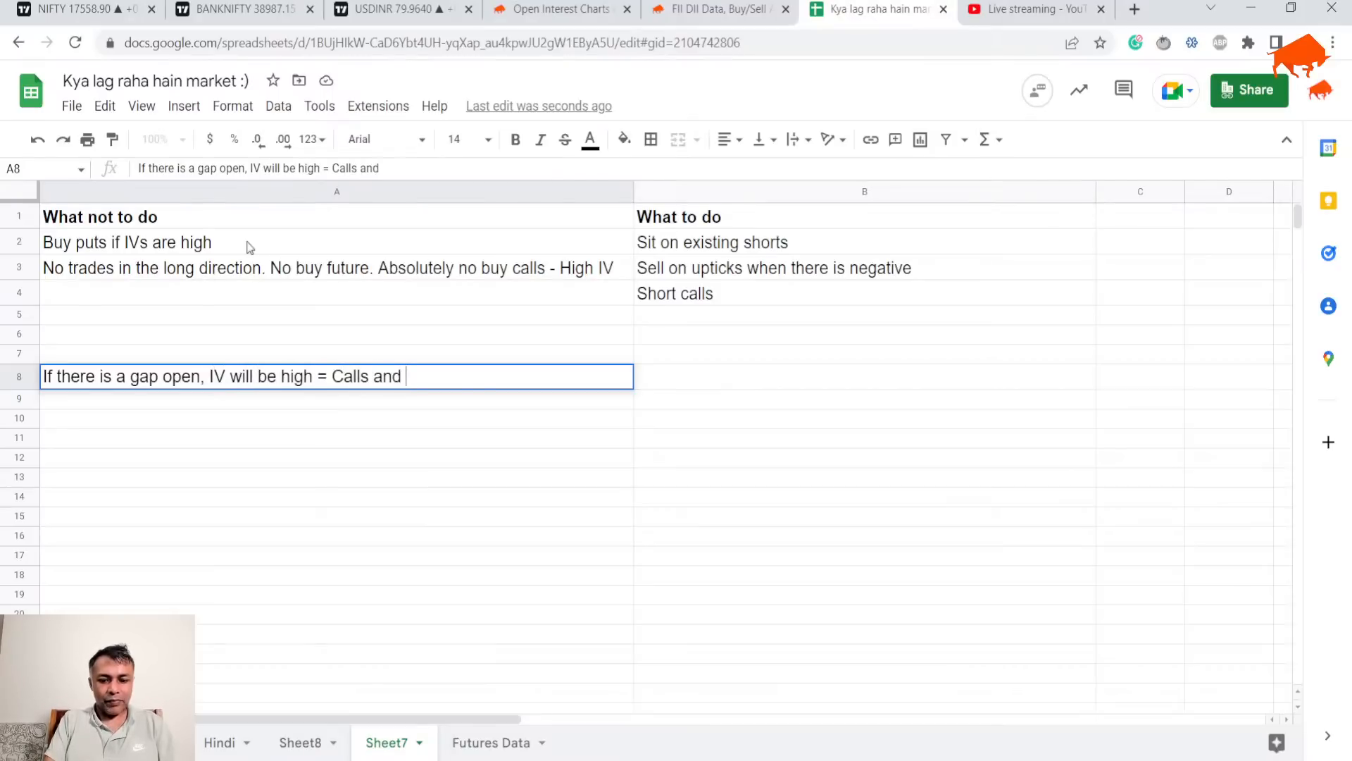
type("puts are b")
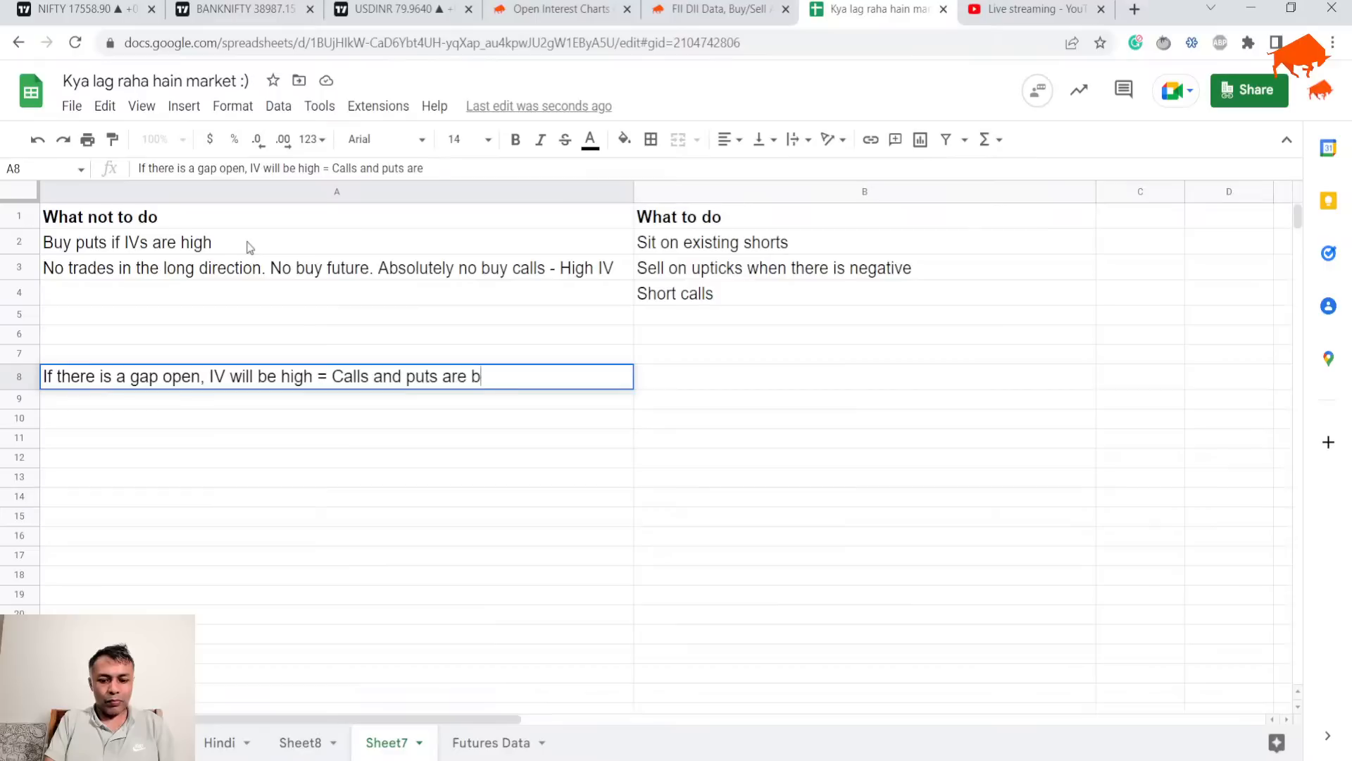
type("oth expensive")
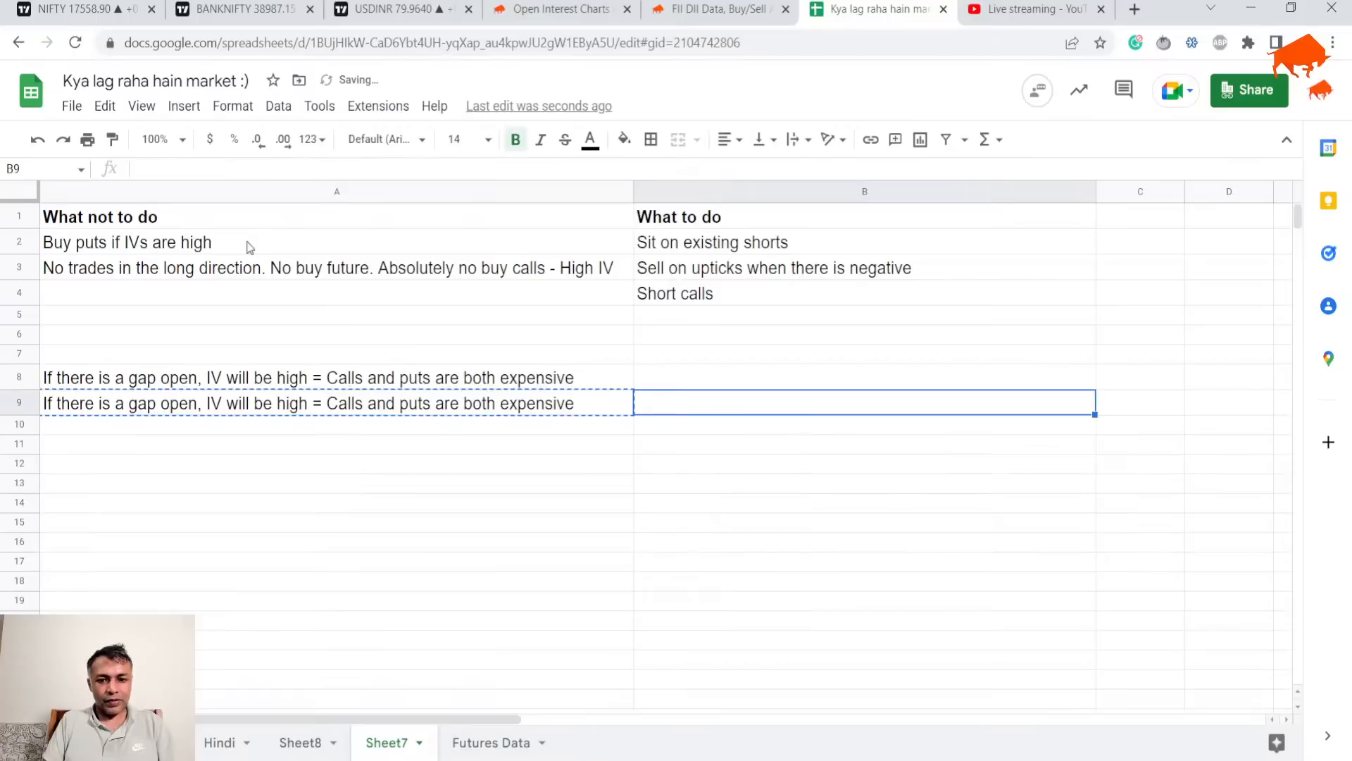
type("Market goes up")
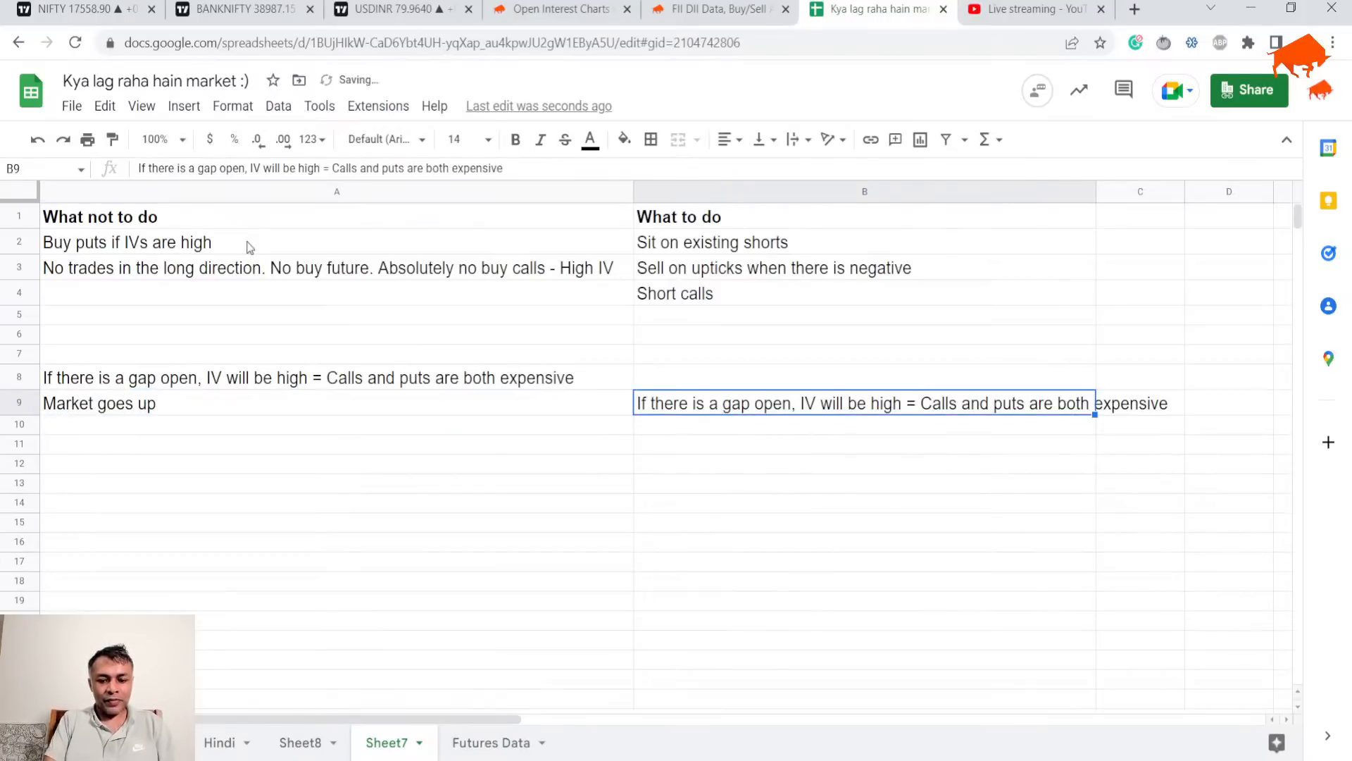
type("Market goes down")
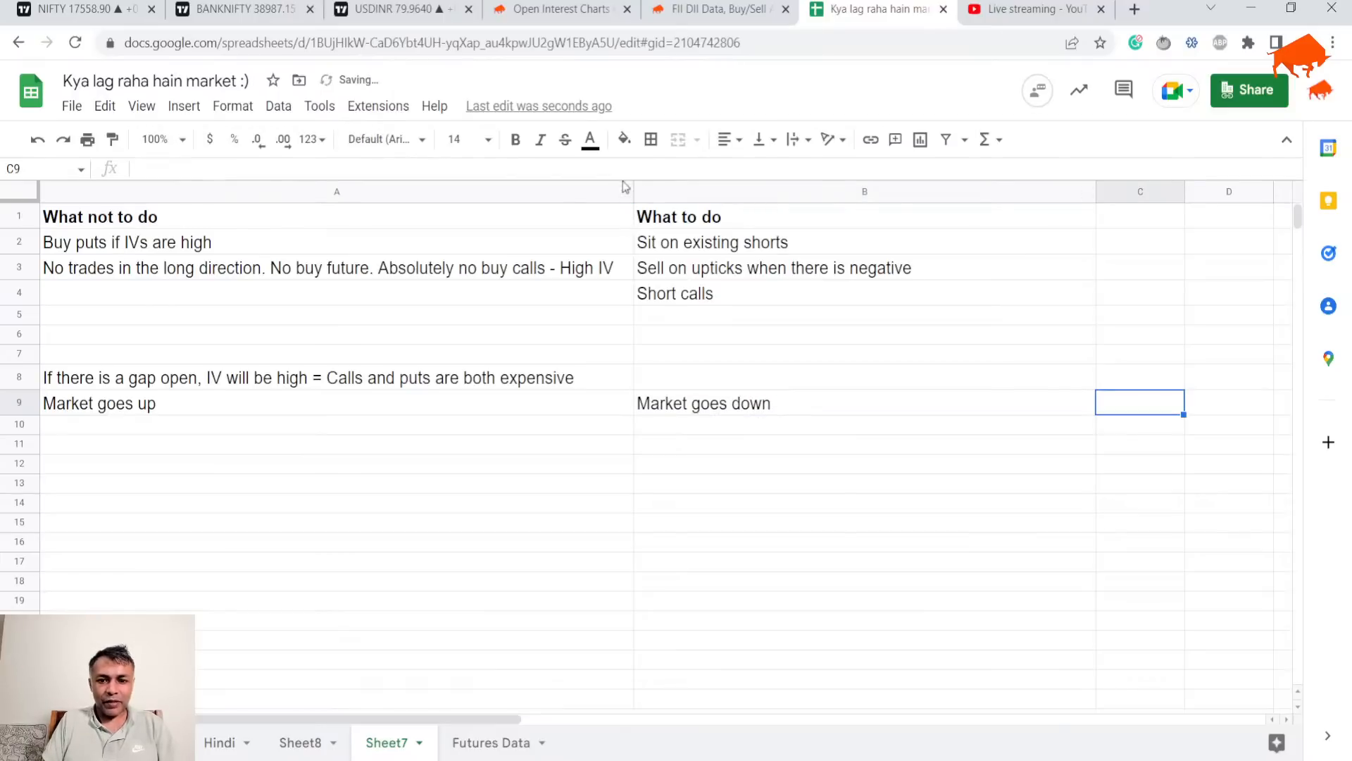
Step: Narrow column A and set its text to wrap
left_click_drag(629, 191, 488, 191)
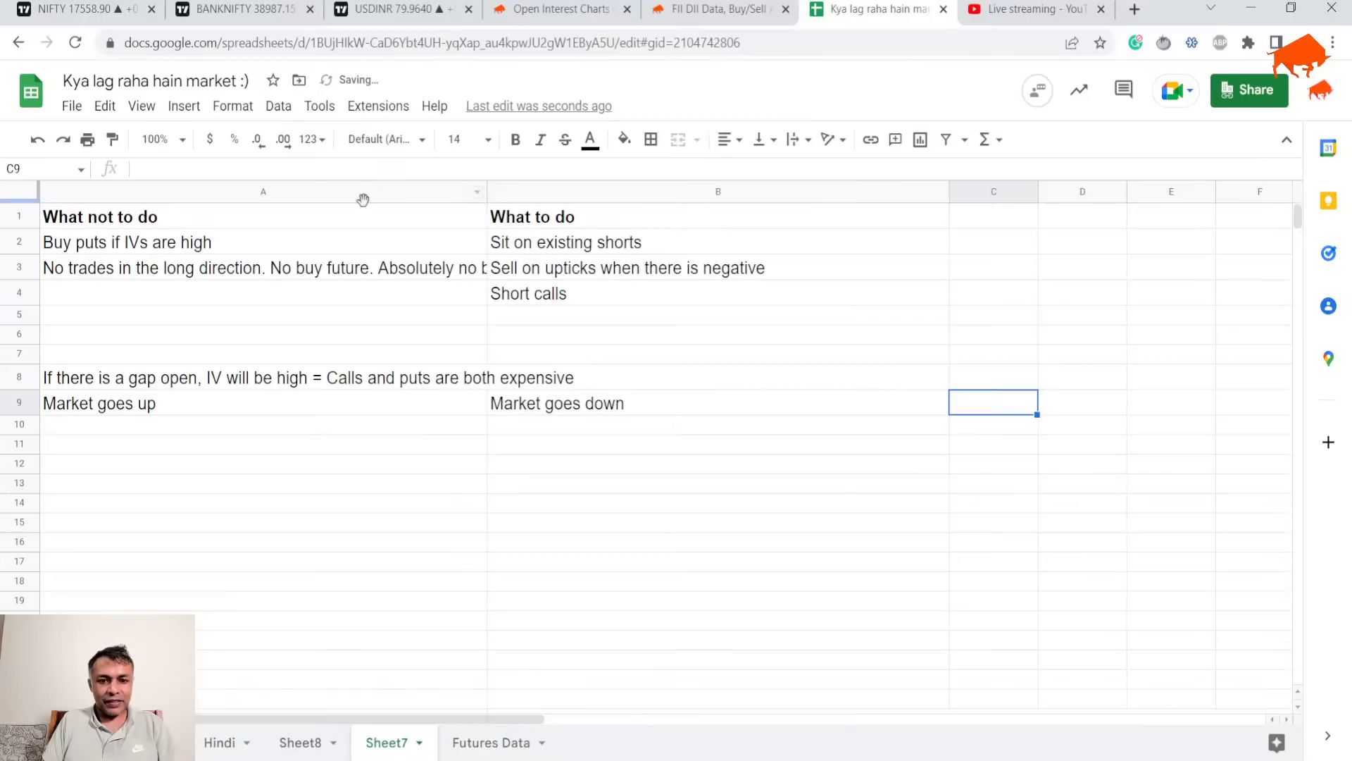
right_click(263, 191)
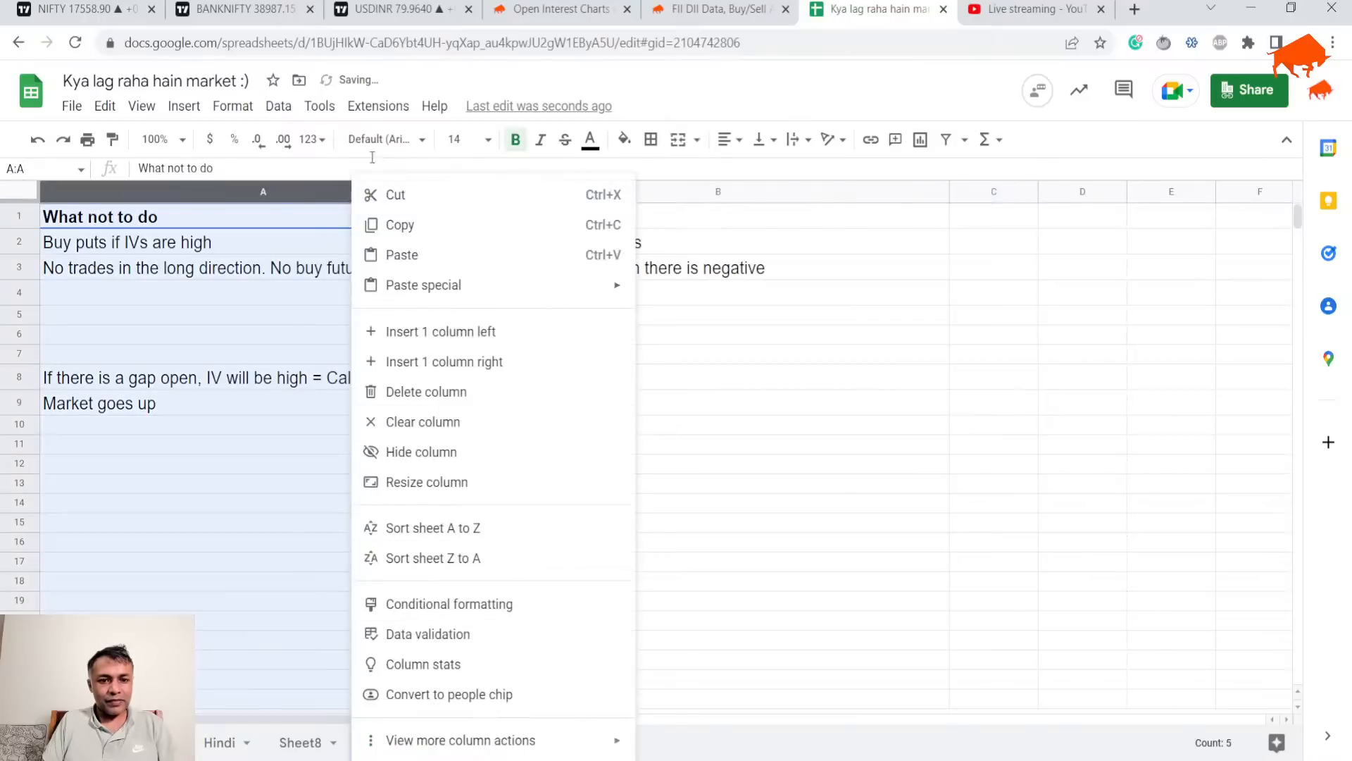
left_click(232, 105)
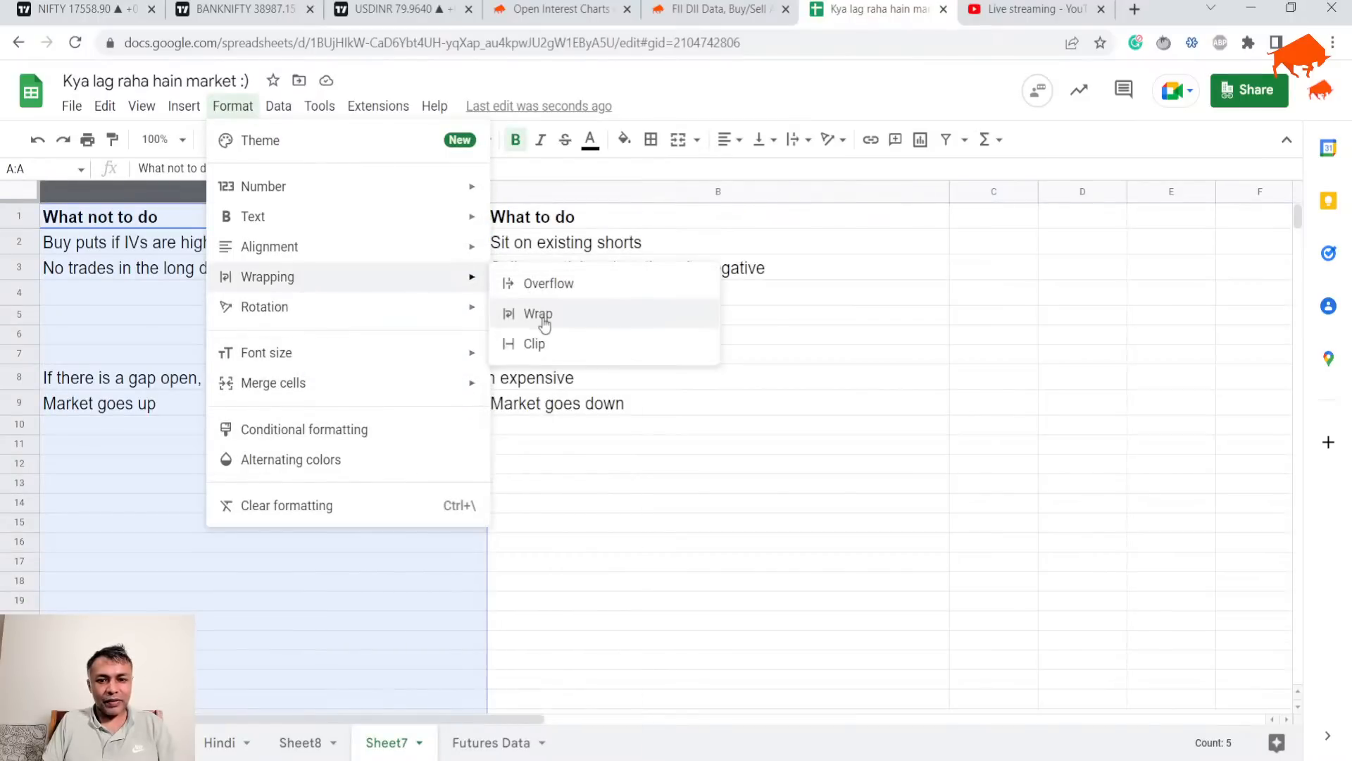
left_click(538, 313)
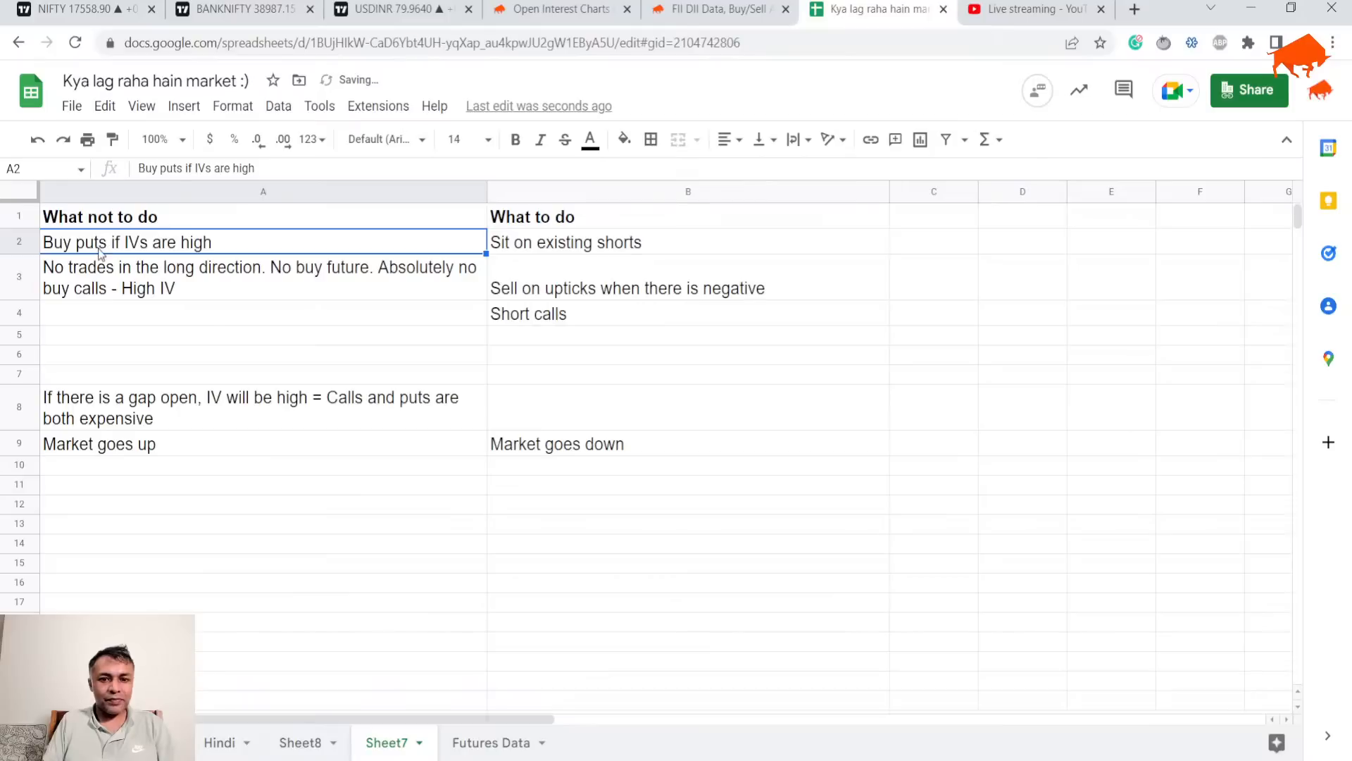
Step: Add a 'Market stays flat' heading in C9 and bold the row 9 headings
left_click(688, 216)
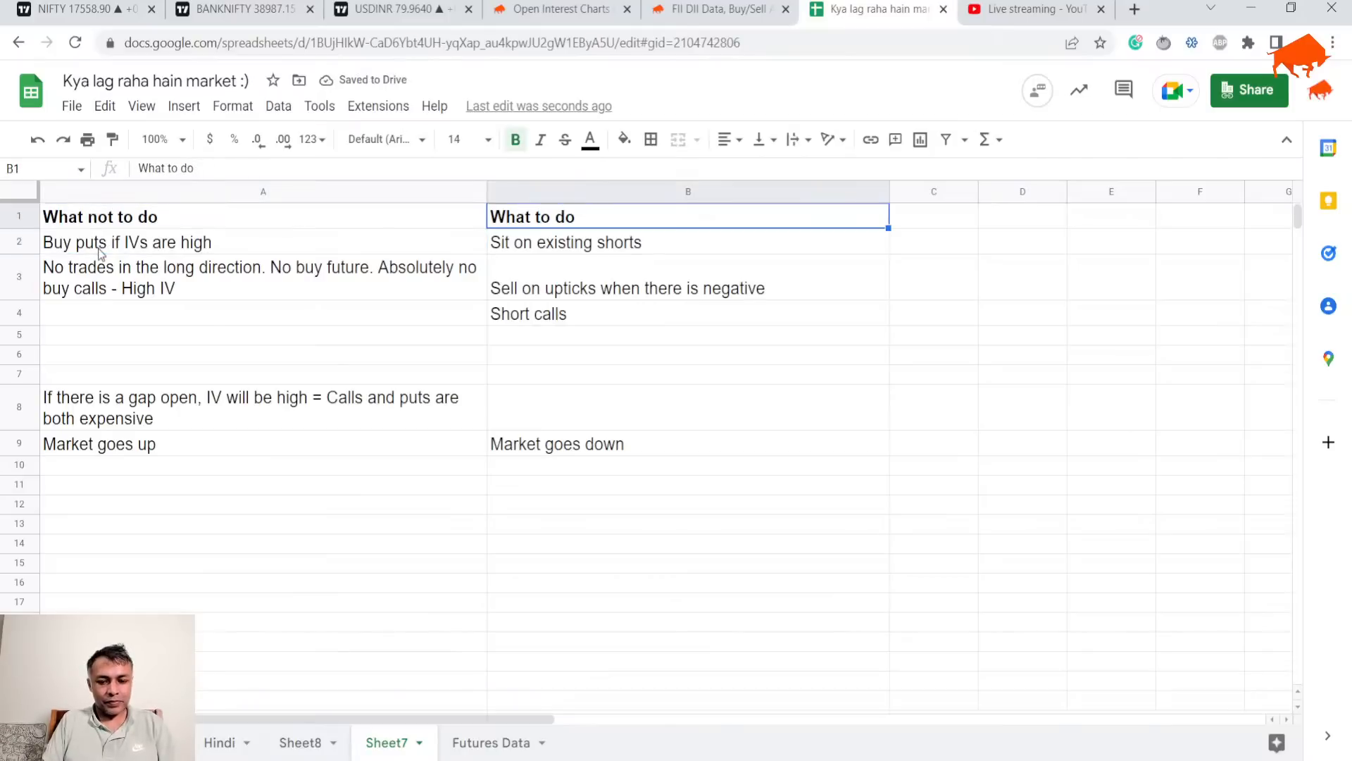
left_click(933, 334)
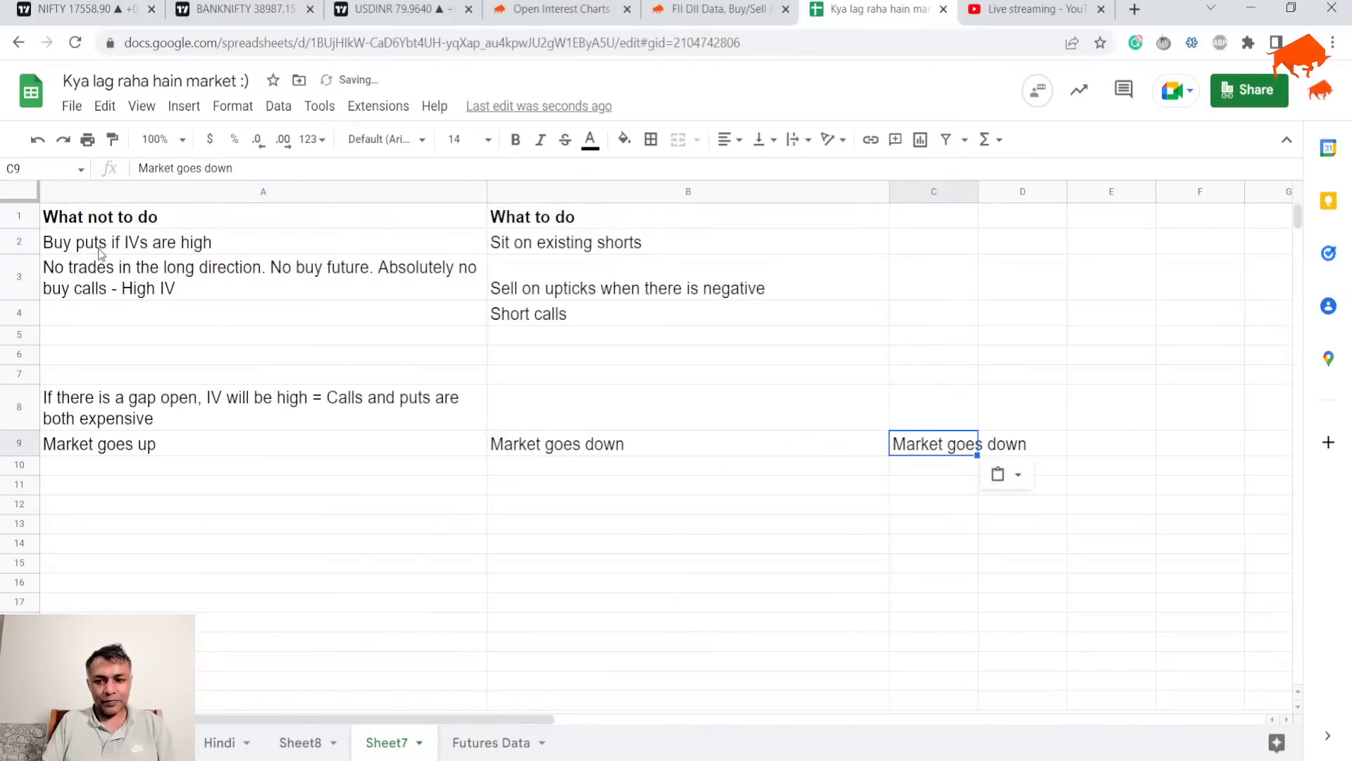
double_click(957, 443)
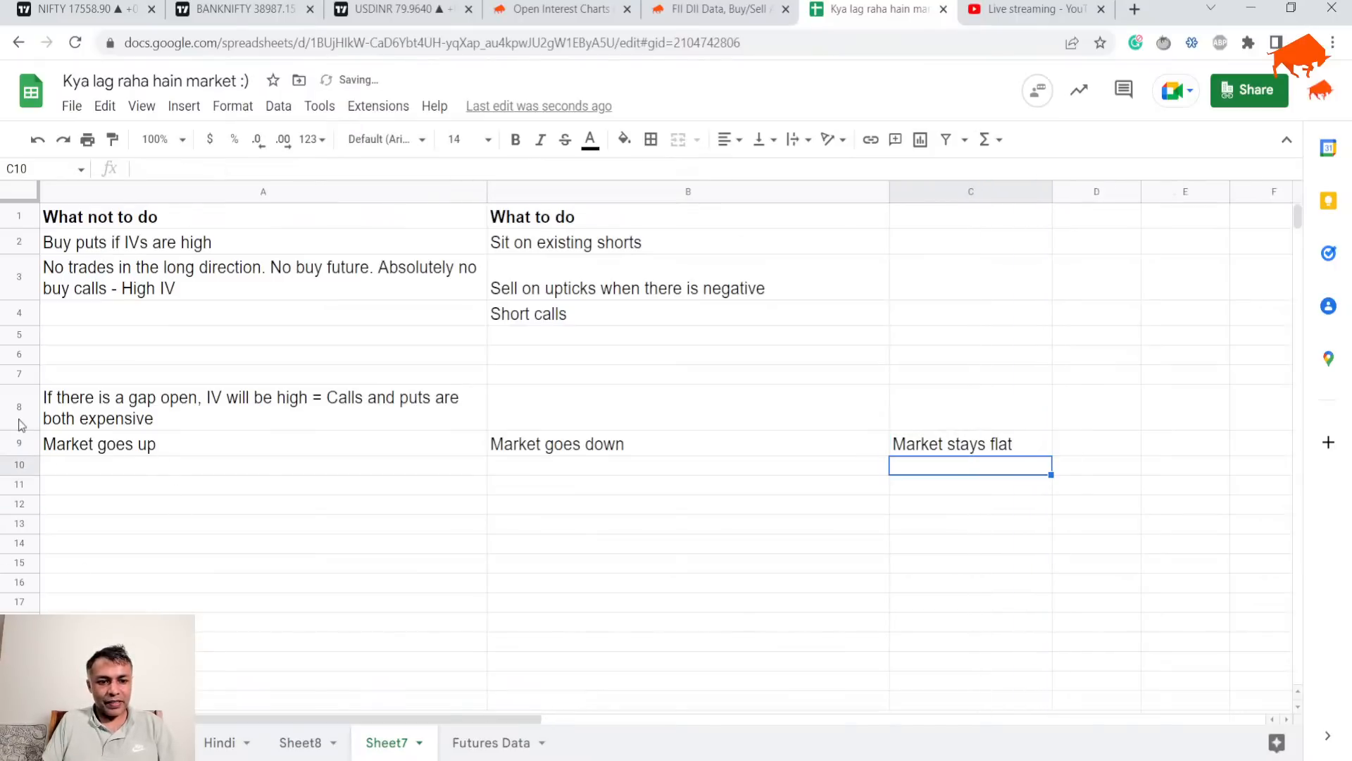
left_click(18, 443)
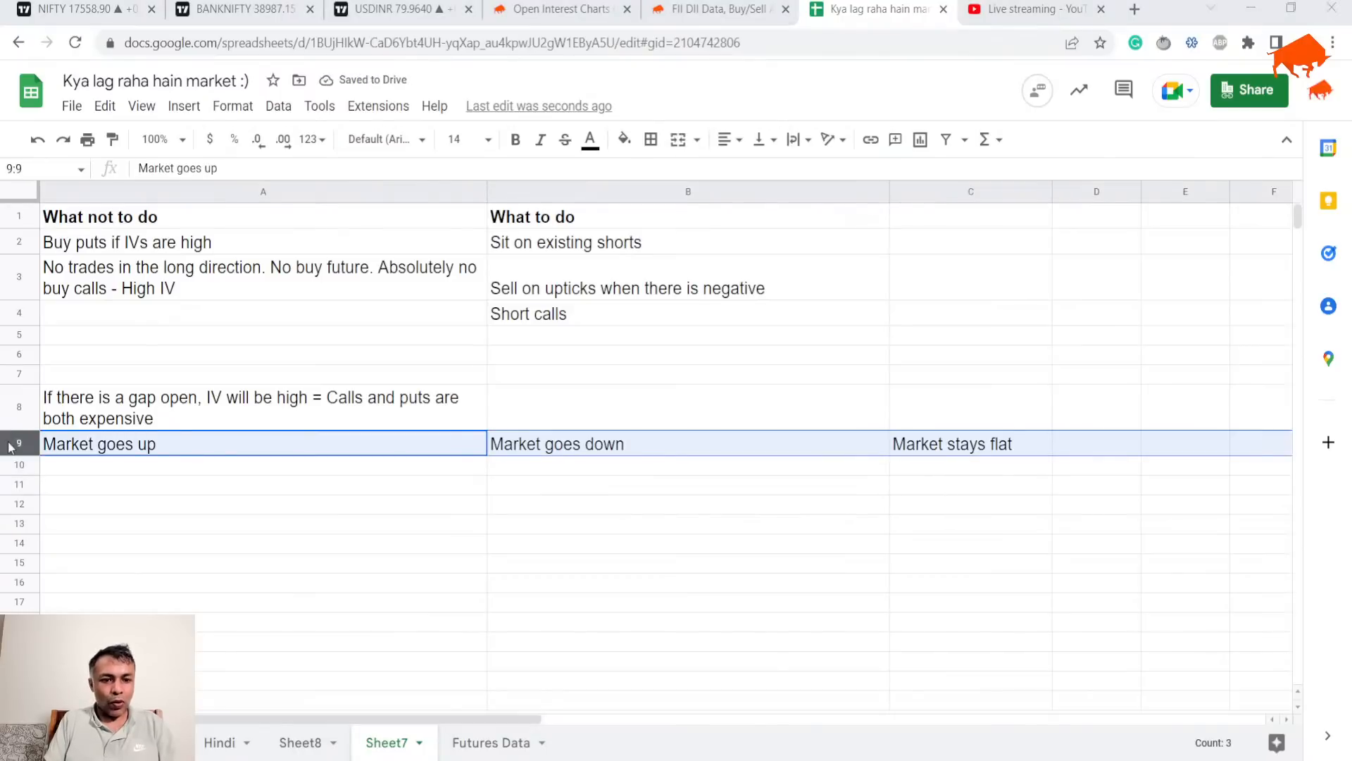
left_click(515, 139)
type("On open ")
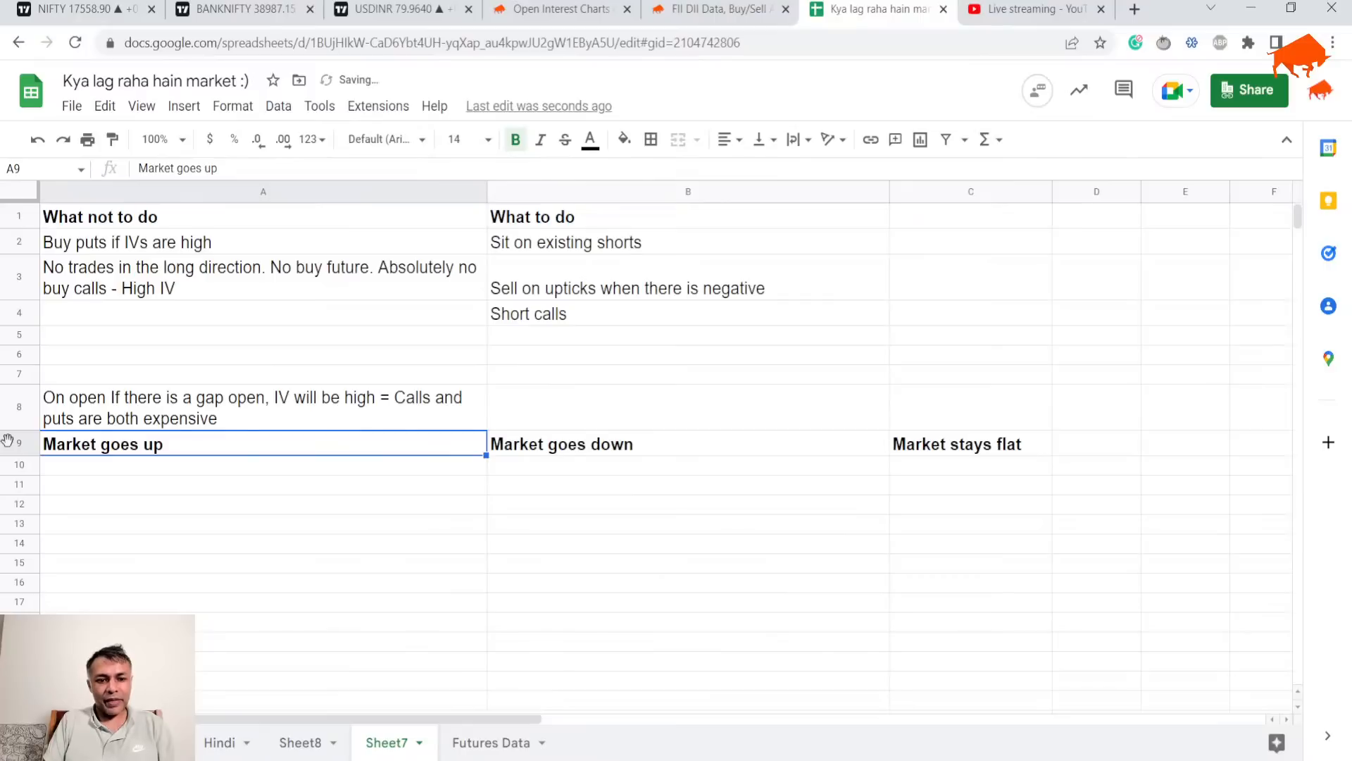
Step: Reword the headings to 'If Market goes up/down/stays flat after open'
left_click(258, 408)
type("Id ")
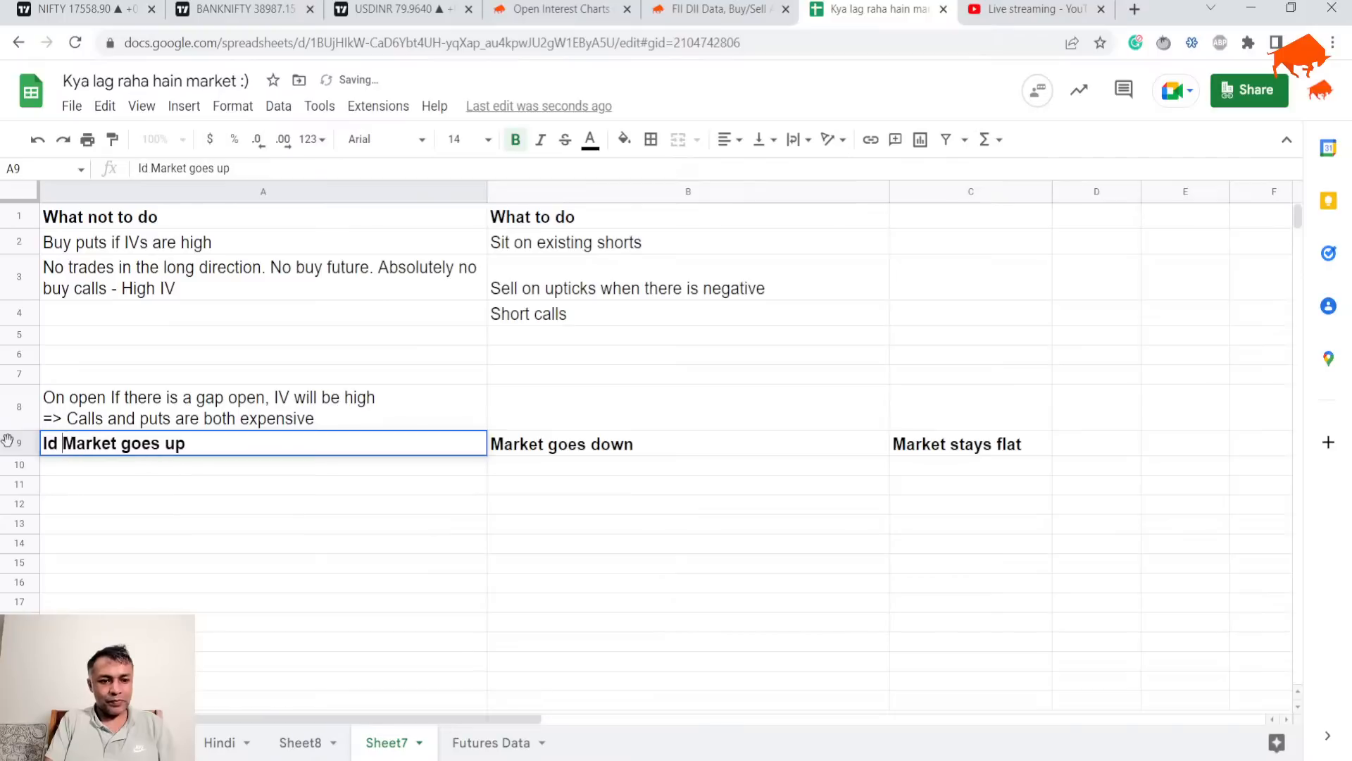
type("If")
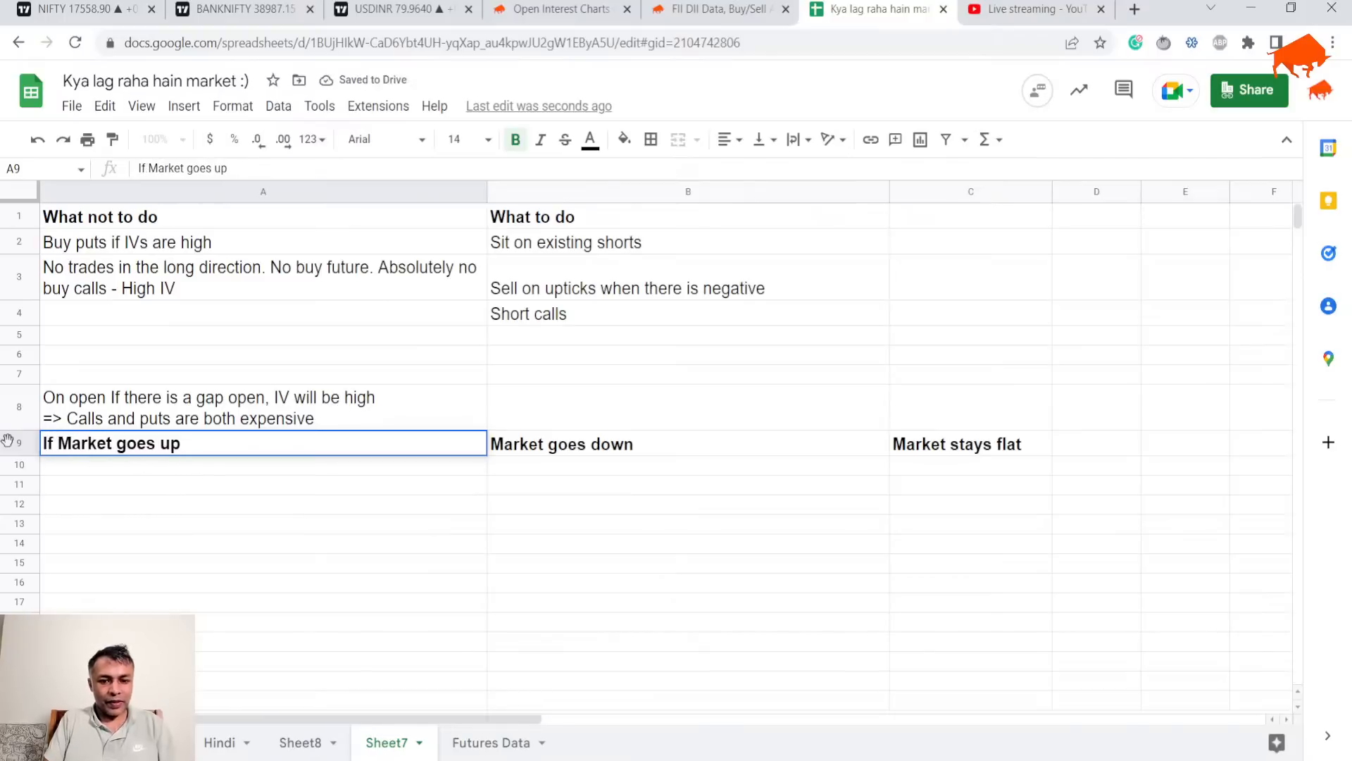
left_click(687, 443)
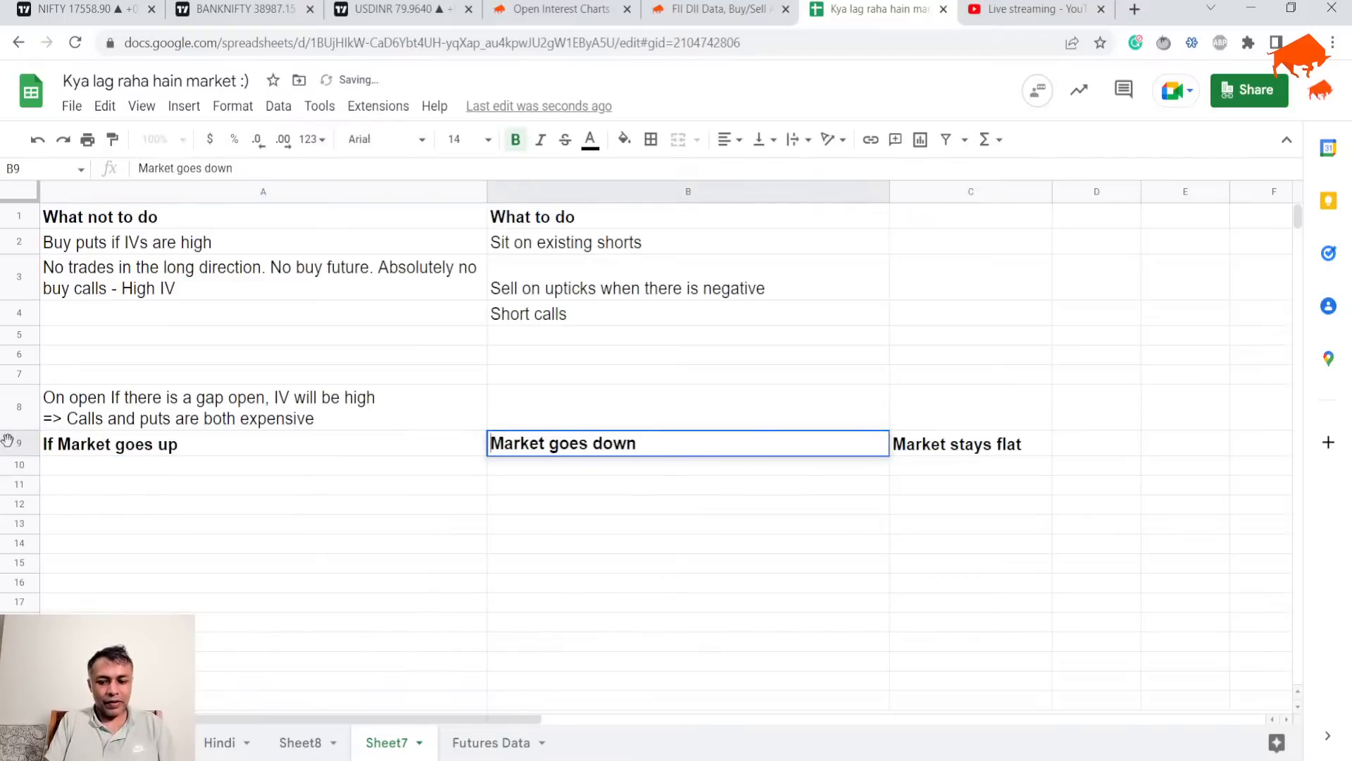
left_click(969, 443)
type("If ")
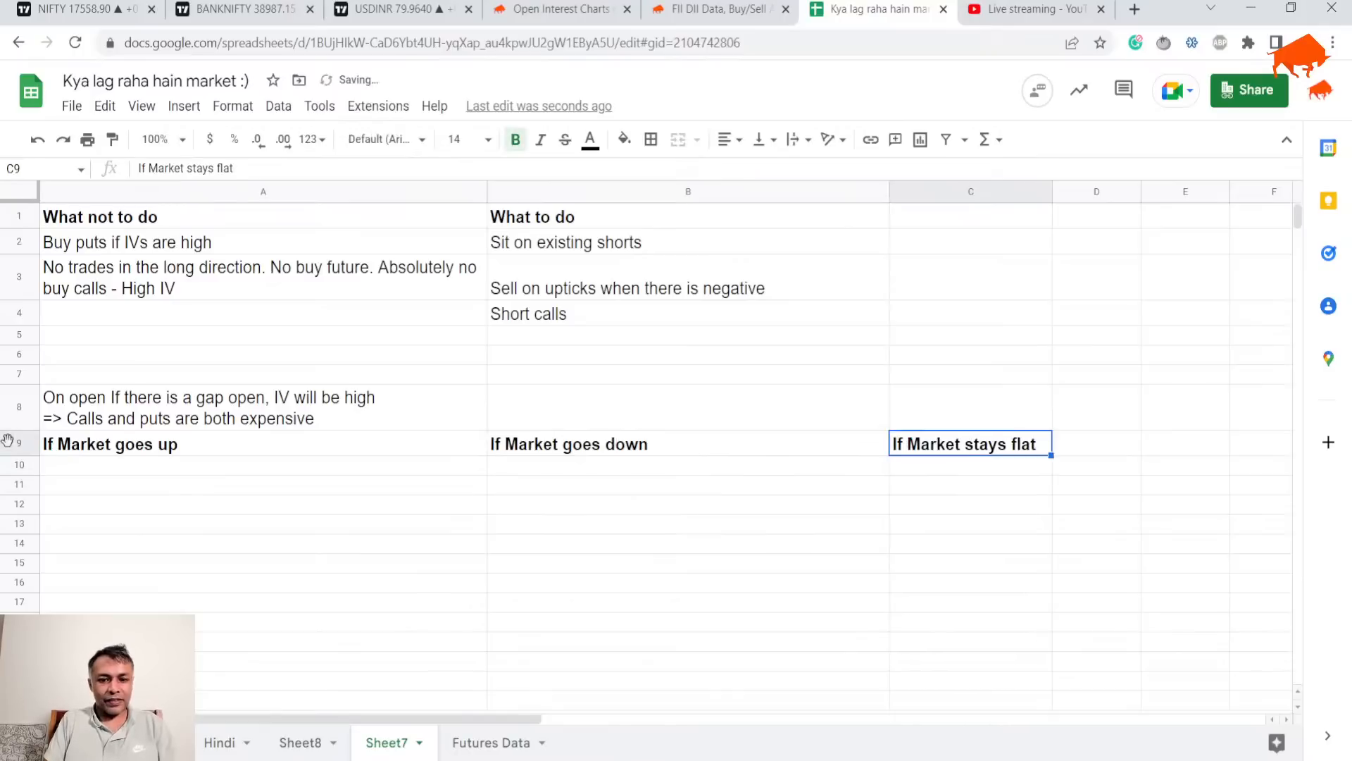
type("after op")
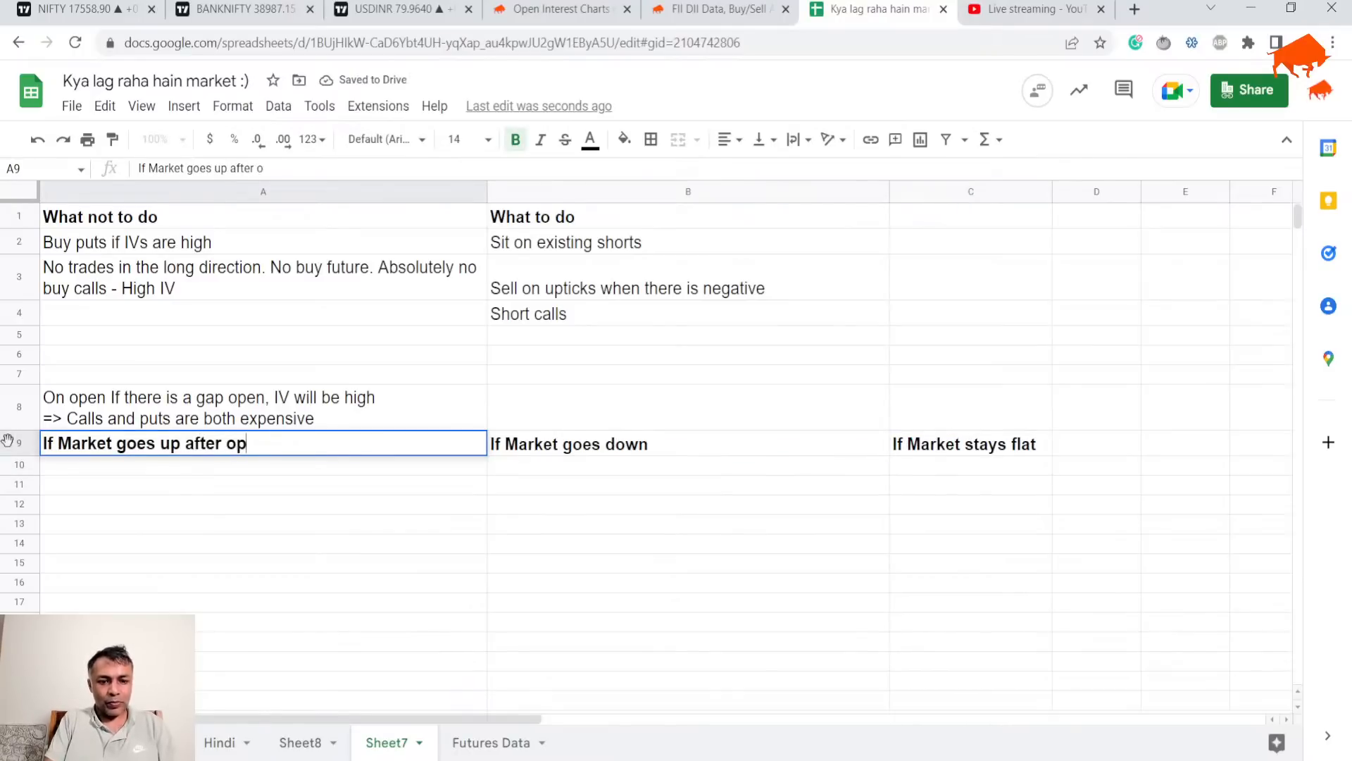
type("ne")
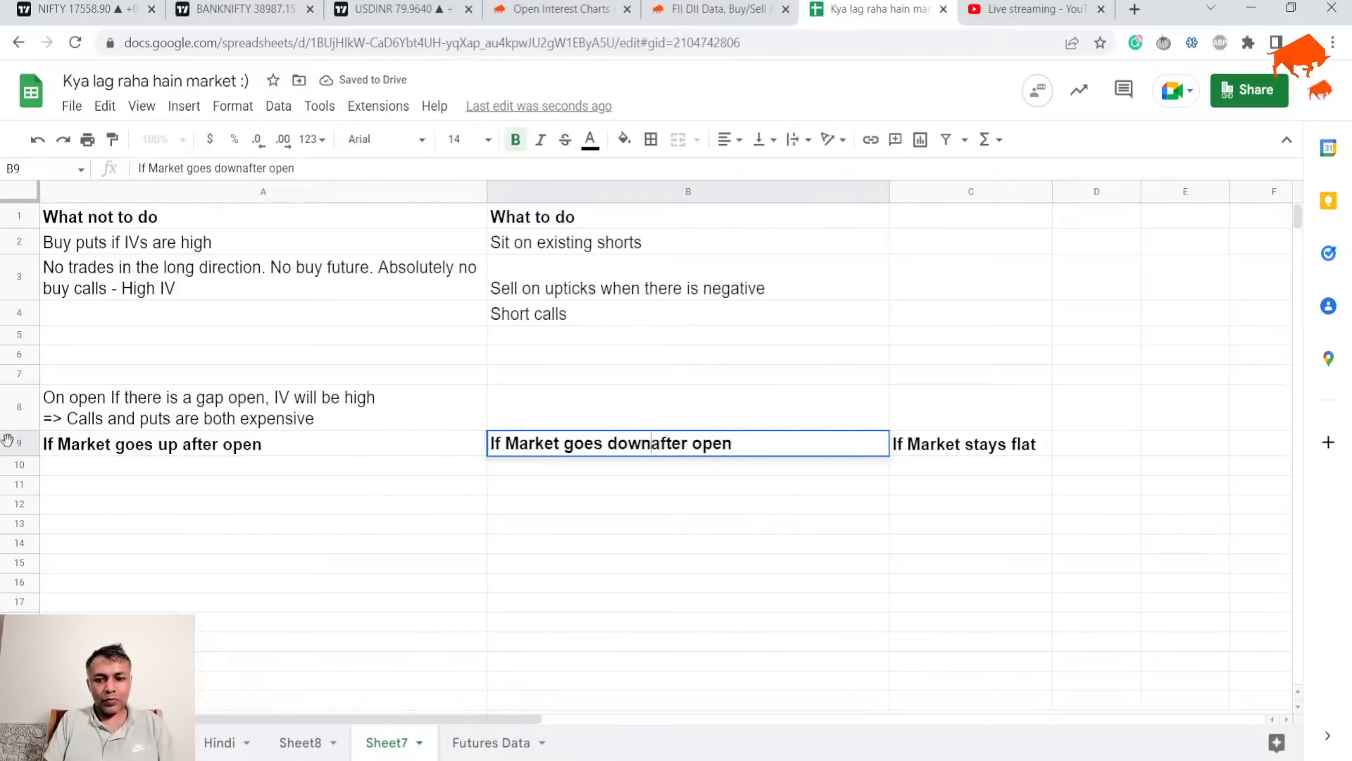
left_click(970, 443)
type(" after open")
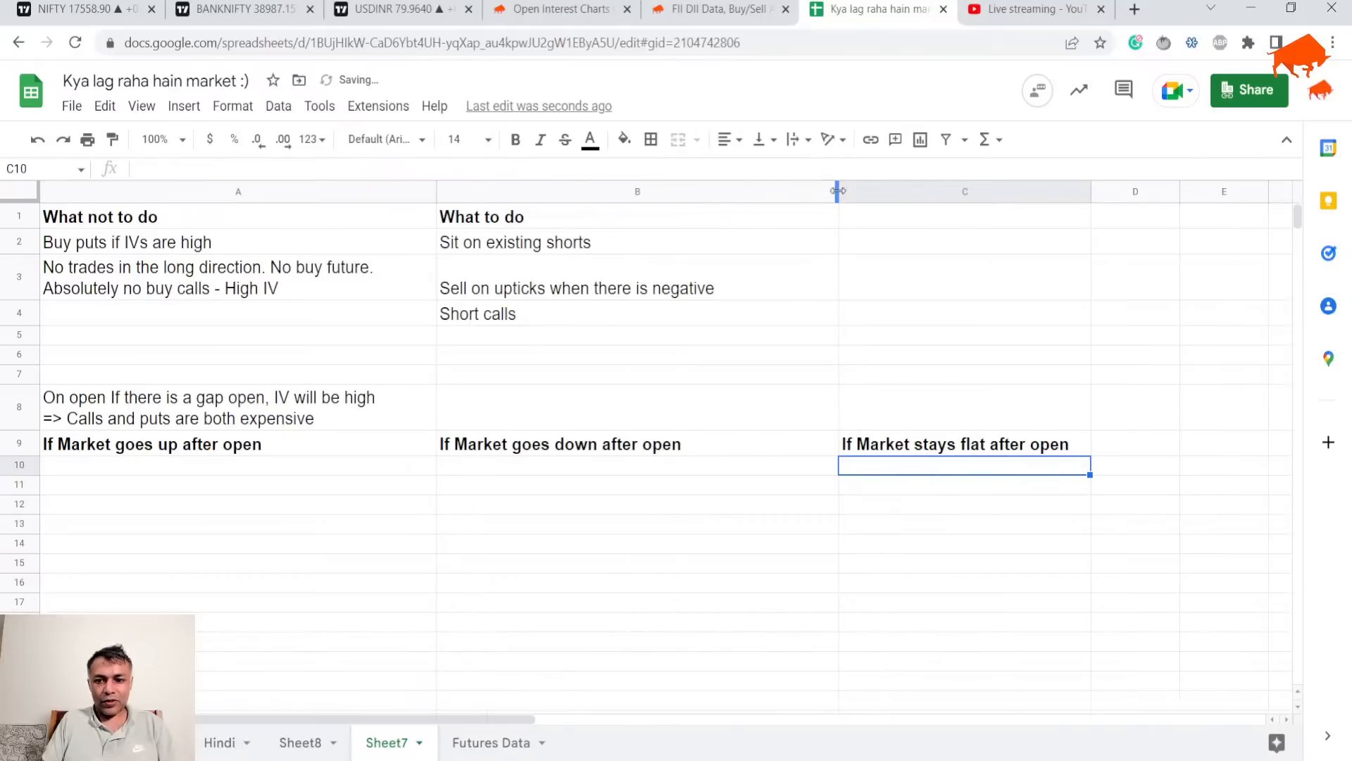
Step: Enter 'Buy Calls make money on delta, but lose vega' in A10 under the market-up heading
left_click(238, 464)
type("Calls")
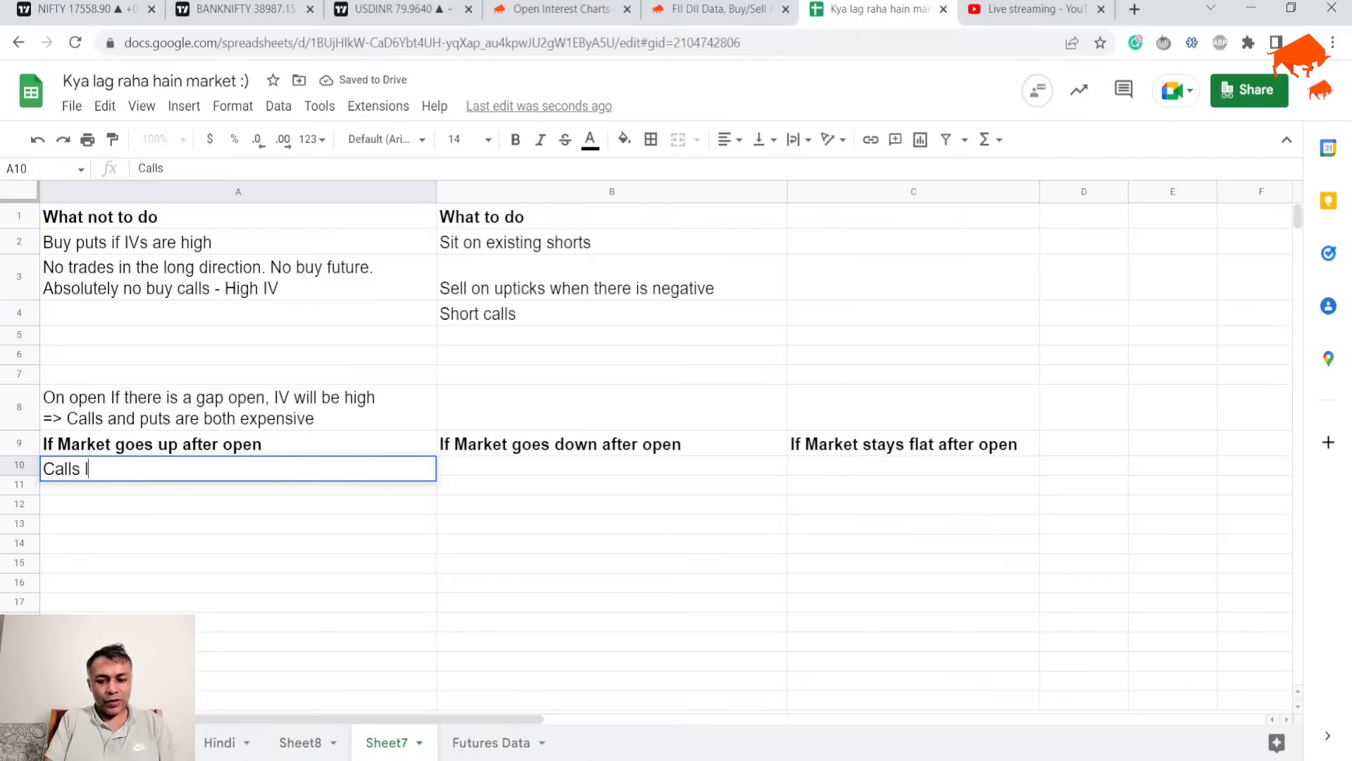
type("ose delta, b")
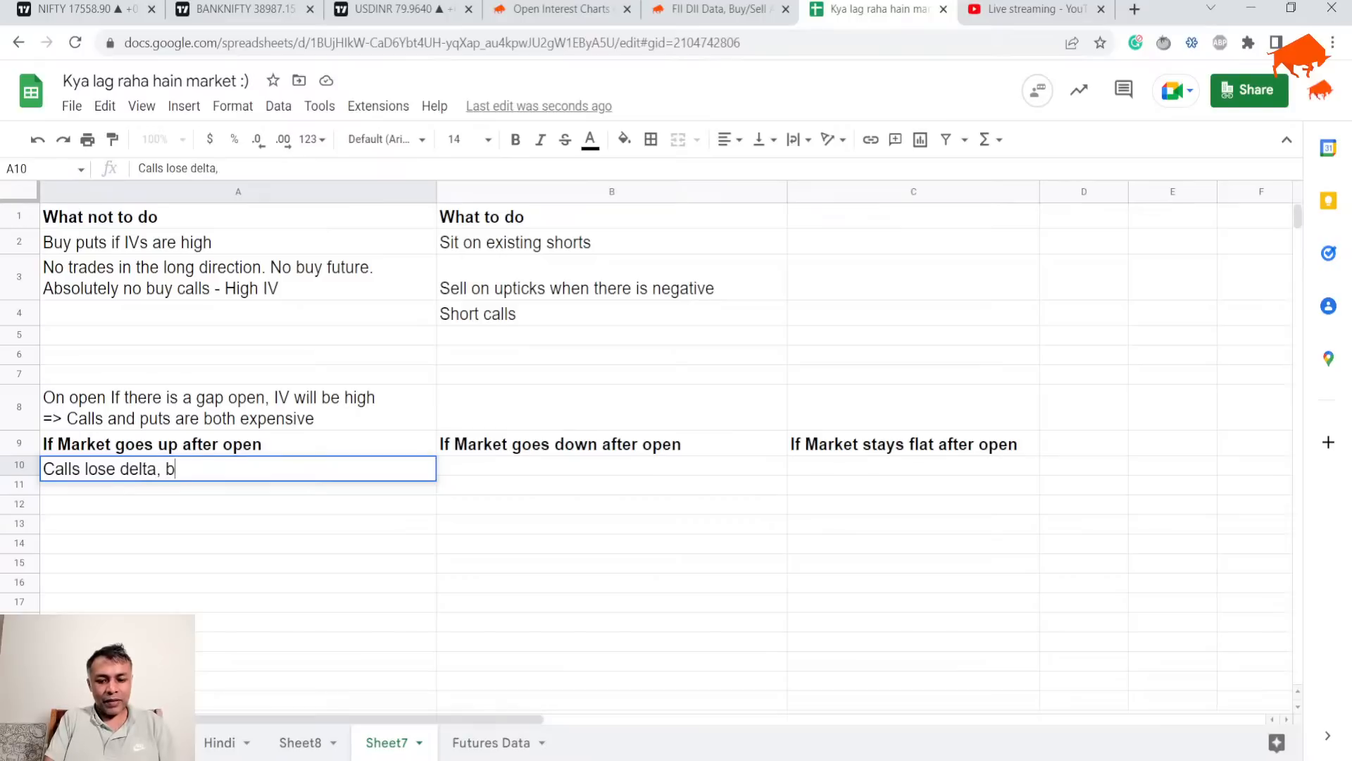
type("ut")
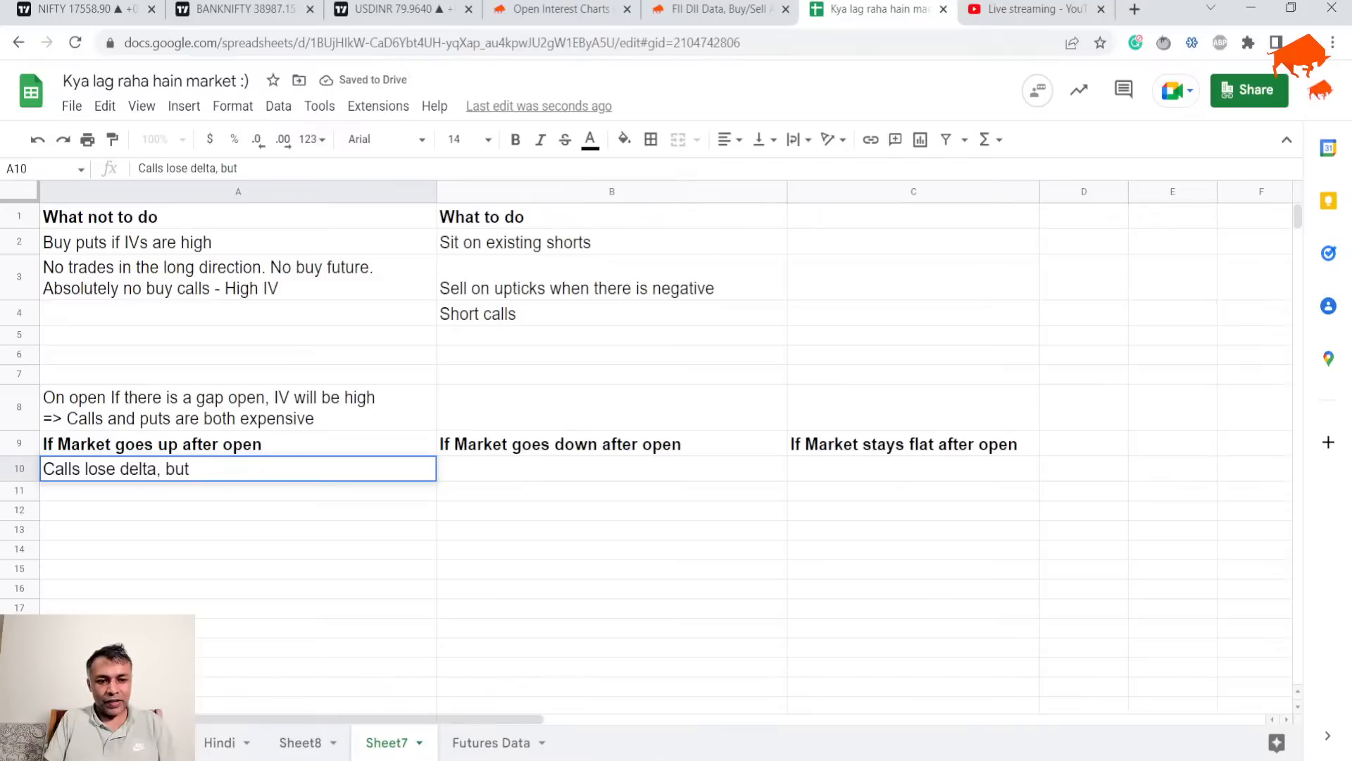
type("Buy")
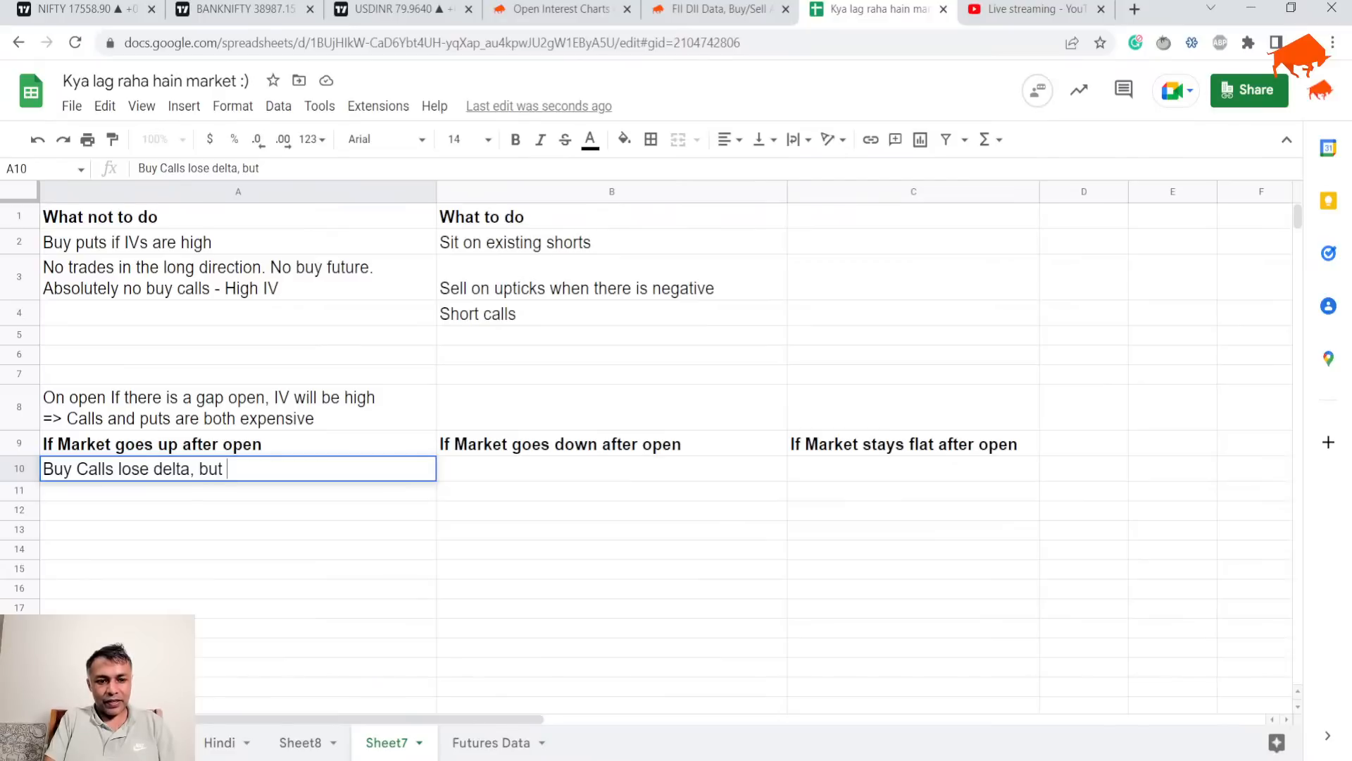
type("make")
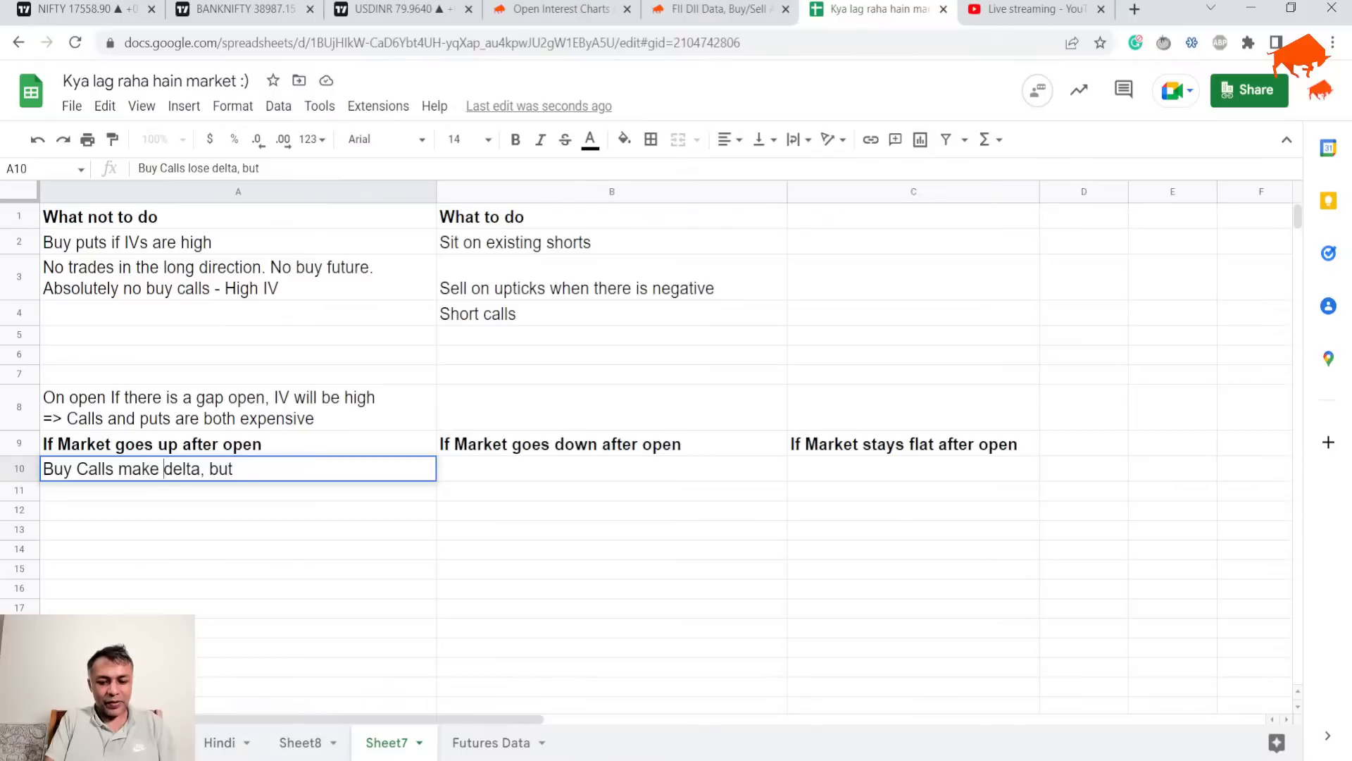
type("money on")
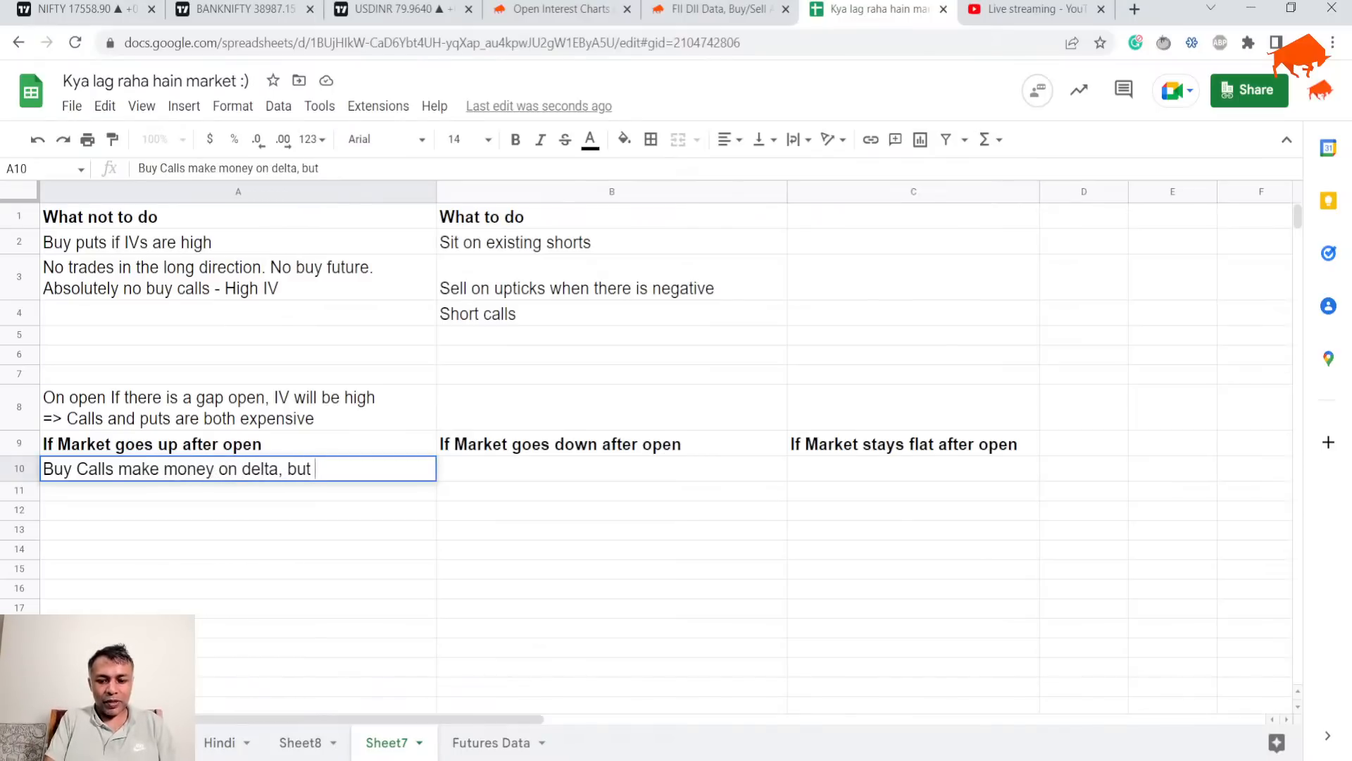
type("lose vega")
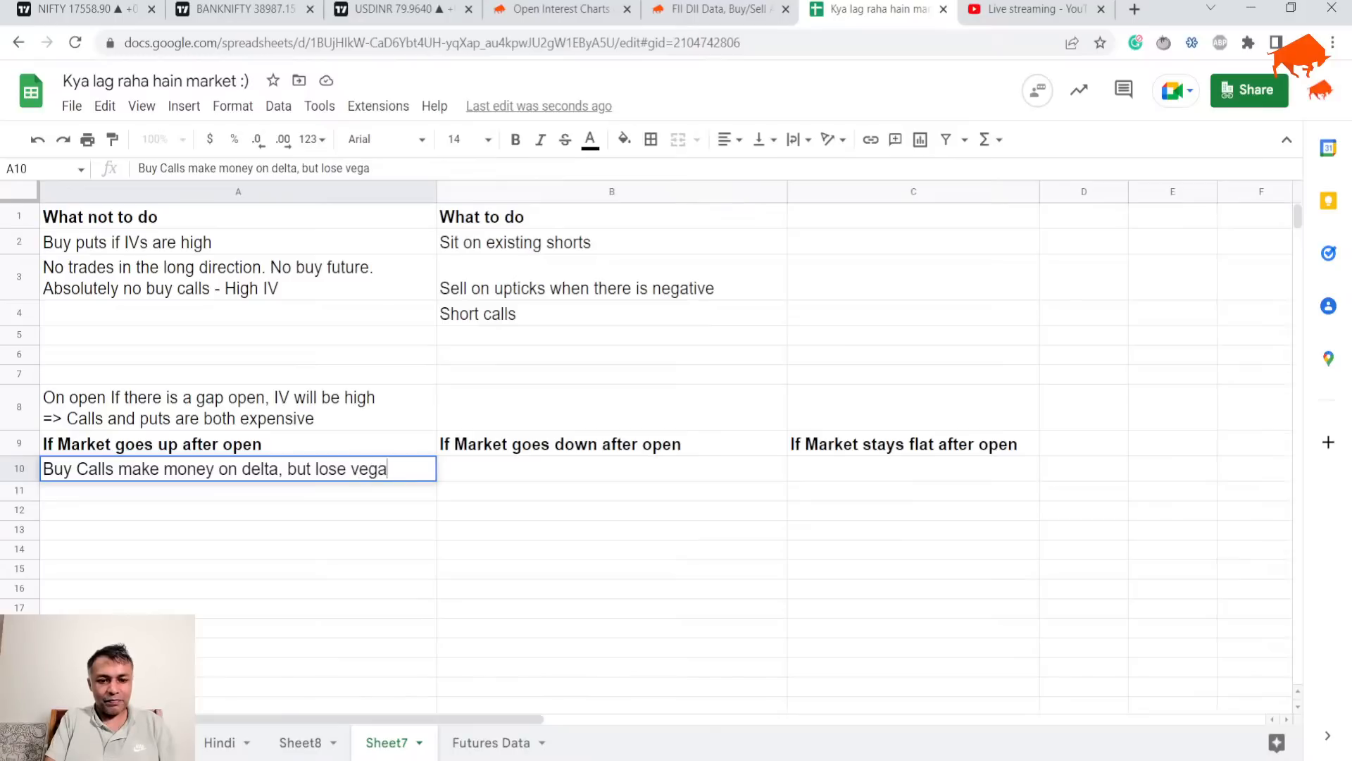
key("enter")
type("Sell Calls lose money on delta, but gain vega")
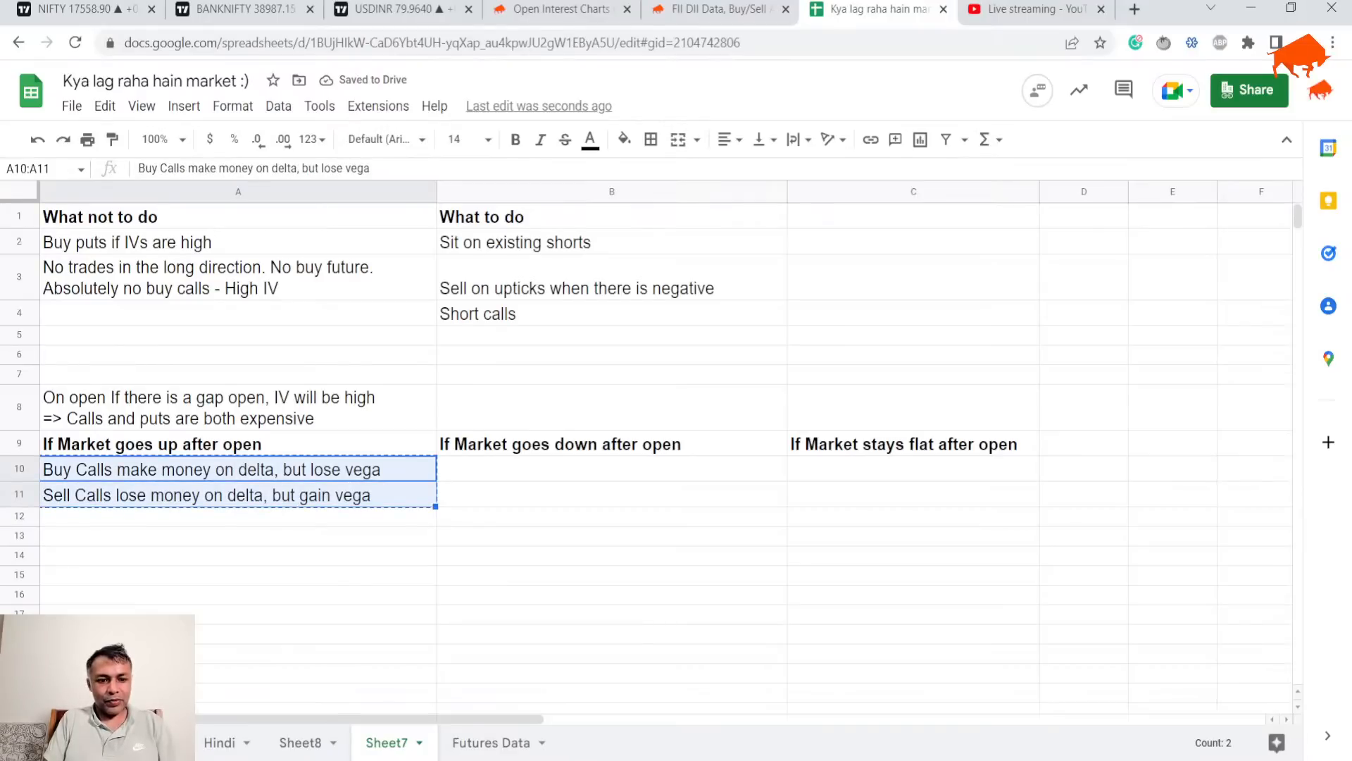
Step: Paste the call notes below, reword them into put outcomes with 'IV will fall', and widen column A
key("ctrl+v")
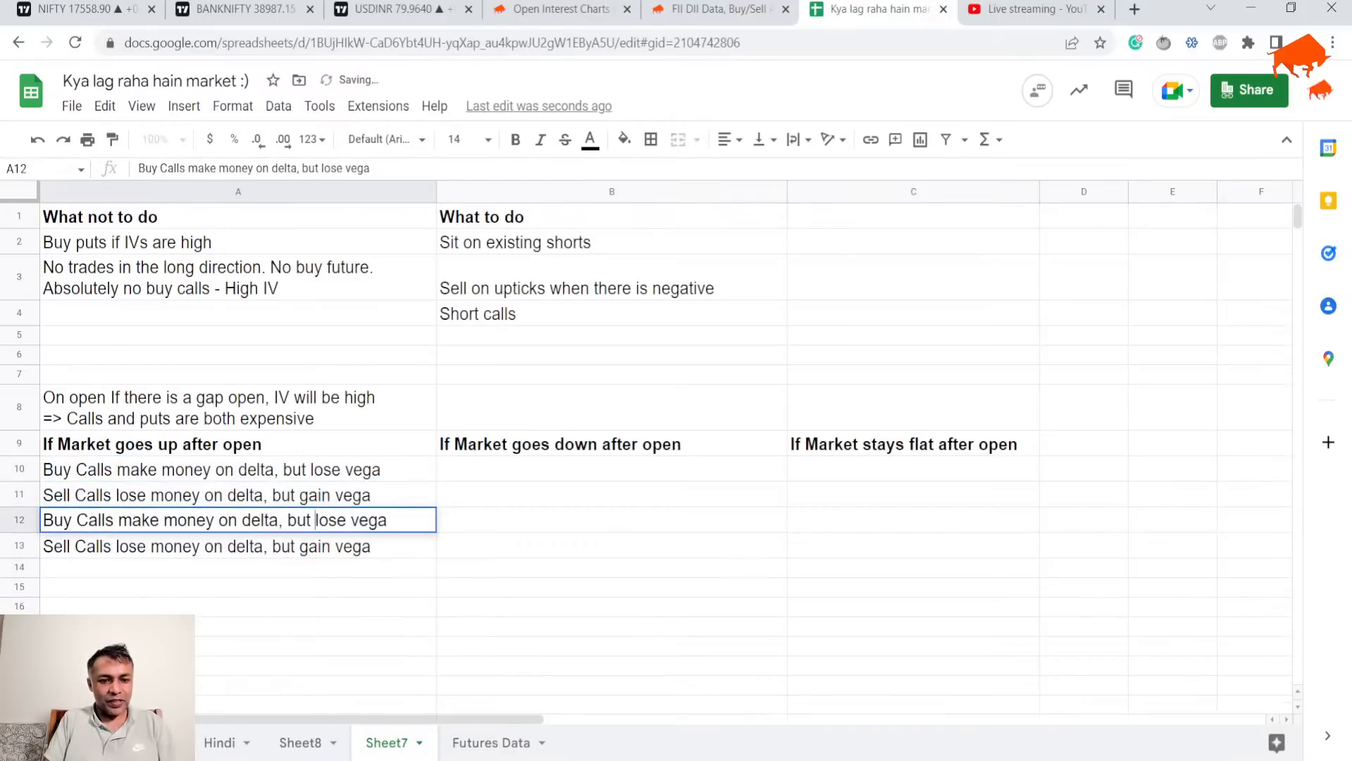
double_click(97, 519)
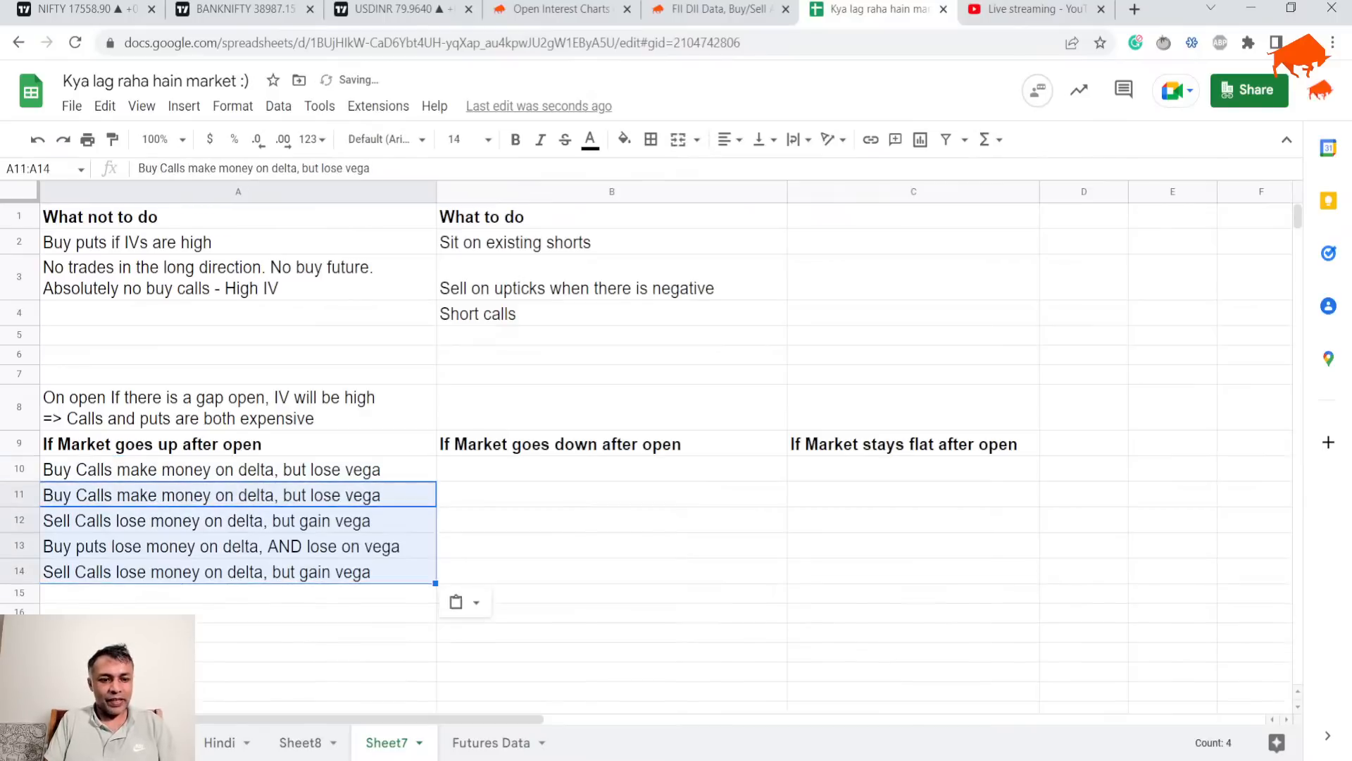
type("IV will fall")
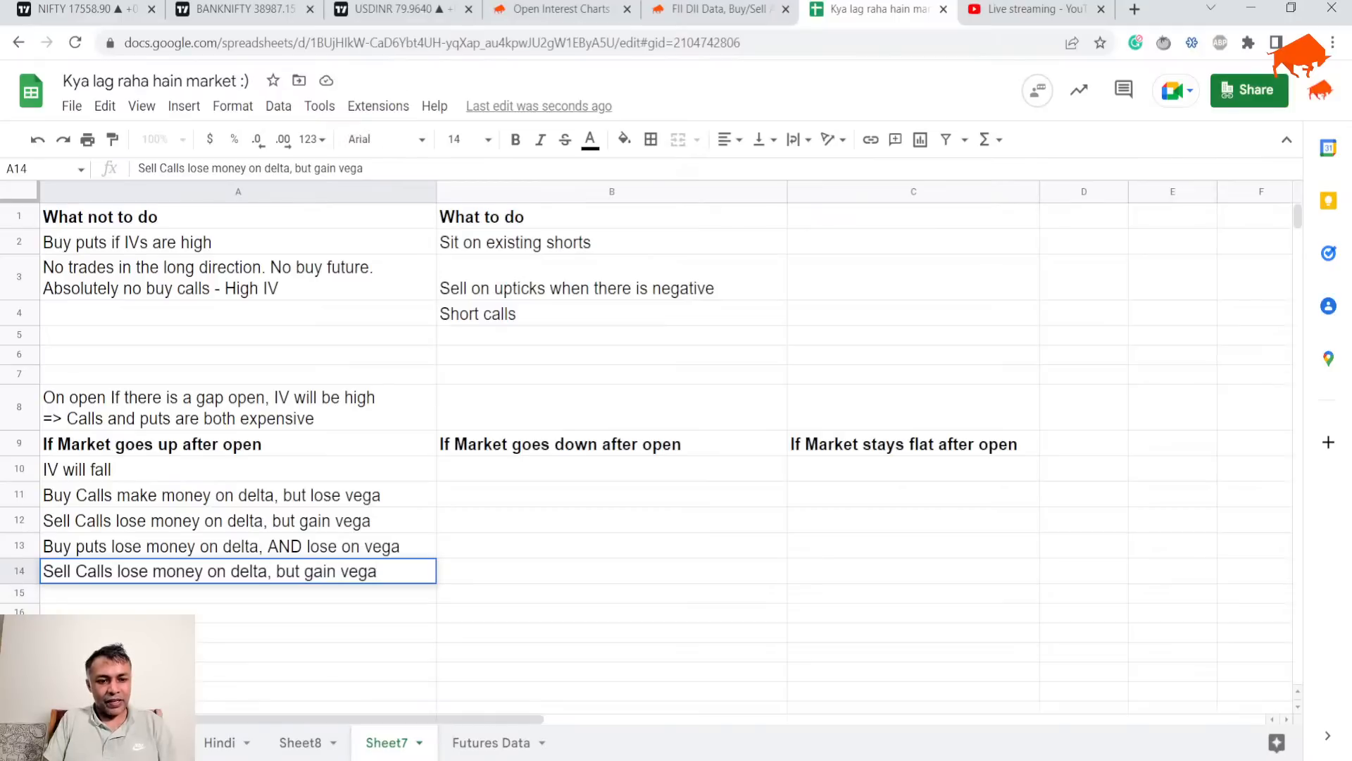
type("P")
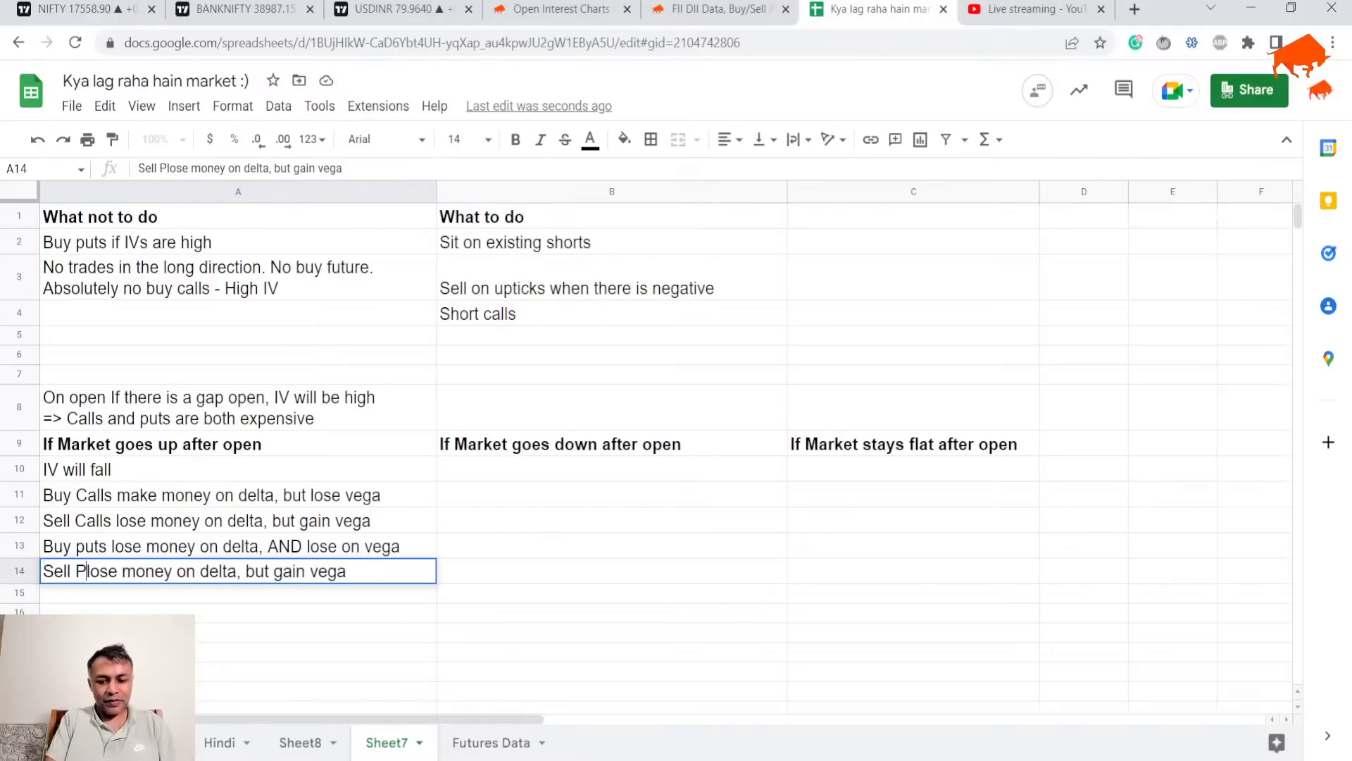
type("uts w")
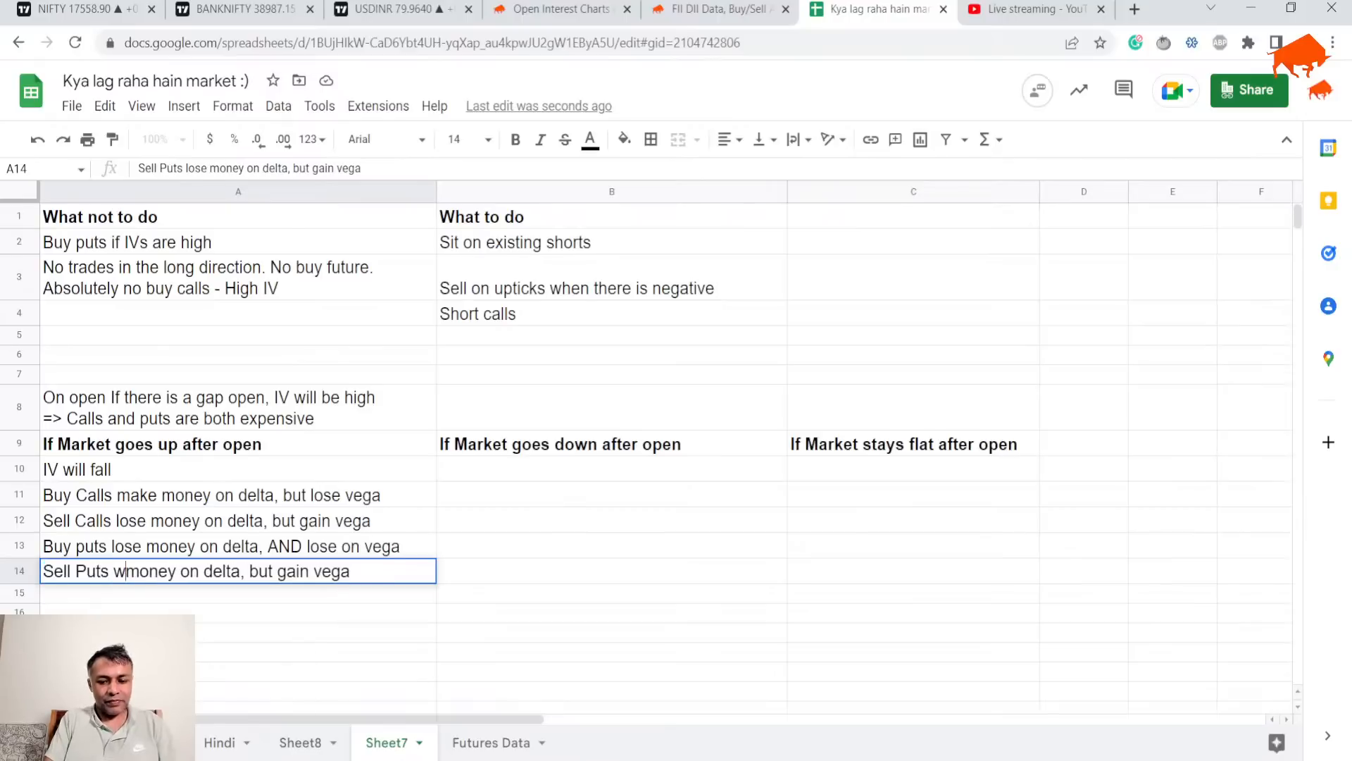
type("ill make")
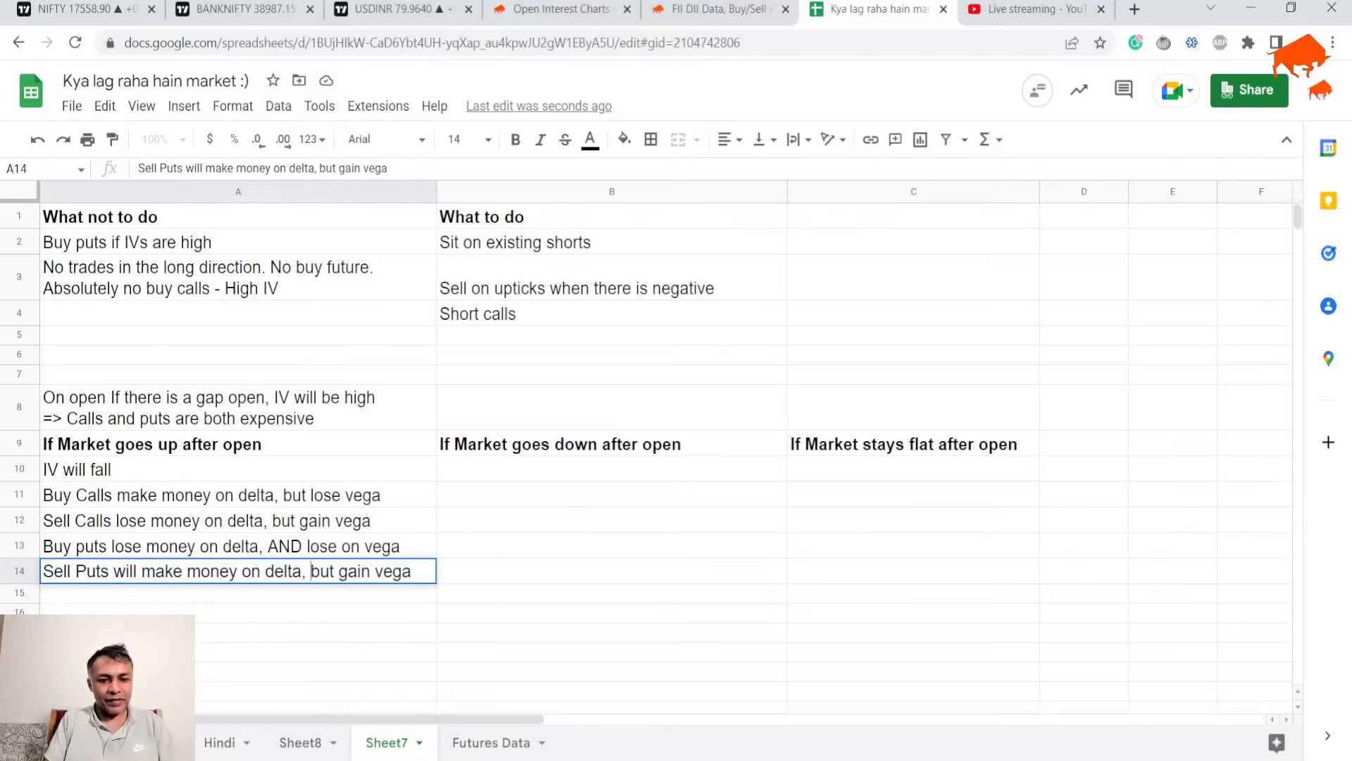
double_click(323, 570)
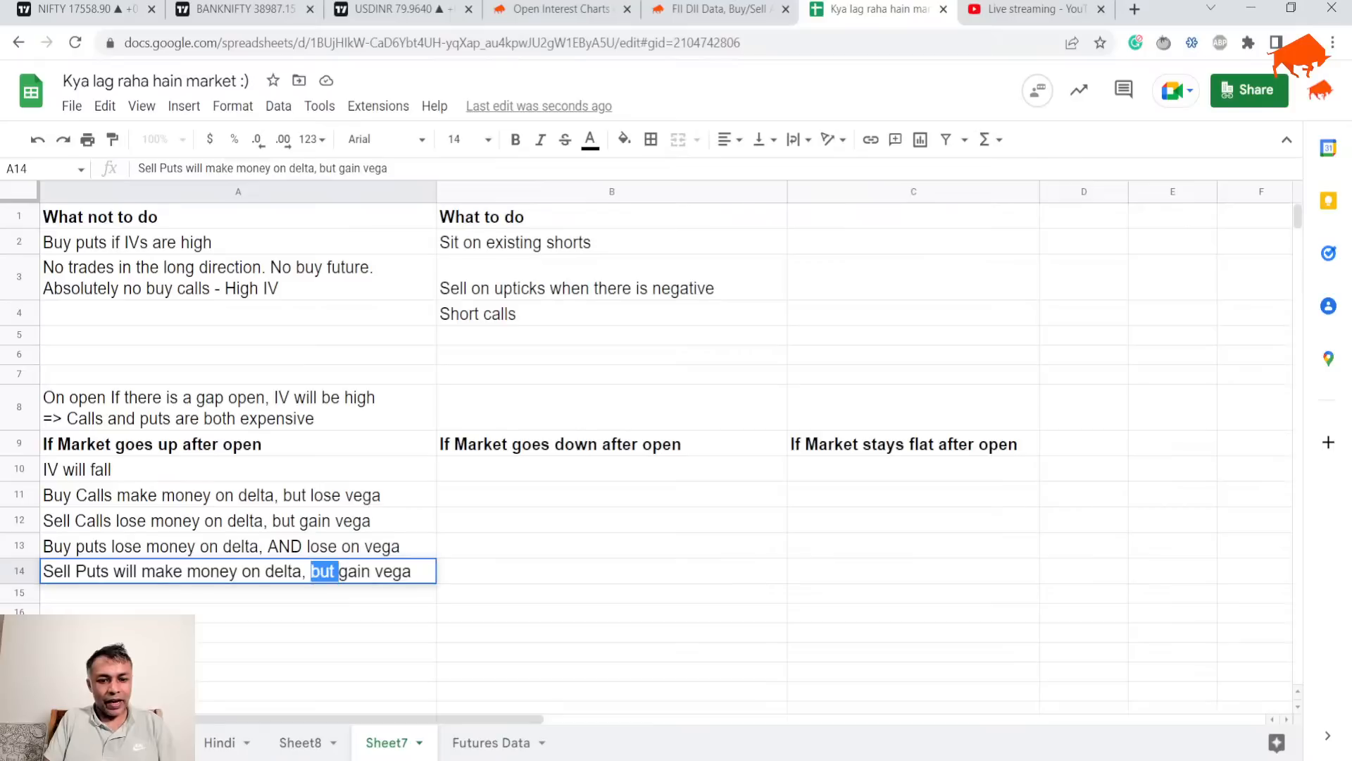
type("AND")
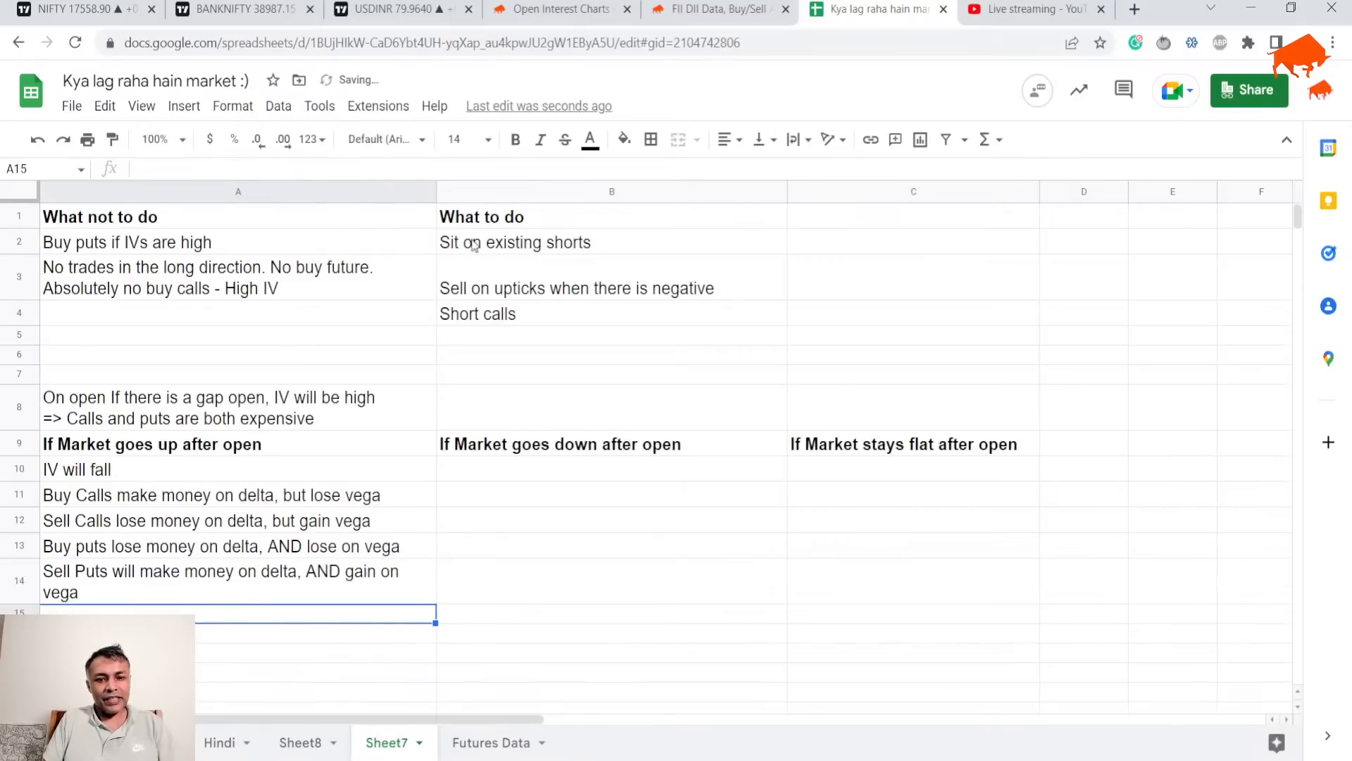
left_click_drag(435, 191, 479, 191)
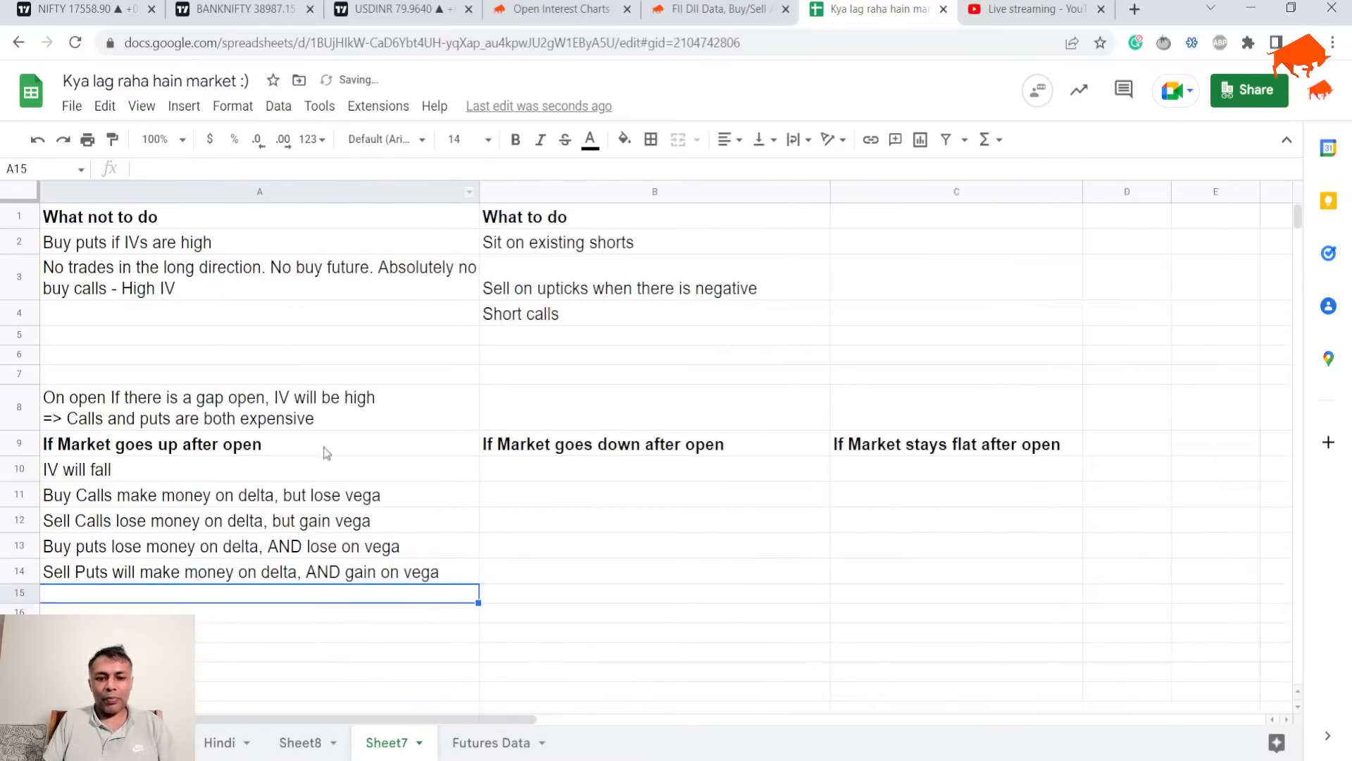
Step: Copy the market-up notes to column B and change the IV note to 'IV will rise or stay flat'
left_click(258, 572)
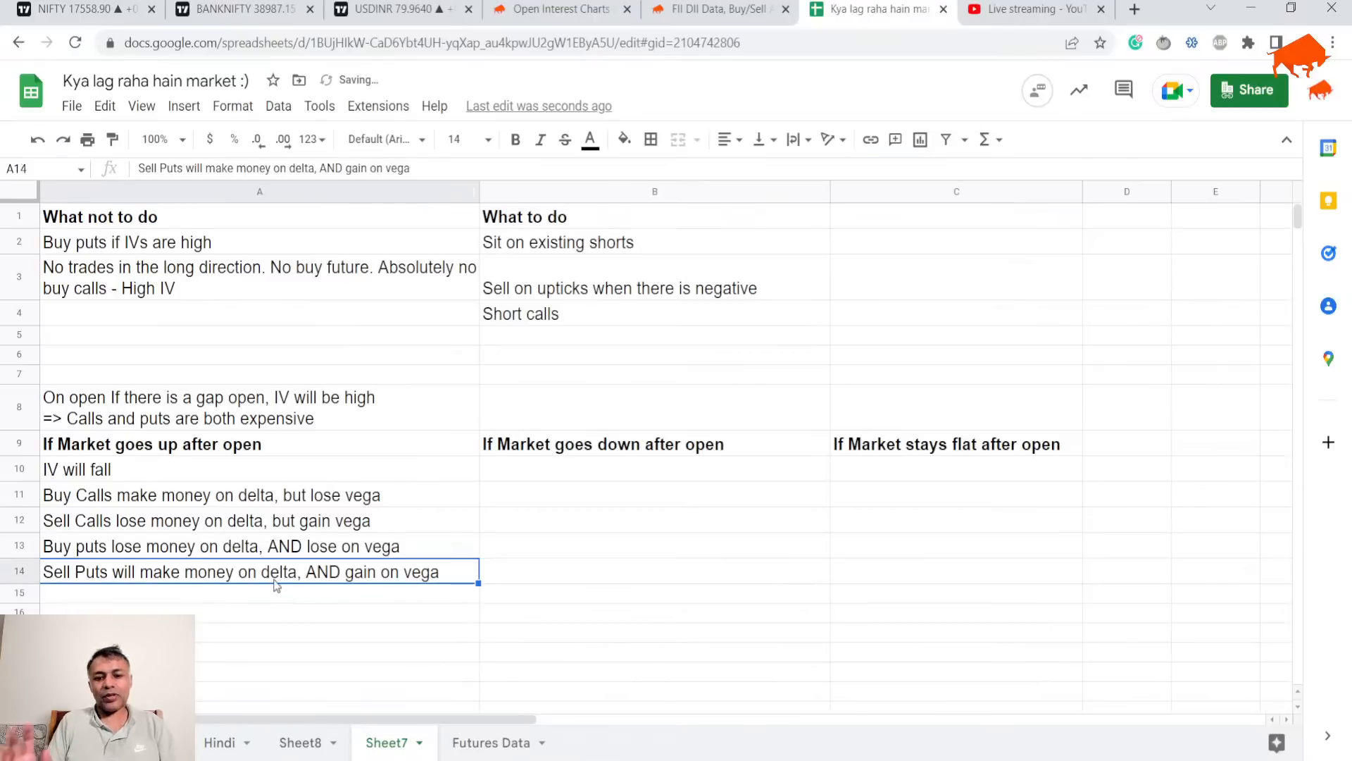
left_click(515, 139)
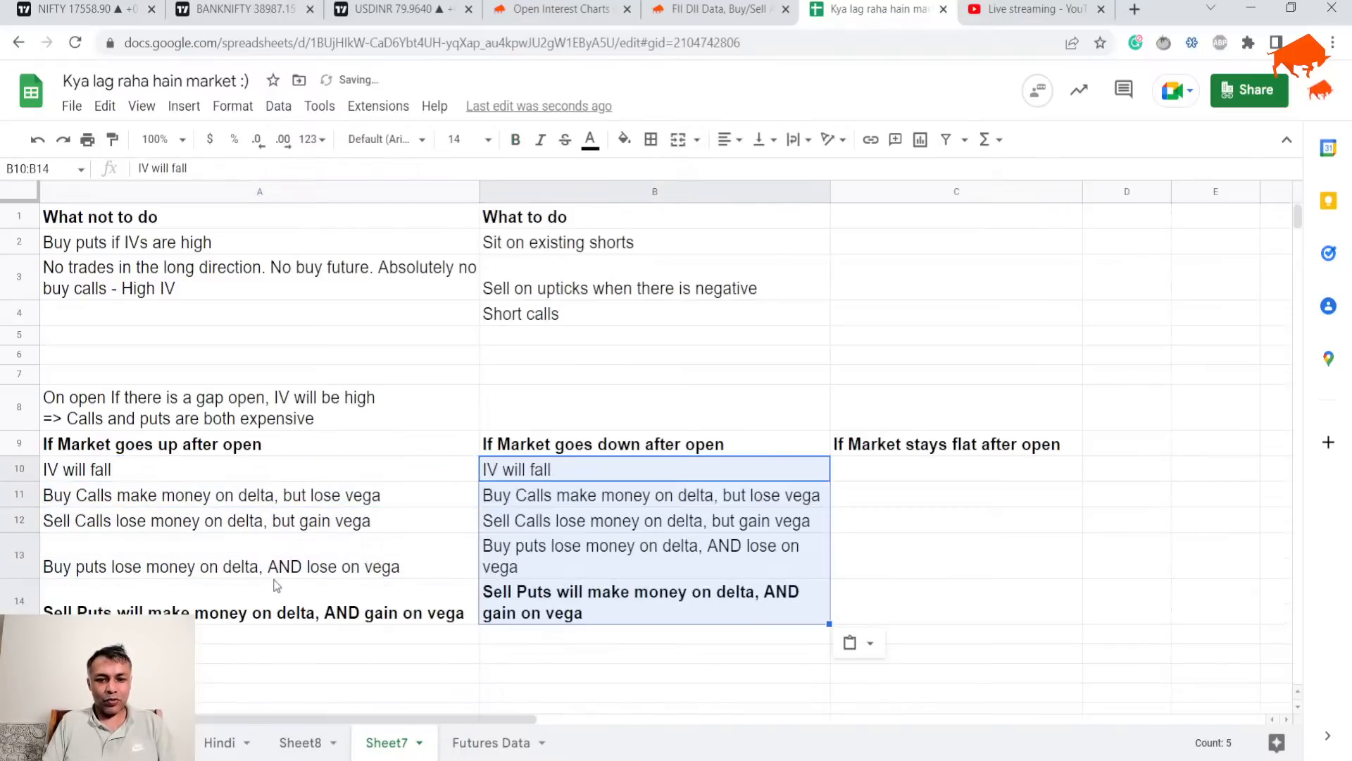
left_click(654, 469)
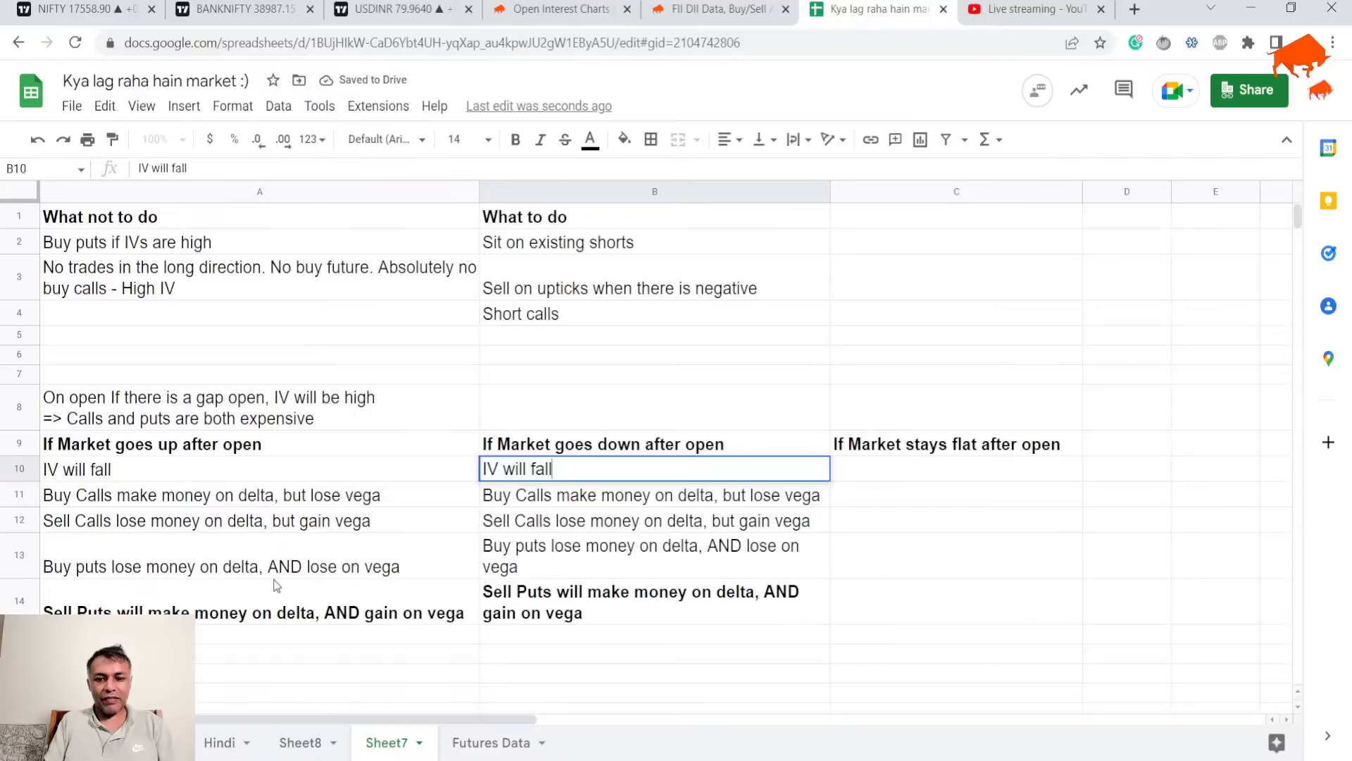
type("IV will rise or stay flat")
left_click(655, 495)
type("los")
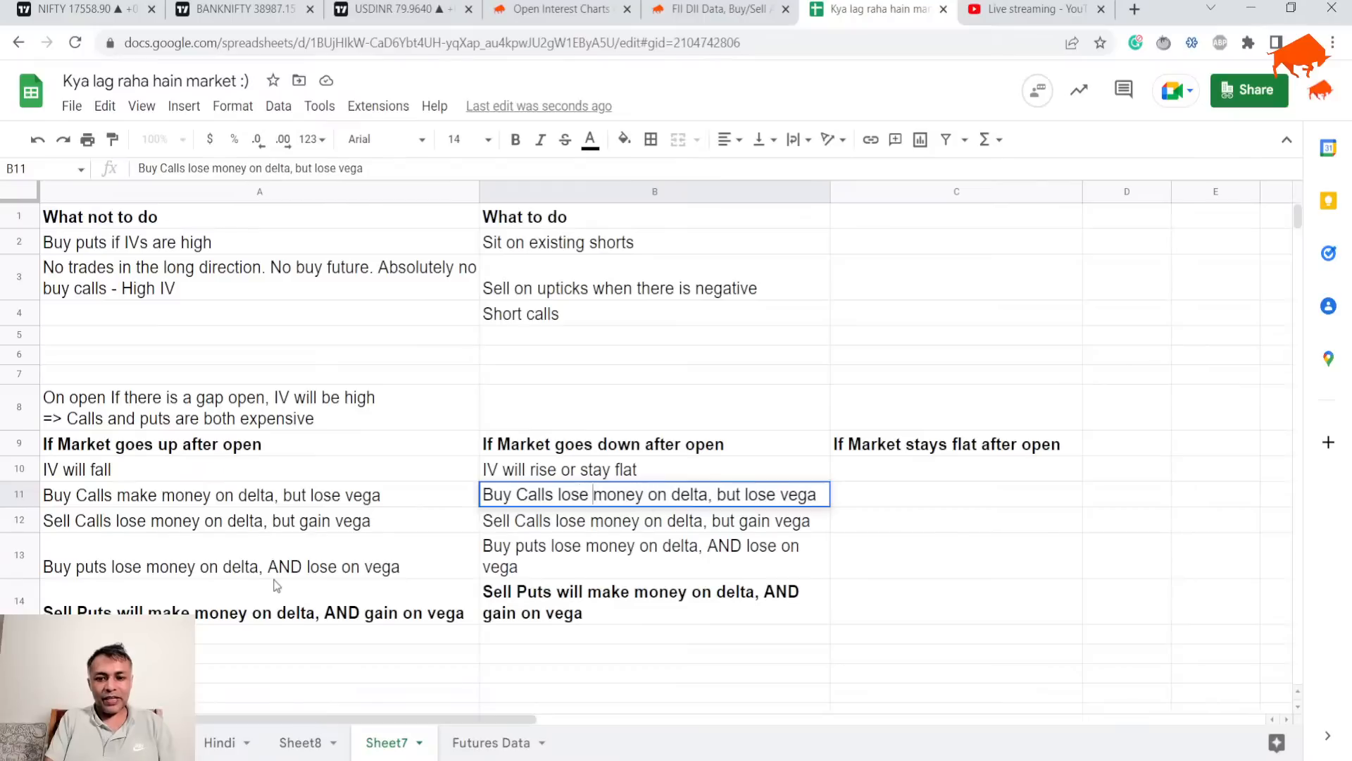
Step: Reword column B's call and put notes with their delta results and flat vega
double_click(729, 495)
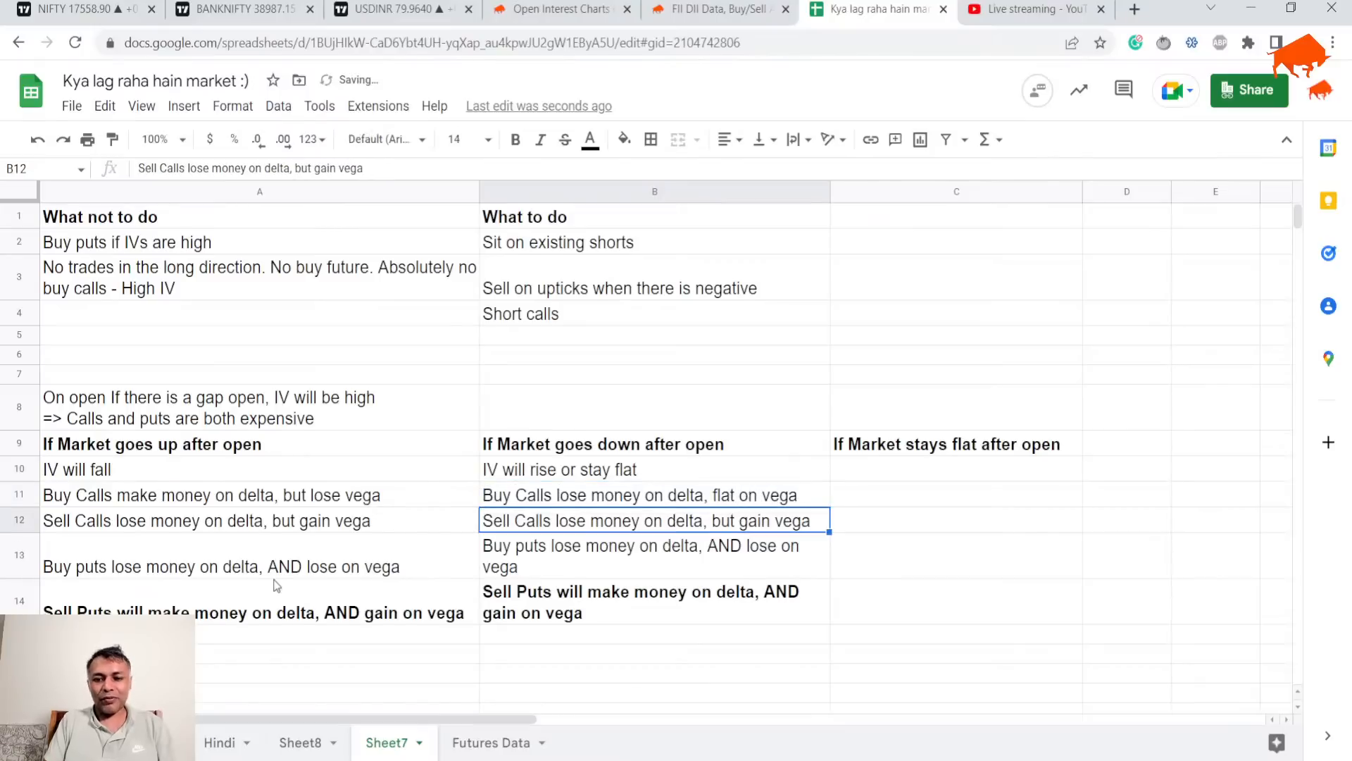
left_click(654, 494)
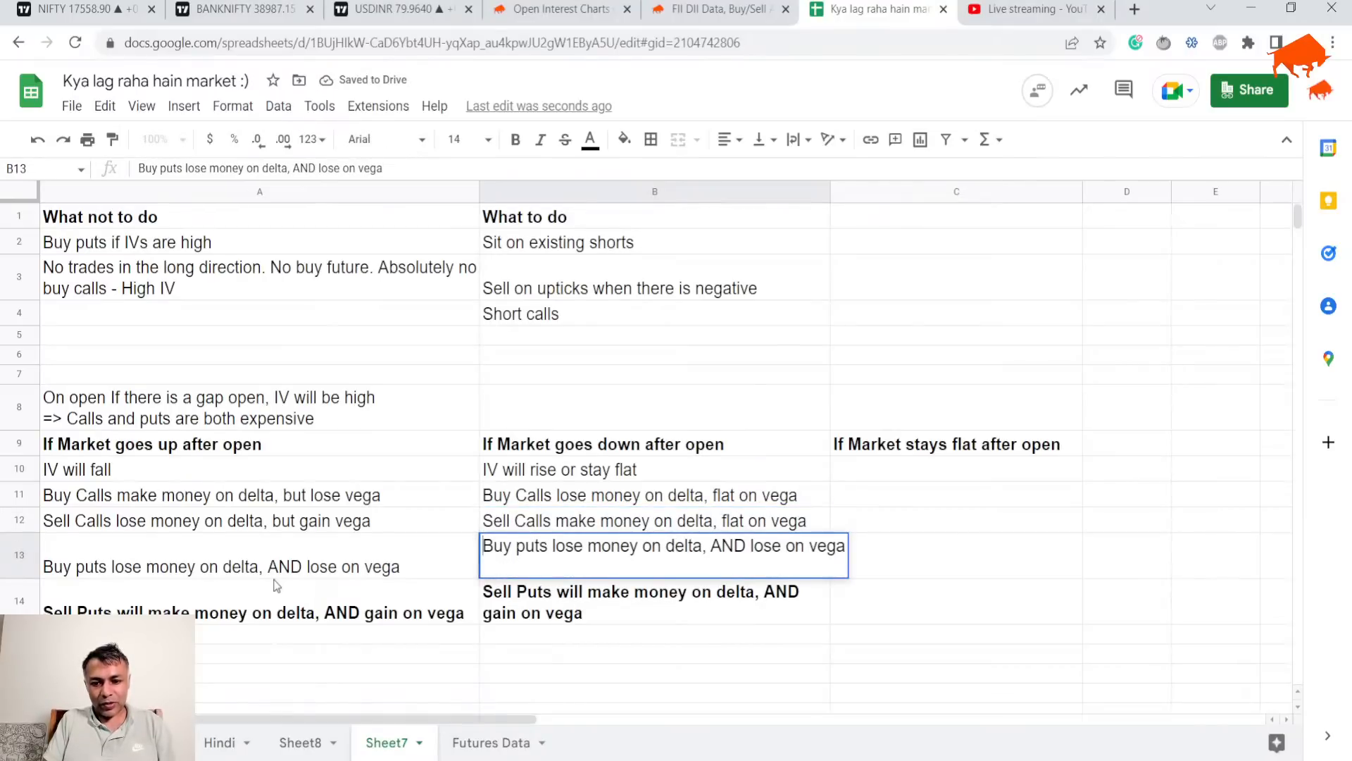
double_click(568, 545)
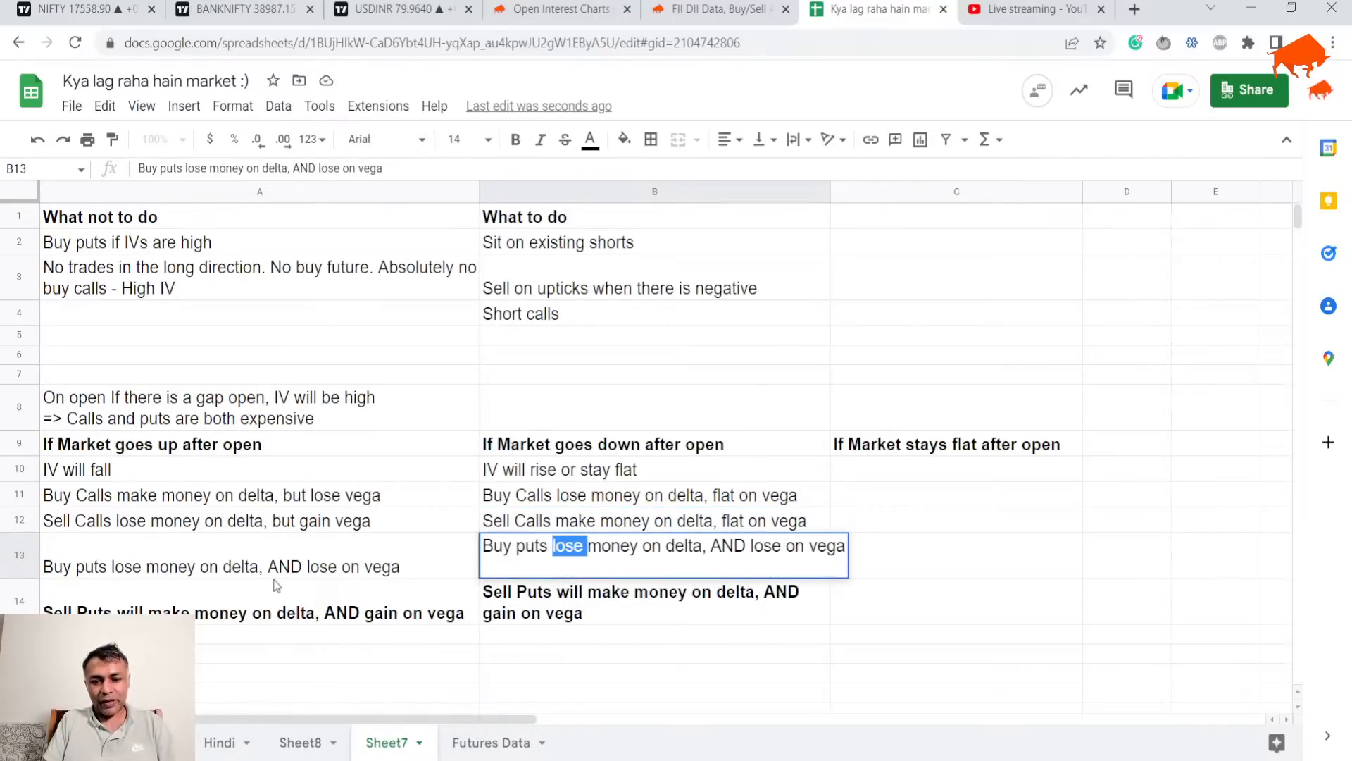
type("make")
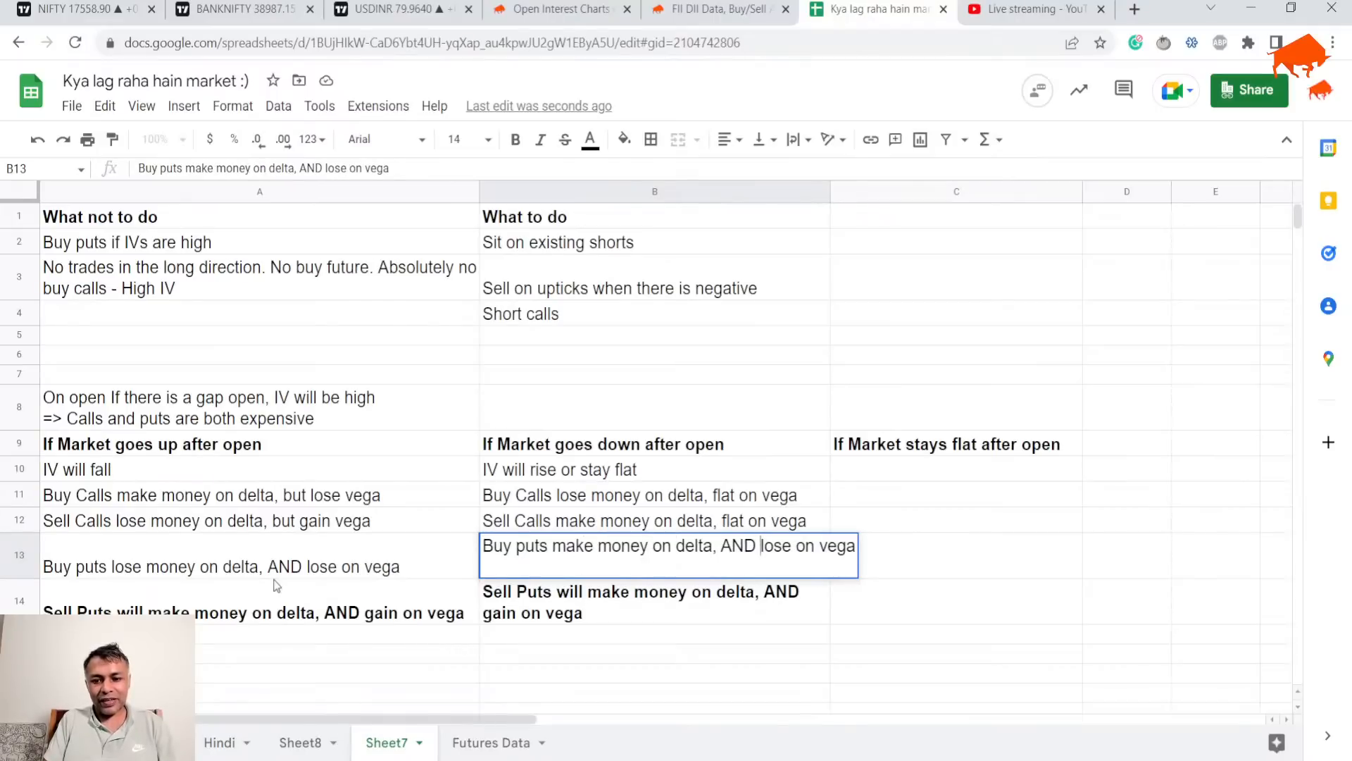
type("flvega")
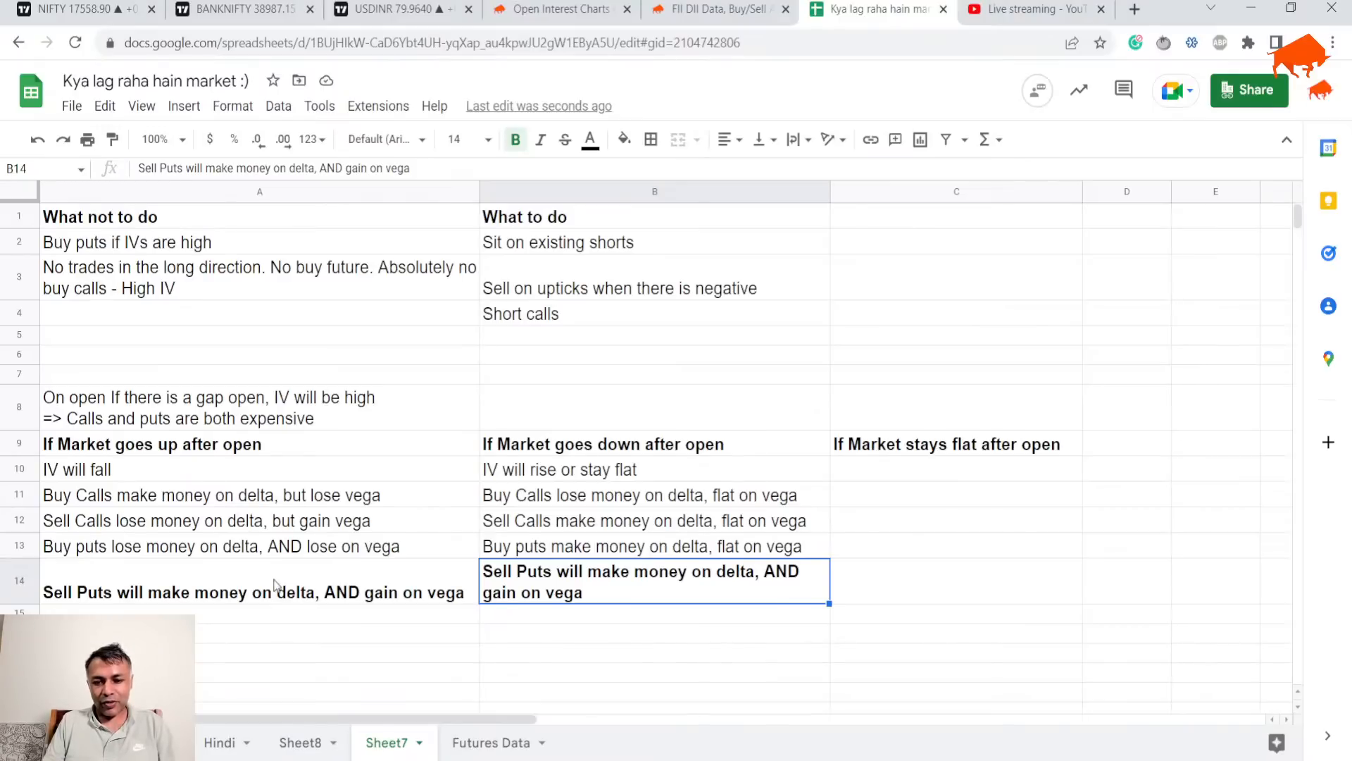
left_click(653, 520)
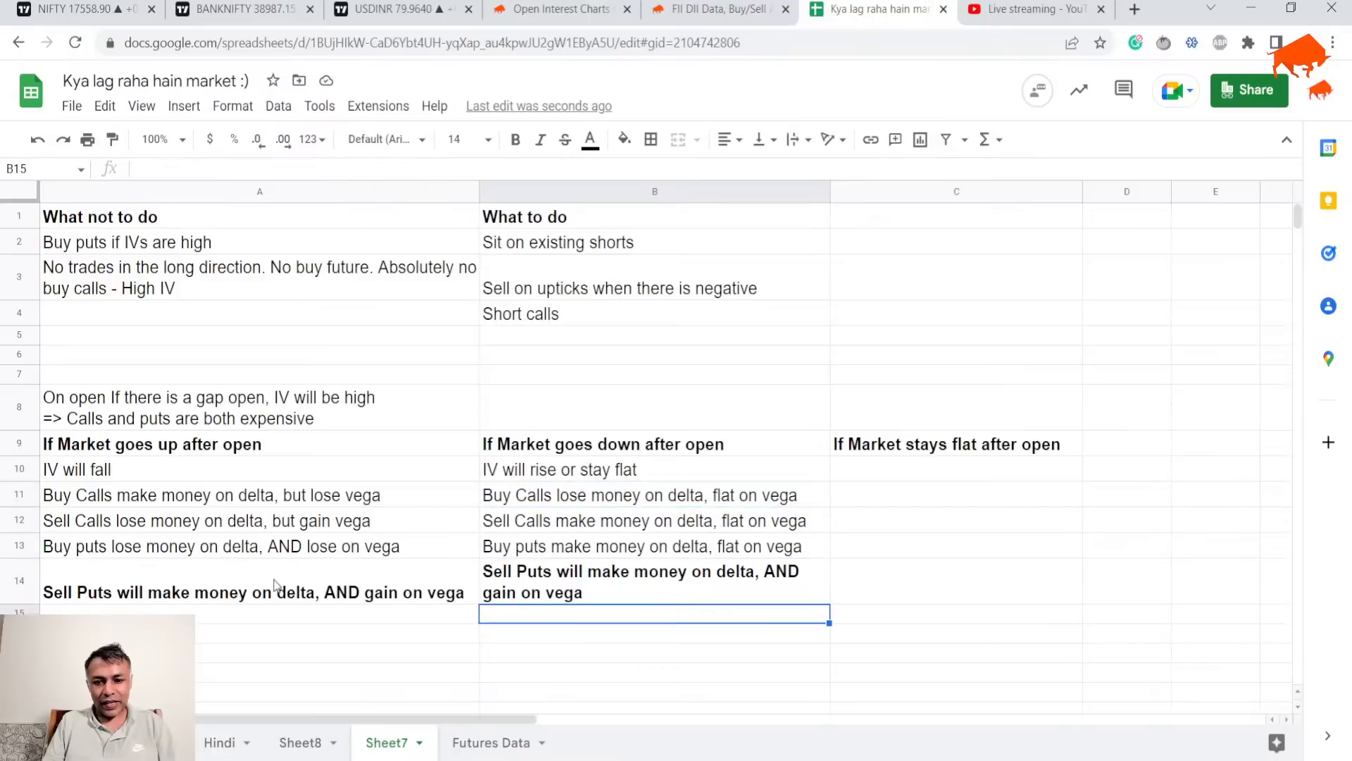
left_click(654, 582)
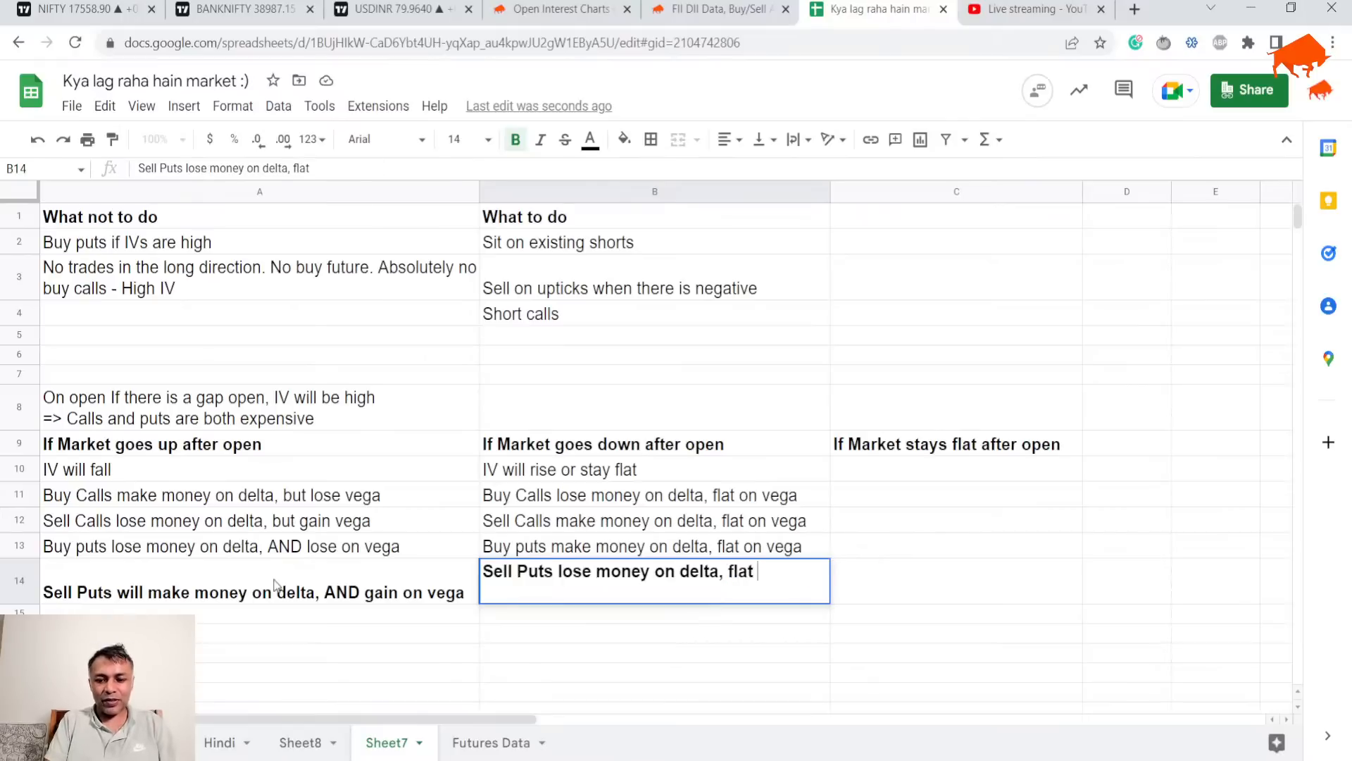
type("o")
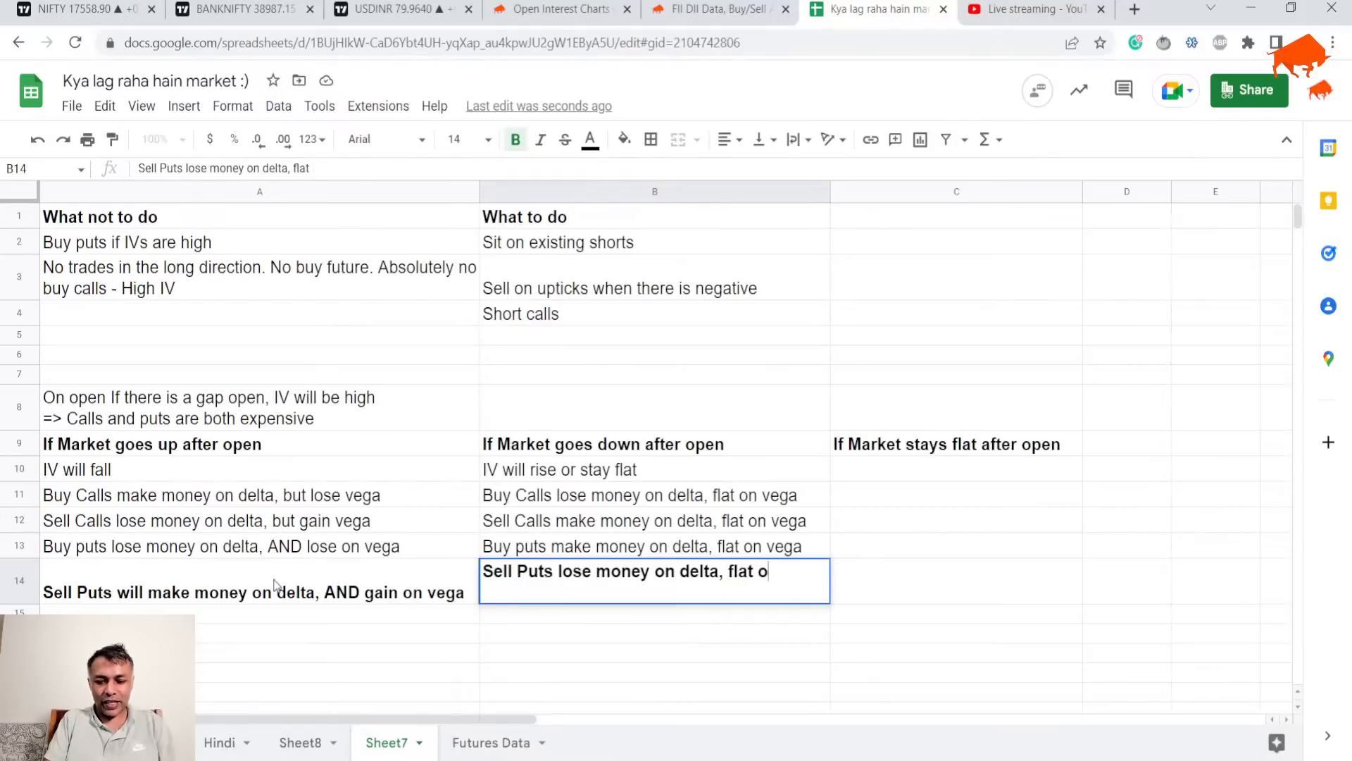
type("n vega")
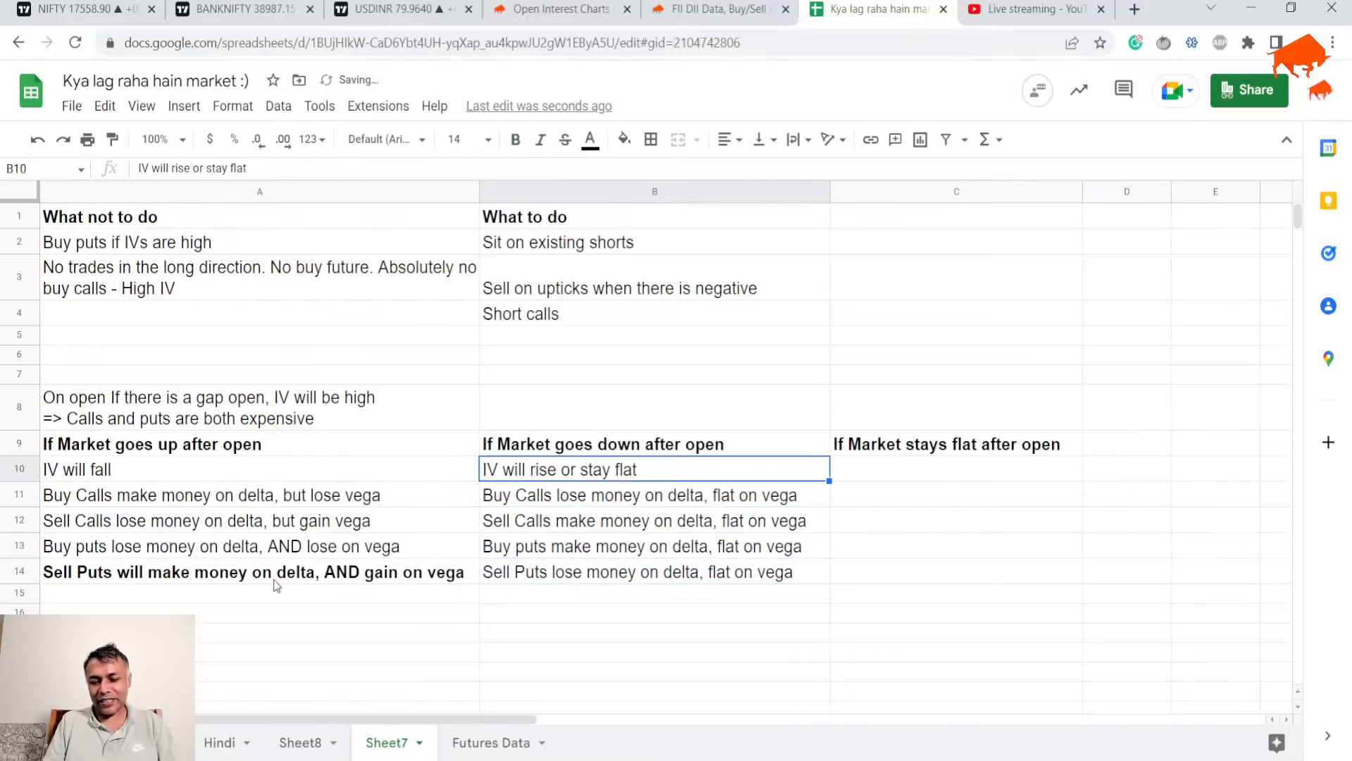
Step: Add 'IV will fall' under the flat-market heading and clear the copied note in C11
left_click(955, 468)
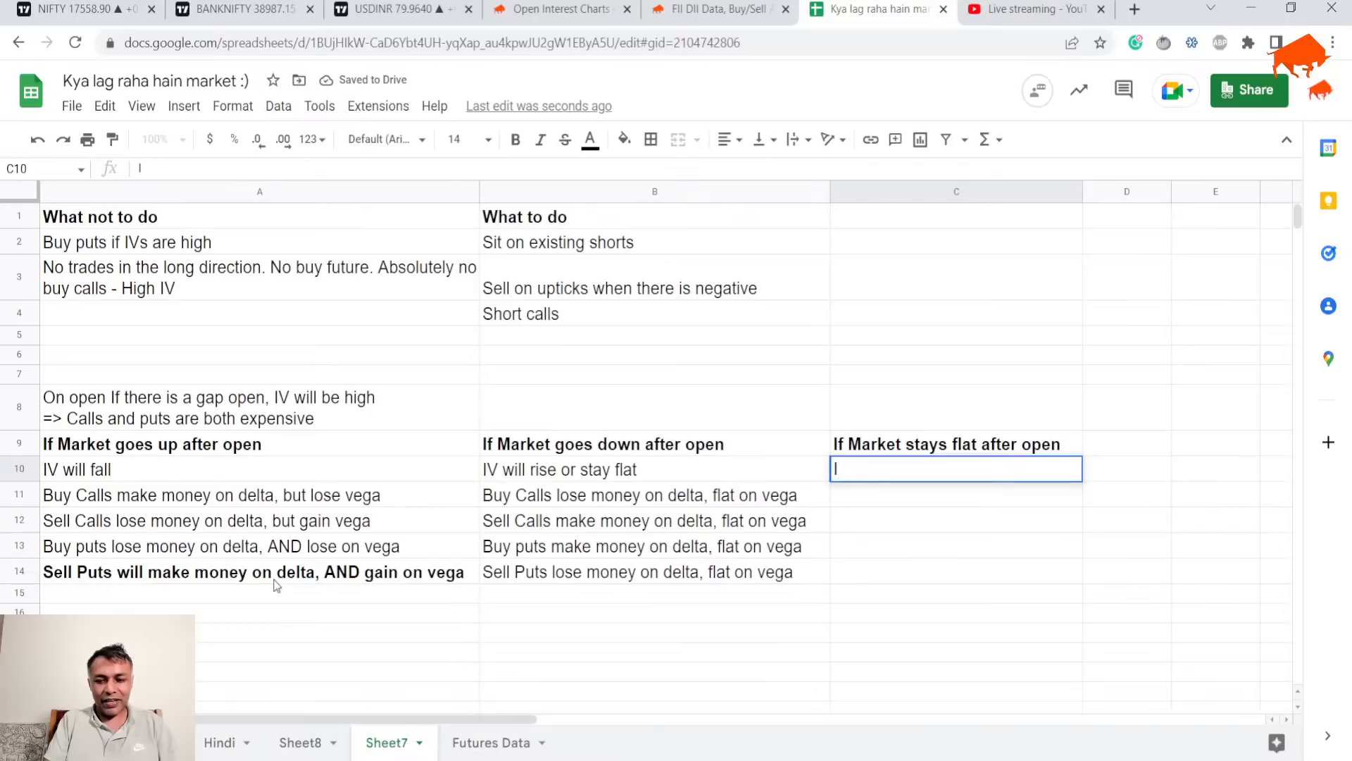
type("IV will fall")
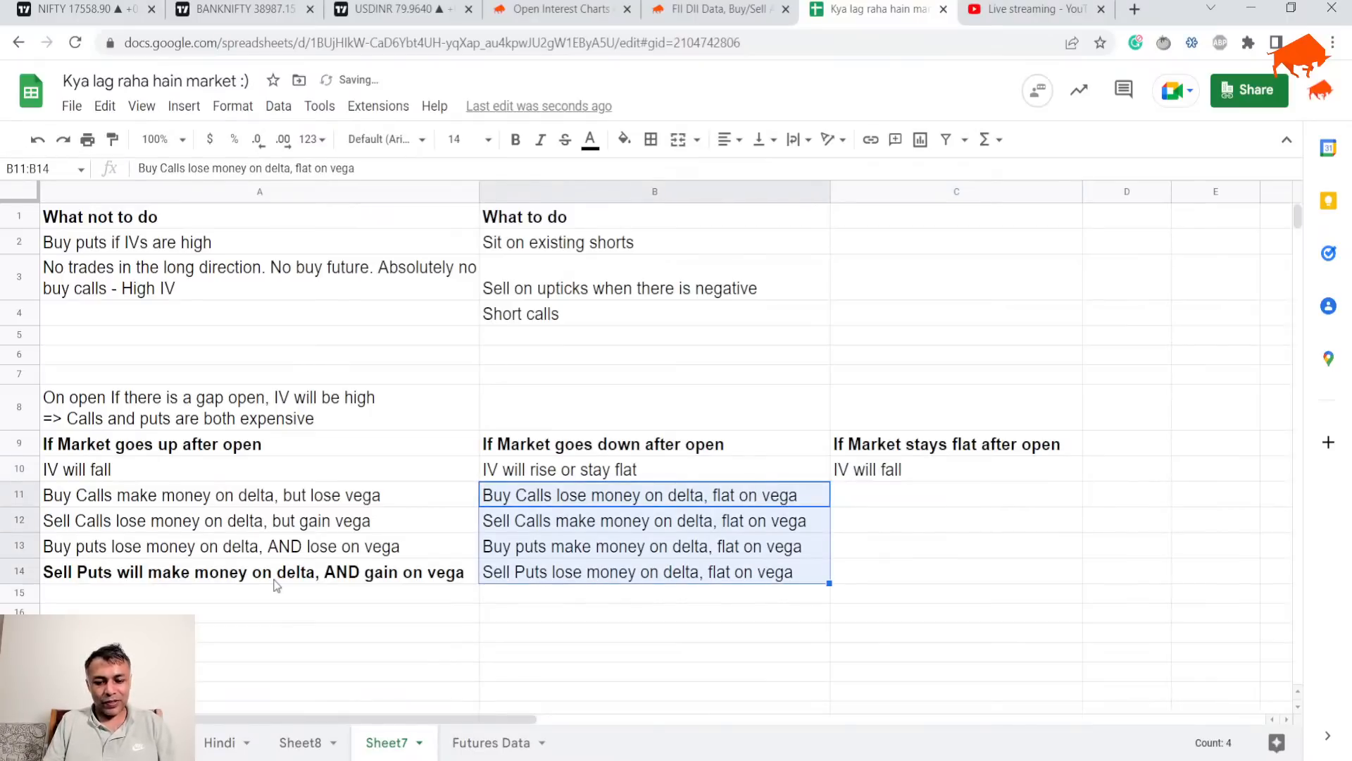
left_click(956, 494)
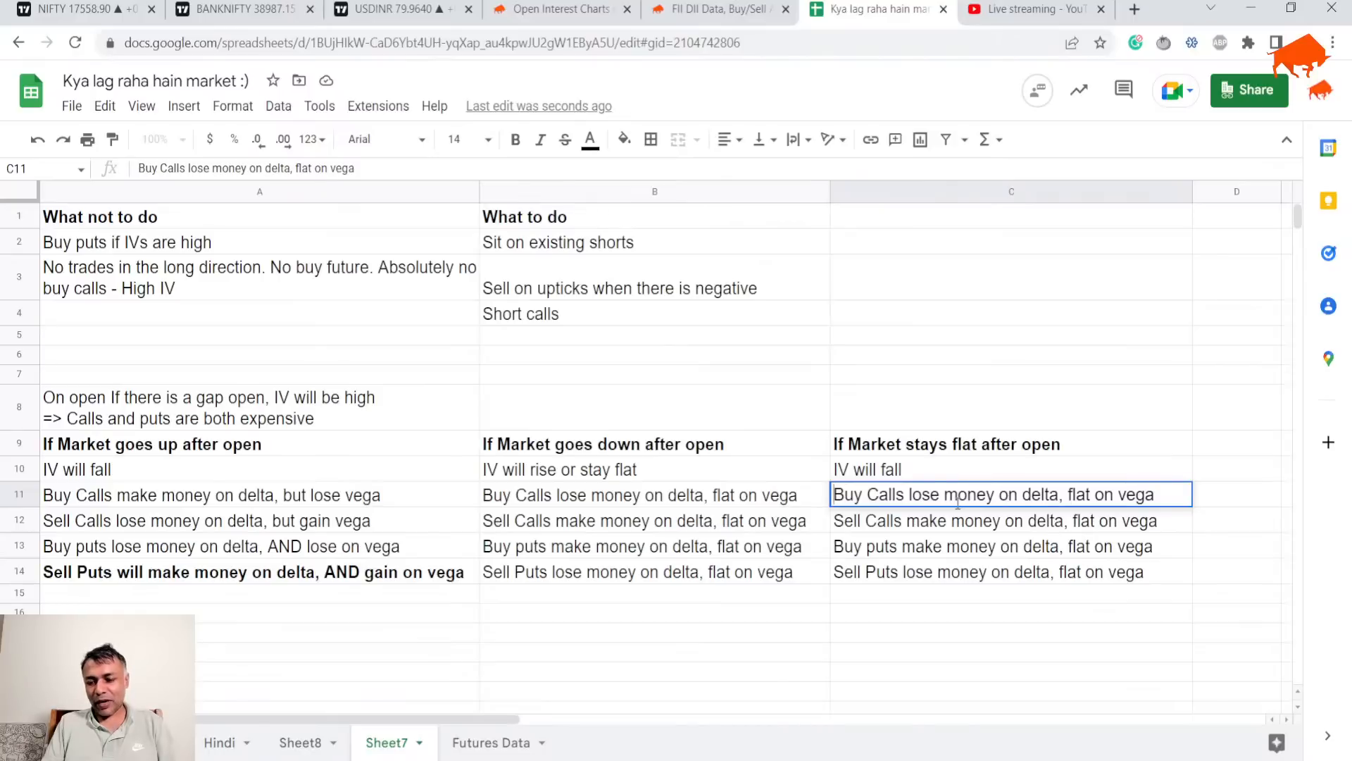
key("Delete")
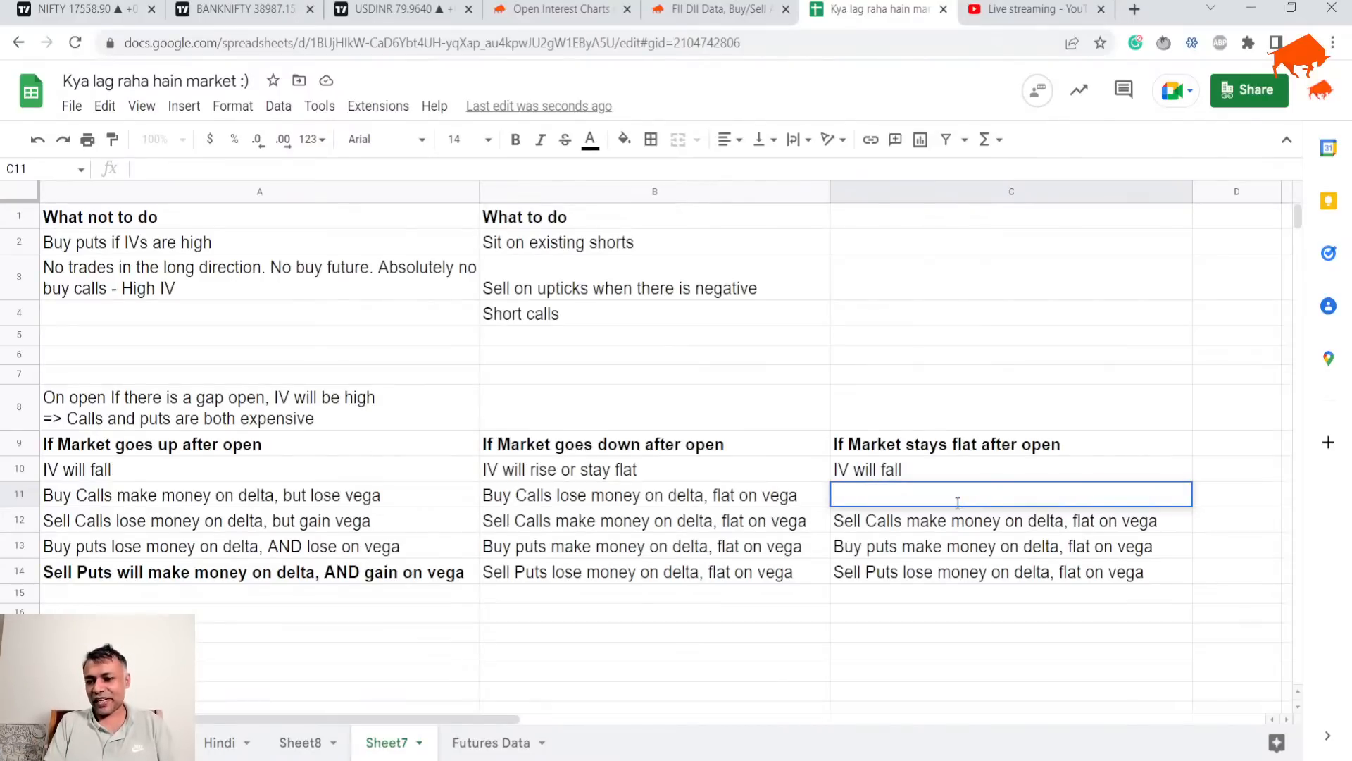
Step: Fill C11–C14: buy calls and puts lose money, sell calls and puts make money
type("Buy Calls lose money on delta, flat on vega")
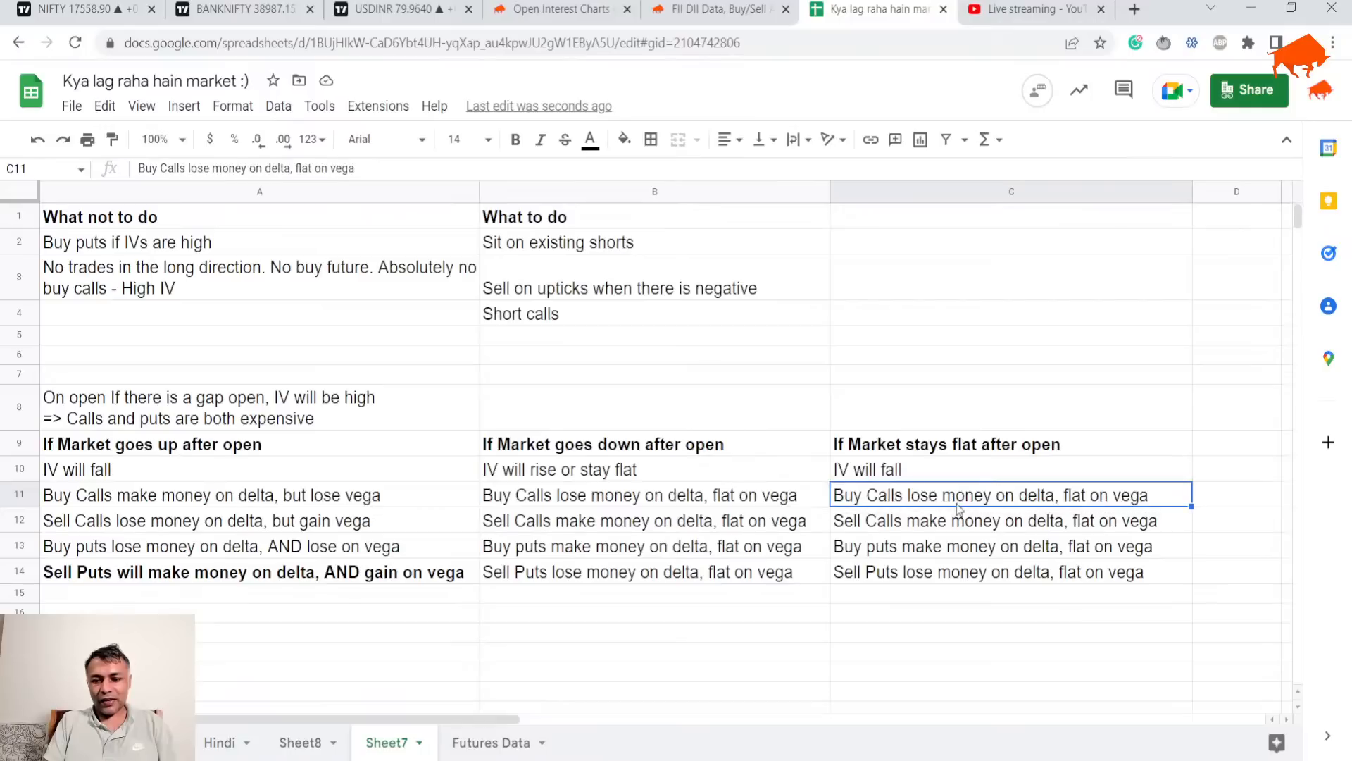
type("Buy calls")
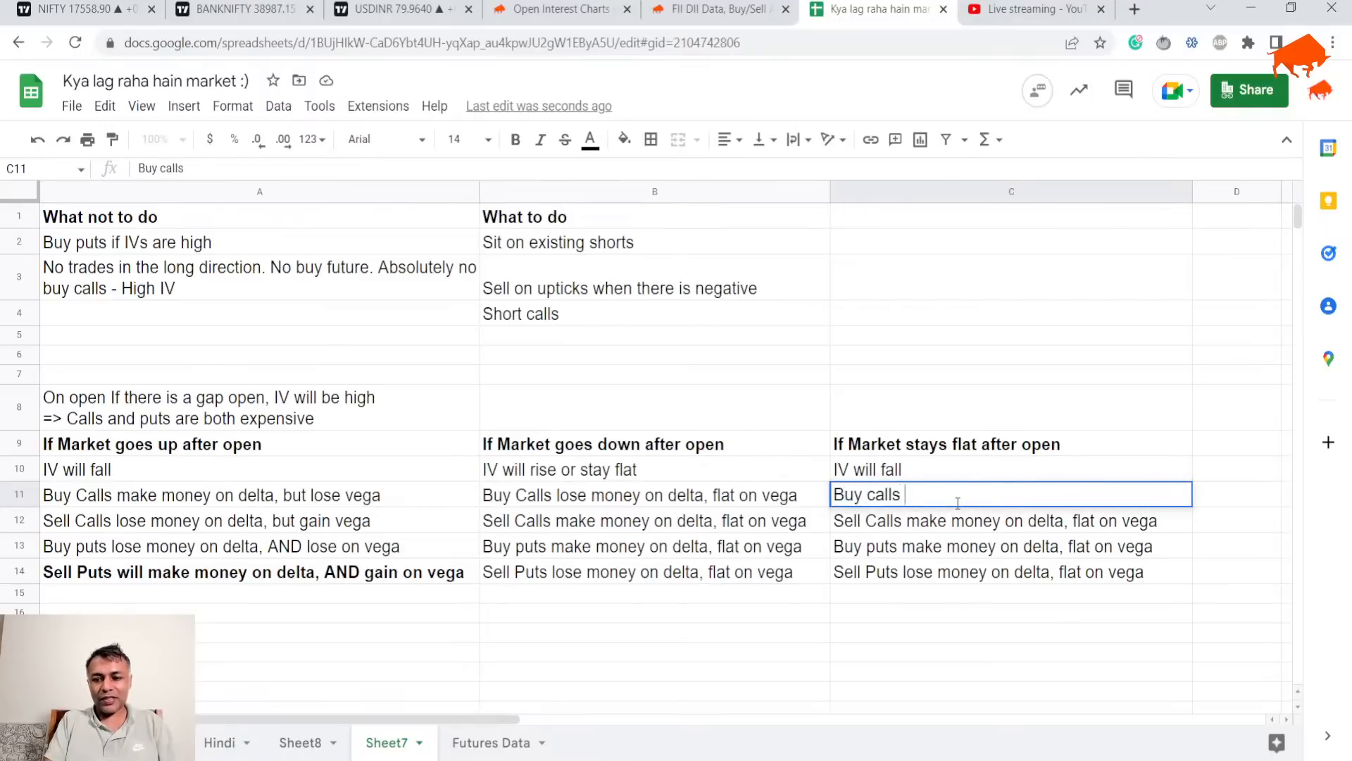
type("lose mo")
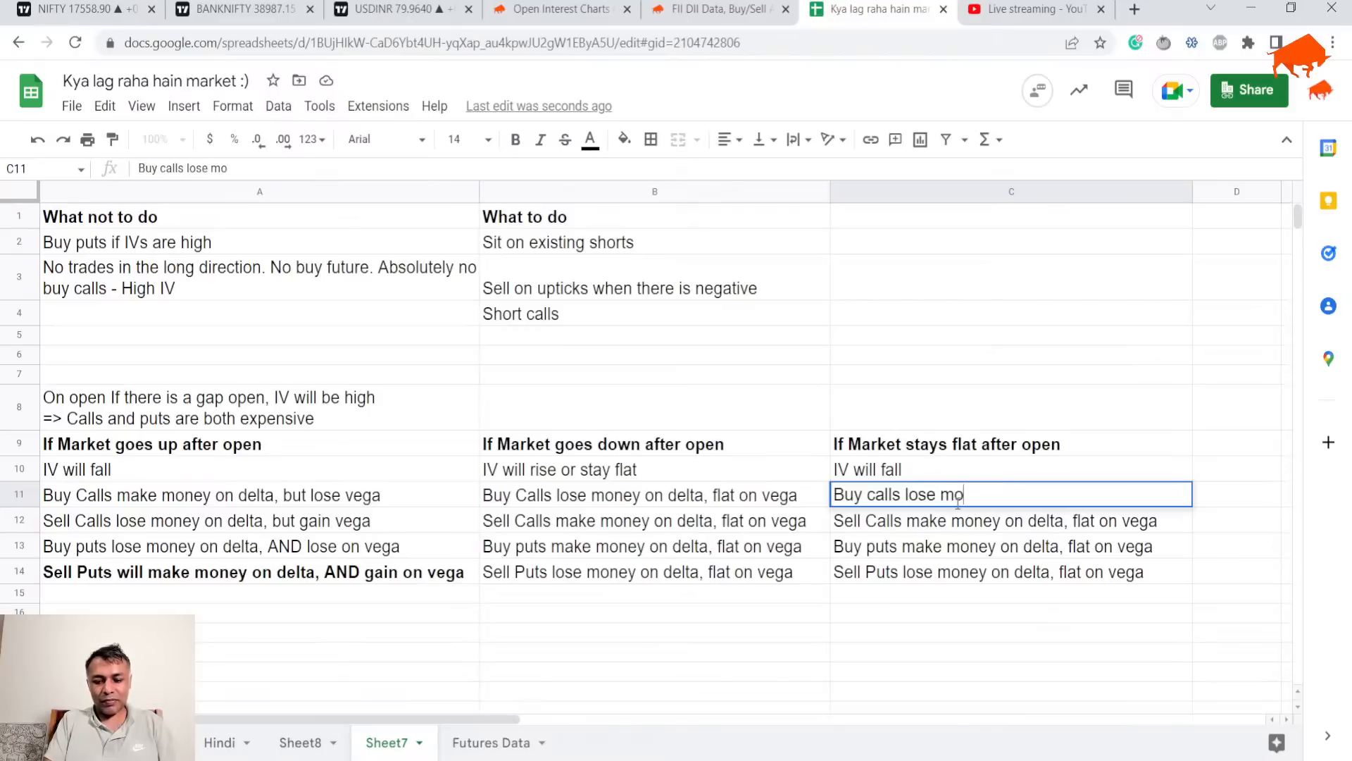
type("ney")
left_click(1011, 521)
type("Sell c")
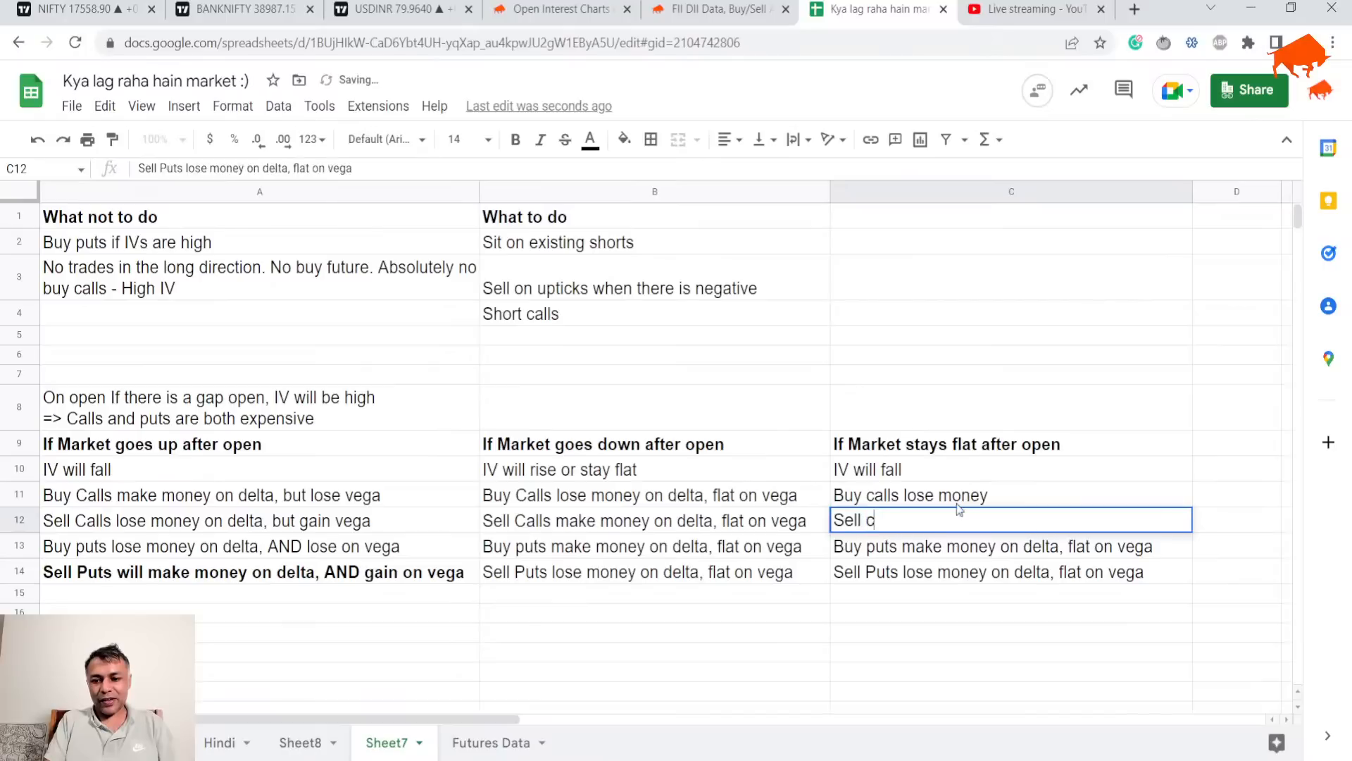
type("alls make money")
left_click(1012, 546)
type("Bu")
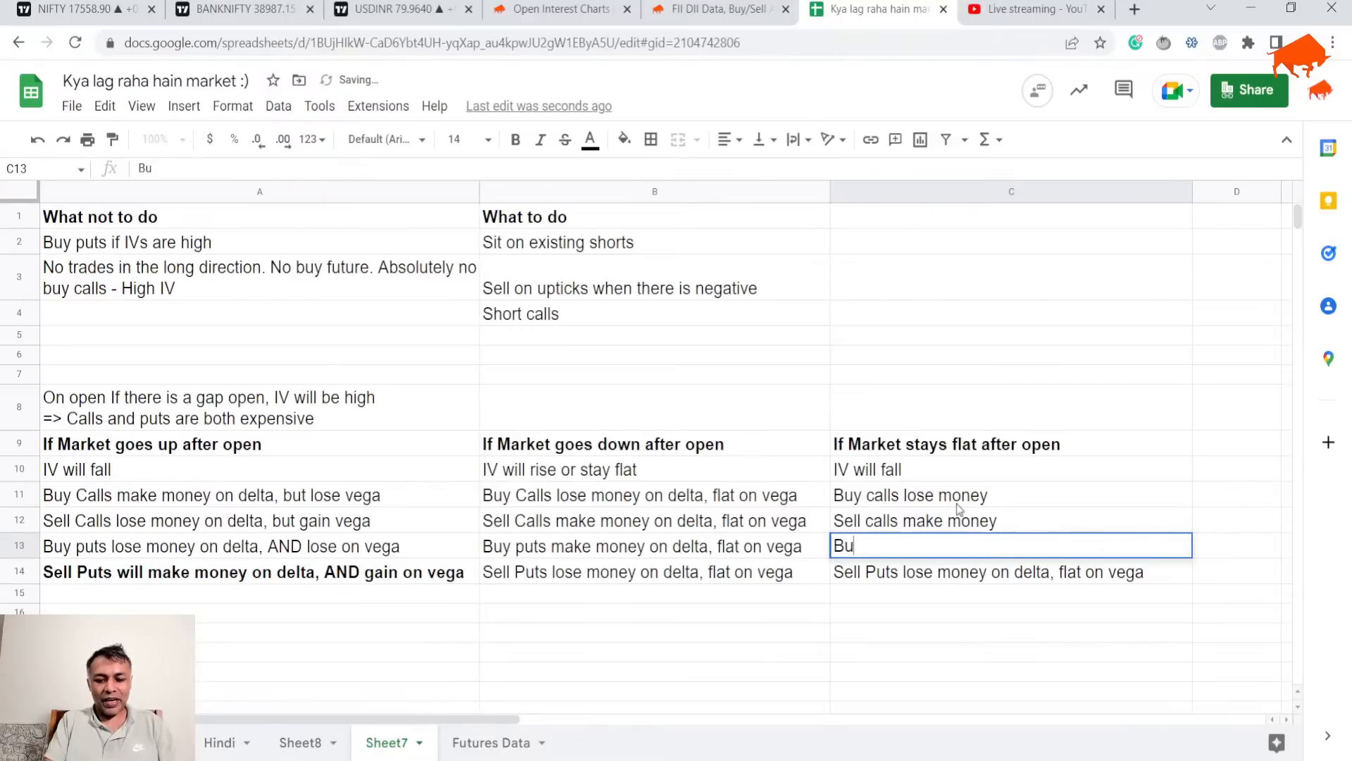
type("y puts lose mo")
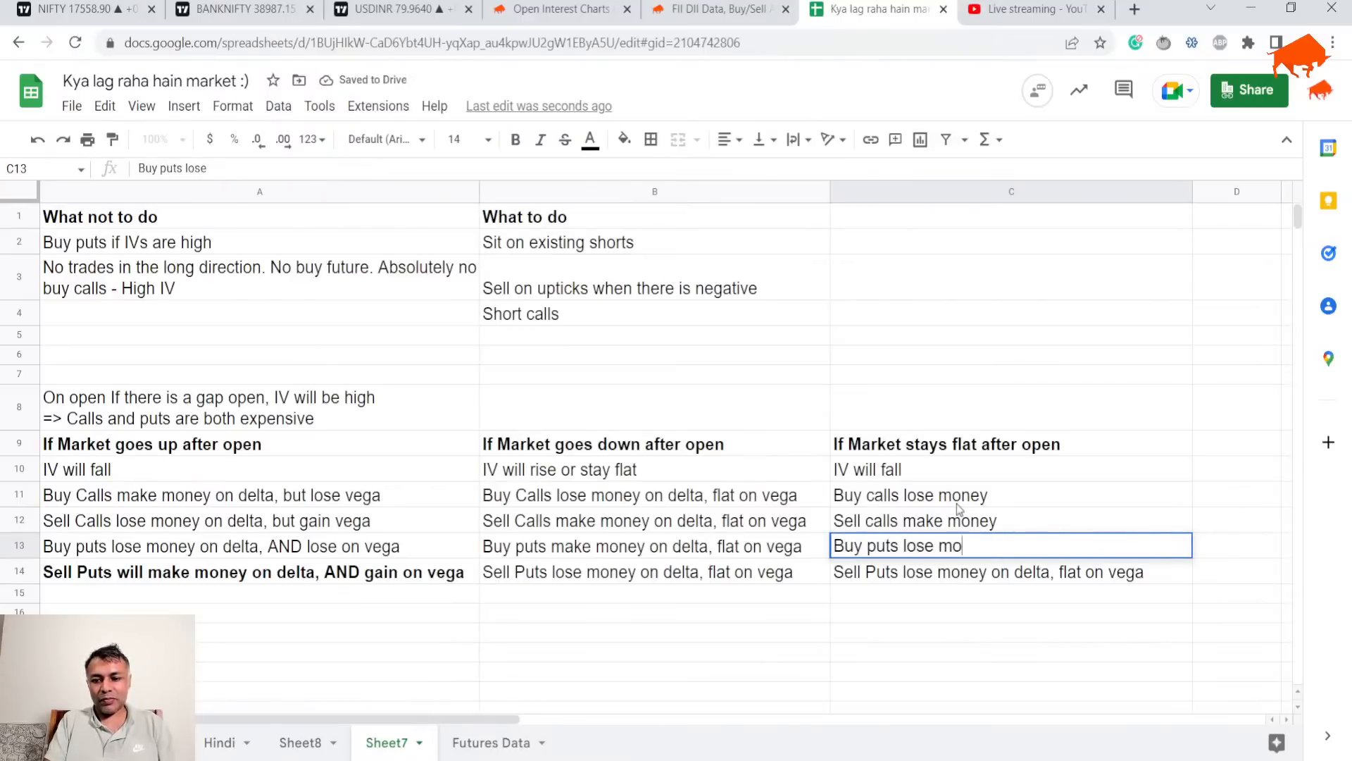
key("enter")
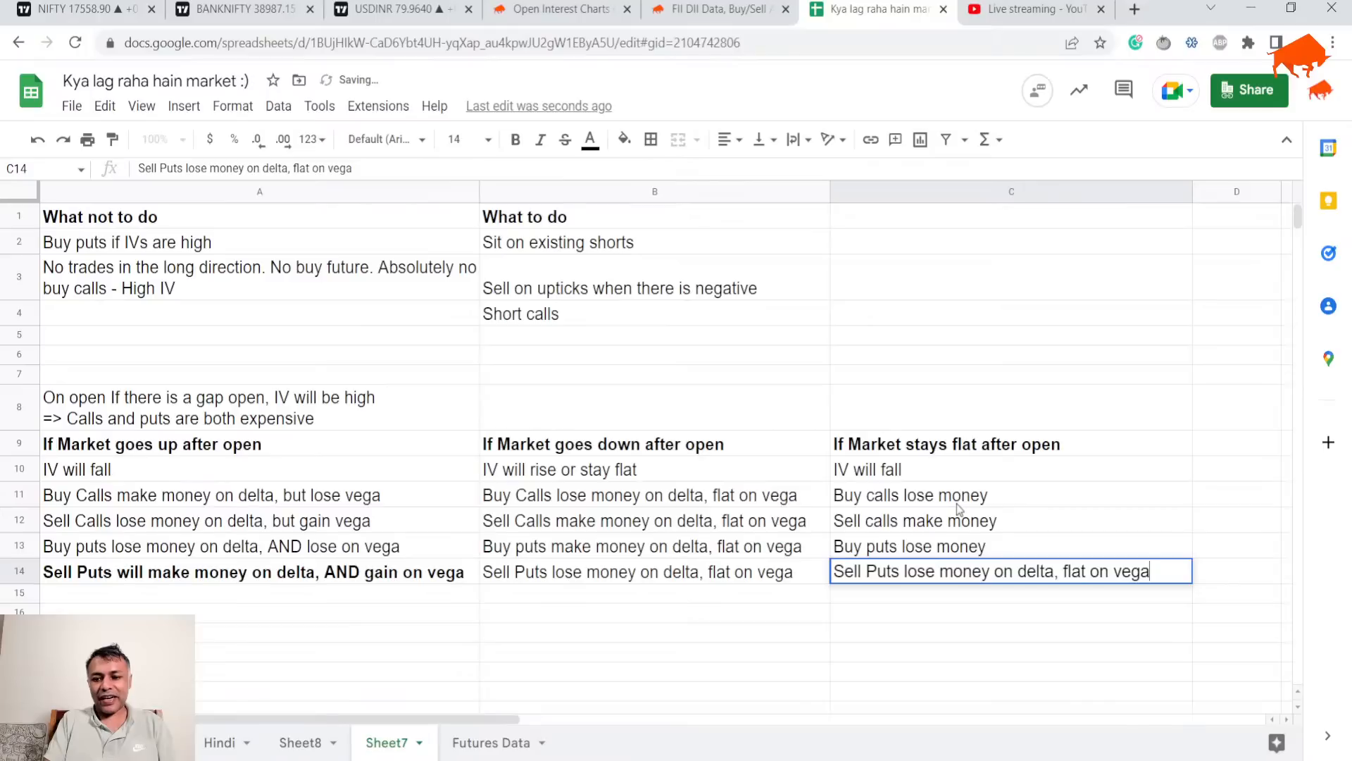
key("enter")
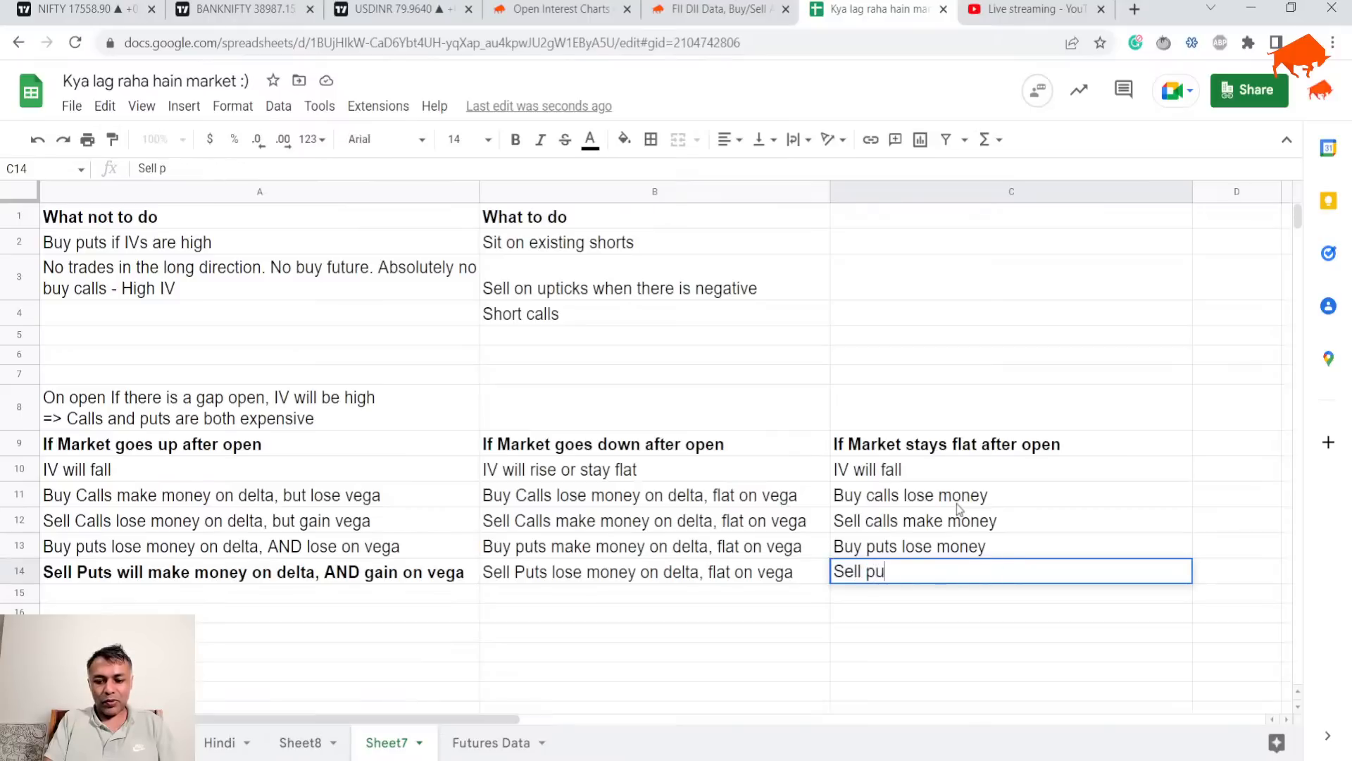
type("ts make mon")
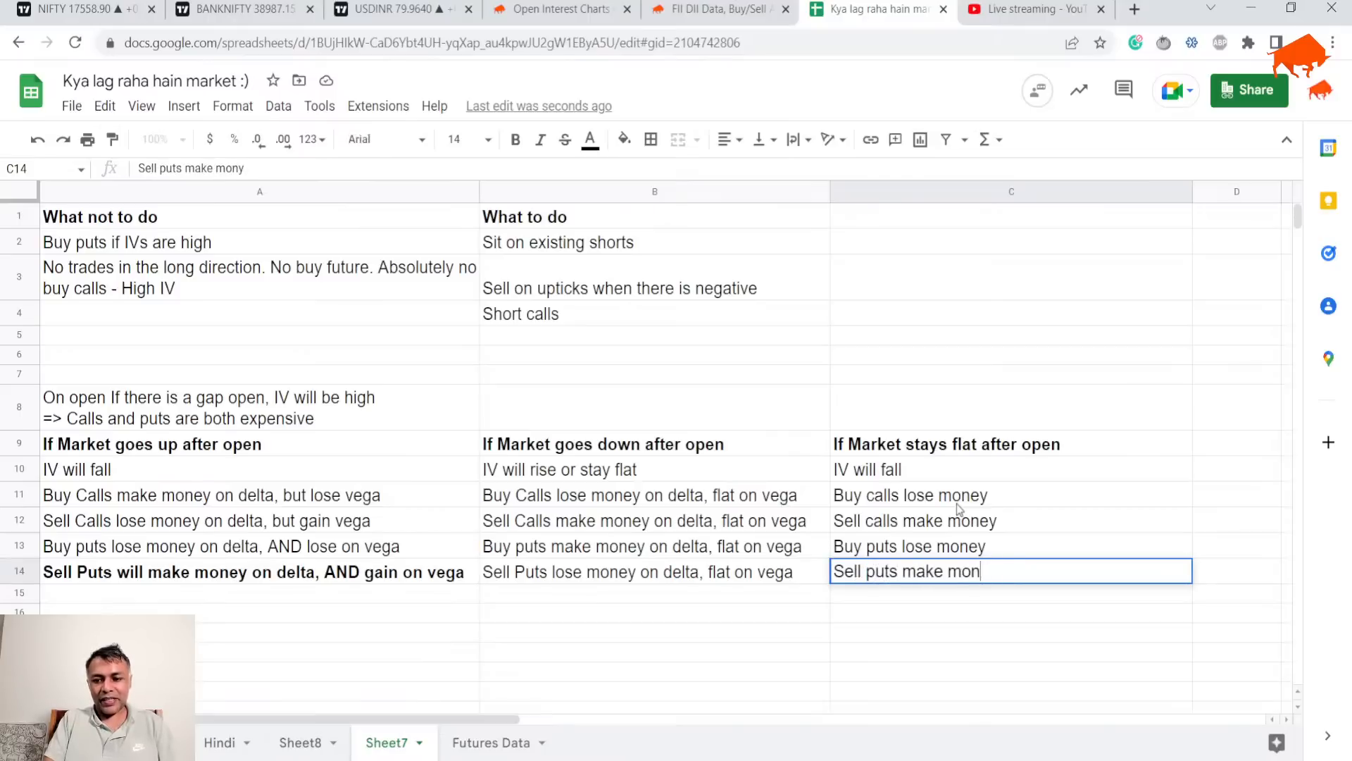
type("ey")
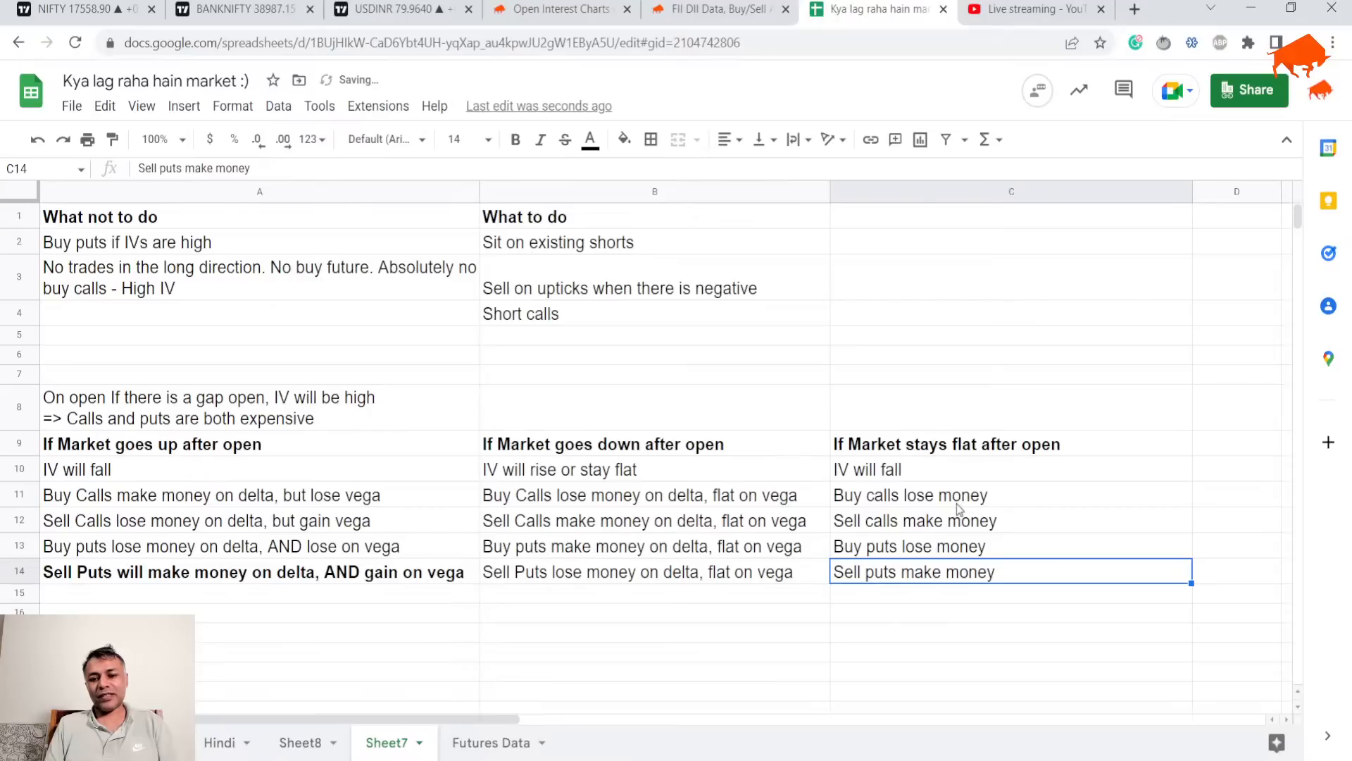
left_click(211, 494)
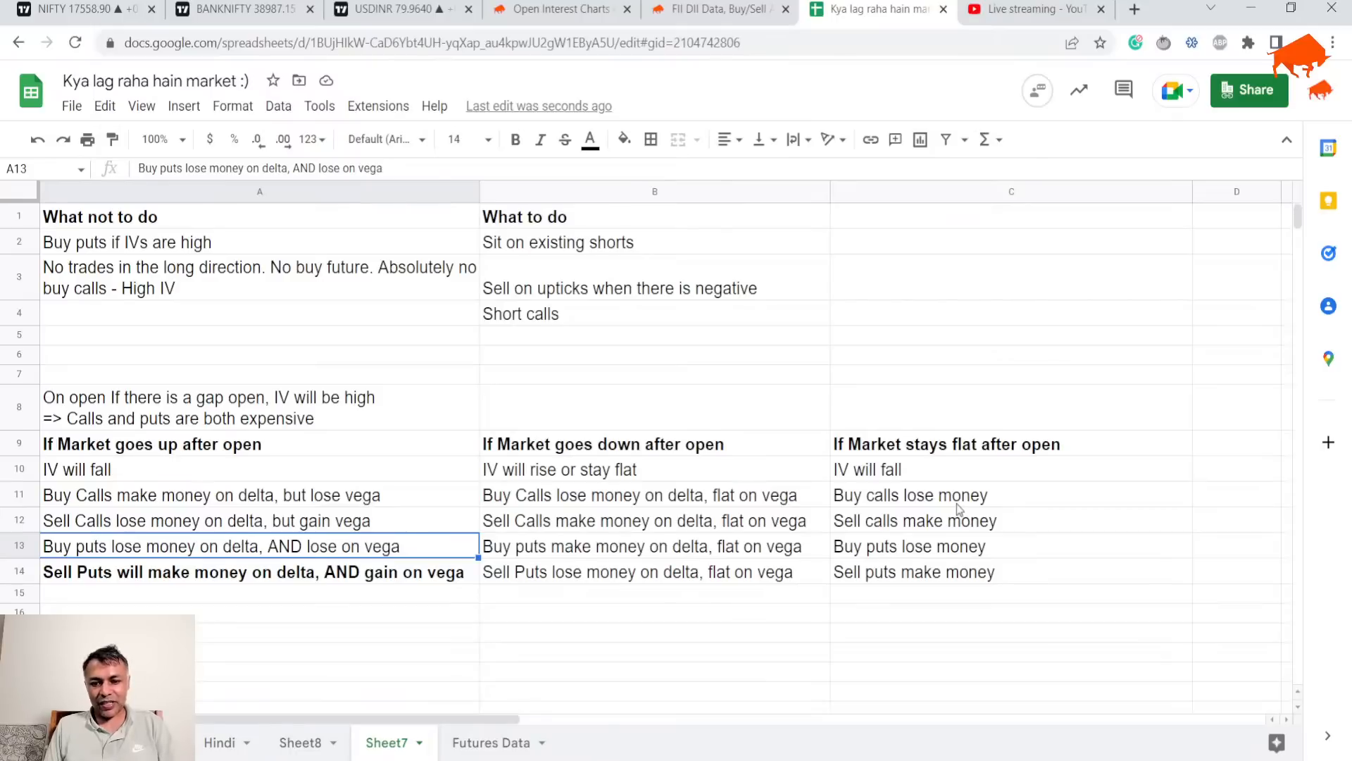
left_click(654, 546)
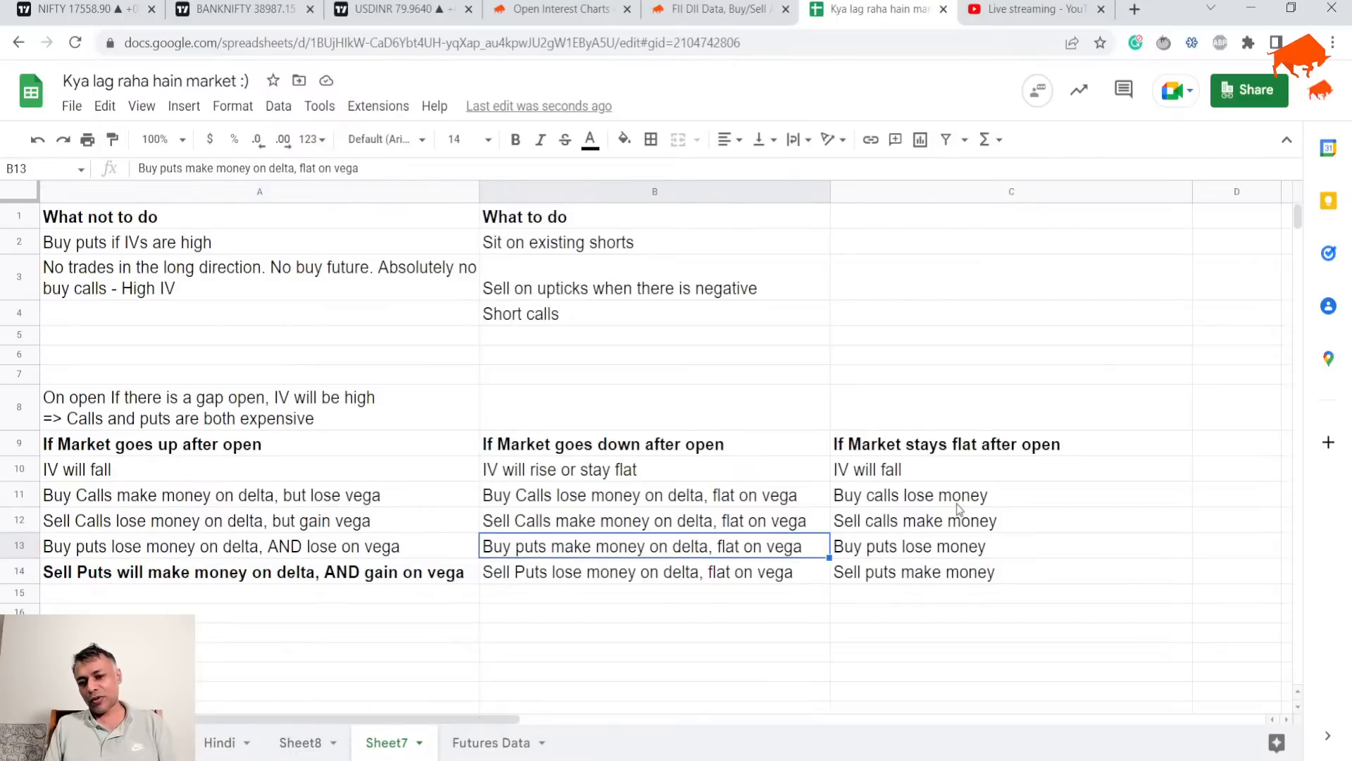
left_click(220, 546)
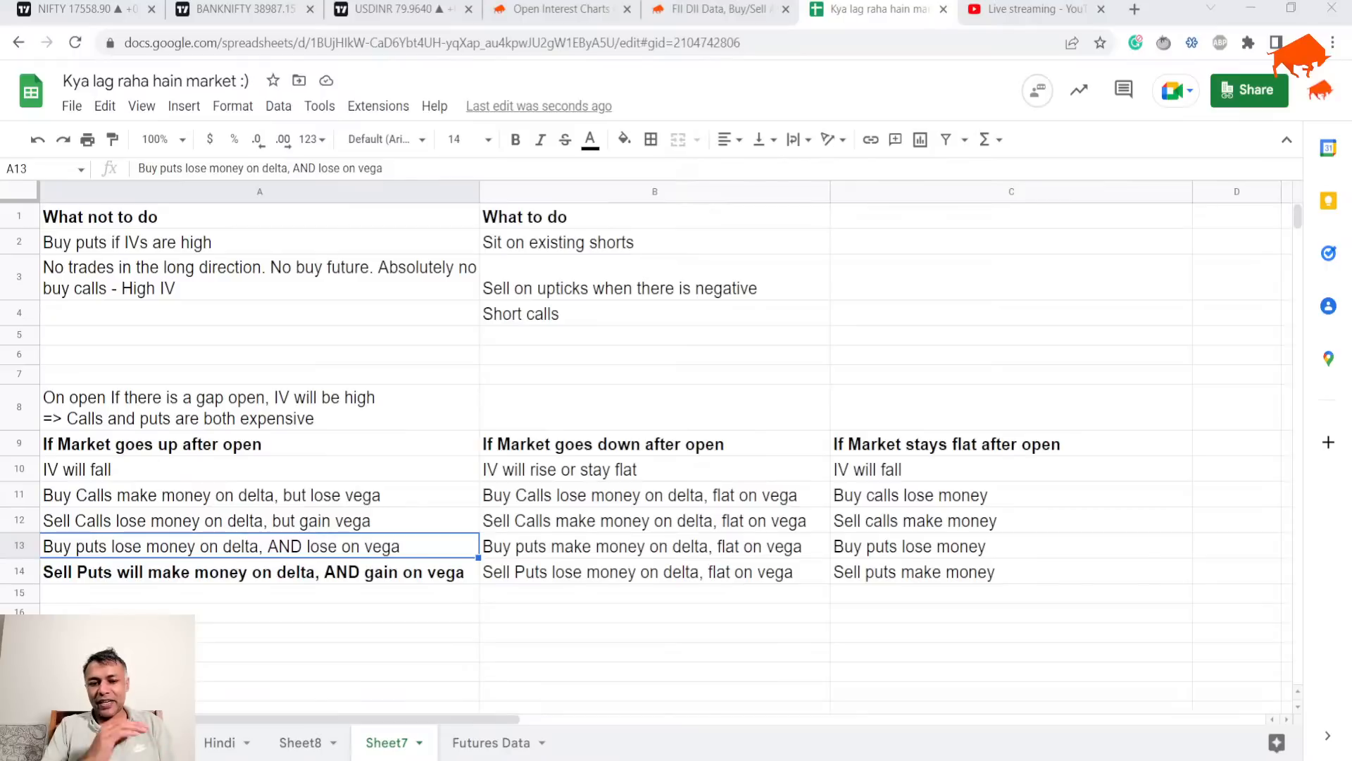
mouse_move(907, 587)
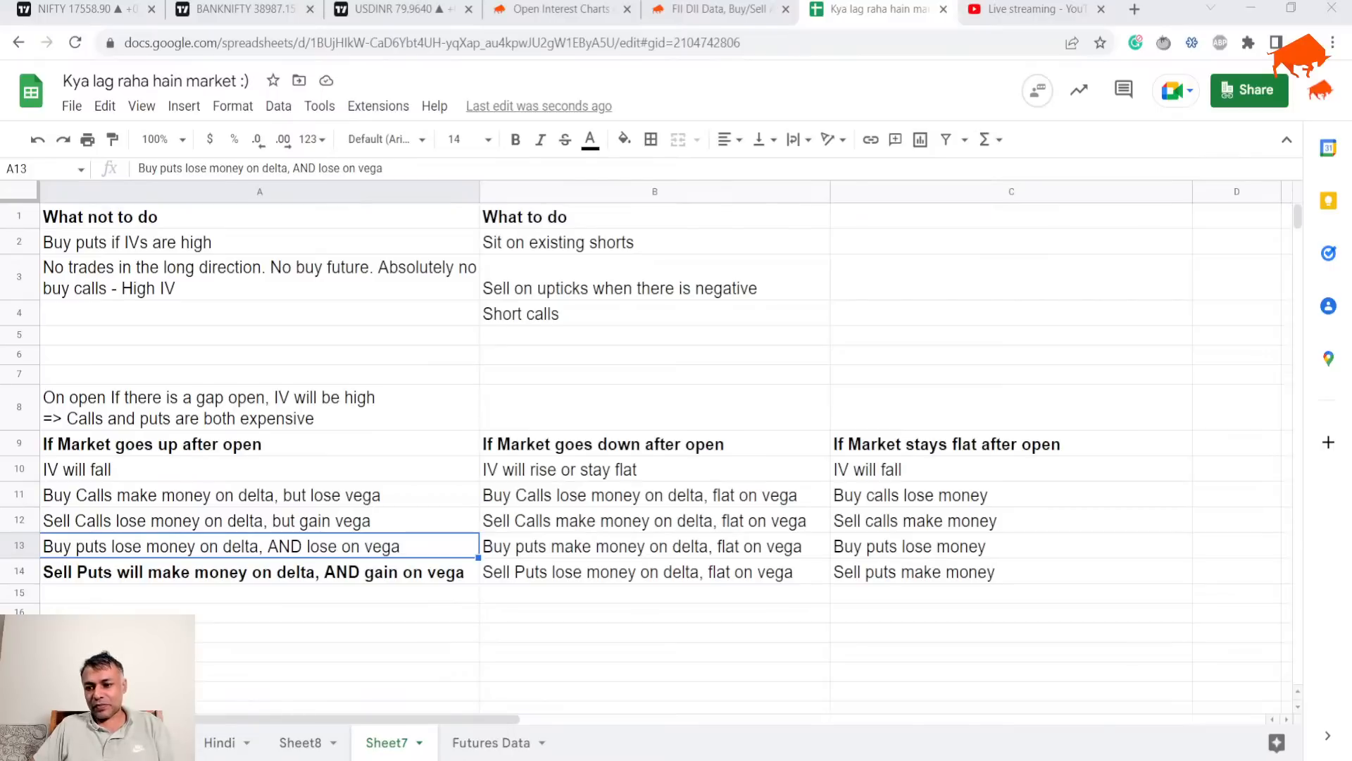
mouse_move(423, 335)
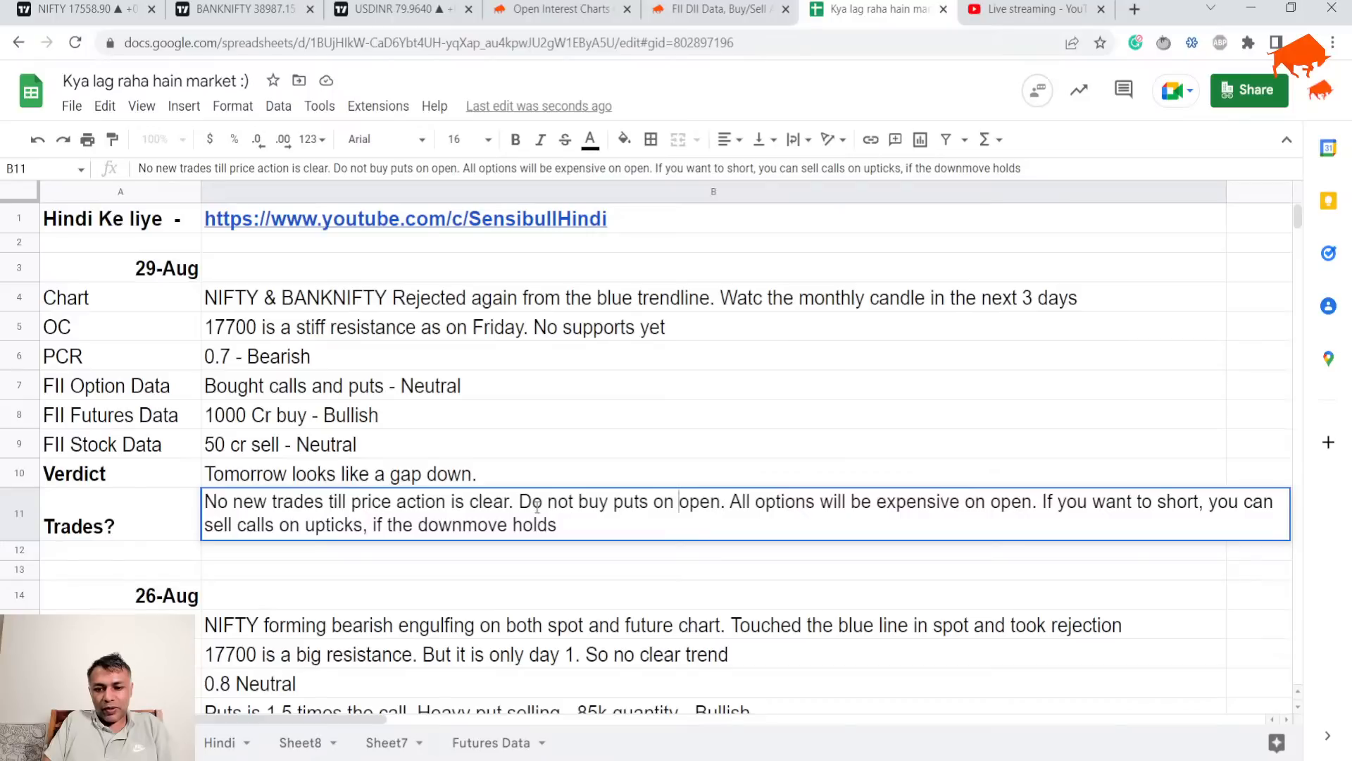
Step: Insert 'a big gap down' before 'open' in the 29-Aug trades note and review the notes
type("a big gap dow")
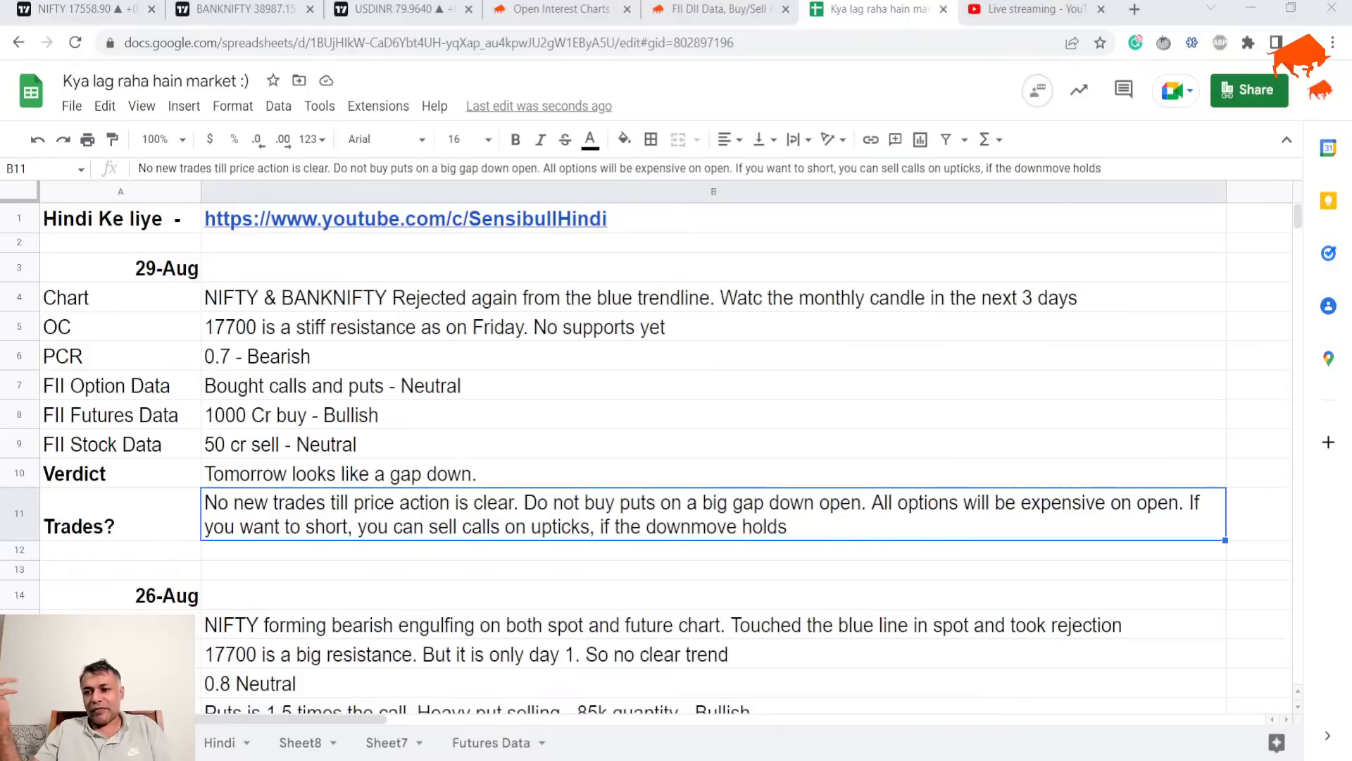
scroll("down", 3)
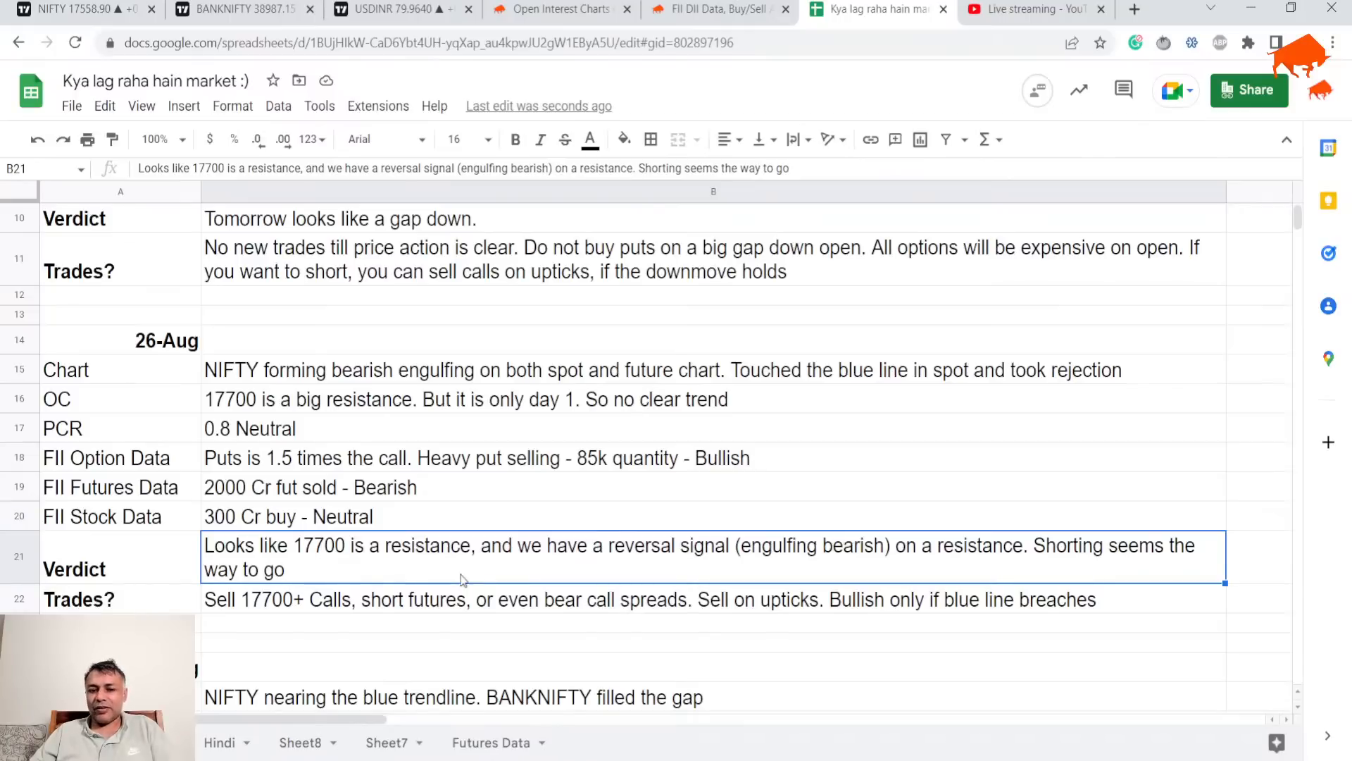
scroll("up", 3)
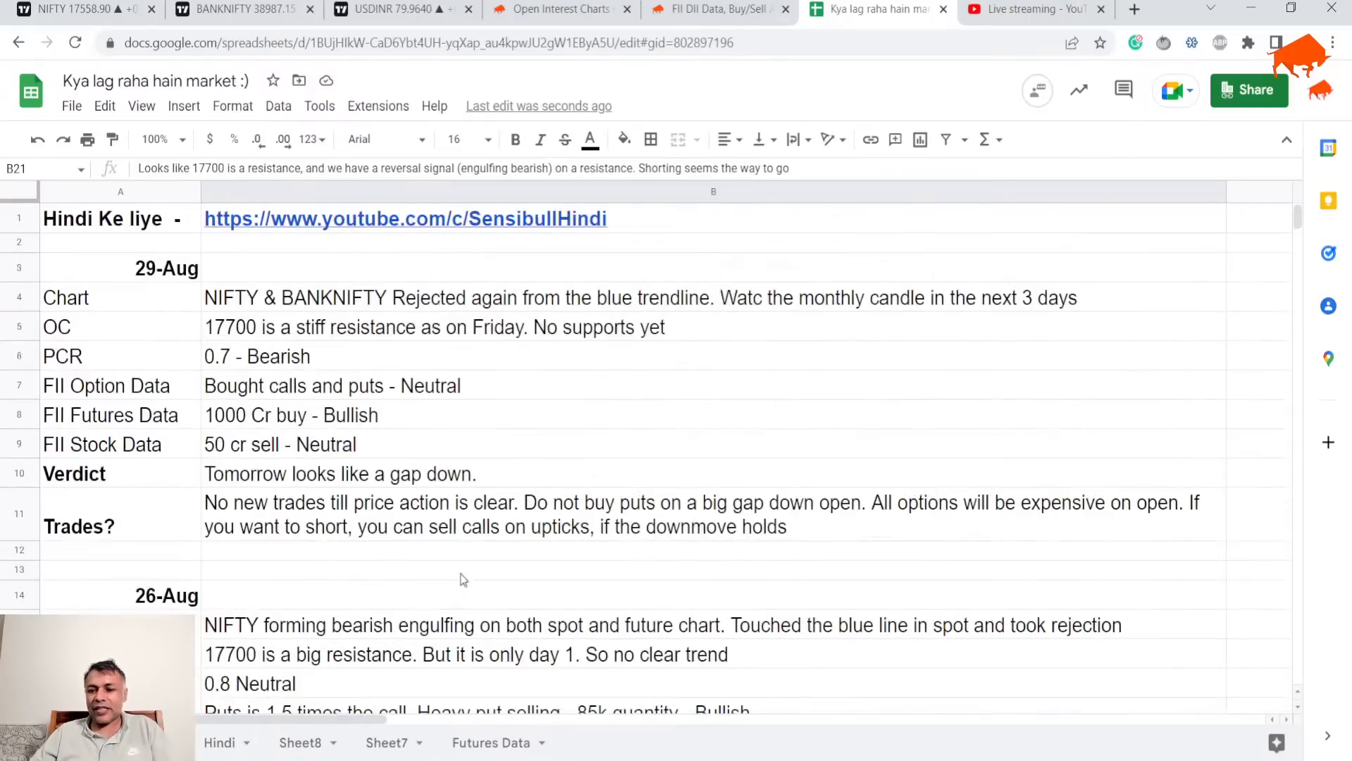
scroll("down", 3)
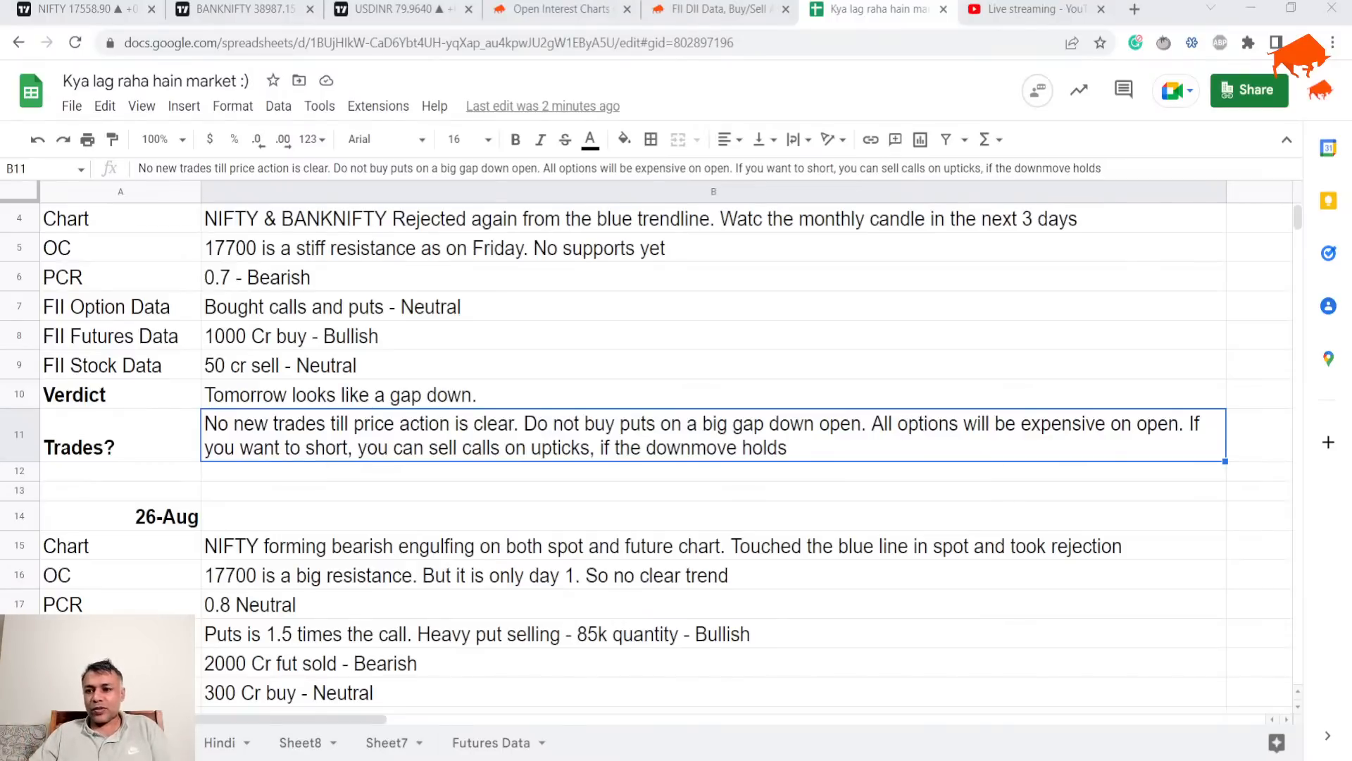
mouse_move(425, 389)
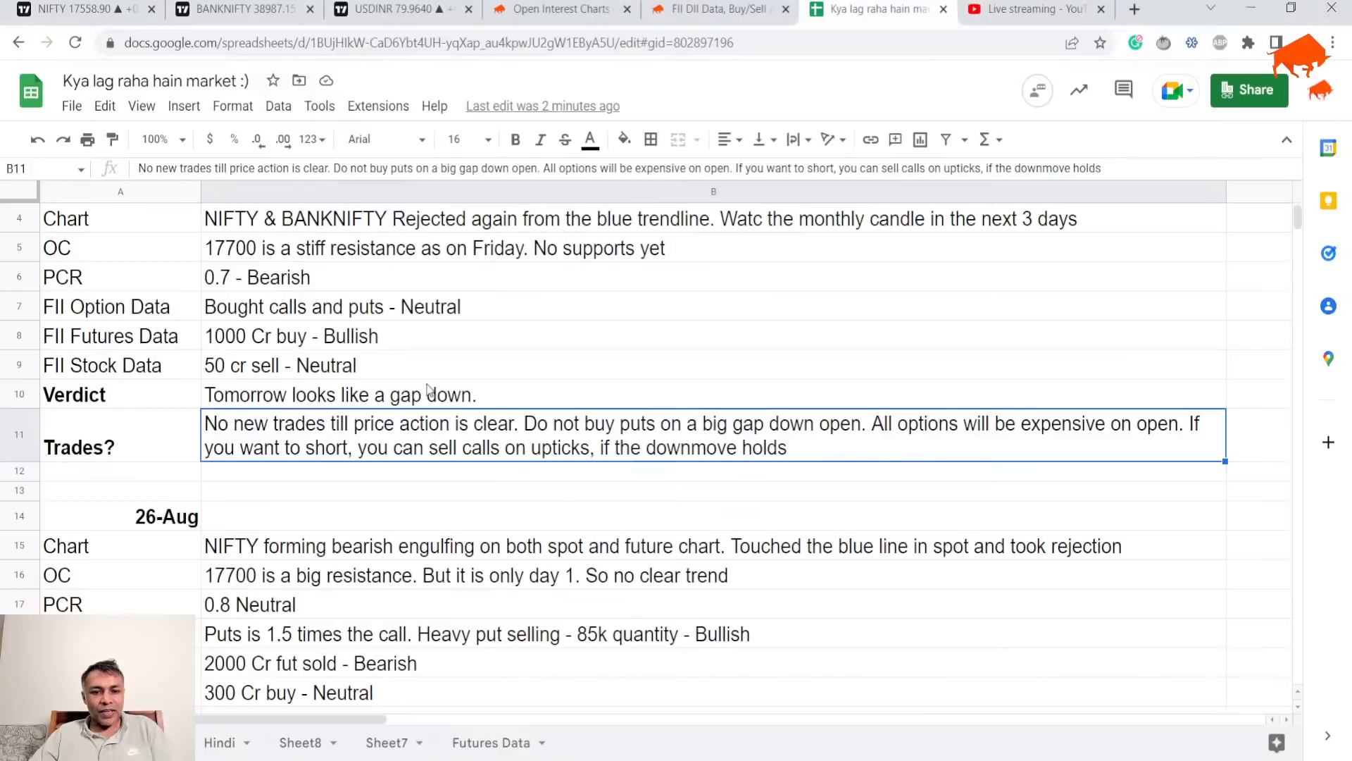
mouse_move(360, 742)
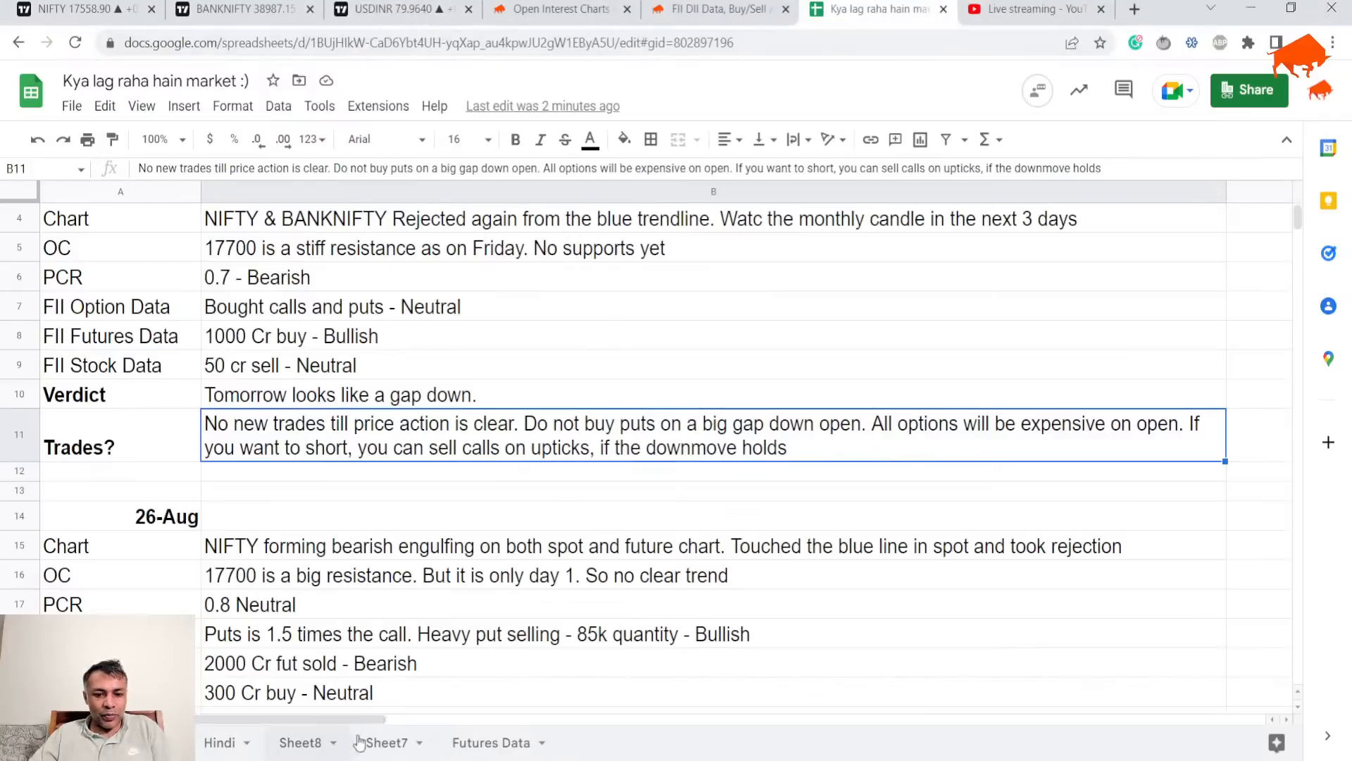
Step: On Sheet7, append 'move' so B3 reads 'Sell on upticks when there is negative move'
left_click(387, 742)
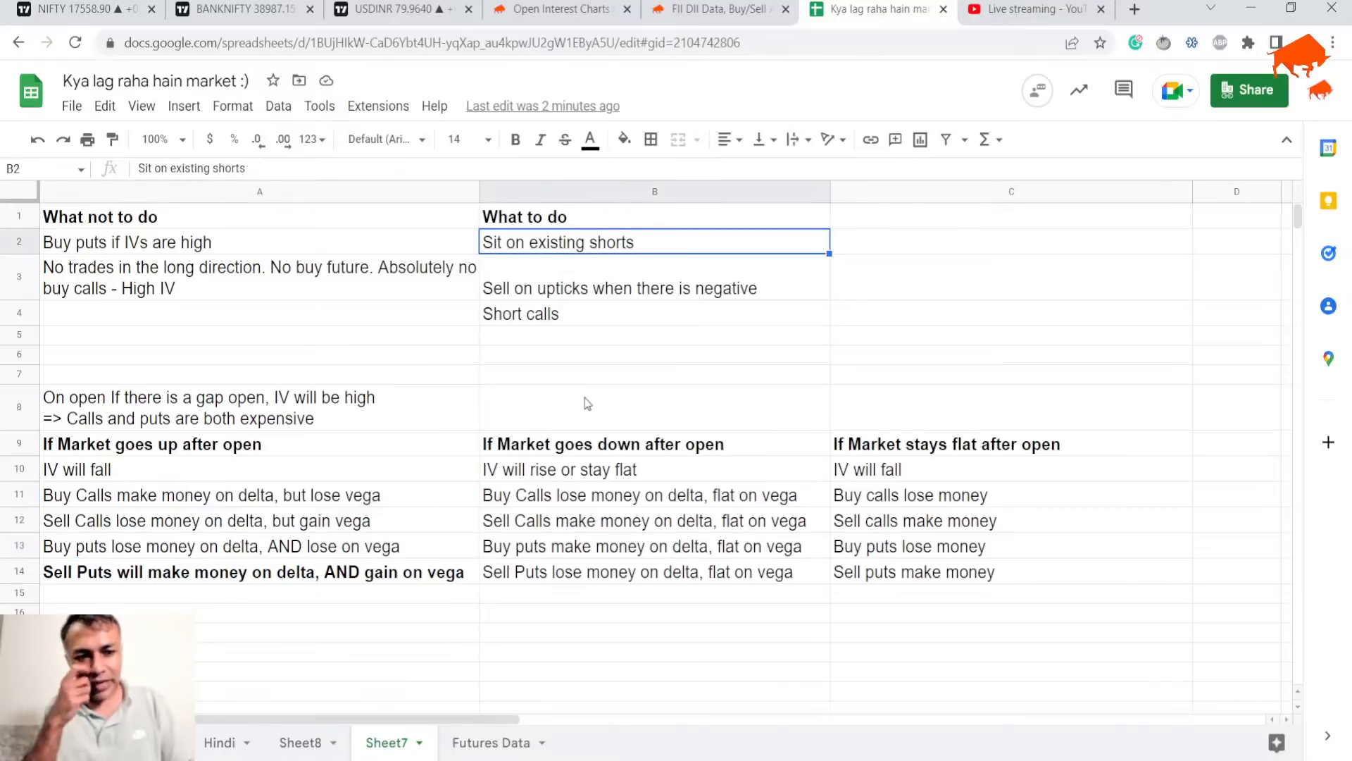
left_click(619, 288)
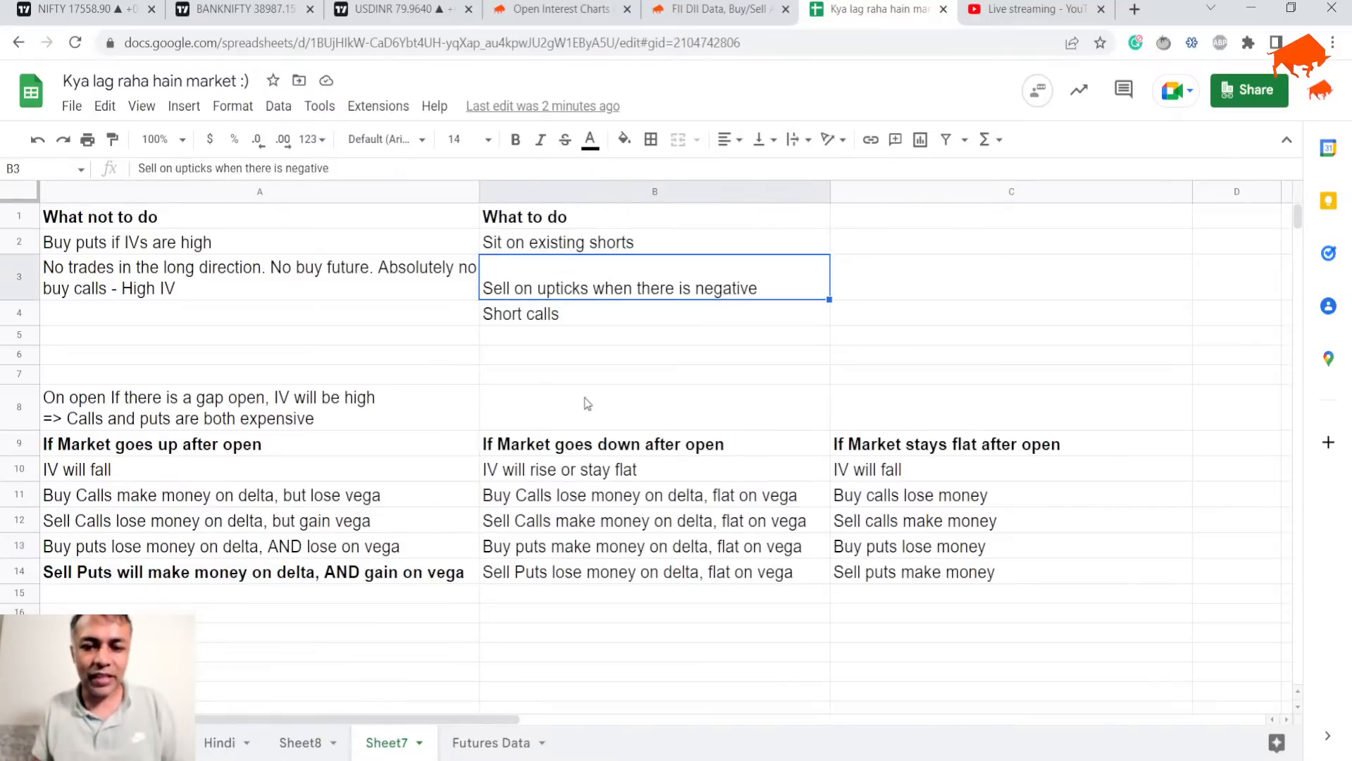
double_click(618, 288)
type(" move")
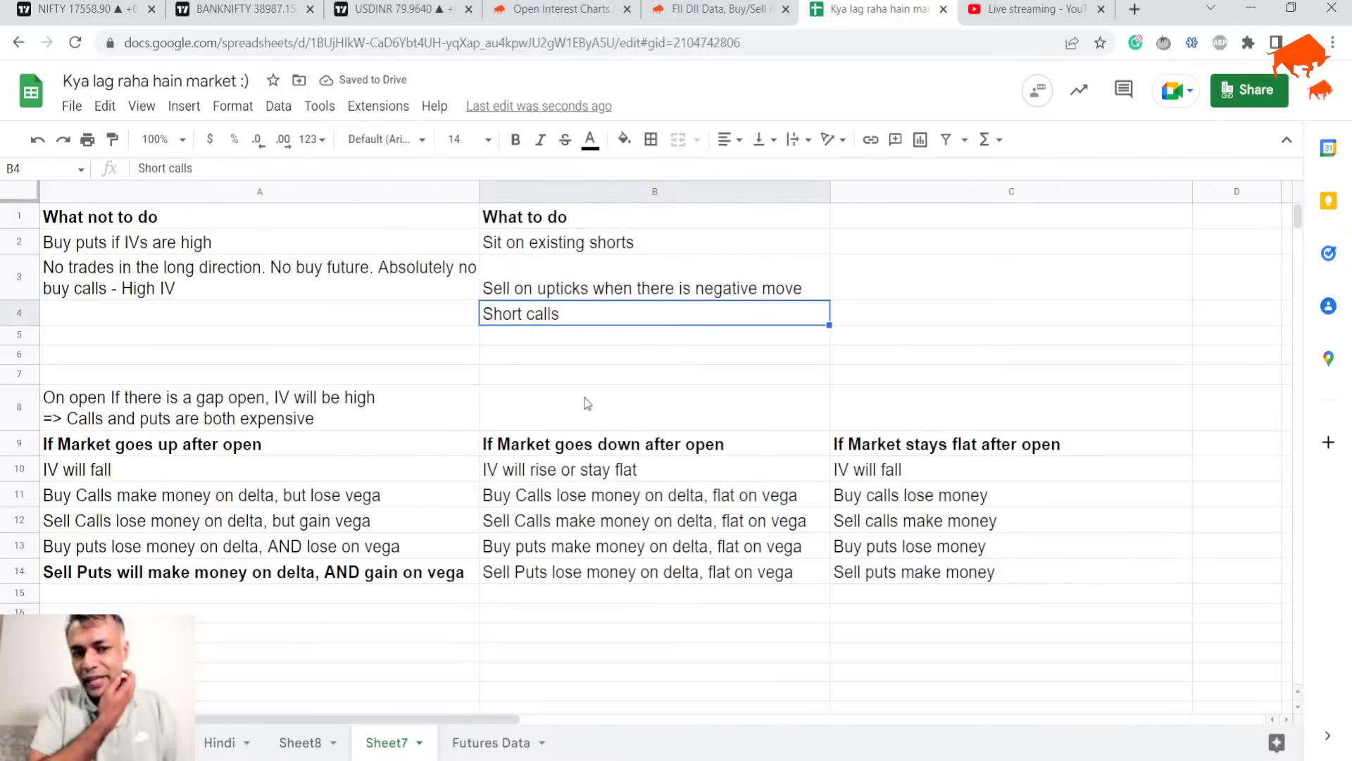
left_click(643, 288)
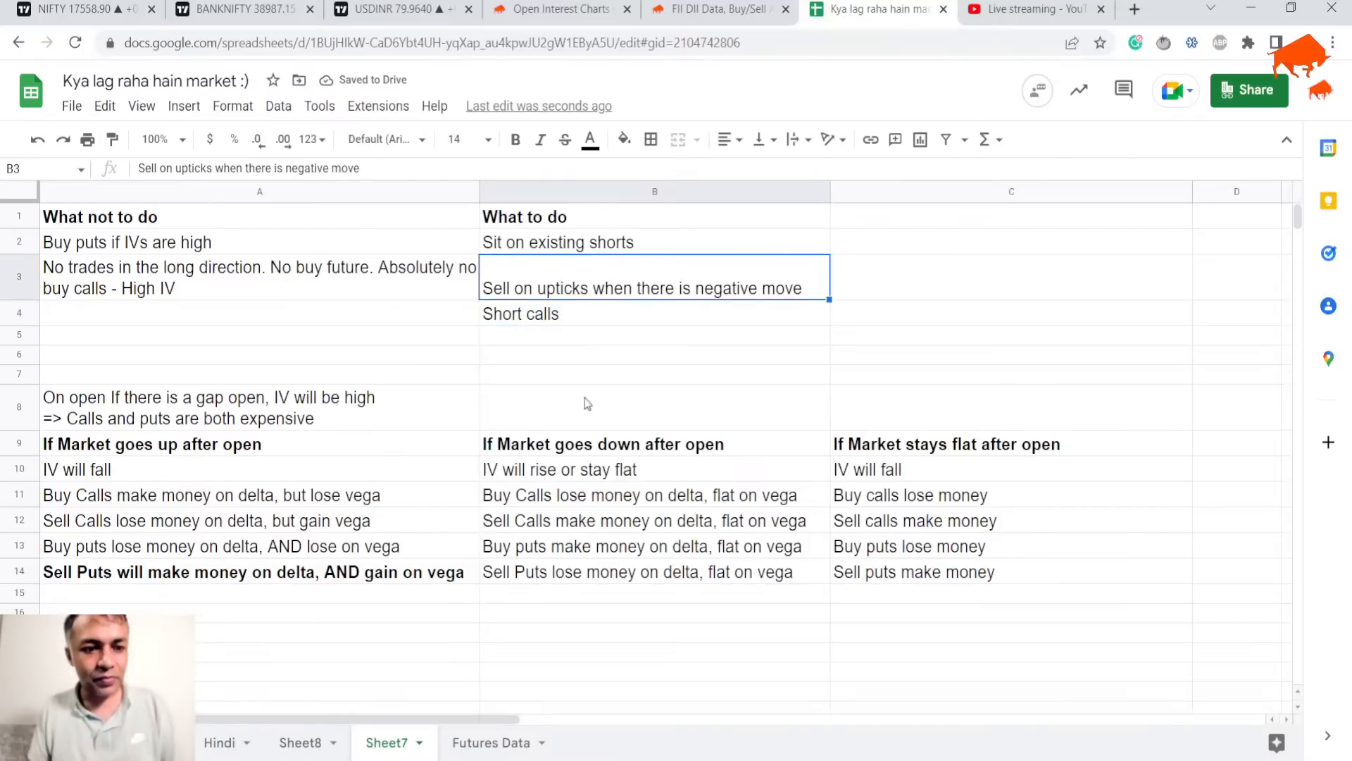
left_click(258, 277)
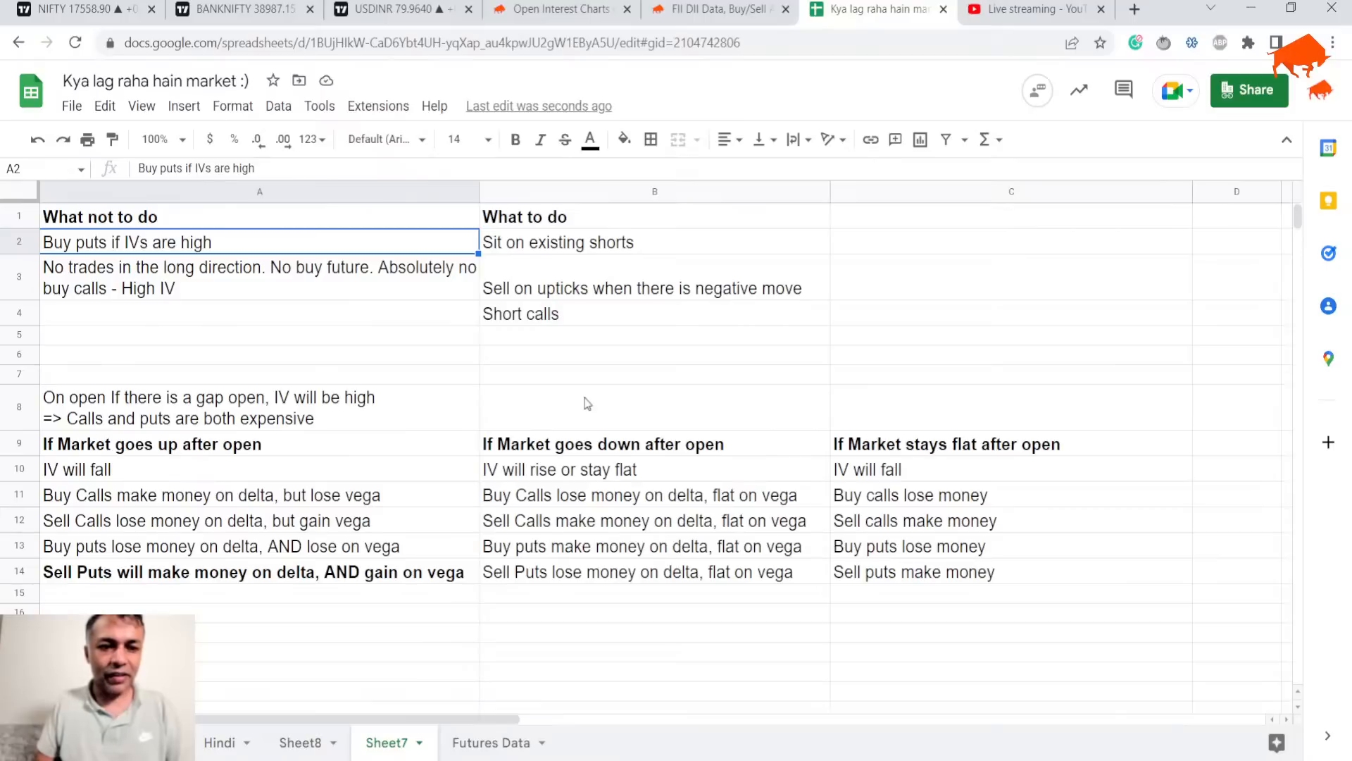
left_click(259, 277)
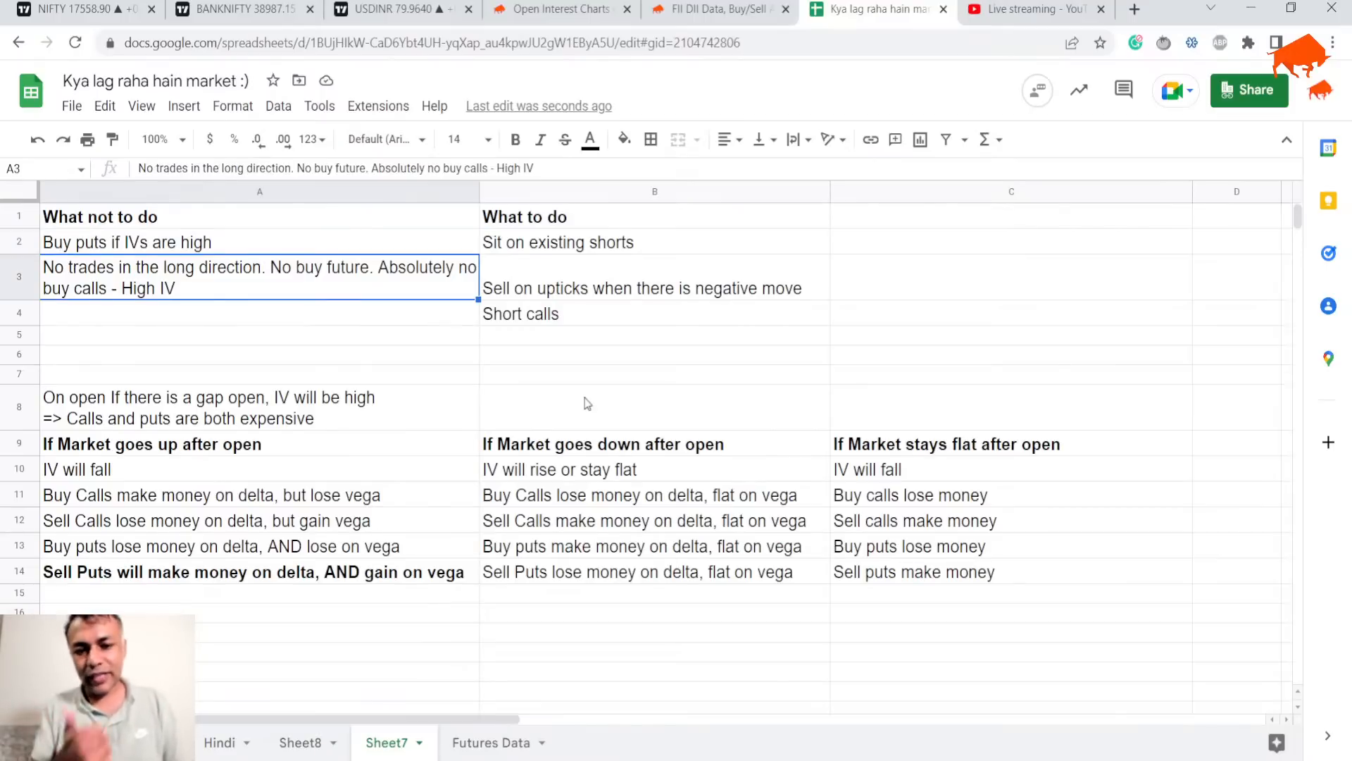